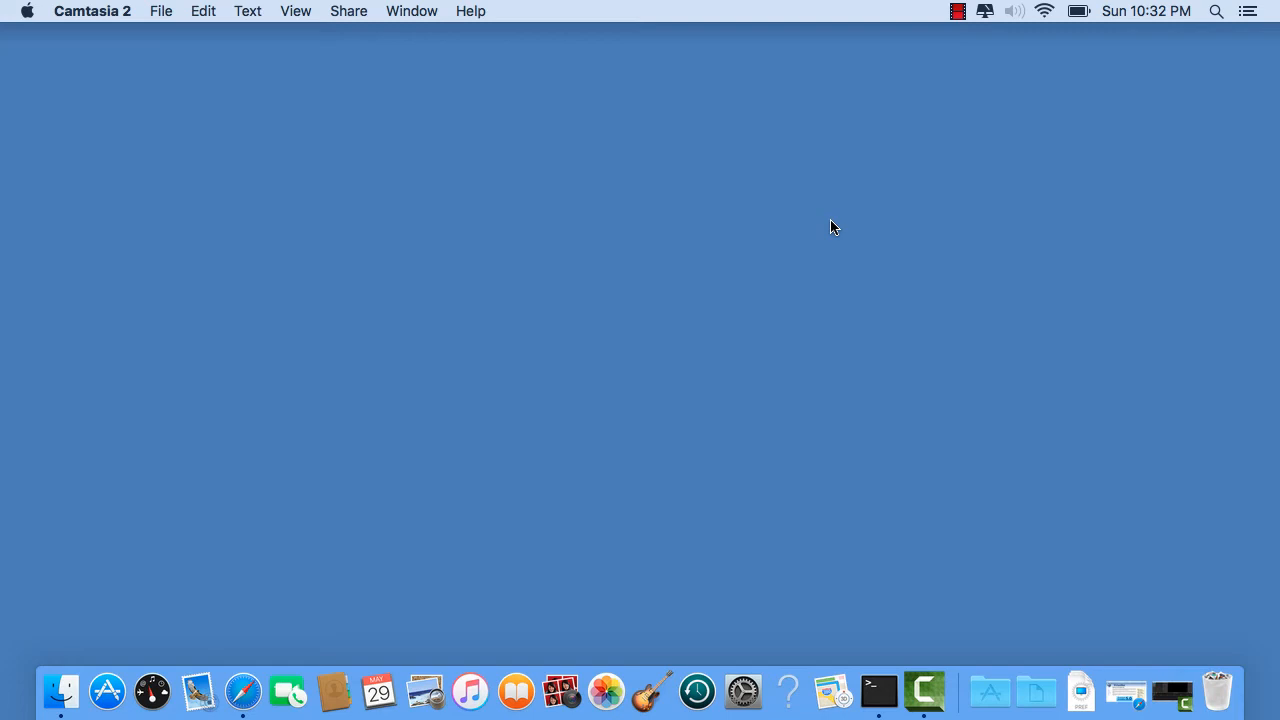
mouse_move(990, 692)
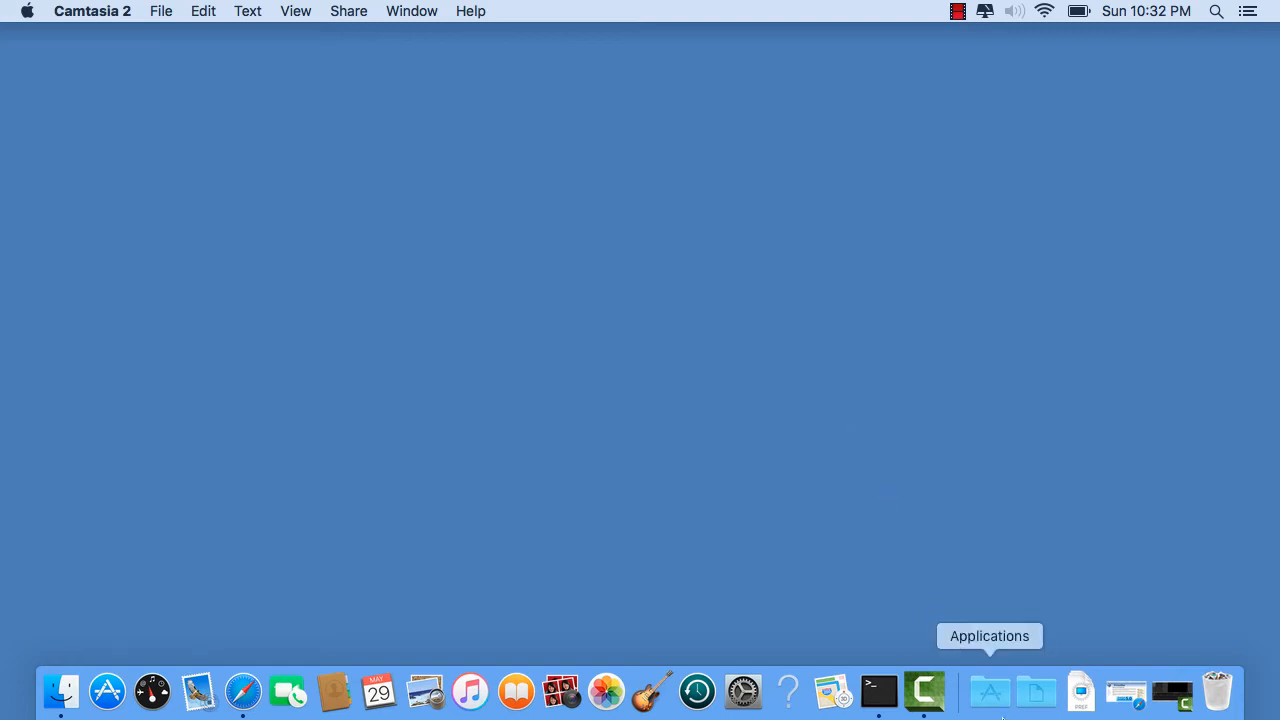
Step: Show the Applications folder and scroll through its app grid to find VirtualBox
left_click(990, 690)
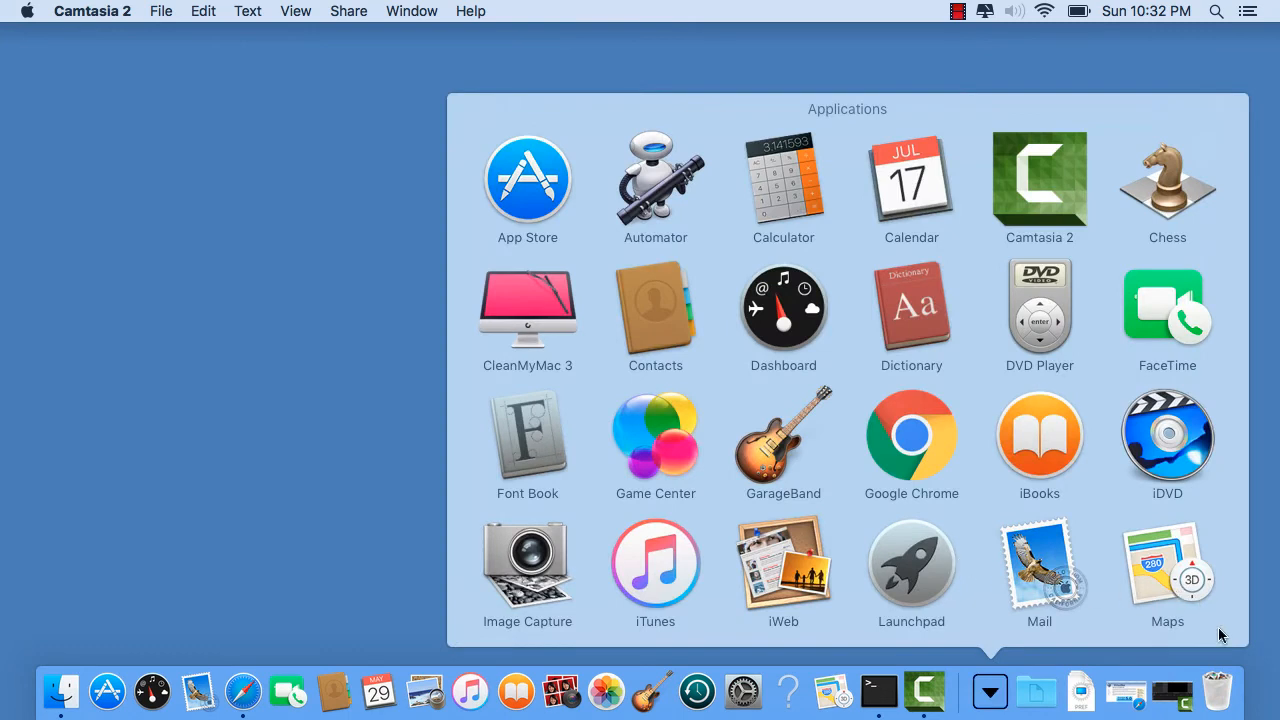
scroll("down", 3)
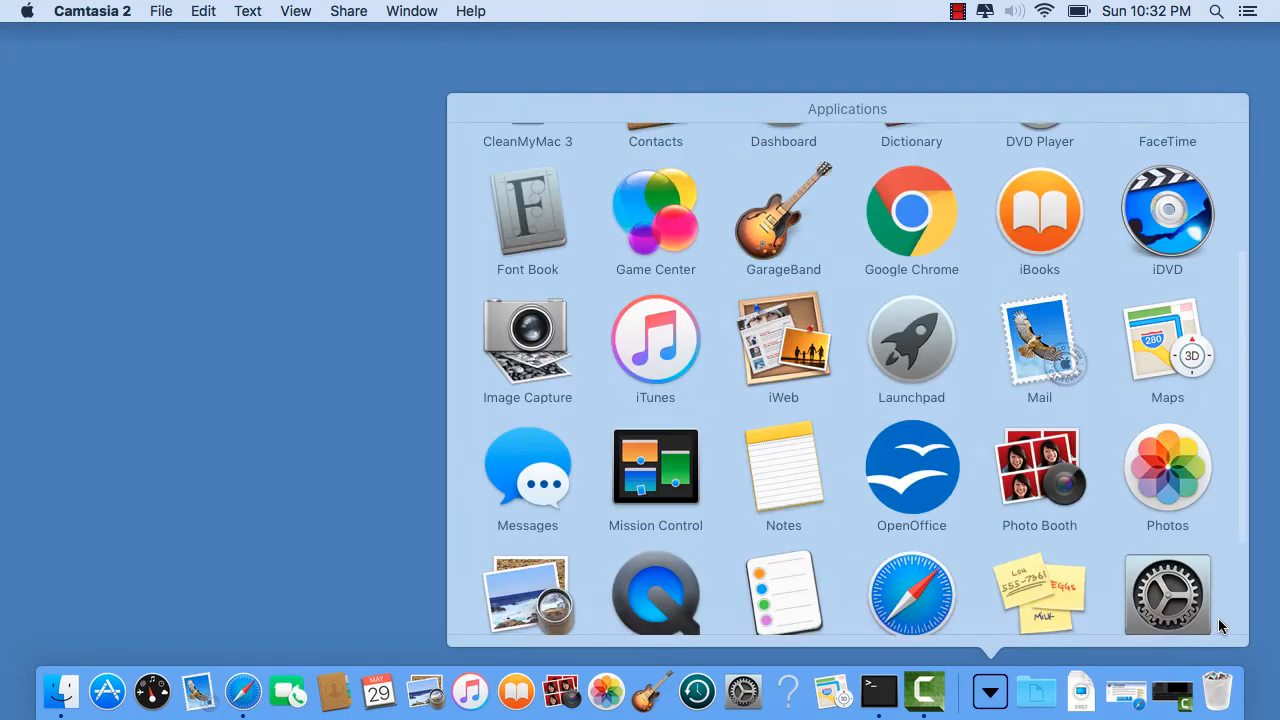
scroll("down", 3)
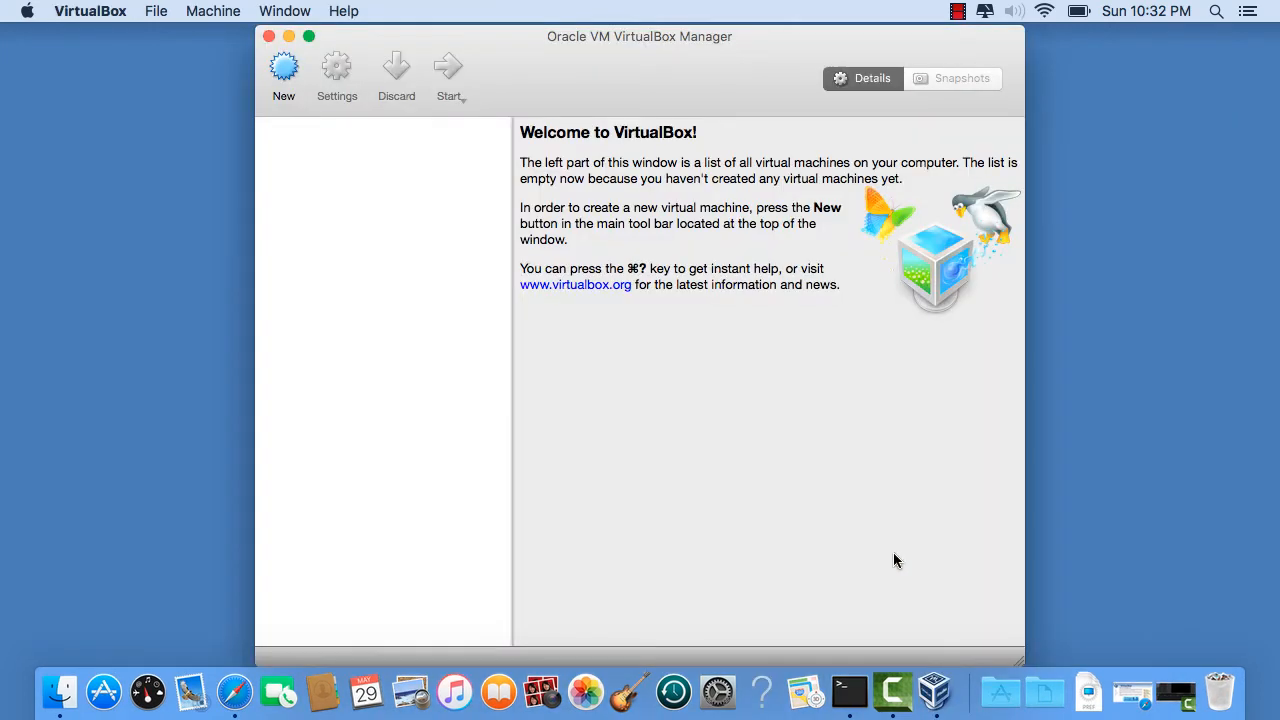
mouse_move(816, 552)
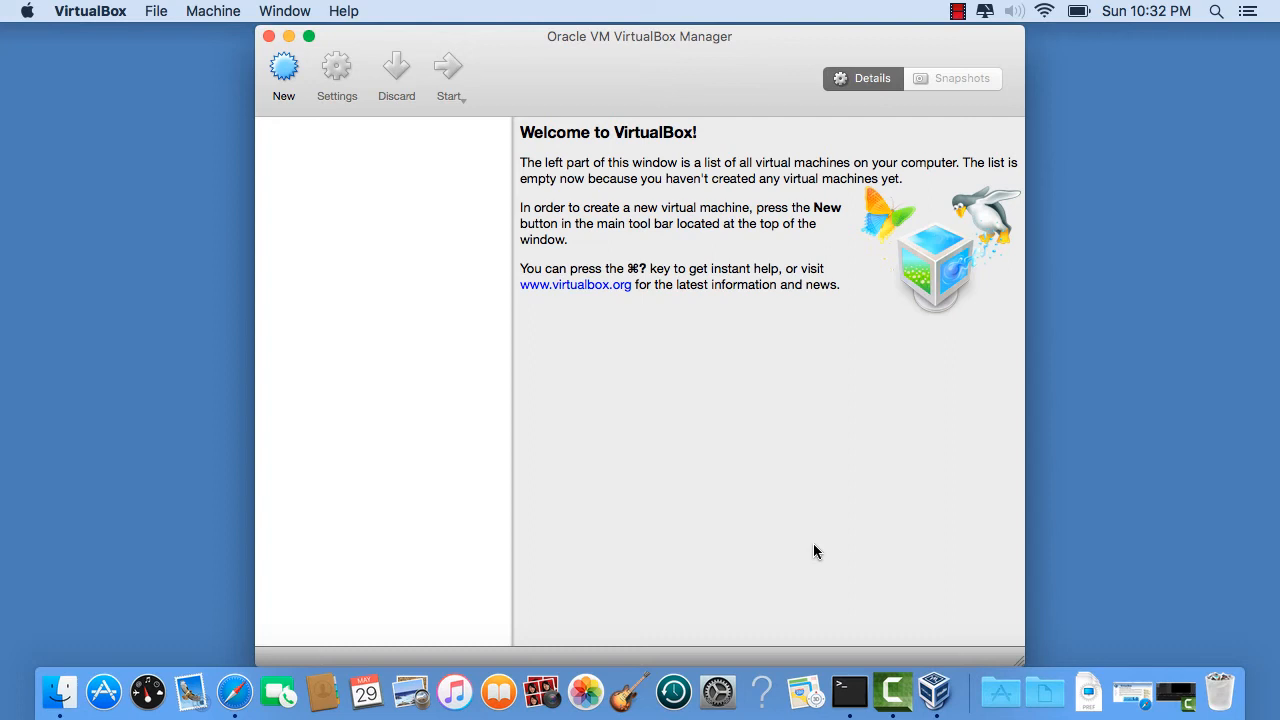
mouse_move(444, 256)
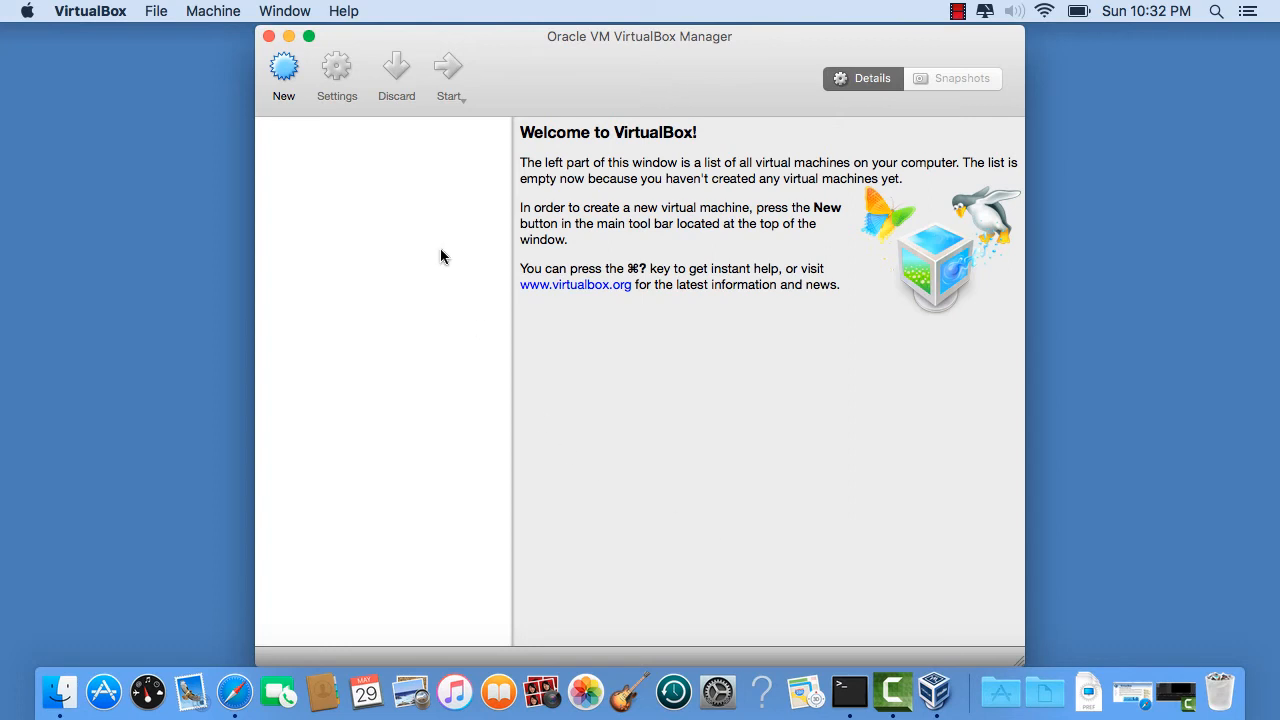
mouse_move(348, 230)
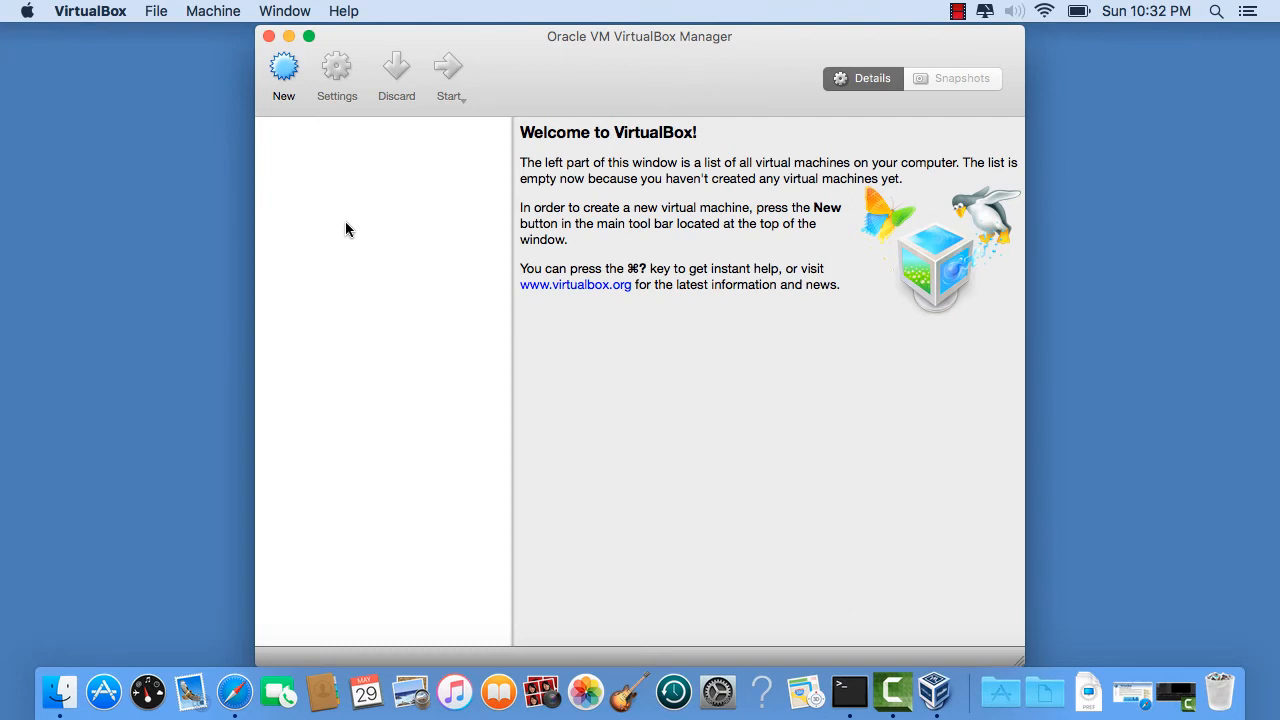
Step: Create a new machine named Centos, leaving Type Linux and Version Red Hat (64-bit)
left_click(284, 68)
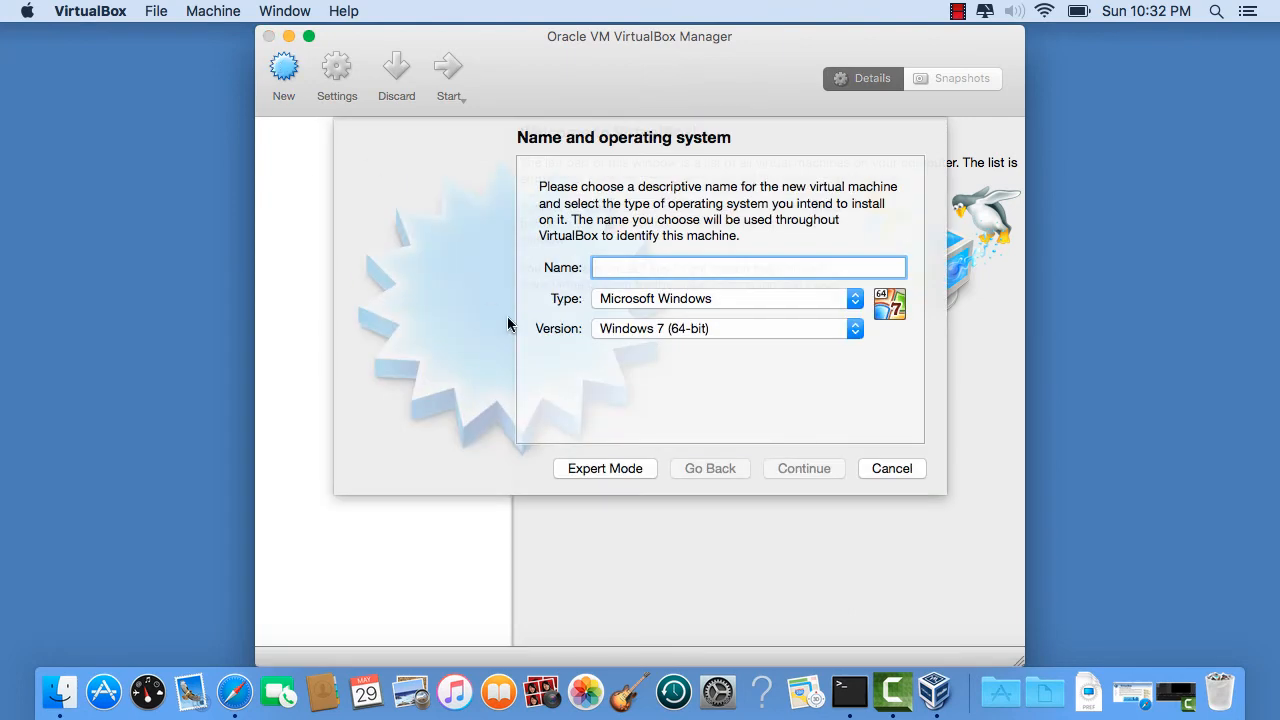
mouse_move(584, 328)
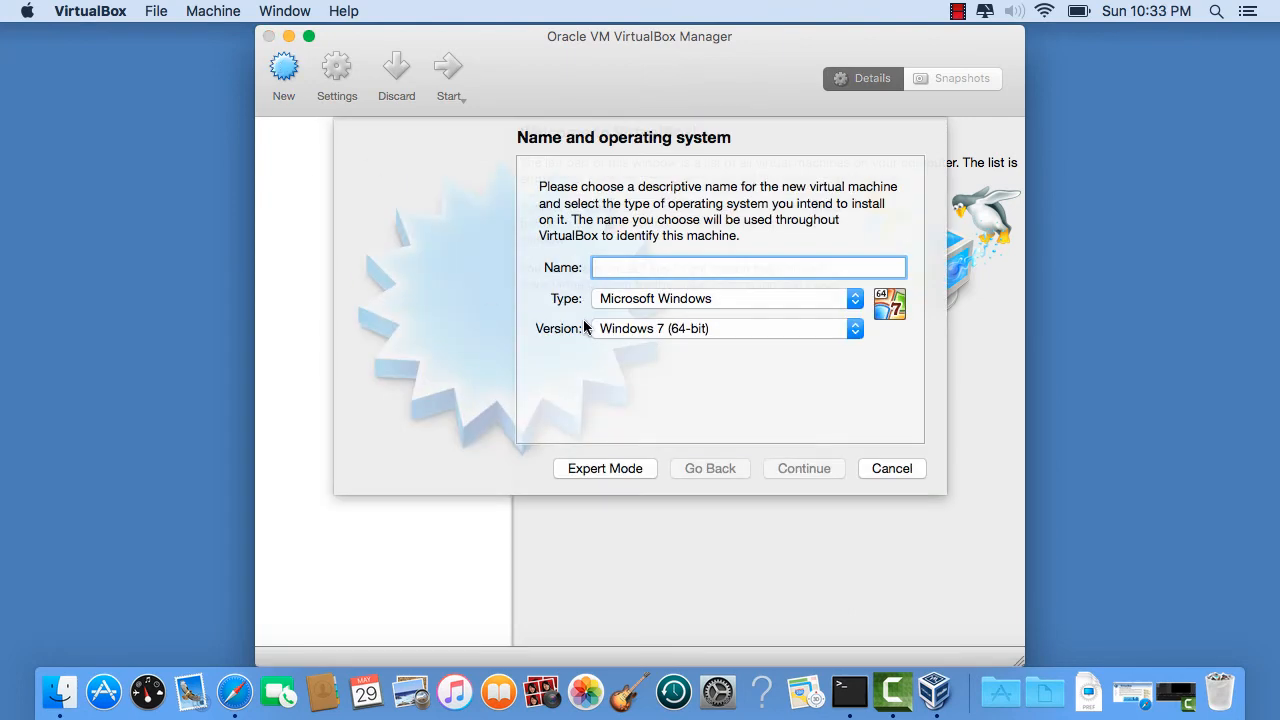
type("Cento")
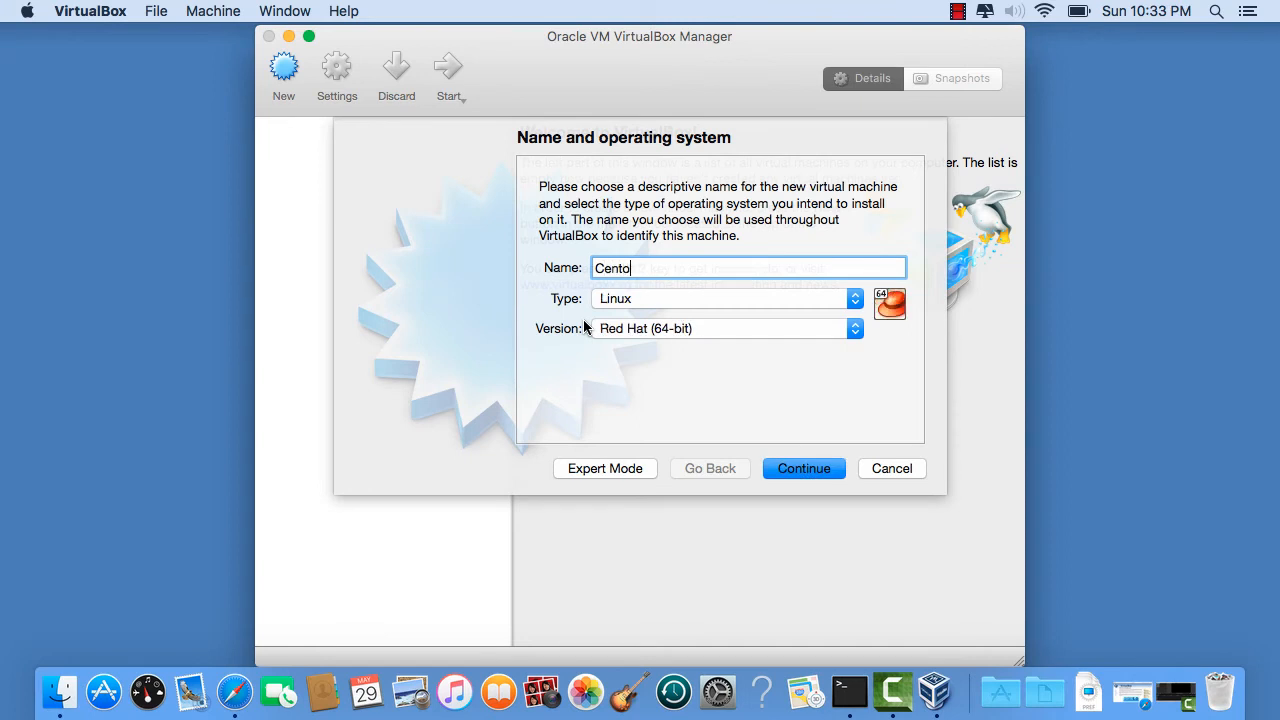
type("s")
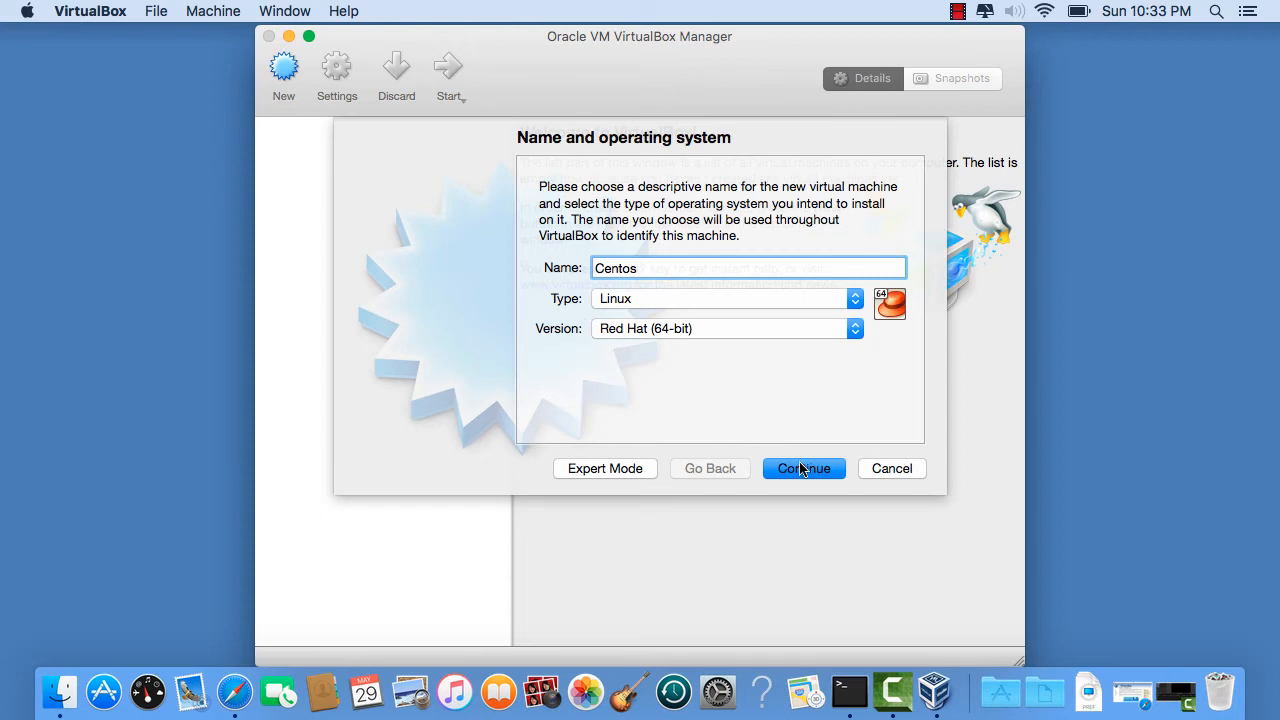
Step: Set the machine's memory to 1024 MB and advance to the hard disk step
left_click(804, 468)
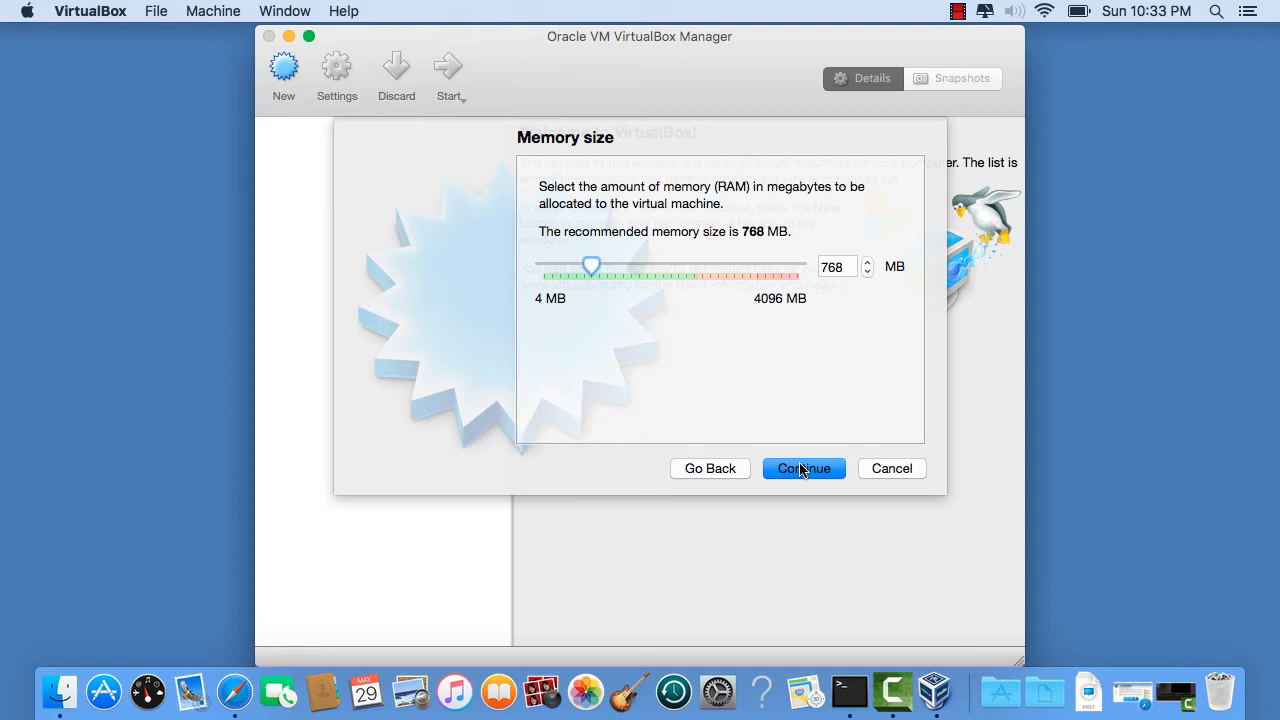
left_click_drag(592, 266, 658, 266)
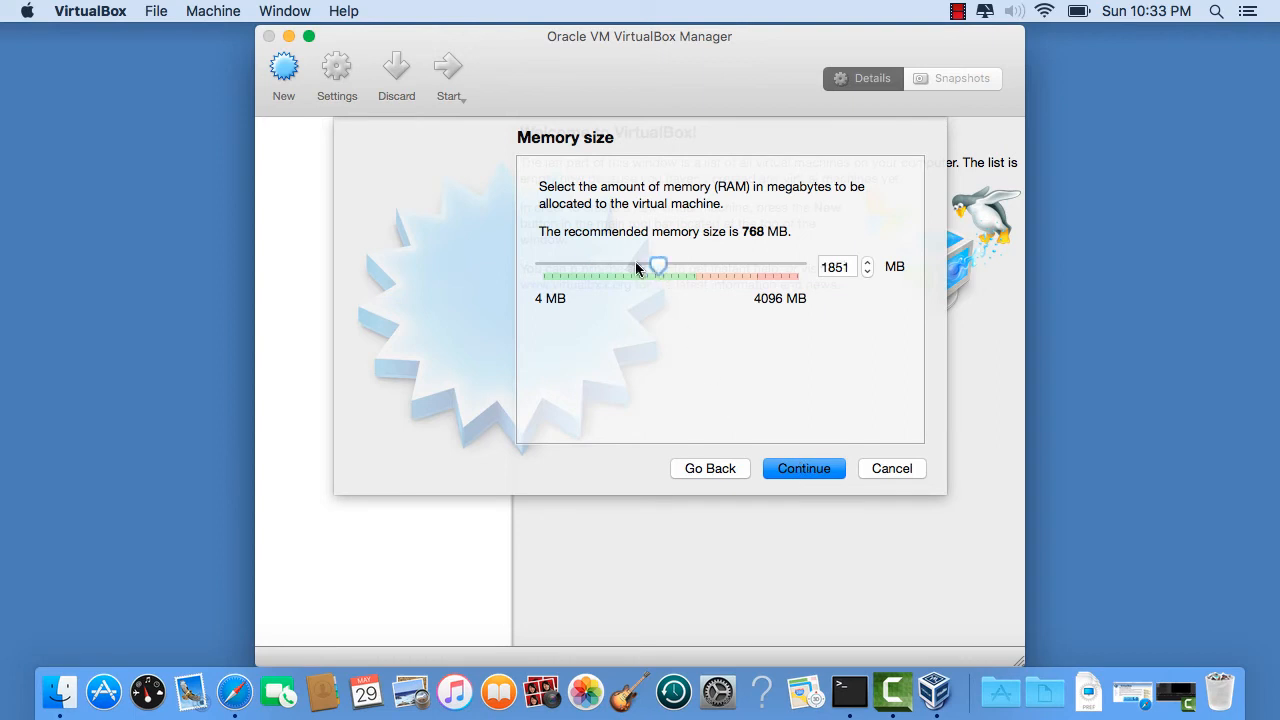
left_click_drag(658, 264, 616, 264)
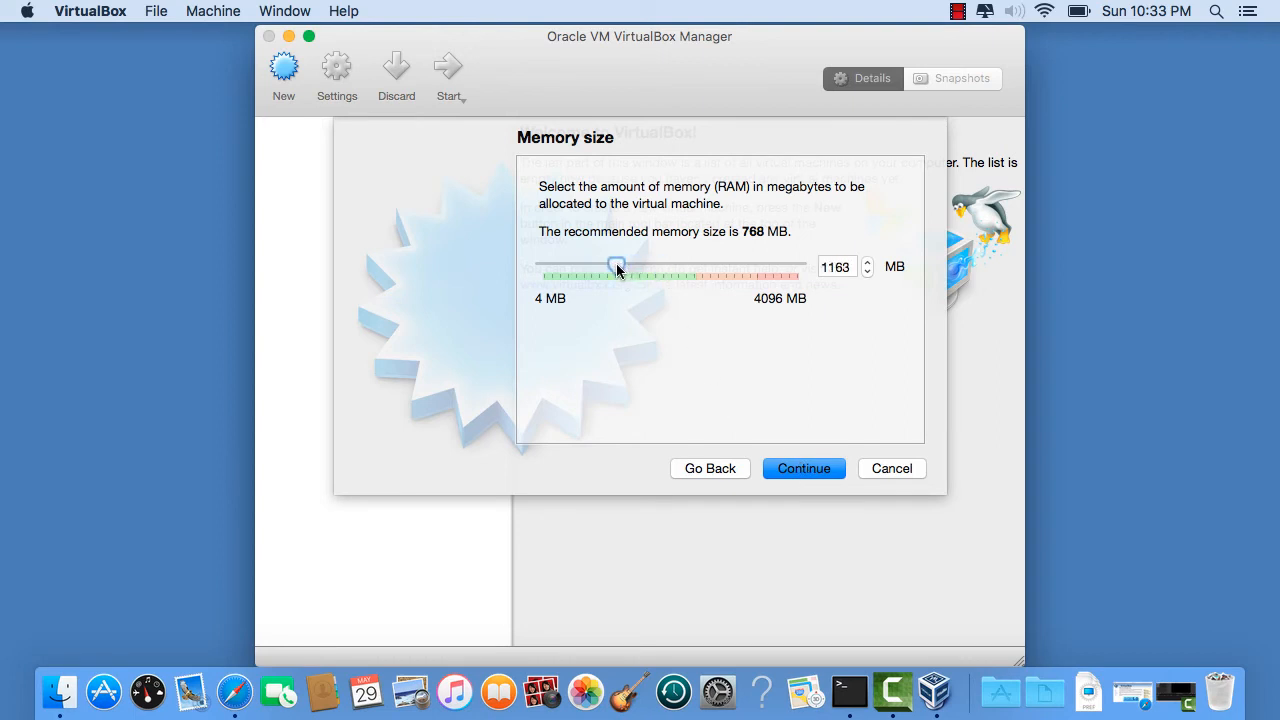
left_click_drag(616, 264, 608, 264)
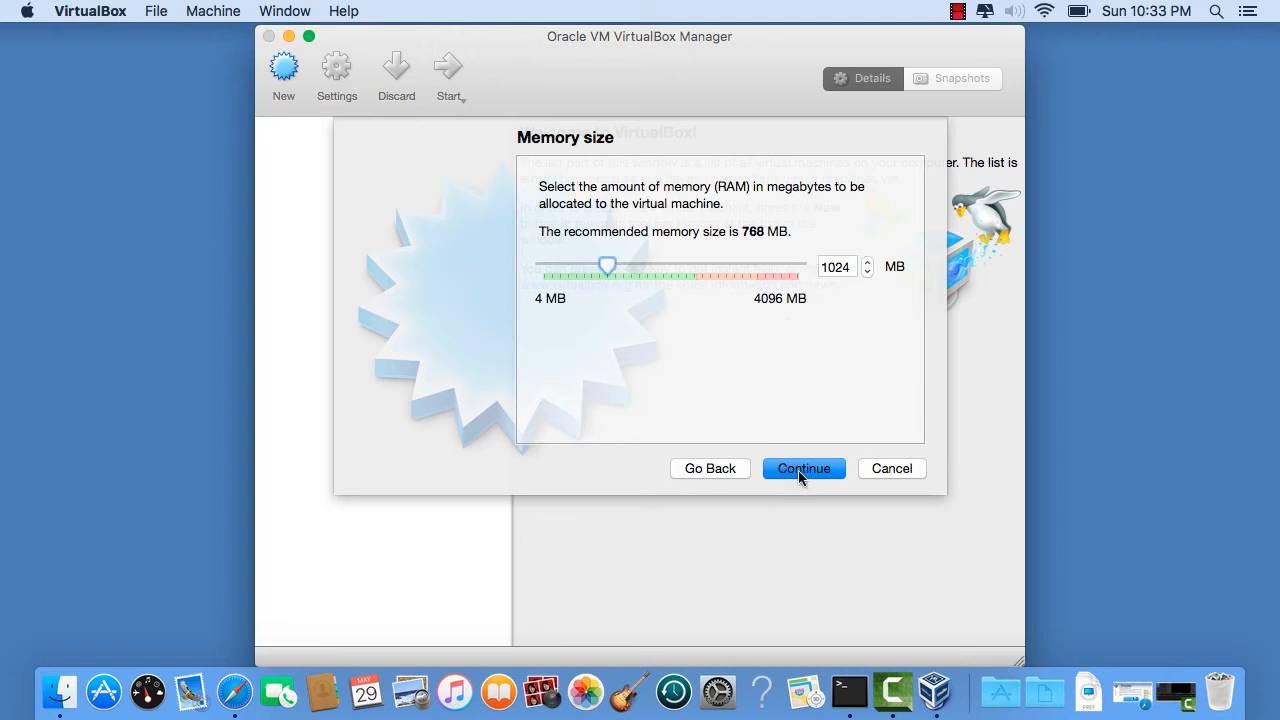
left_click(804, 468)
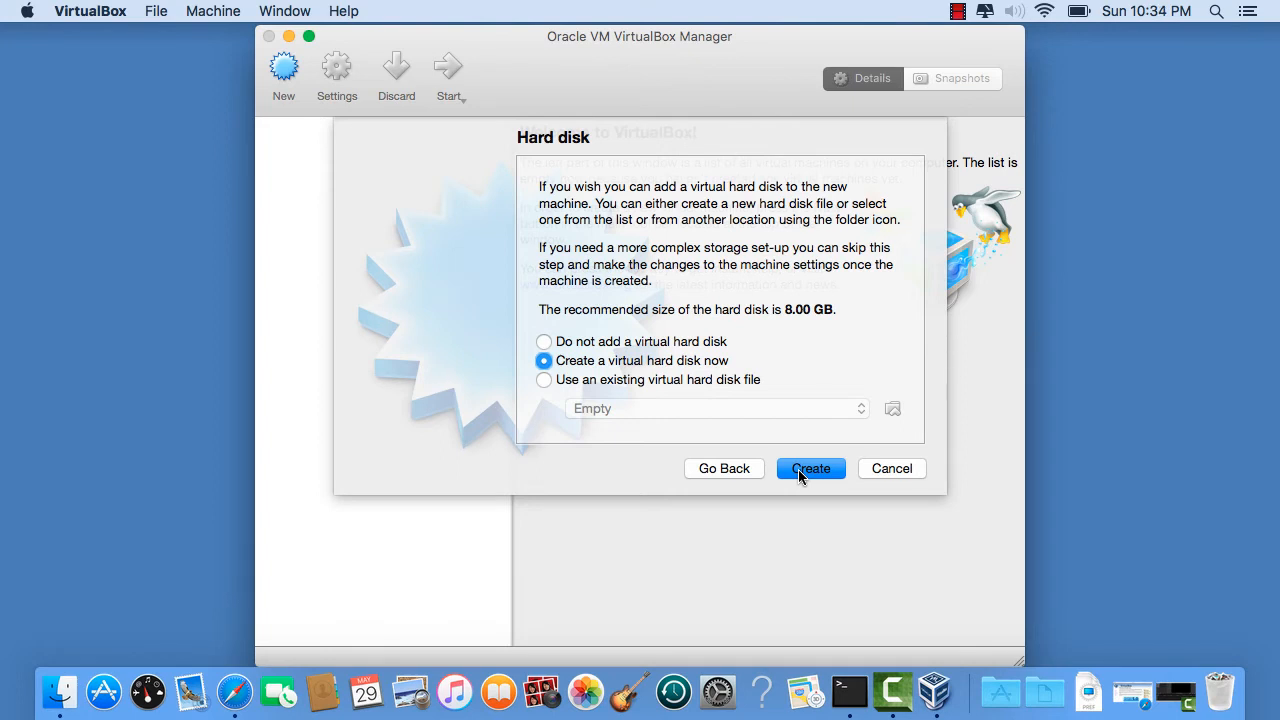
Step: Create a new virtual hard disk, keeping VDI as the file type
left_click(810, 468)
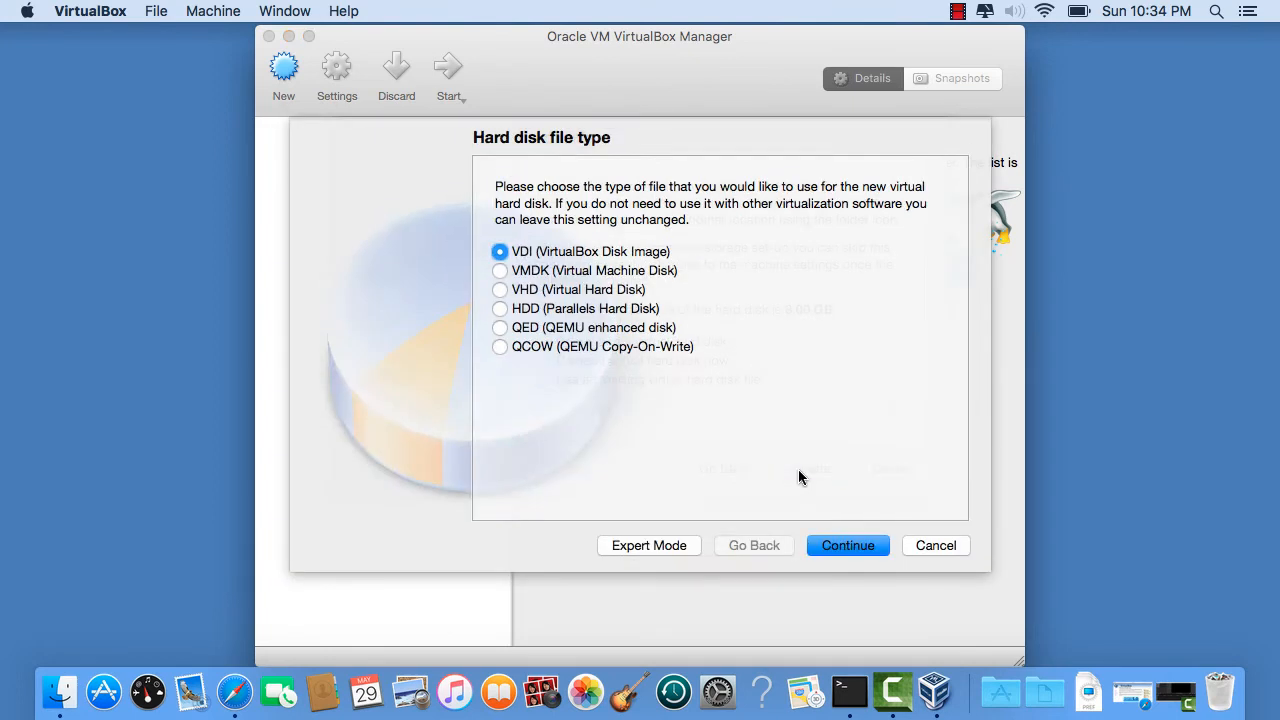
mouse_move(836, 530)
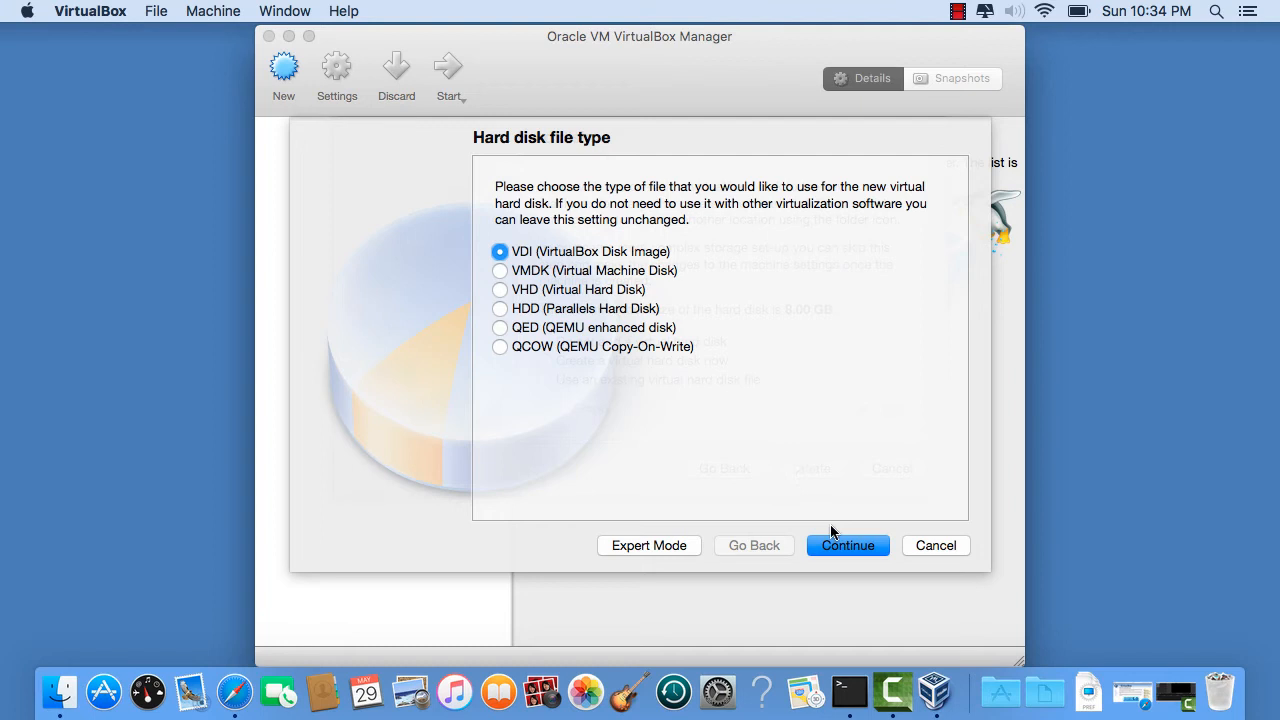
left_click(848, 544)
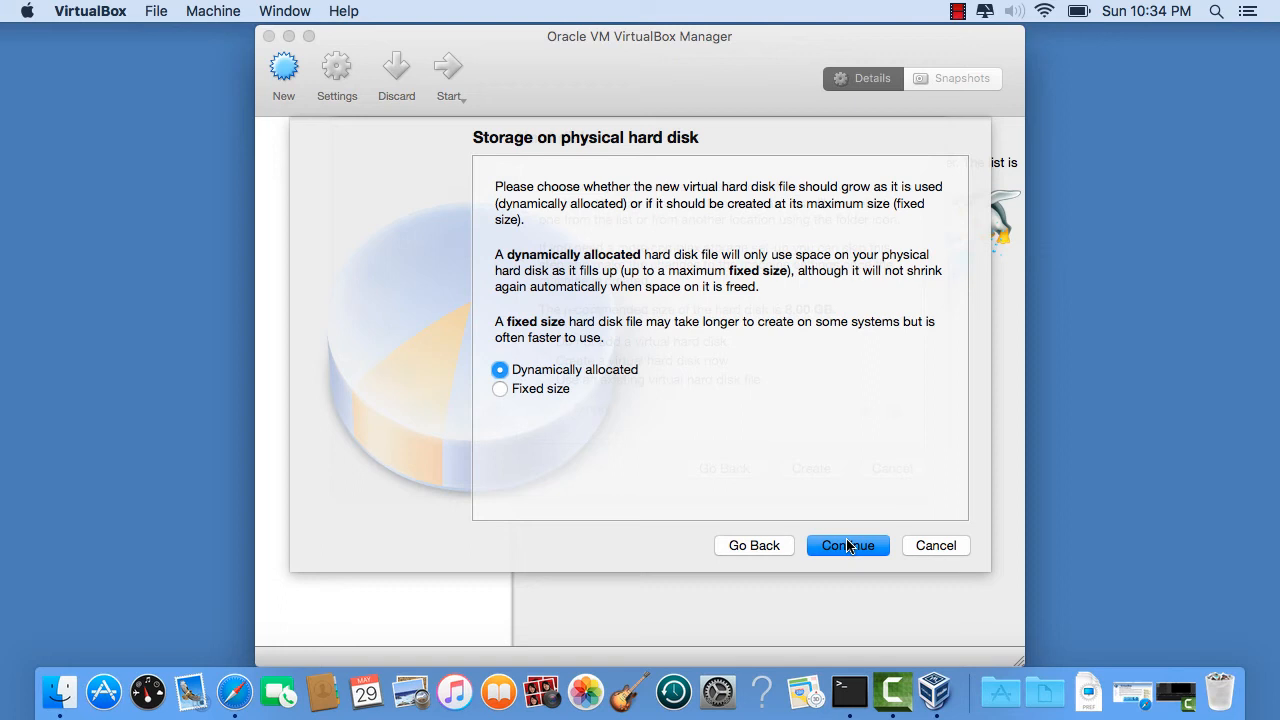
Step: Create a dynamically allocated 1.00 TB Centos.vdi disk and finish creating the machine
left_click(848, 544)
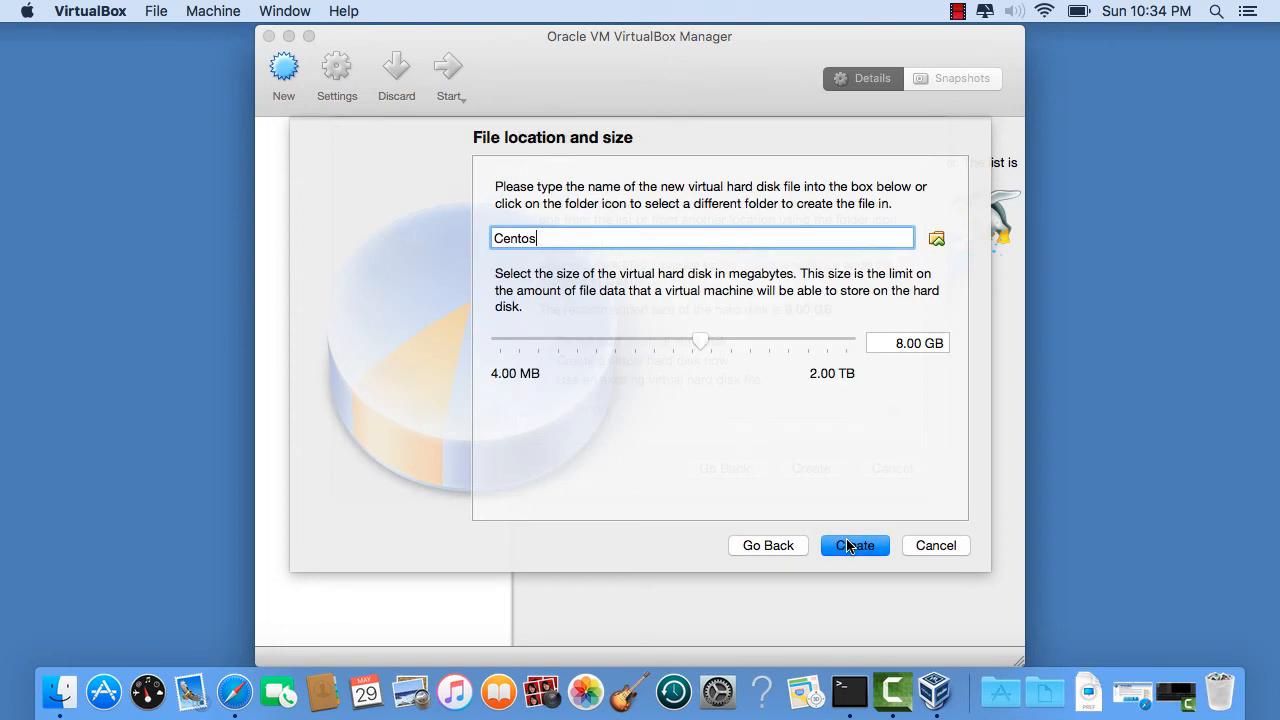
mouse_move(848, 404)
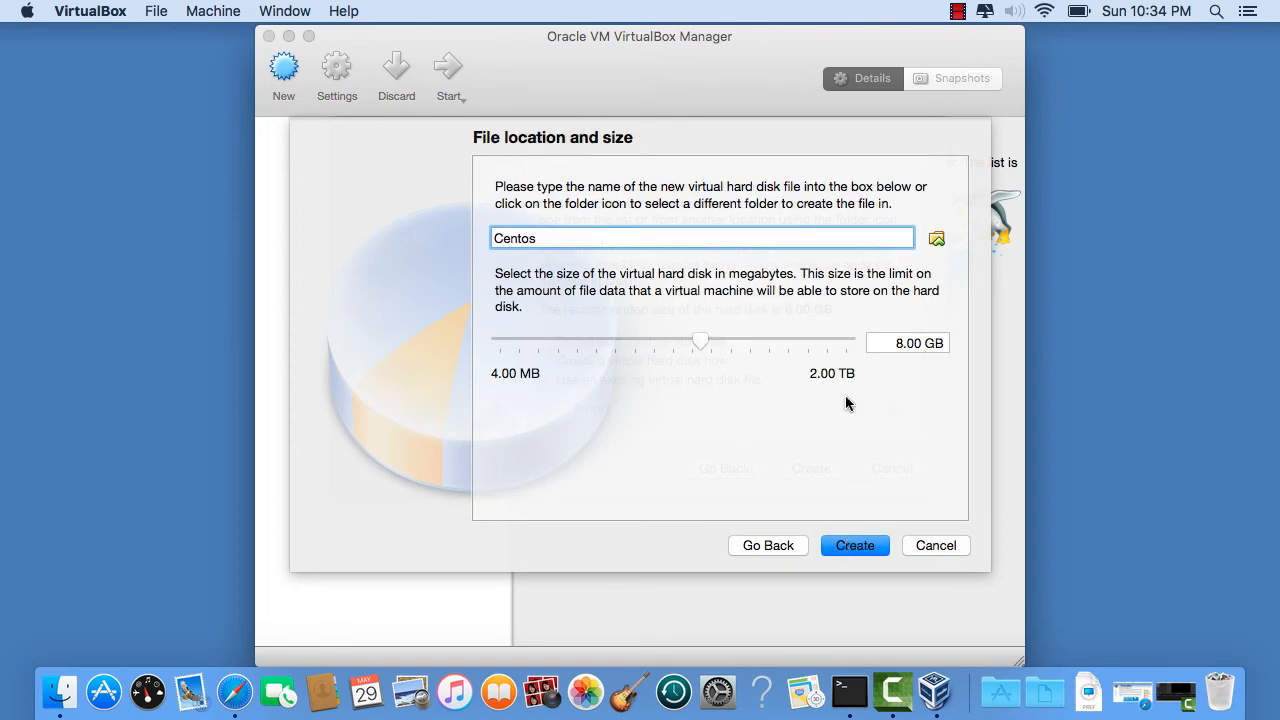
left_click_drag(700, 340, 828, 340)
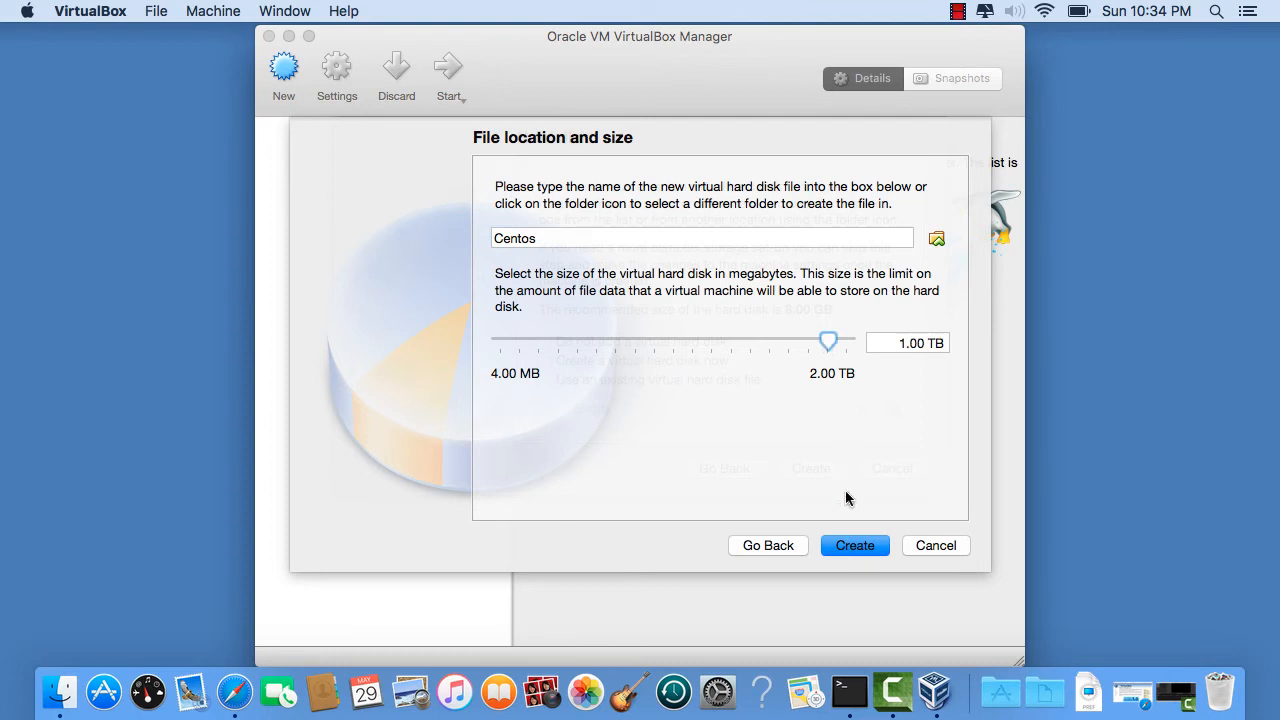
left_click(854, 544)
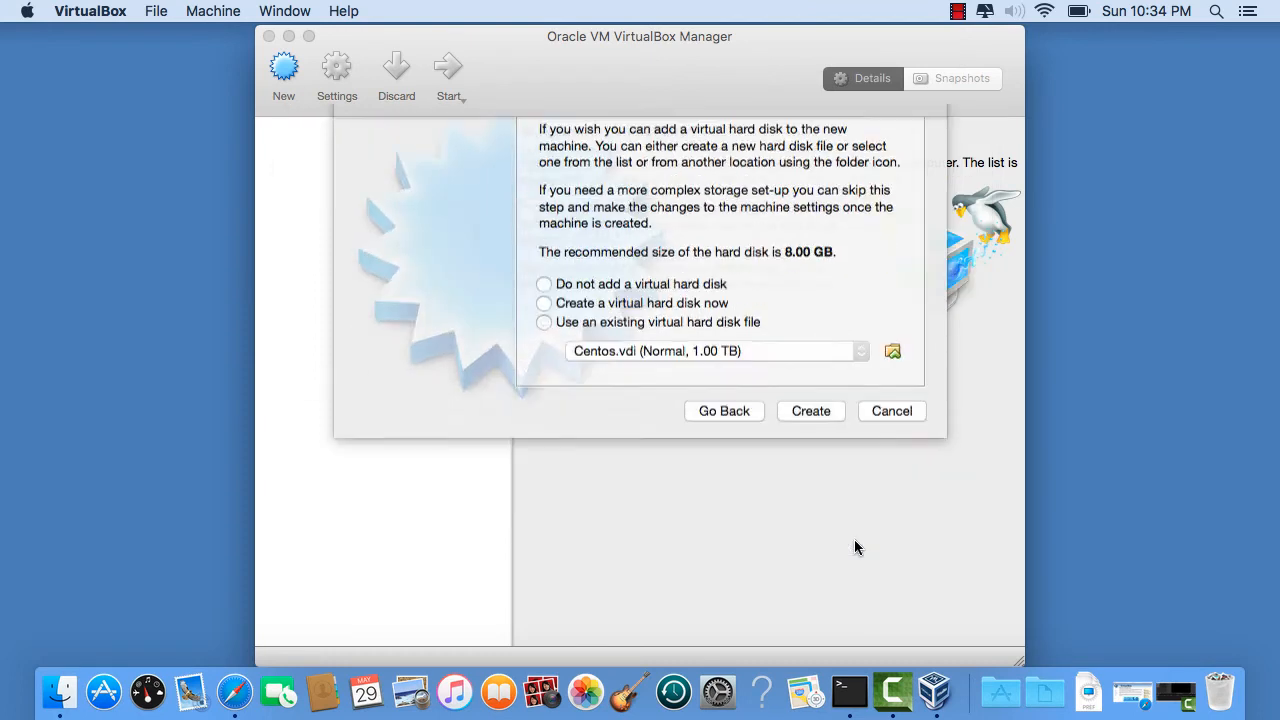
left_click(810, 412)
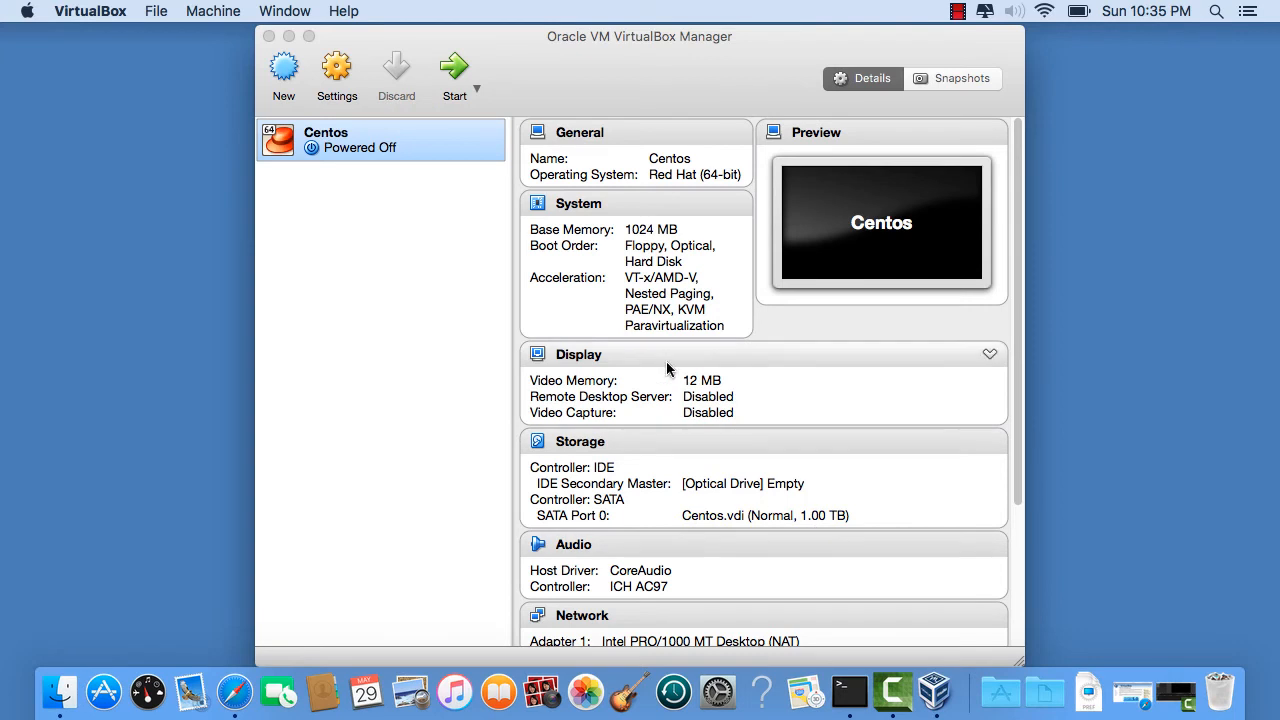
Step: Show the Centos machine's System acceleration options in Settings
left_click(336, 76)
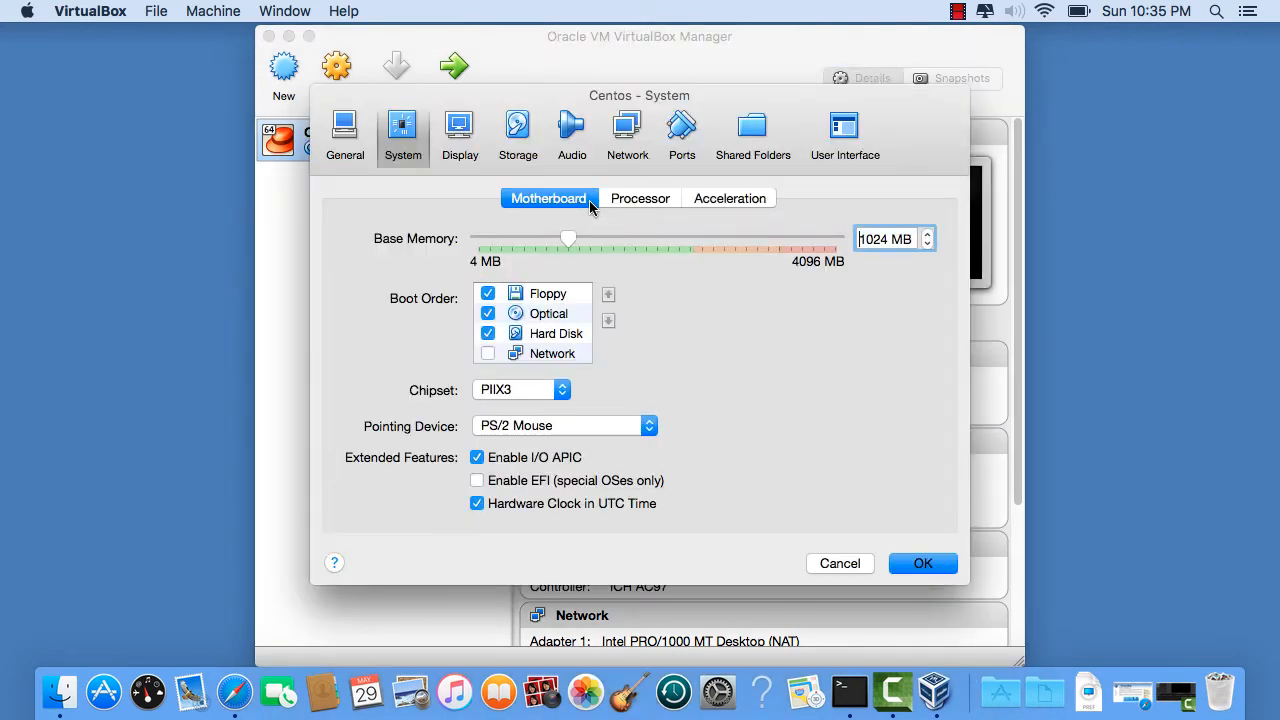
mouse_move(728, 198)
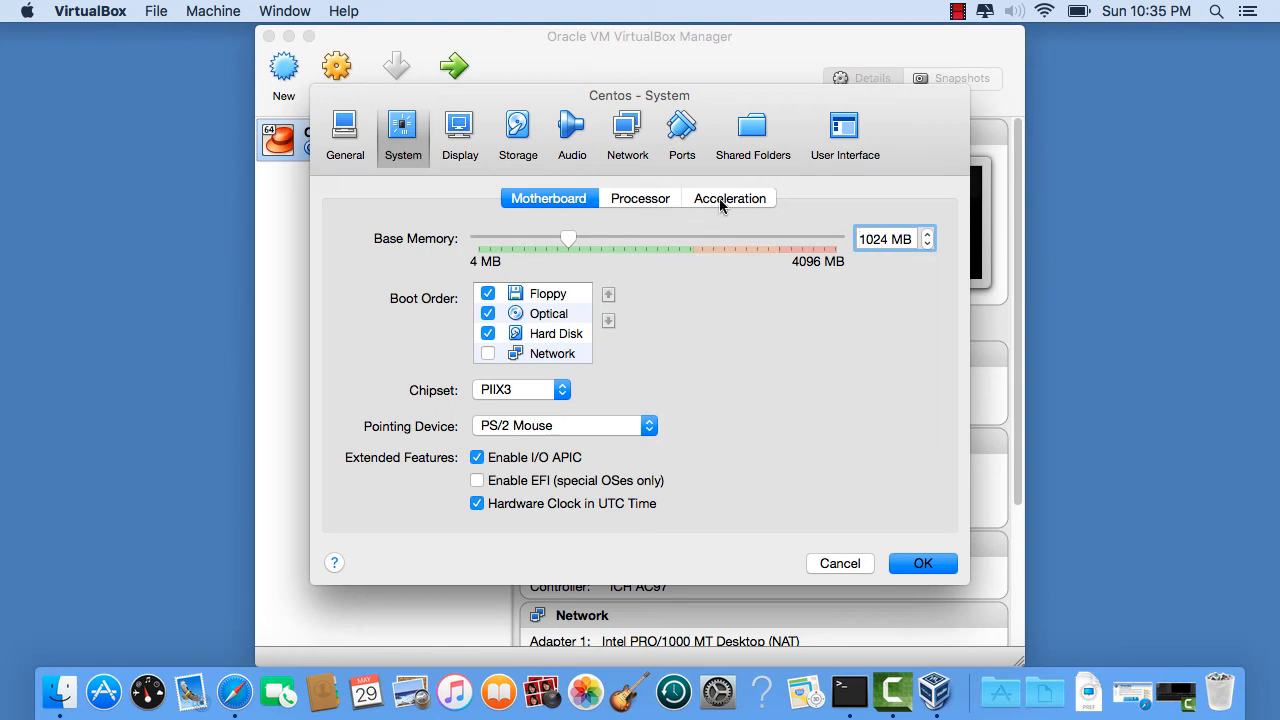
left_click(728, 198)
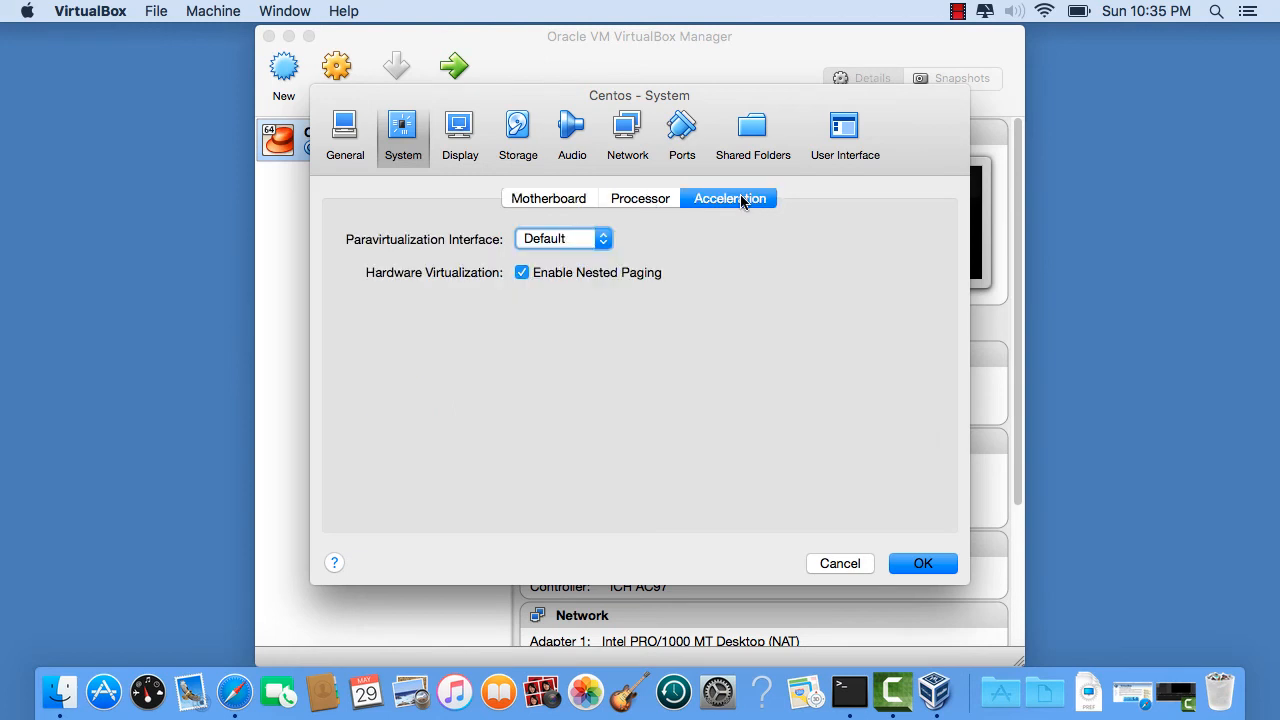
mouse_move(496, 320)
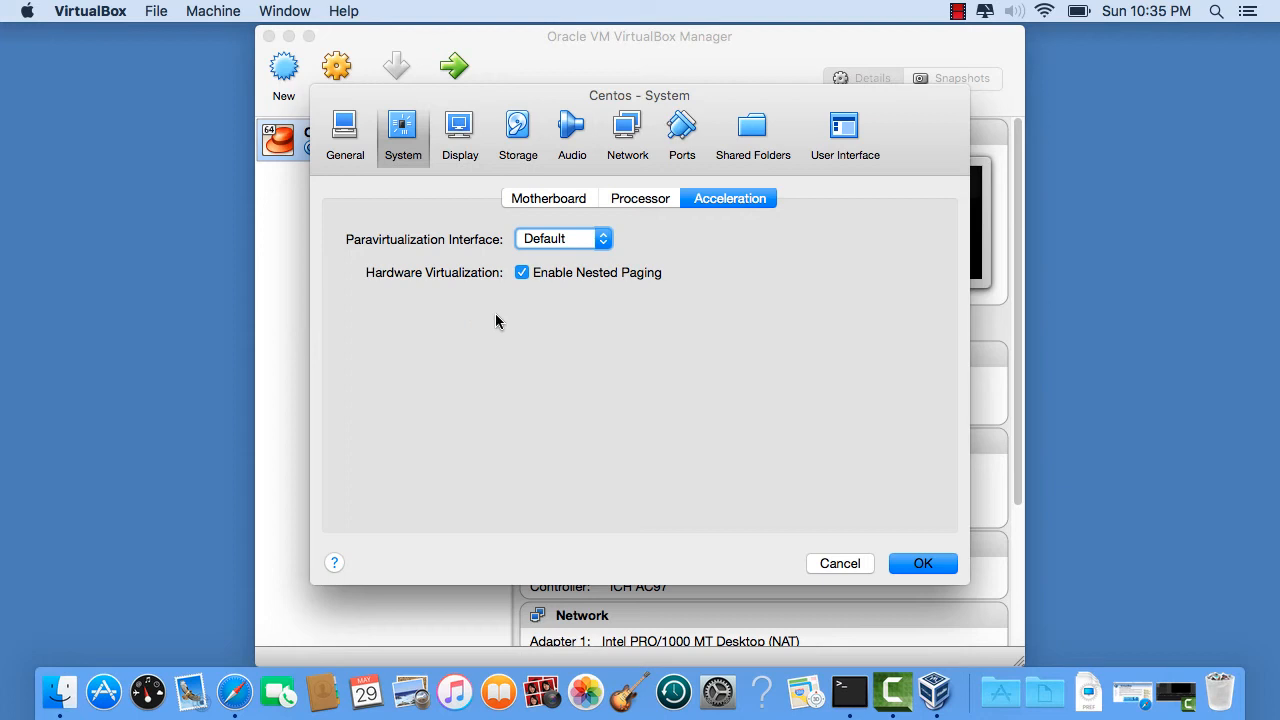
mouse_move(536, 282)
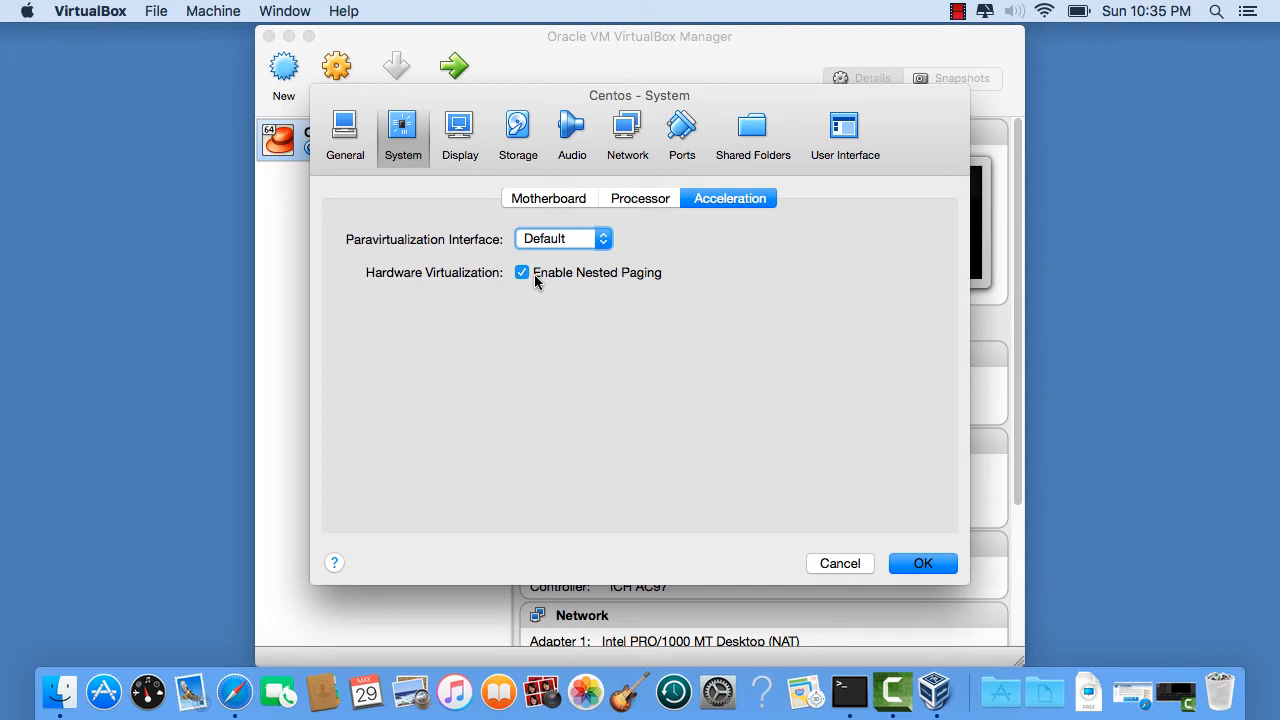
mouse_move(622, 220)
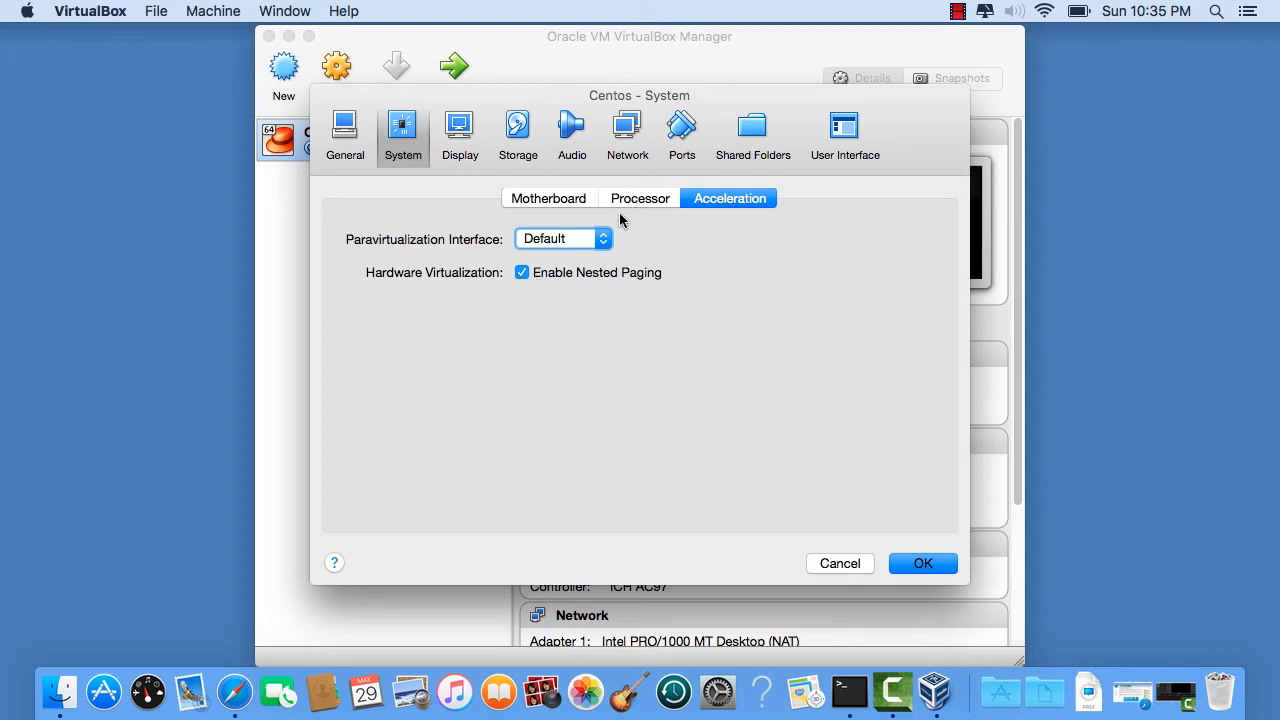
Step: Set the Centos machine's processor count to 2 CPUs
left_click(640, 198)
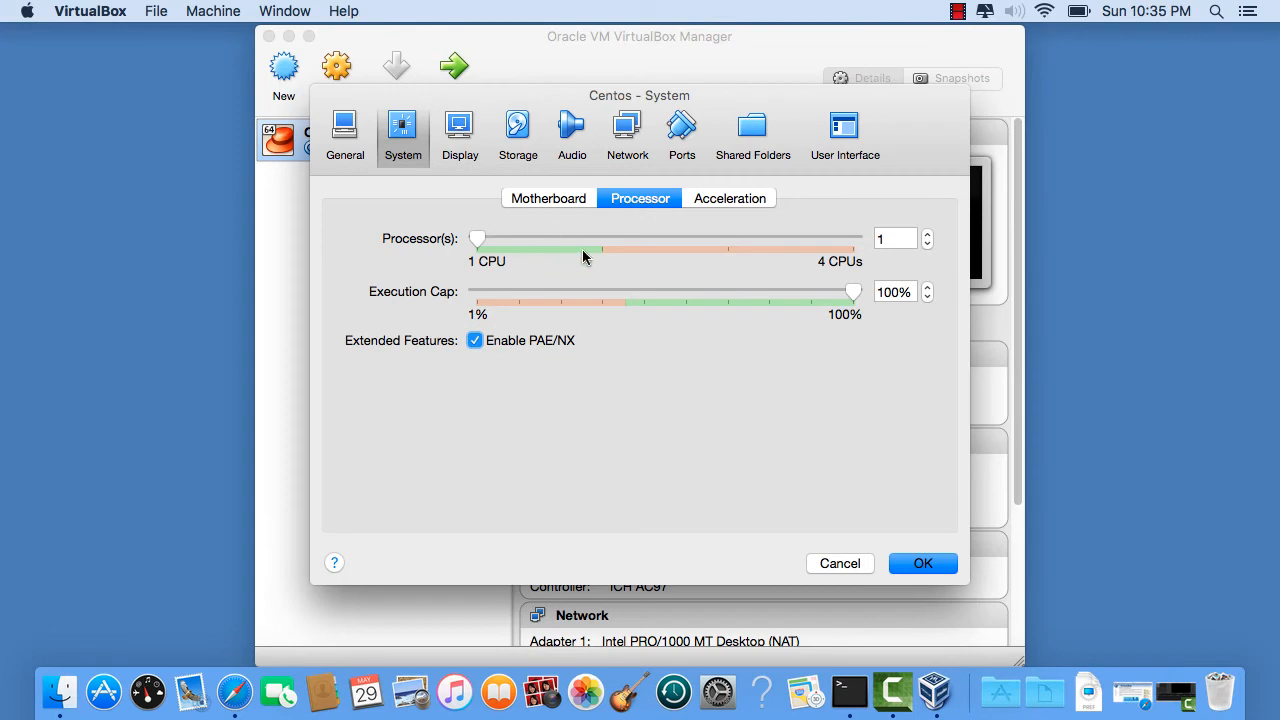
left_click_drag(476, 238, 602, 238)
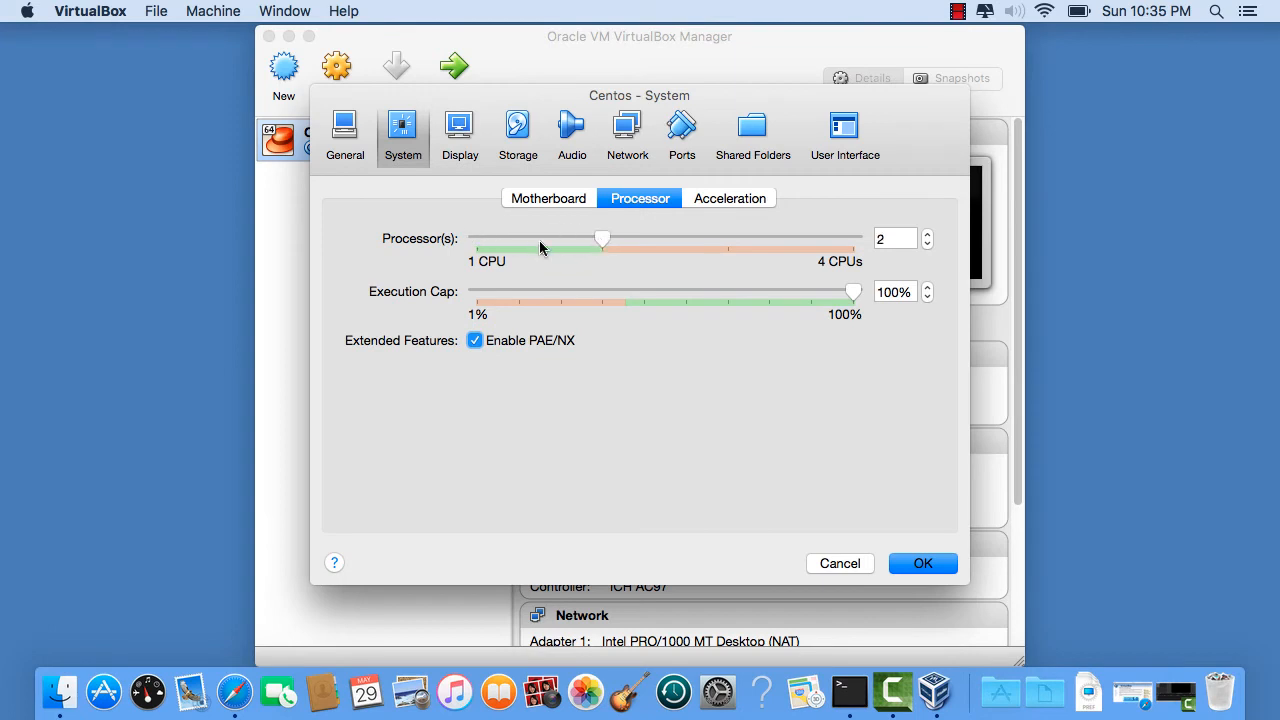
left_click_drag(600, 238, 476, 238)
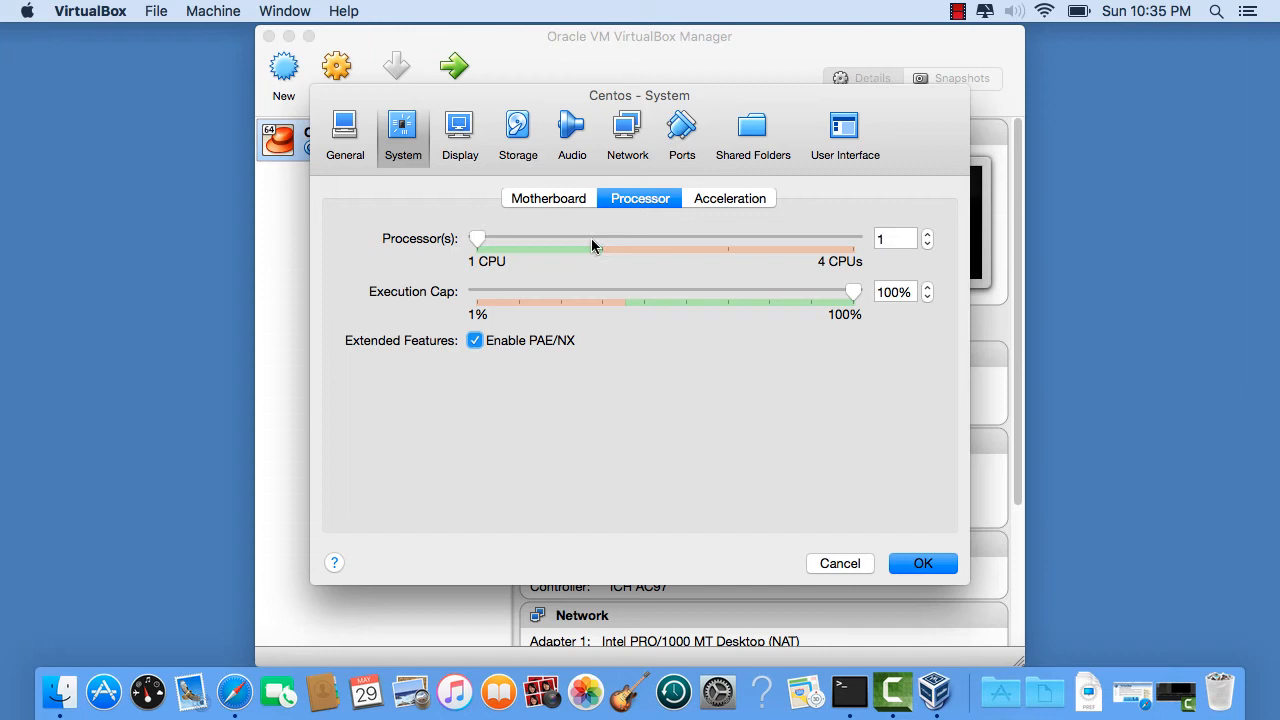
left_click_drag(476, 238, 602, 238)
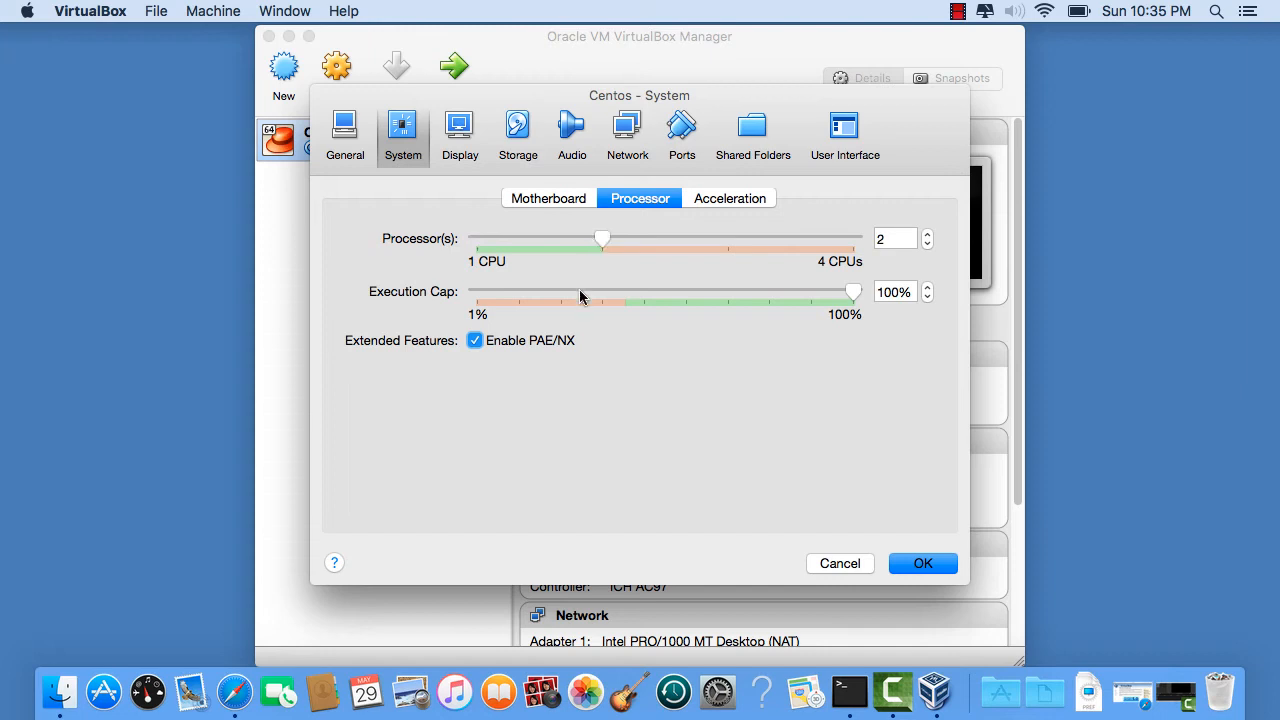
mouse_move(580, 342)
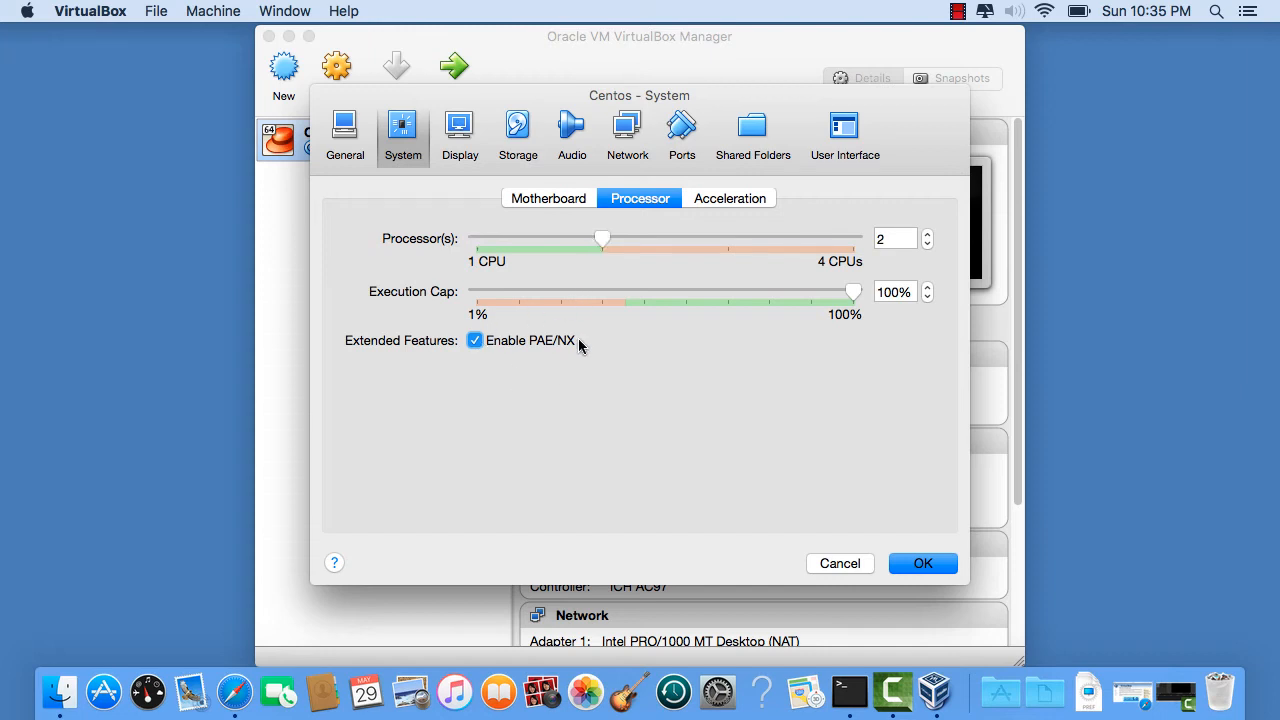
left_click(548, 198)
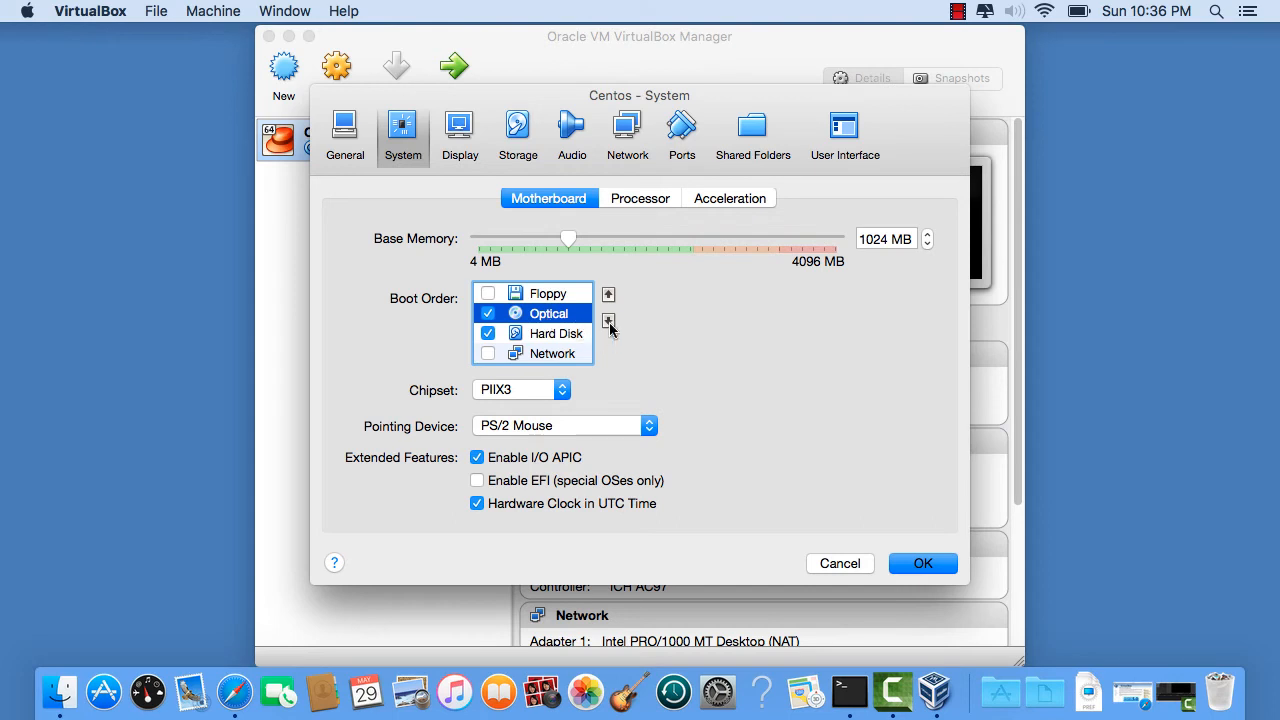
Step: Move Optical below Hard Disk in the boot order and keep the system changes
left_click(608, 320)
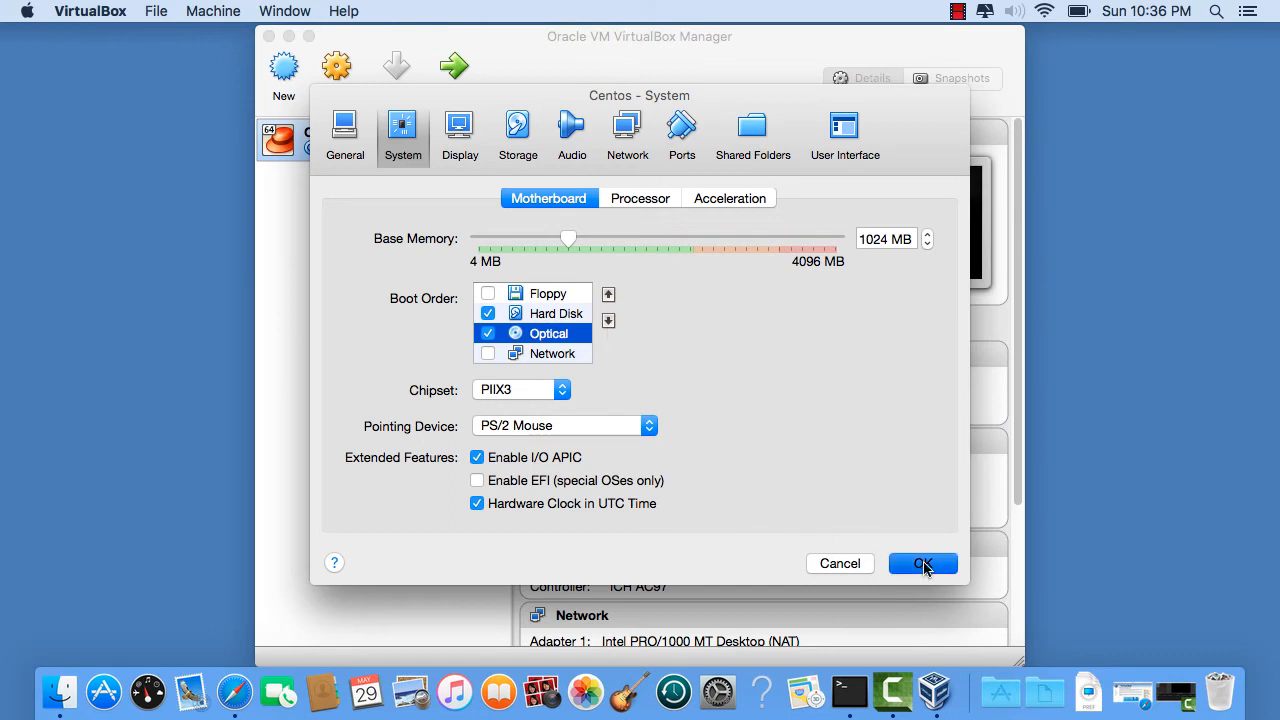
left_click(922, 564)
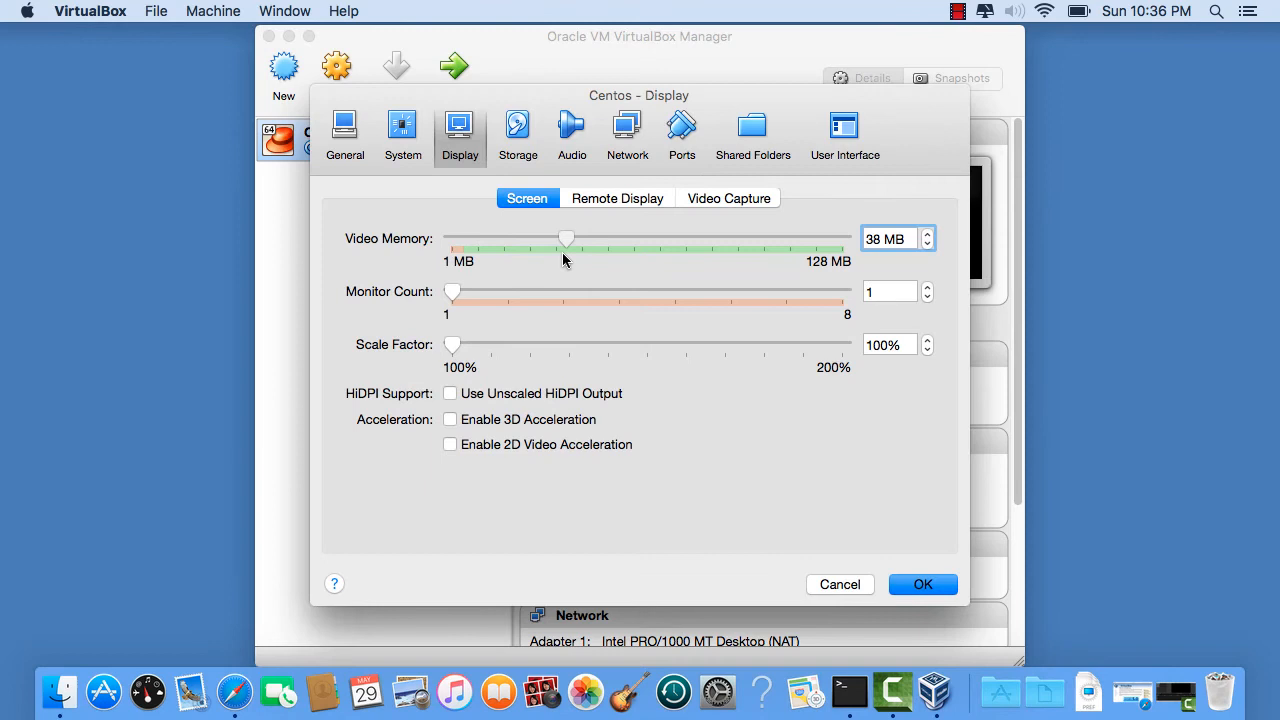
Step: Raise video memory to the full 128 MB and keep the display change
left_click_drag(568, 238, 844, 238)
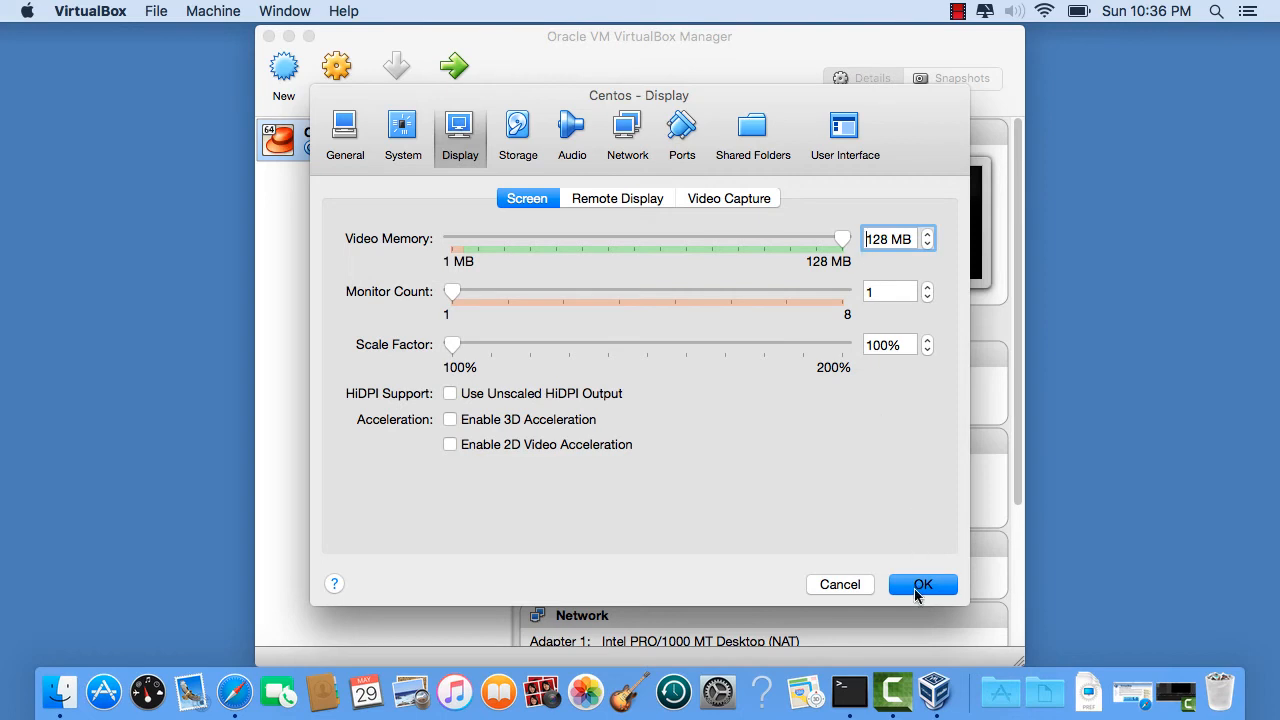
left_click(922, 584)
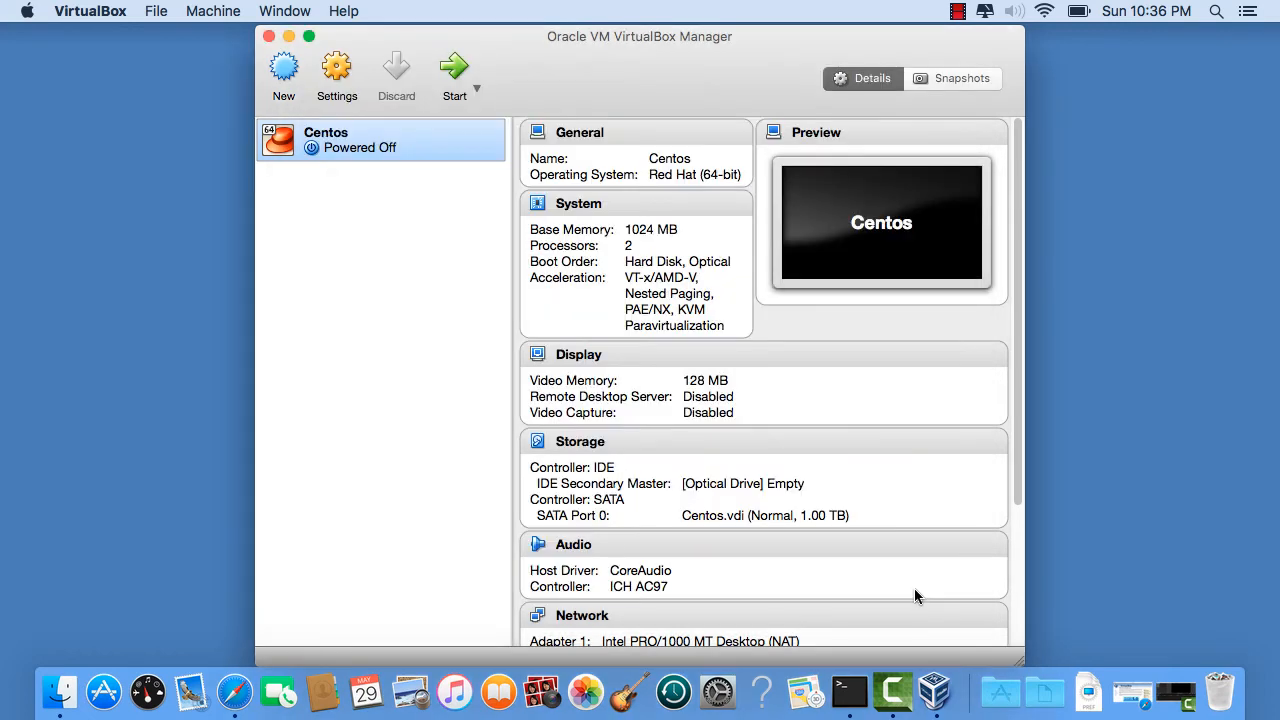
Step: In Storage settings, browse for a virtual optical disk file for the empty IDE drive
left_click(336, 68)
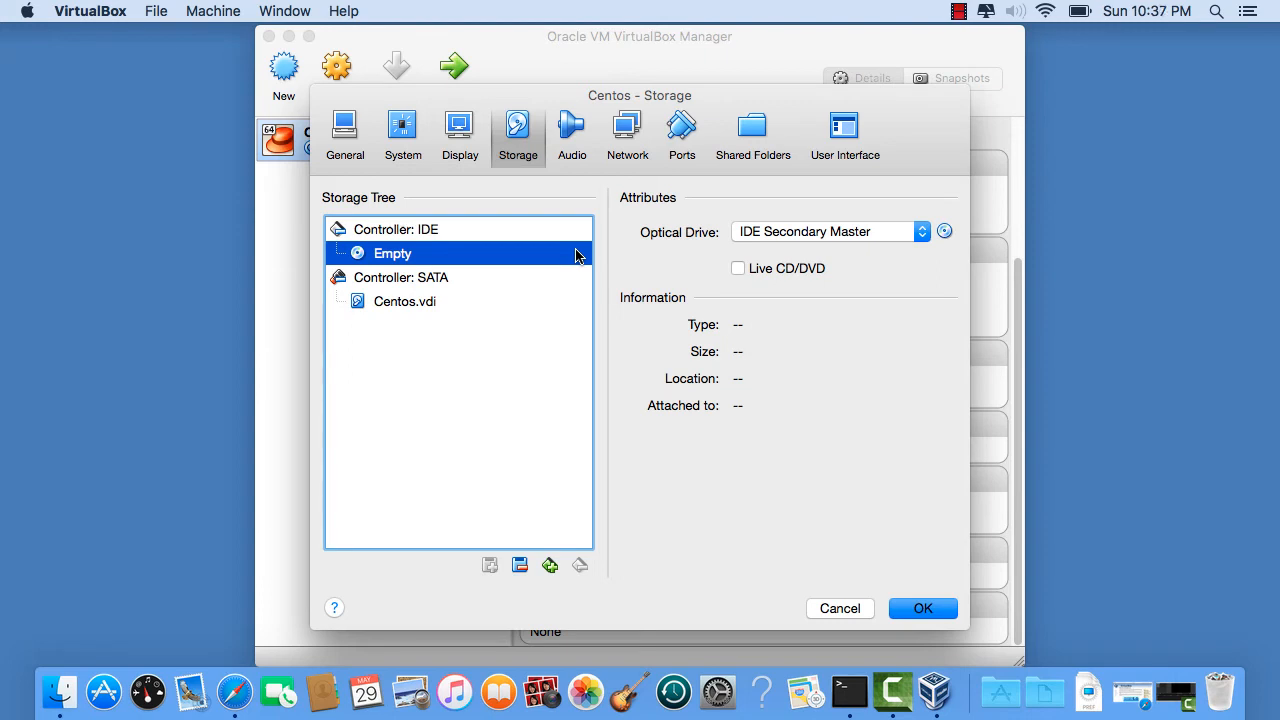
mouse_move(404, 316)
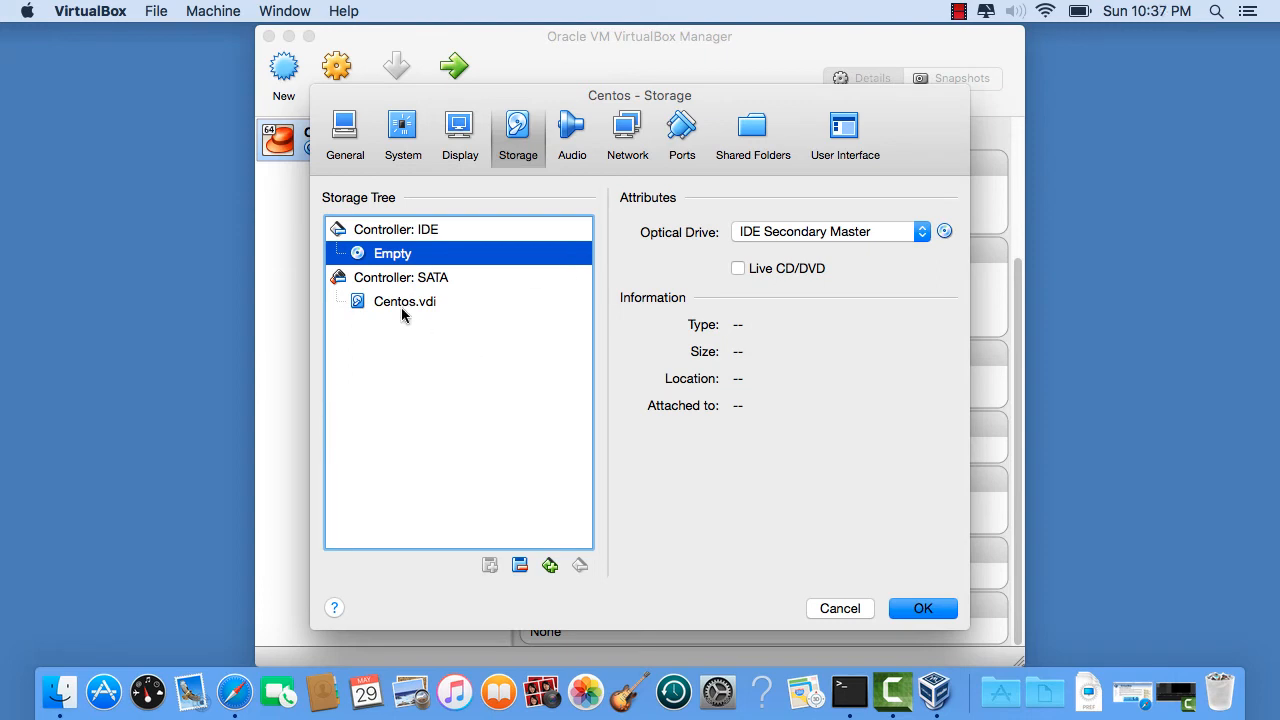
mouse_move(564, 264)
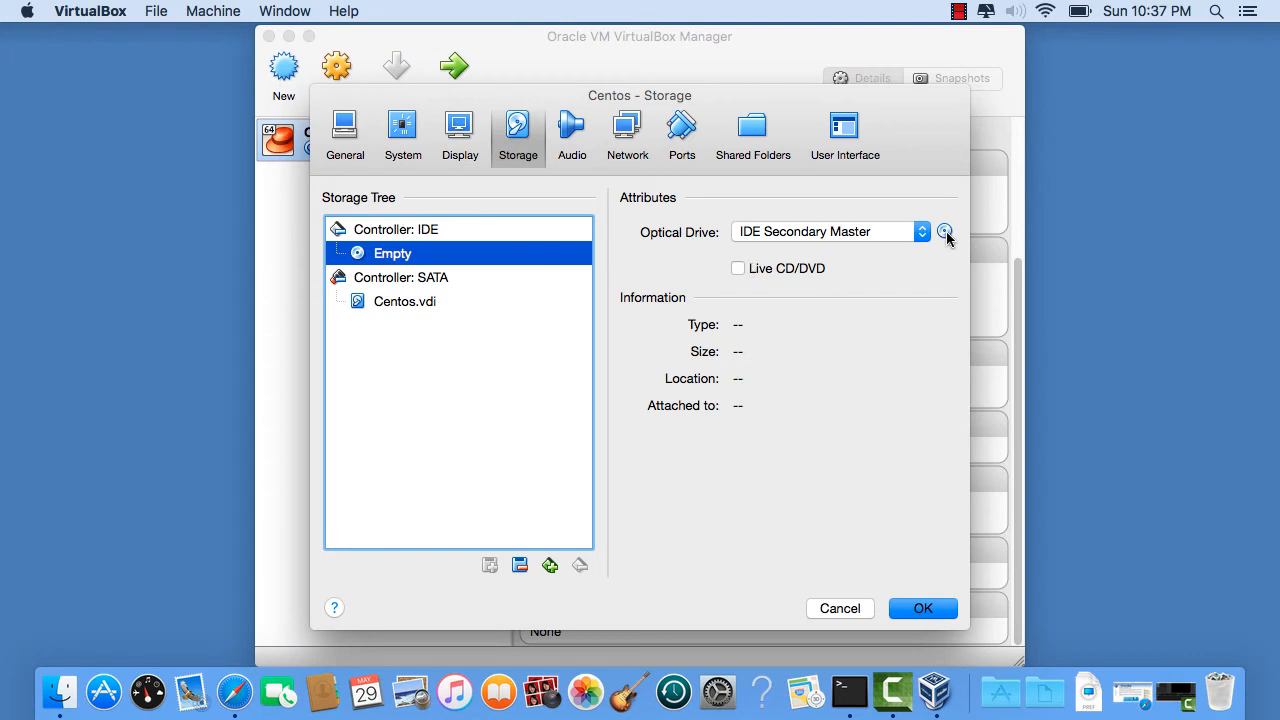
left_click(944, 232)
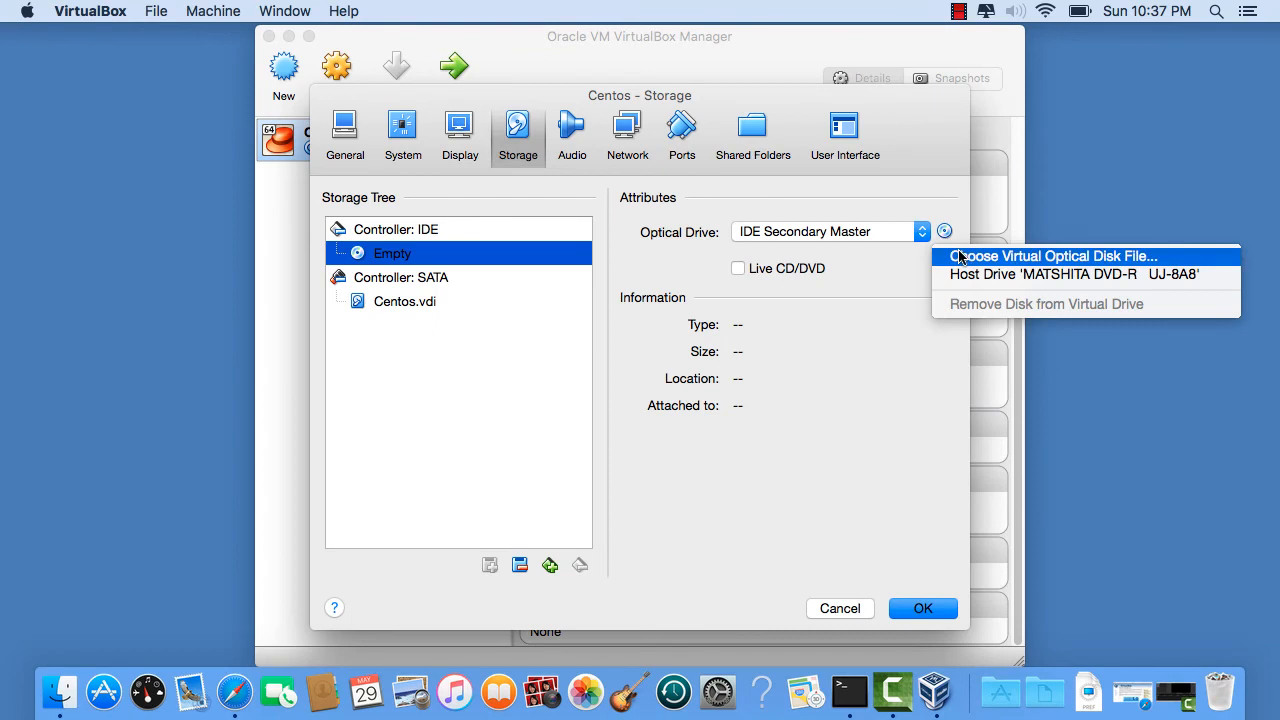
mouse_move(1050, 256)
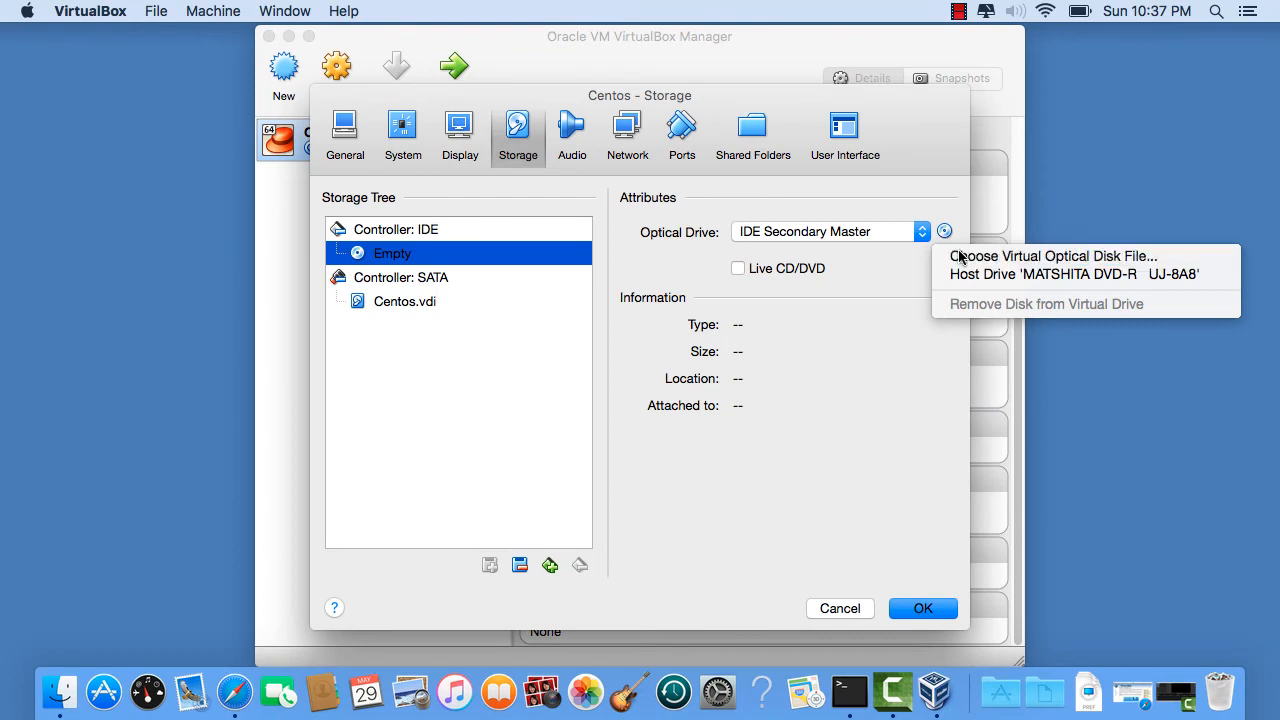
left_click(1052, 256)
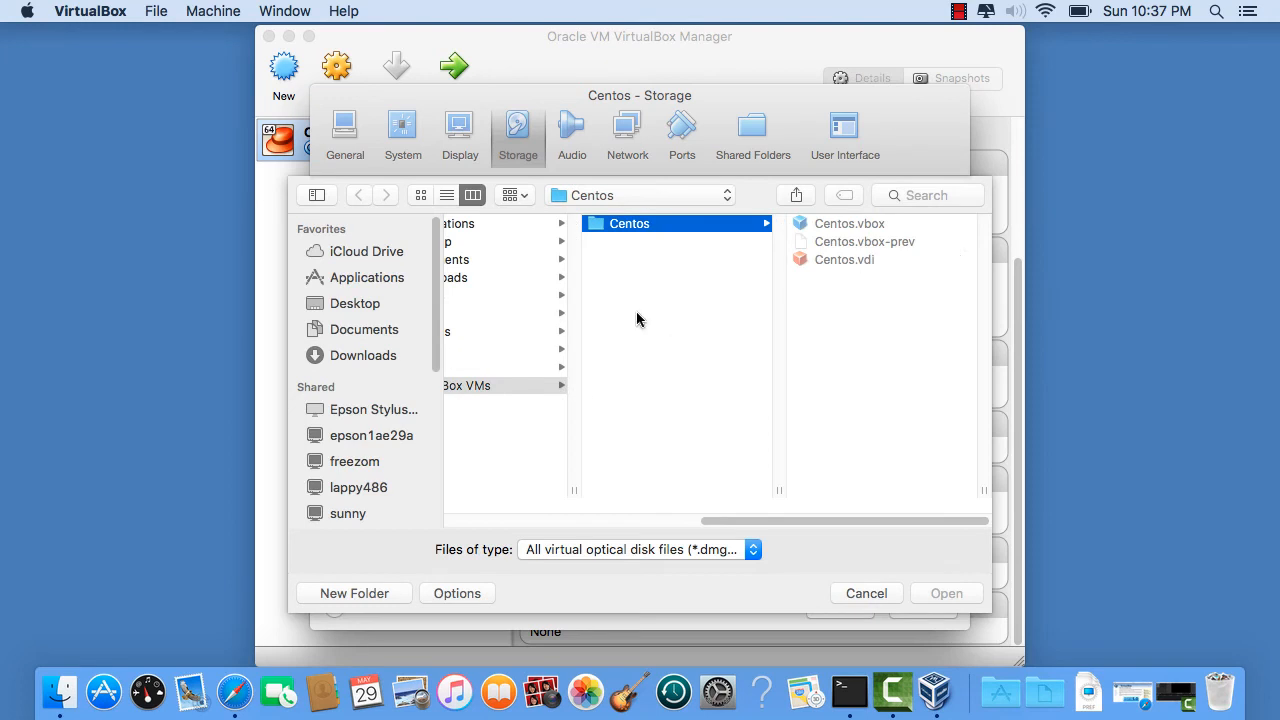
Step: Choose CentOS-7-x86_64-DVD-1503-01.iso from Documents as the optical drive's image
left_click(484, 368)
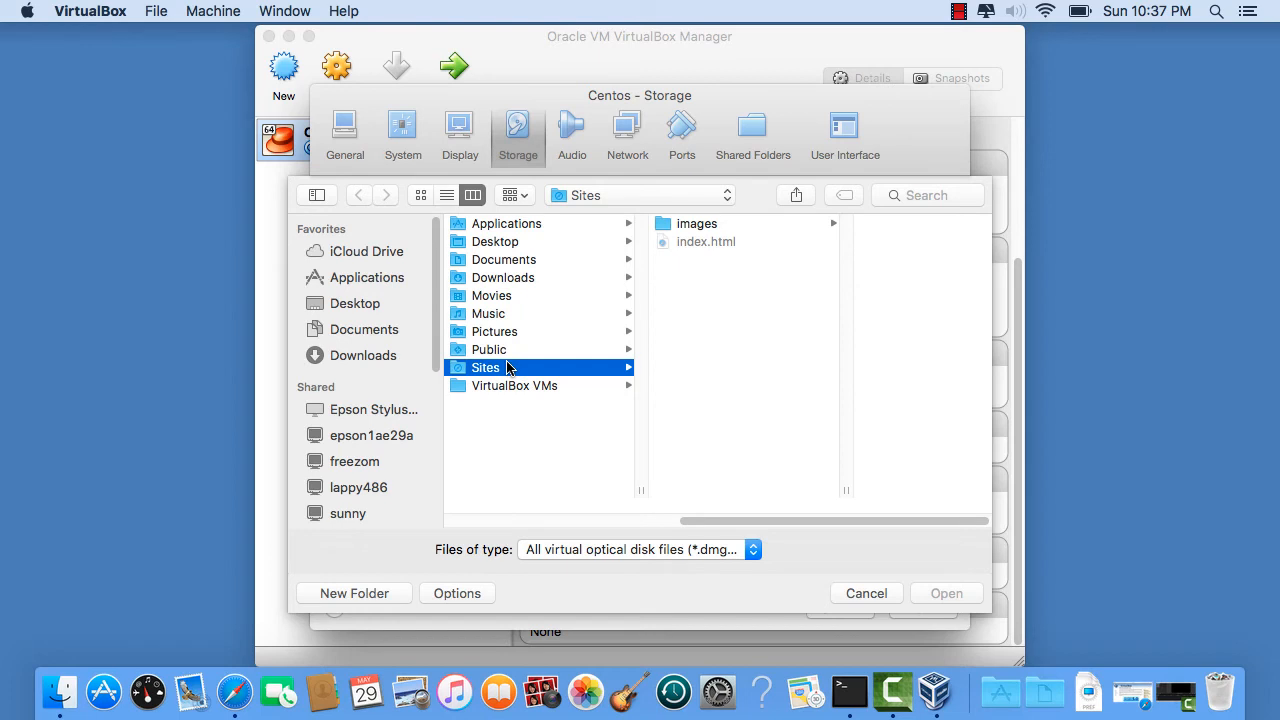
mouse_move(490, 350)
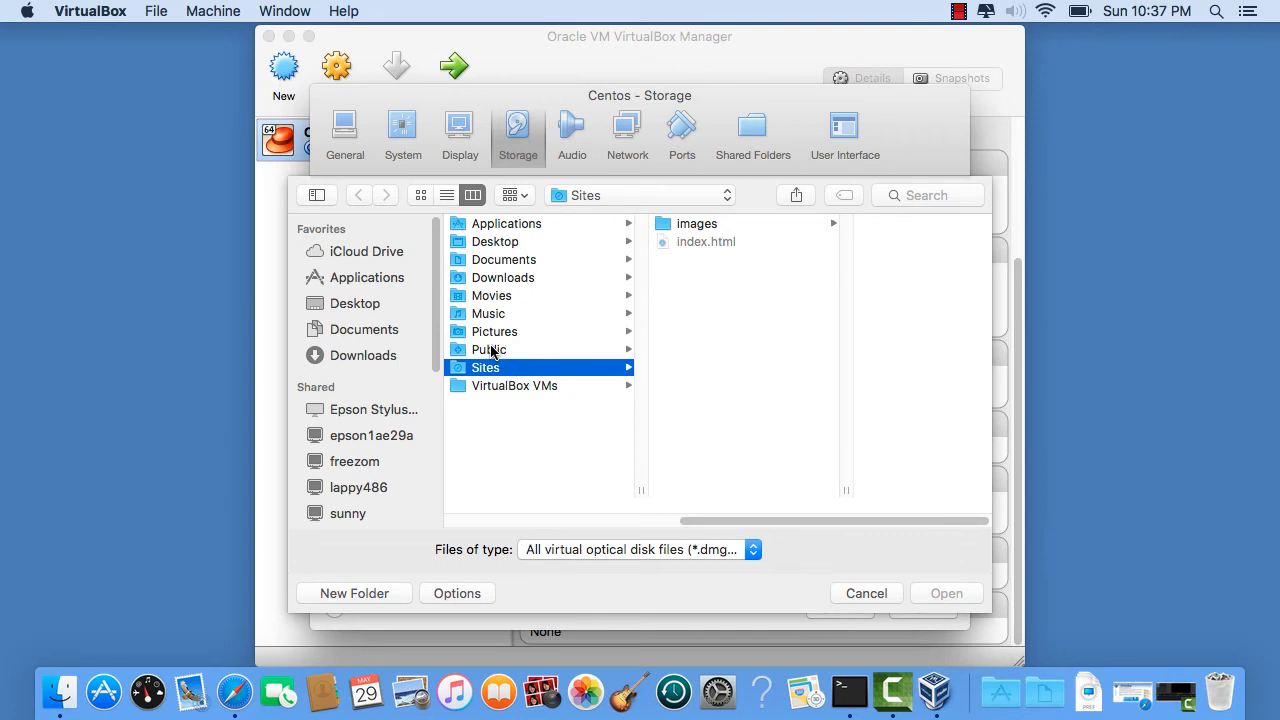
left_click(504, 260)
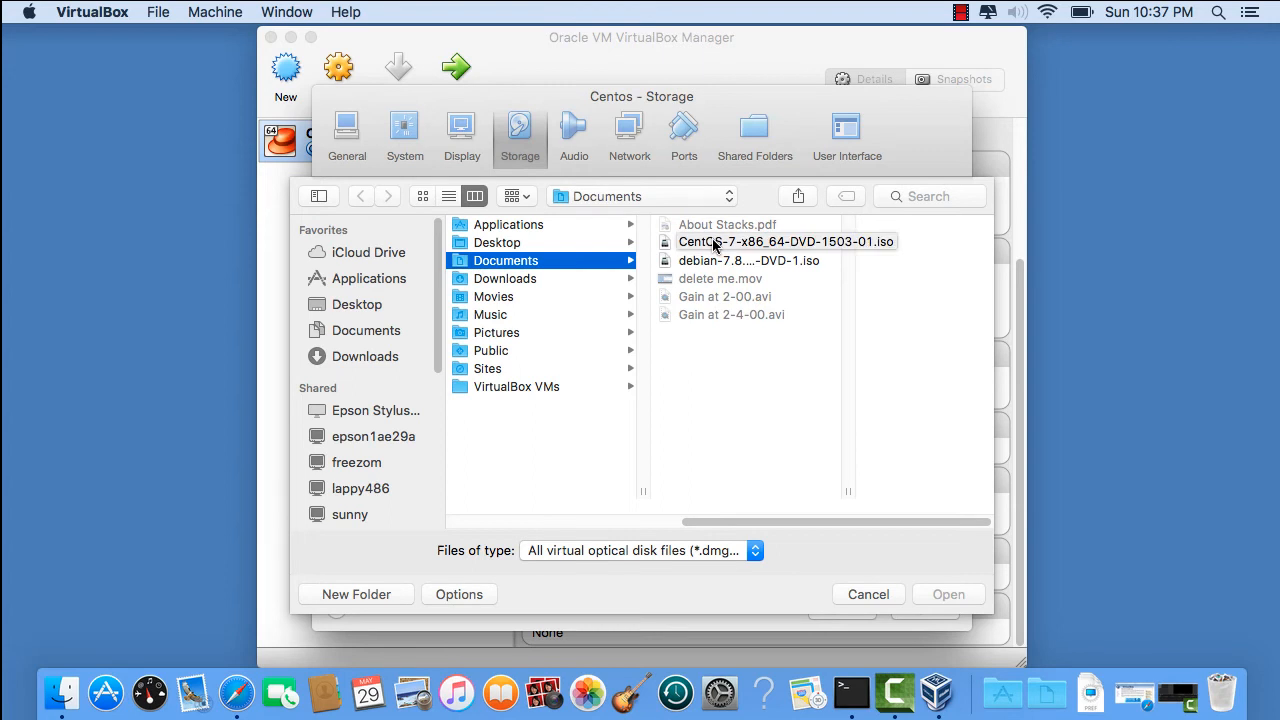
left_click(788, 240)
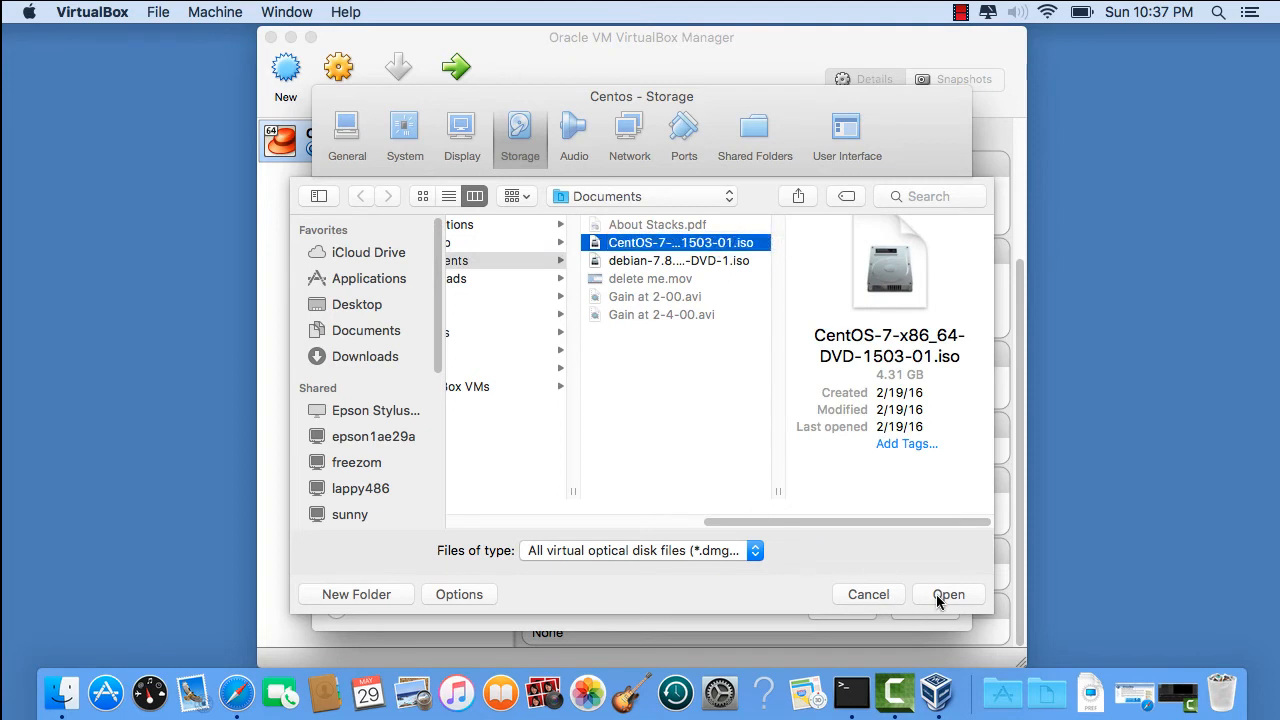
left_click(948, 594)
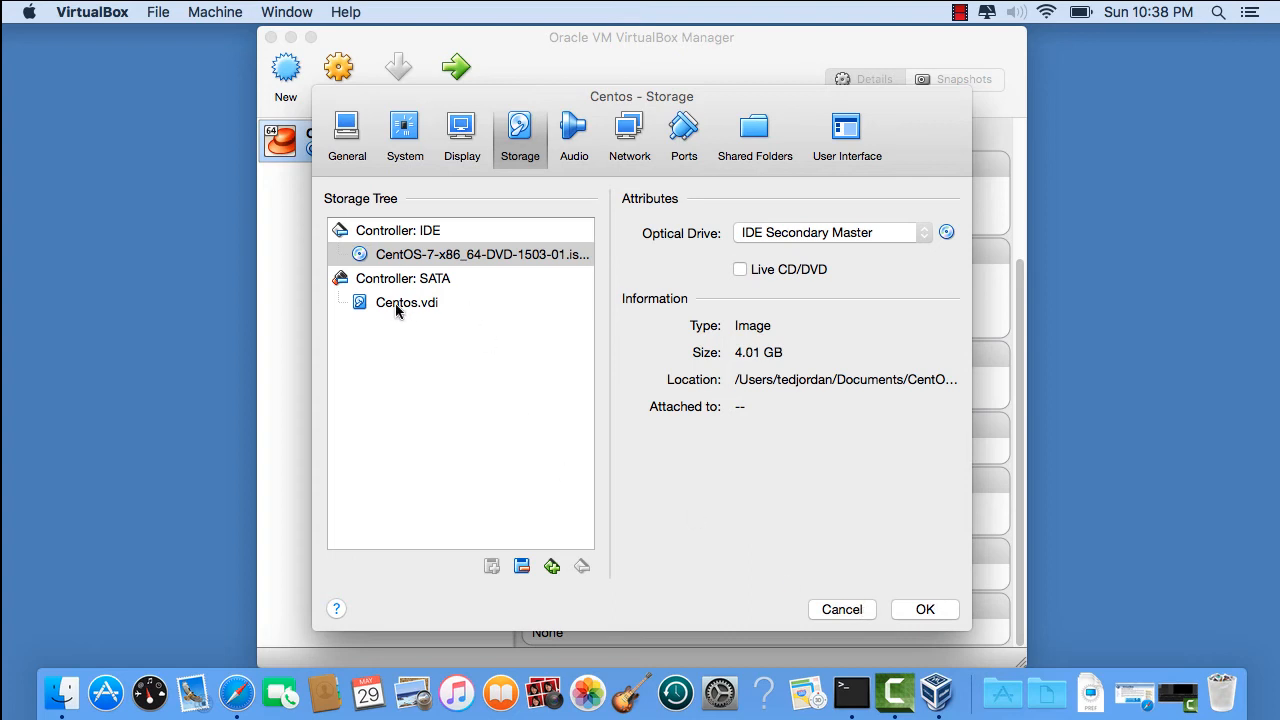
Step: Review the Centos.vdi disk details and confirm the storage settings with OK
left_click(406, 302)
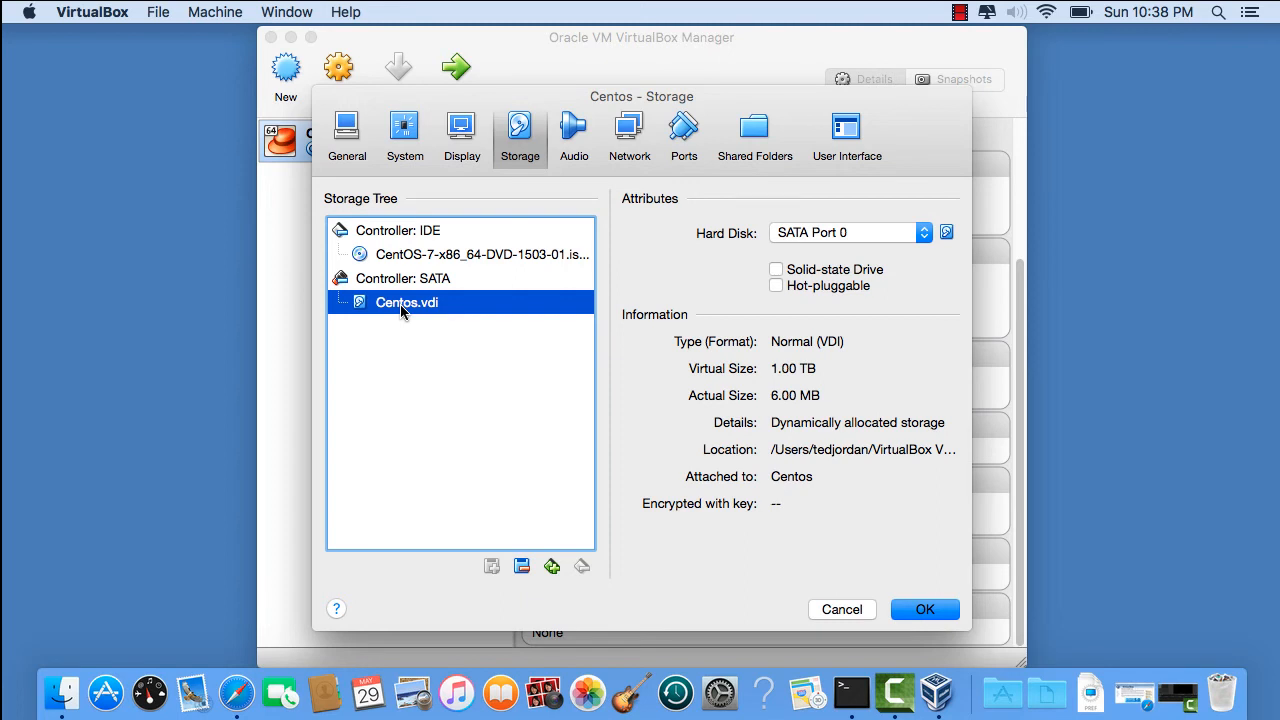
mouse_move(712, 374)
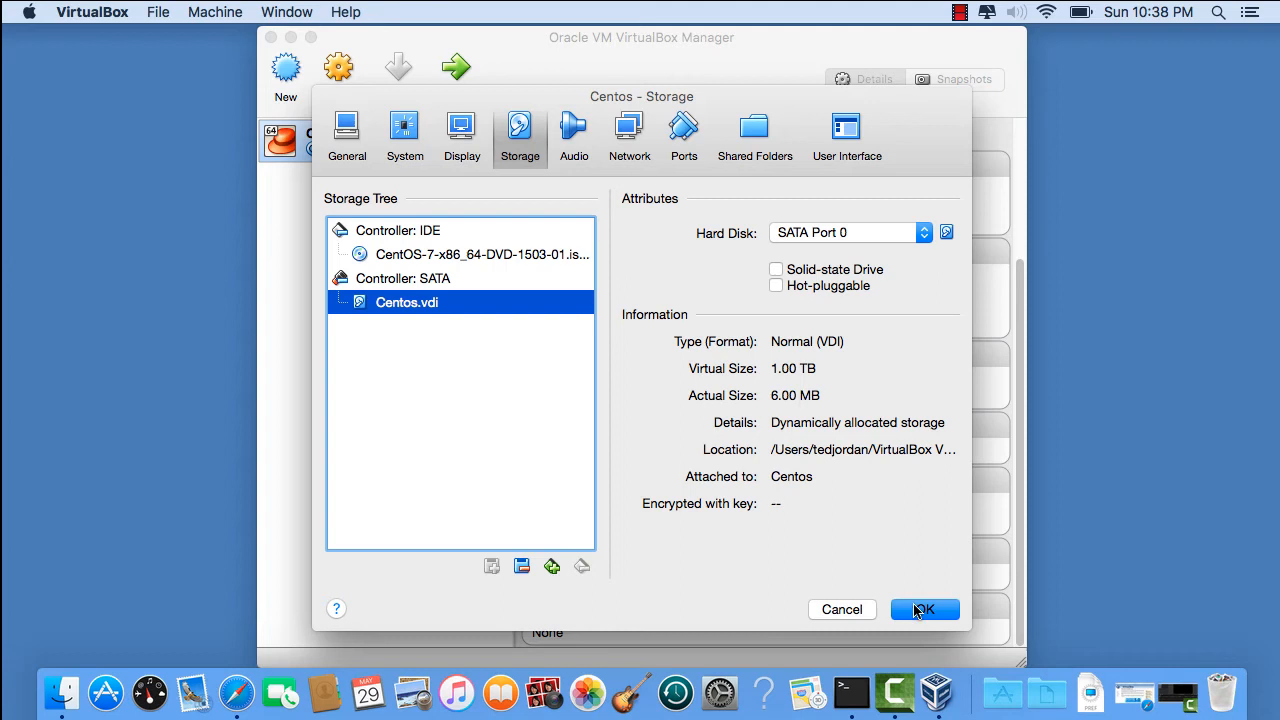
left_click(922, 608)
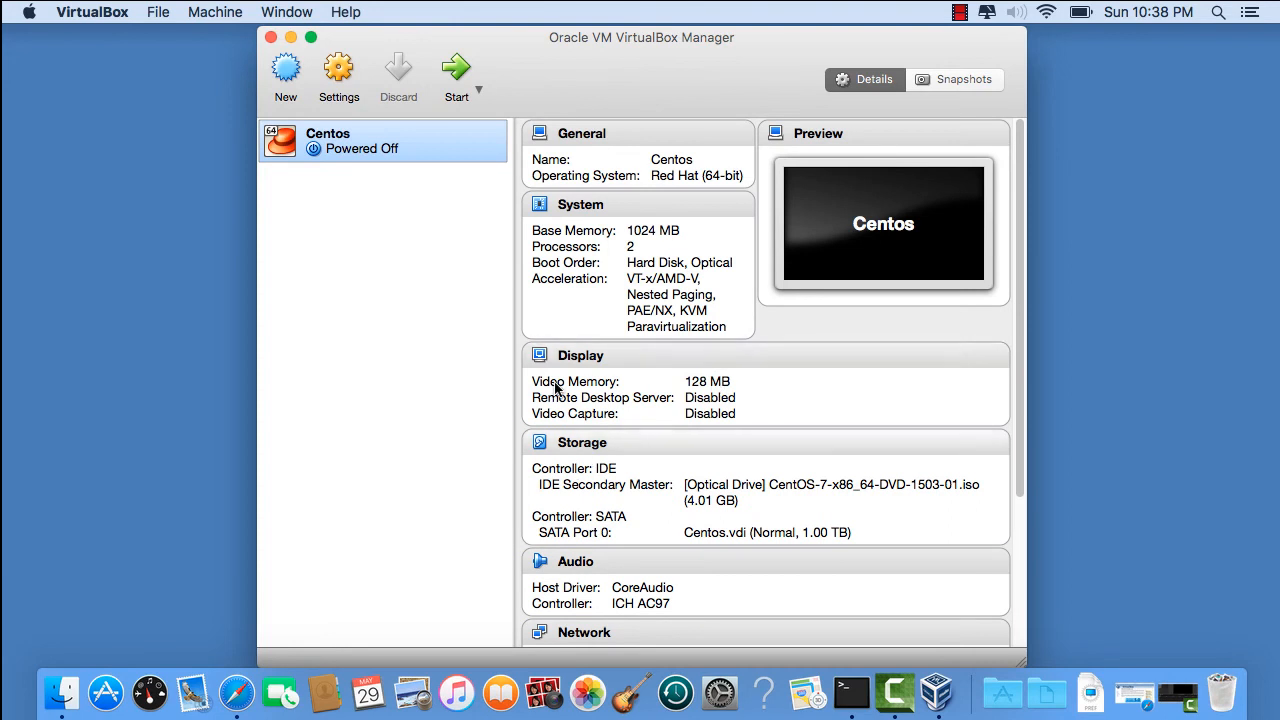
scroll("down", 3)
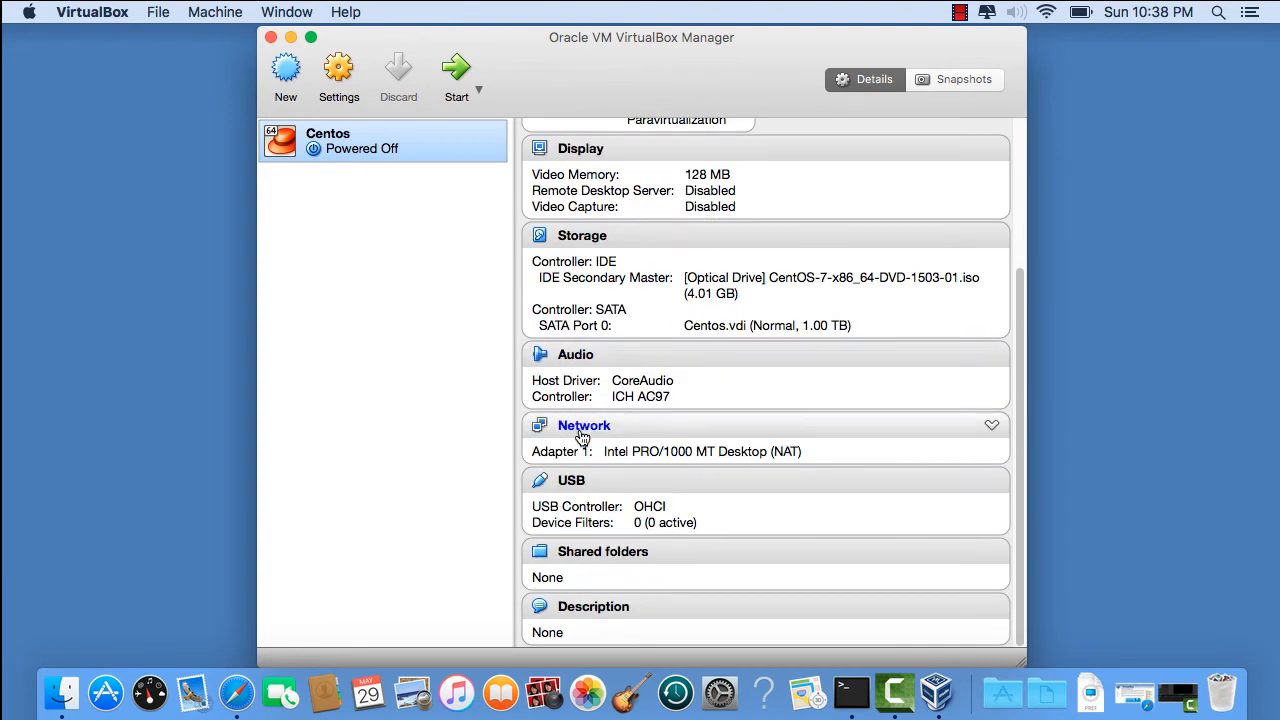
left_click(584, 424)
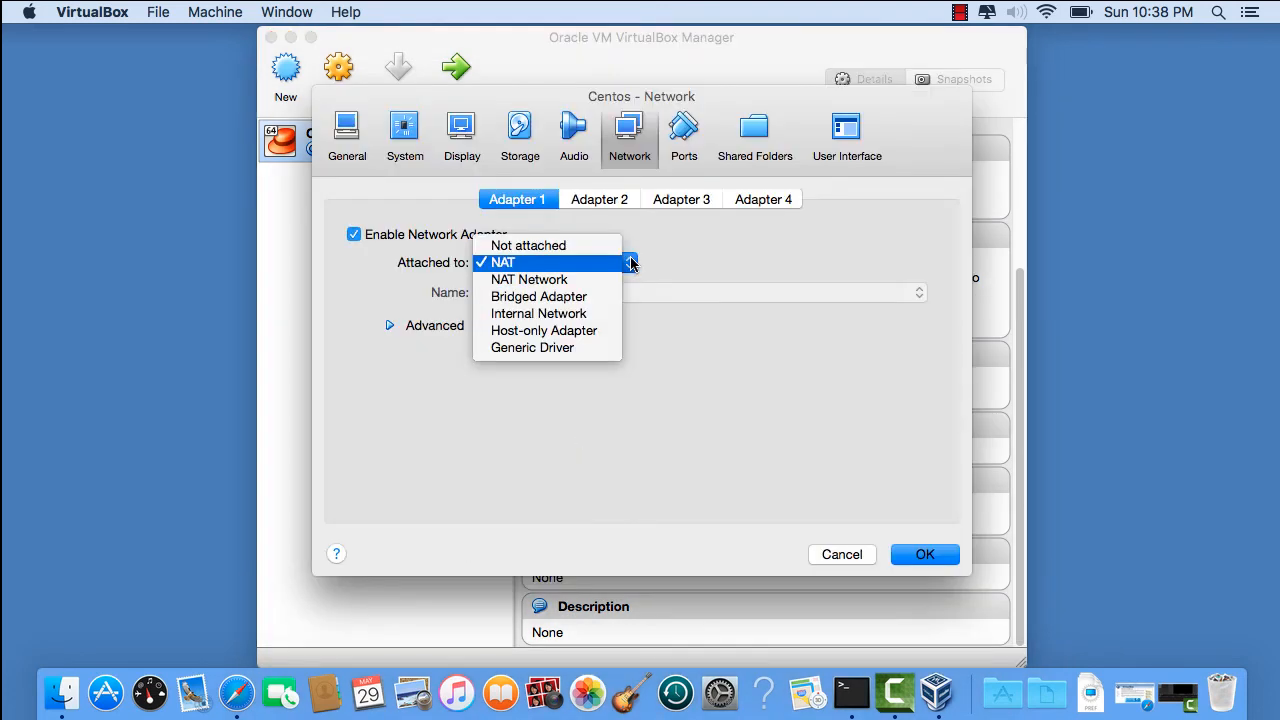
mouse_move(540, 296)
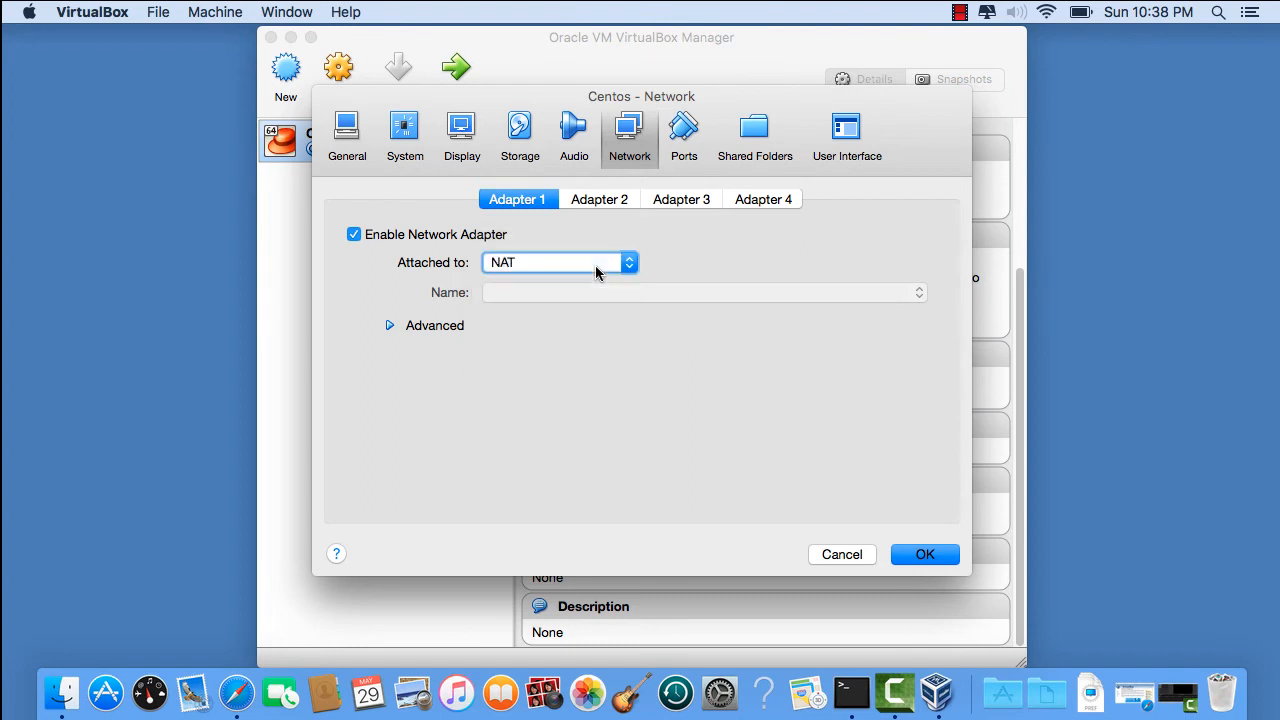
left_click(558, 262)
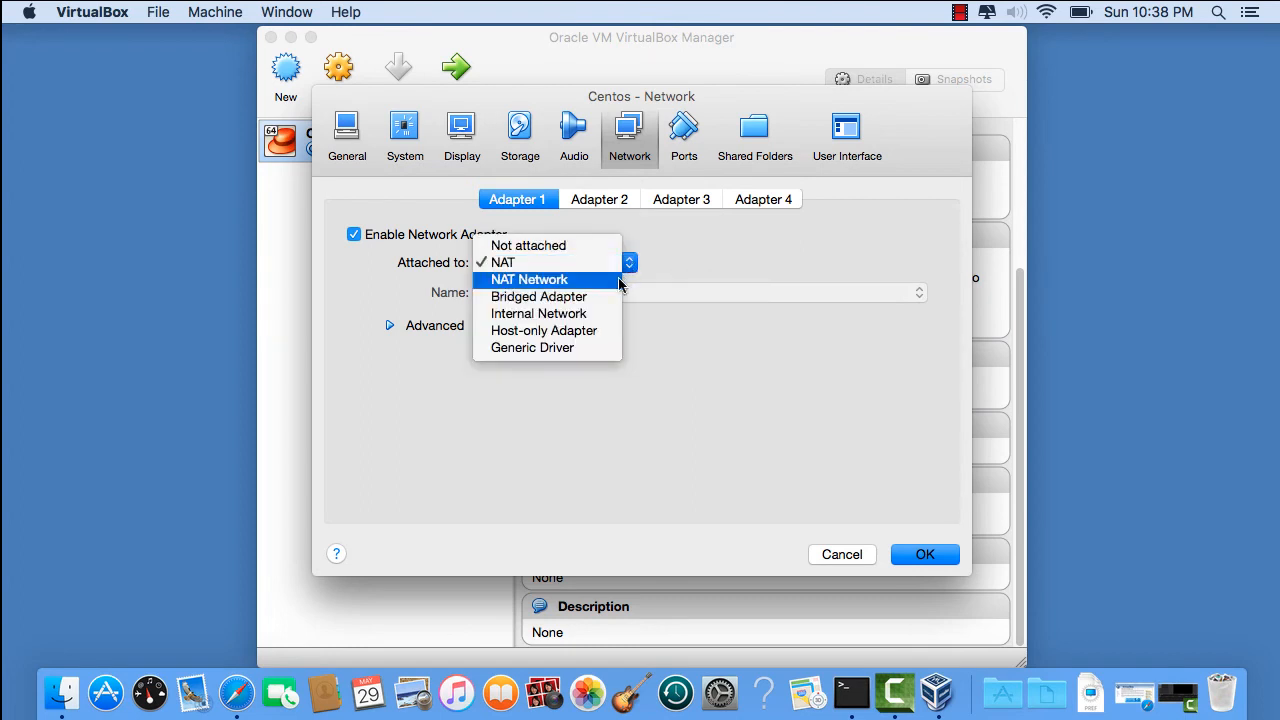
mouse_move(540, 296)
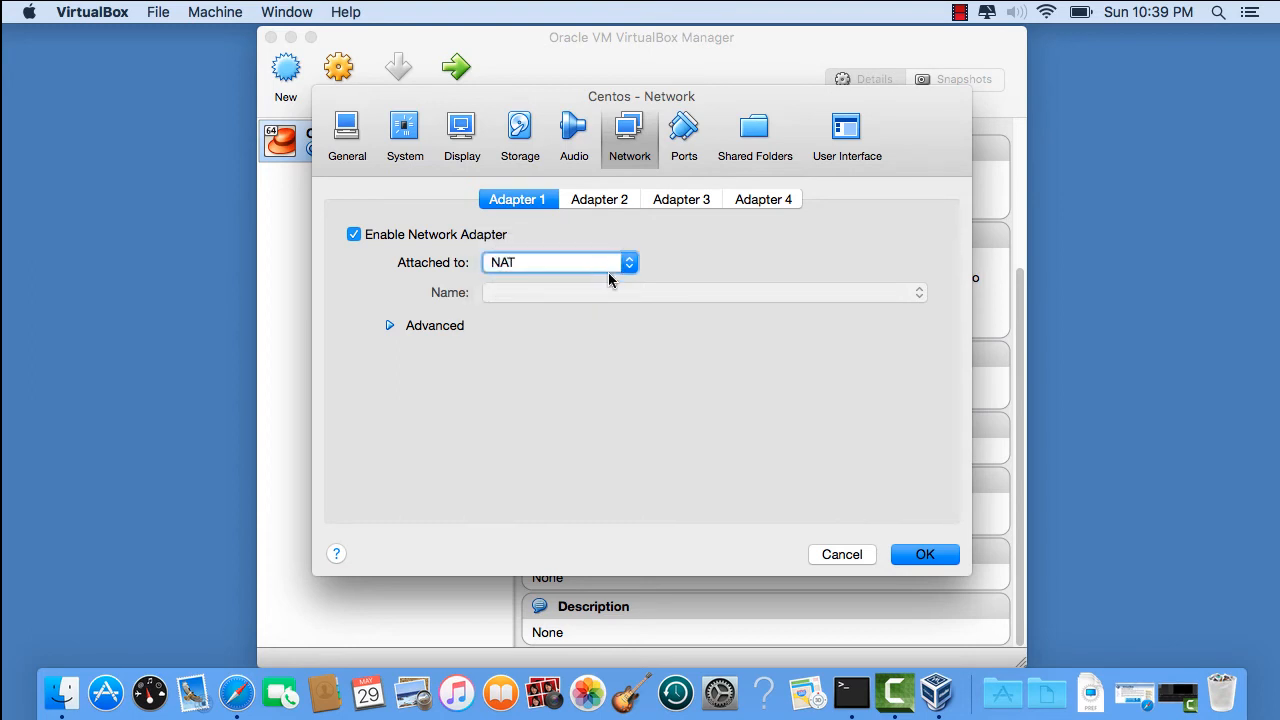
left_click(354, 234)
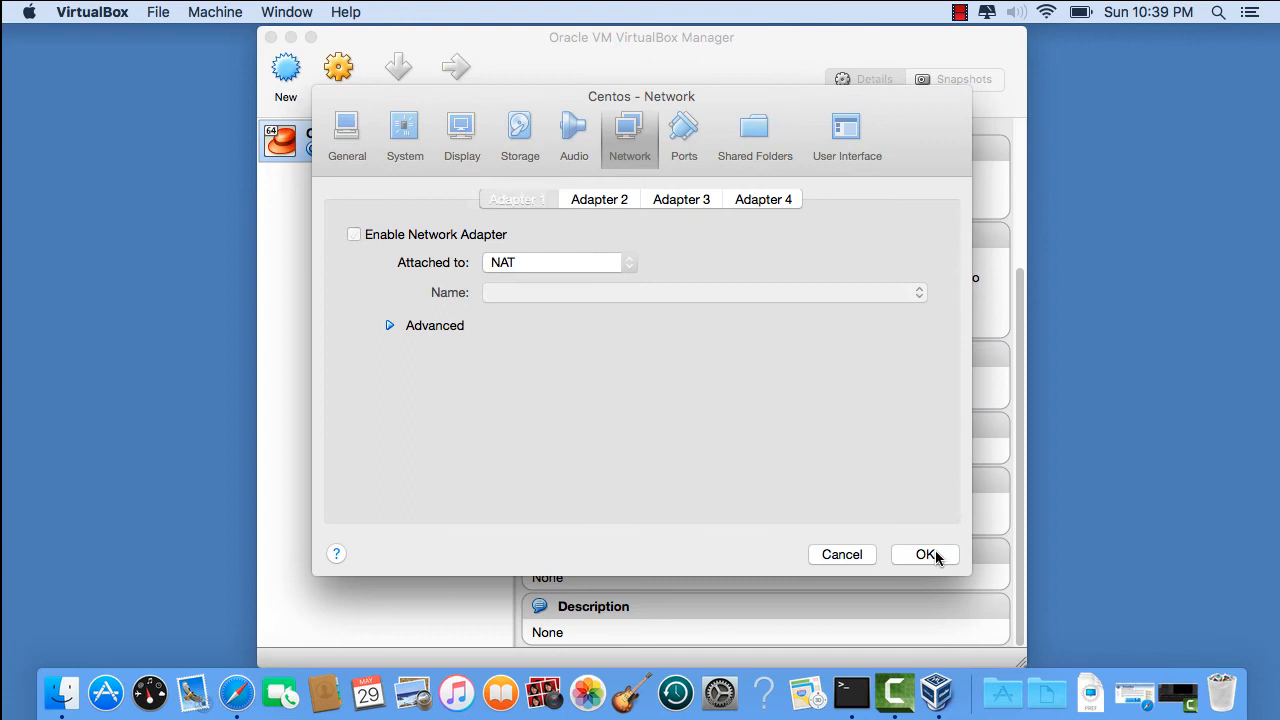
left_click(924, 554)
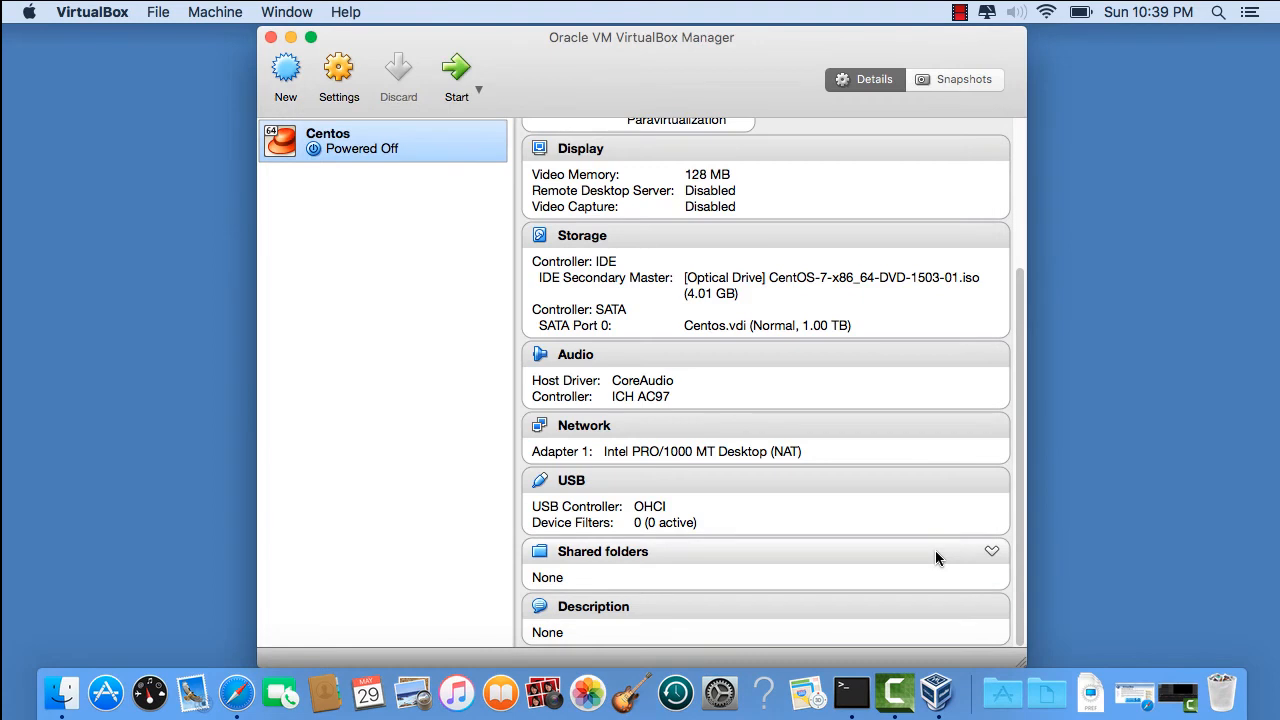
mouse_move(936, 568)
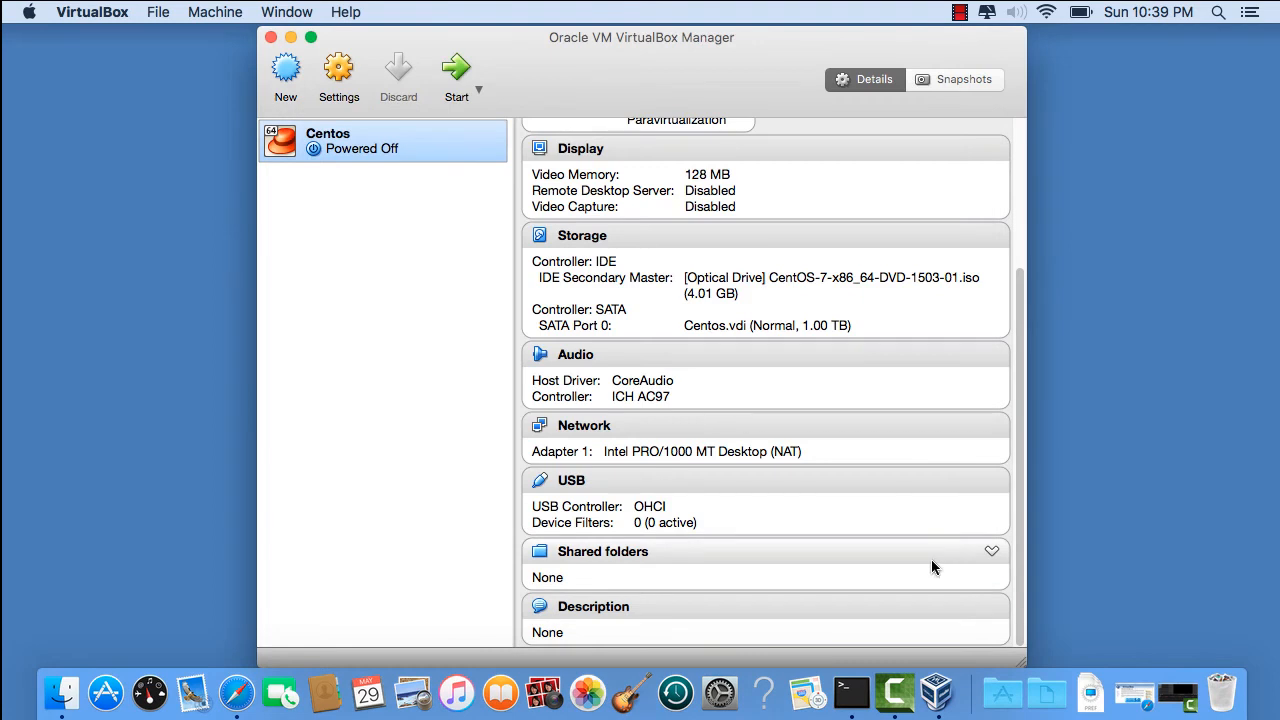
mouse_move(462, 72)
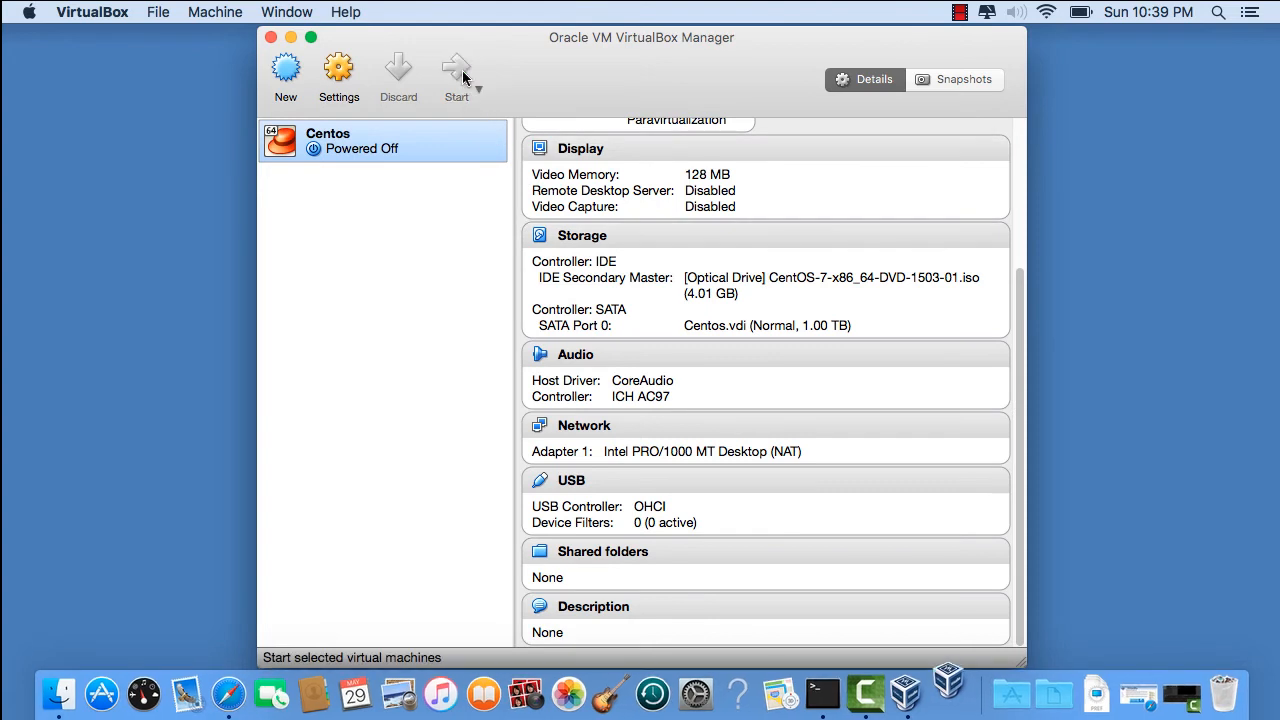
Step: Start the Centos VM and give its window keyboard and mouse focus
left_click(456, 76)
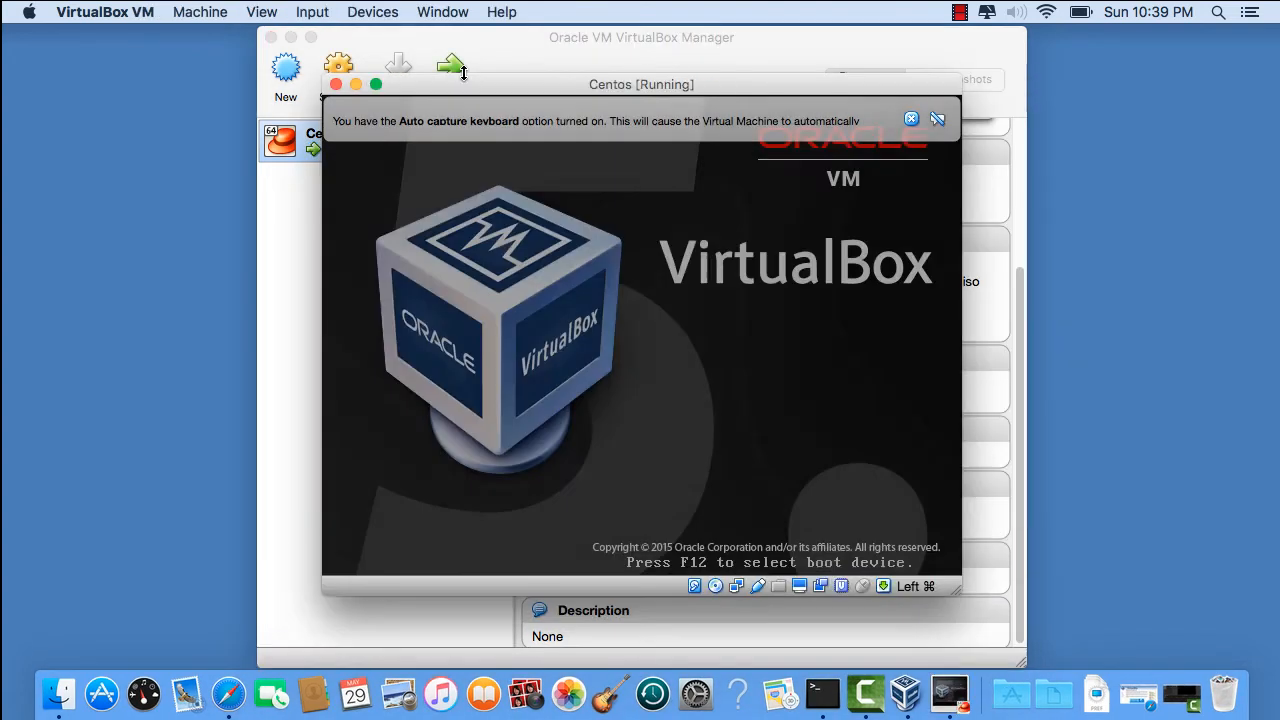
mouse_move(450, 64)
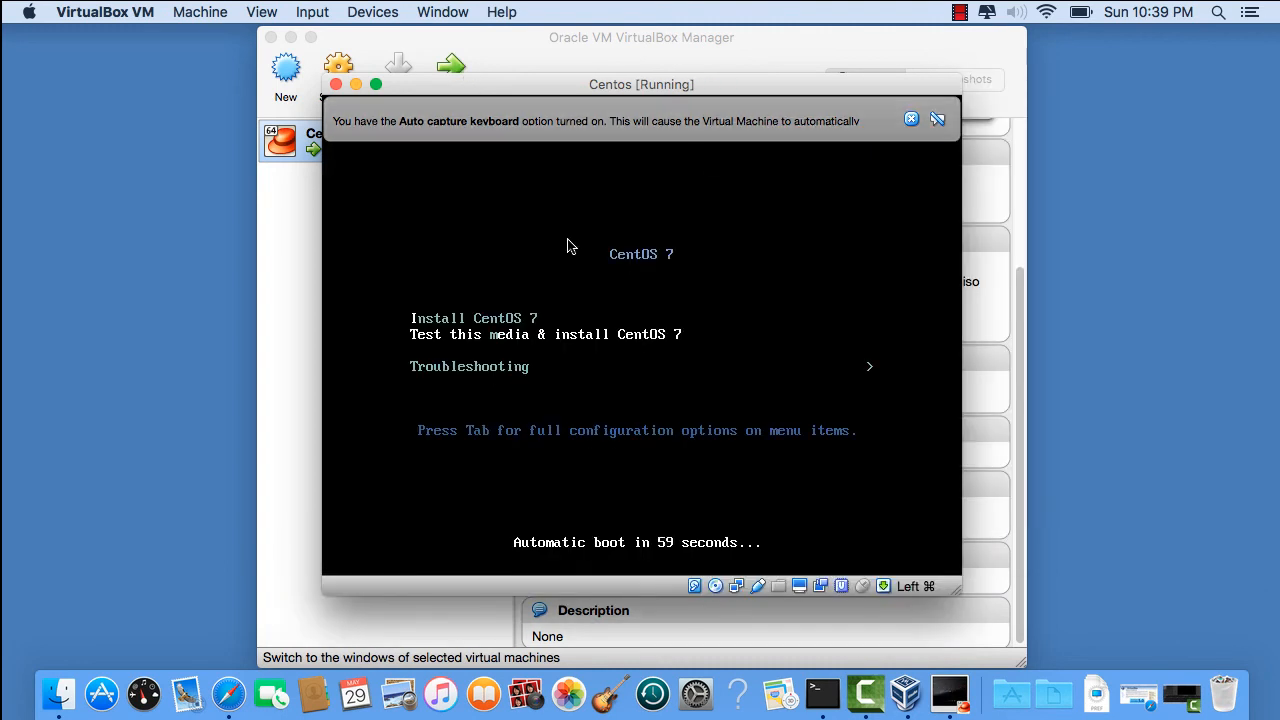
left_click(640, 250)
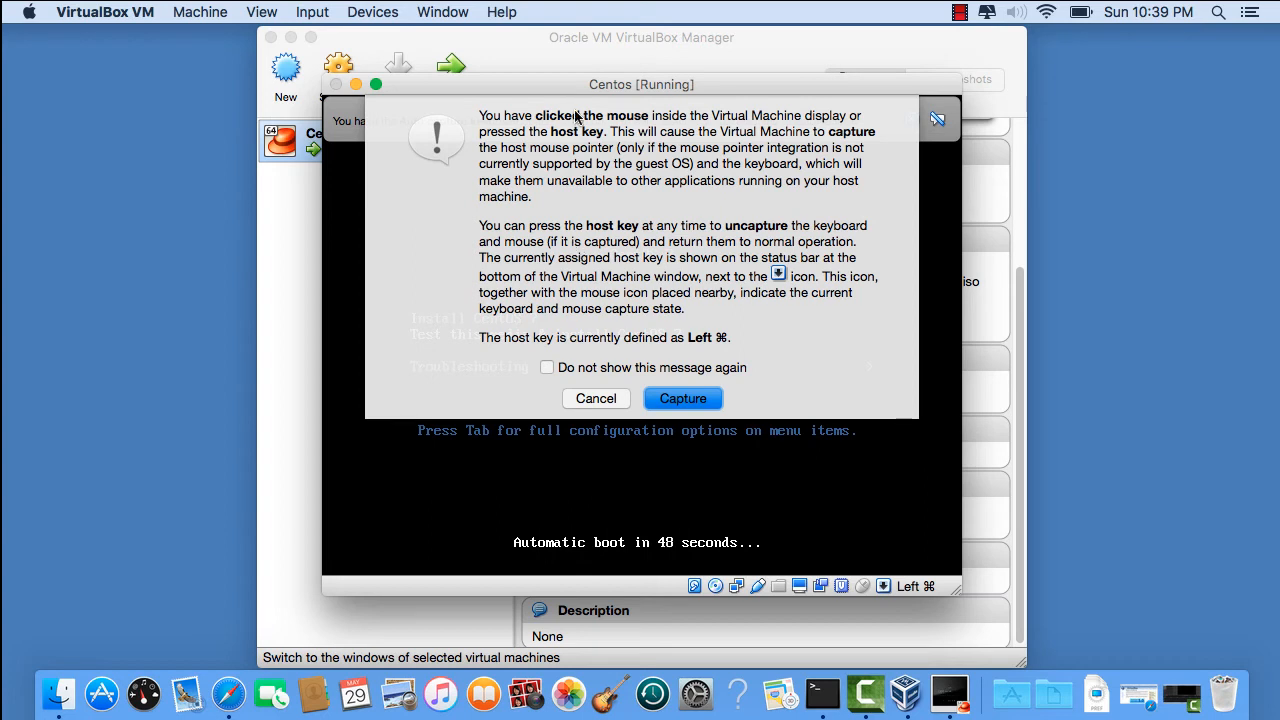
mouse_move(836, 136)
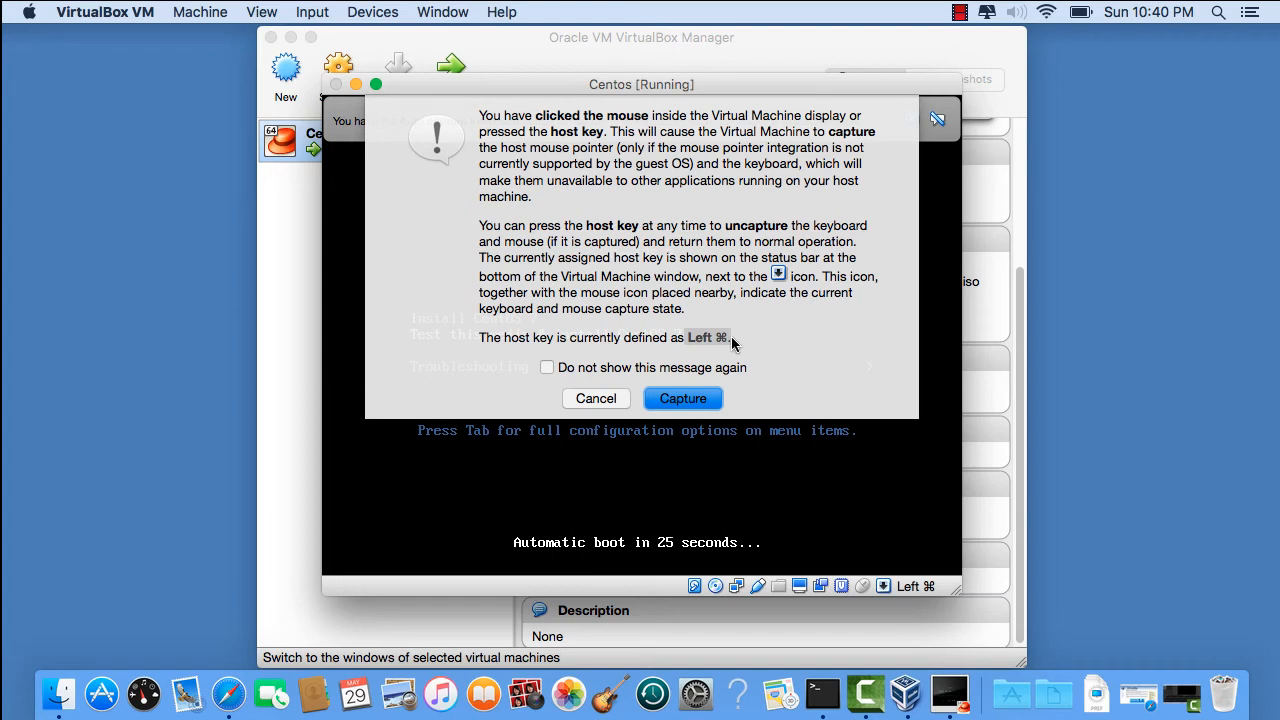
Step: Let the VM capture keyboard and mouse so the installer boots to language selection
left_click(684, 398)
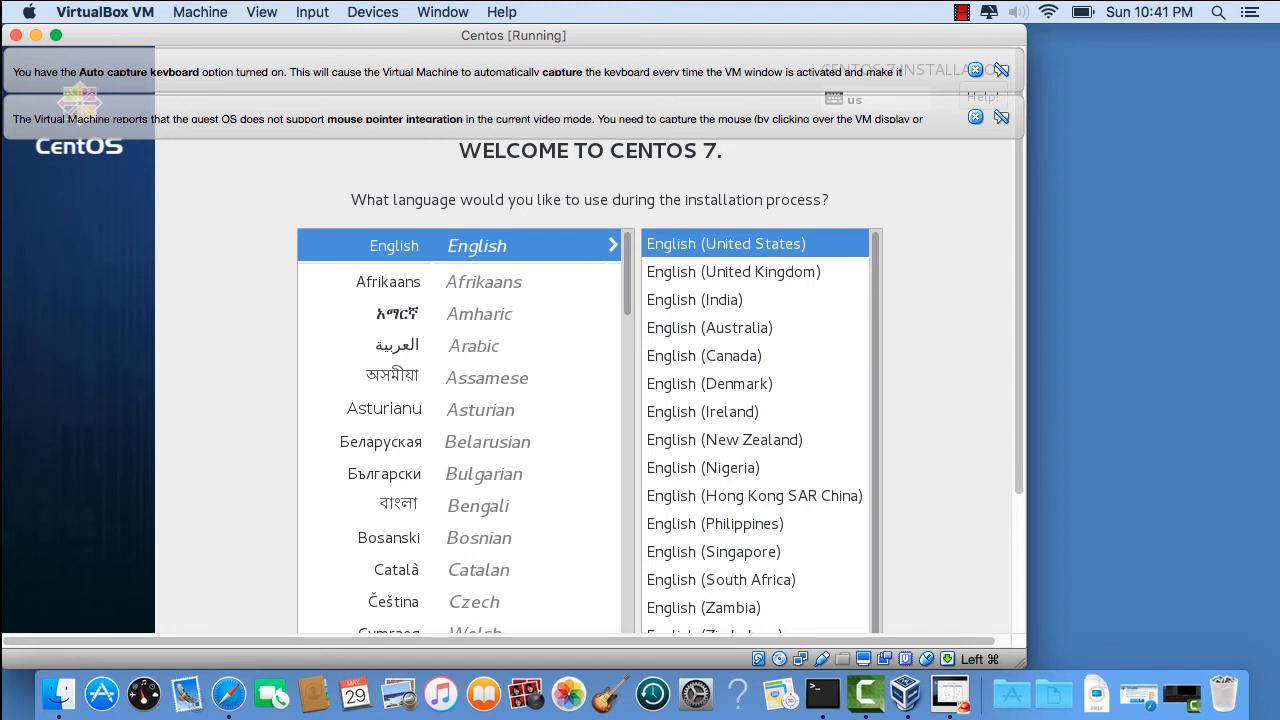
mouse_move(312, 52)
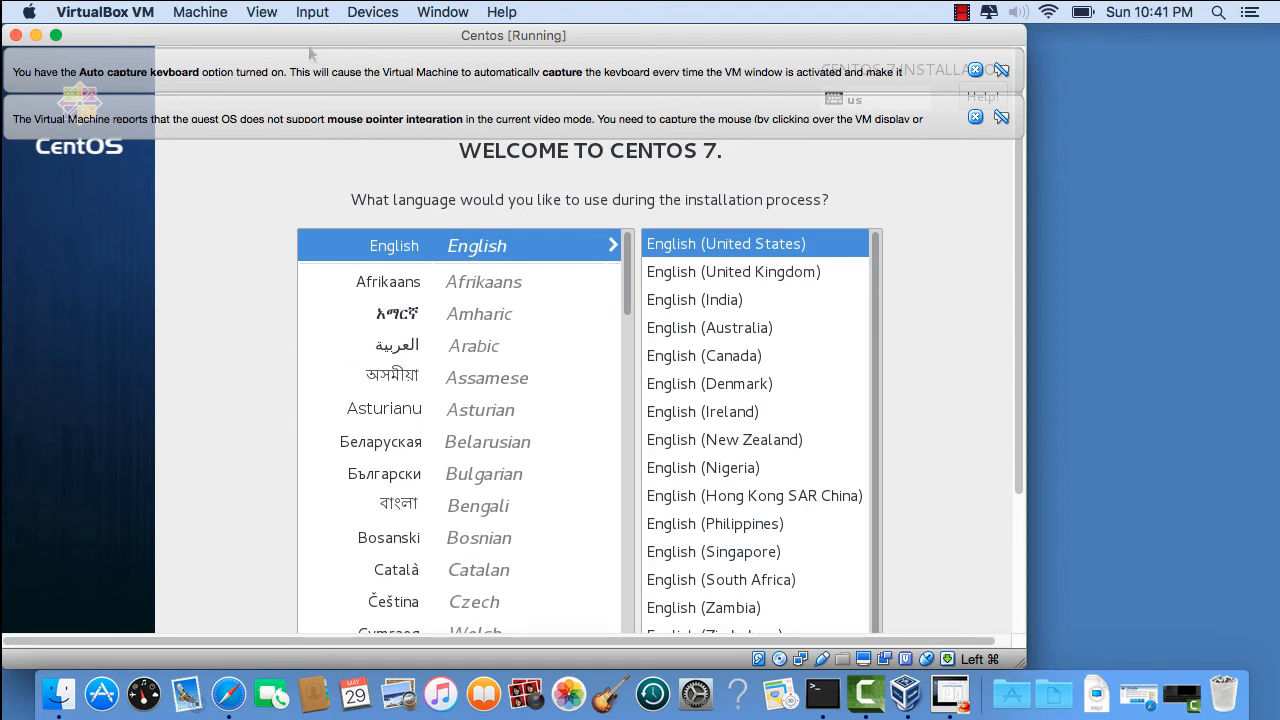
mouse_move(960, 82)
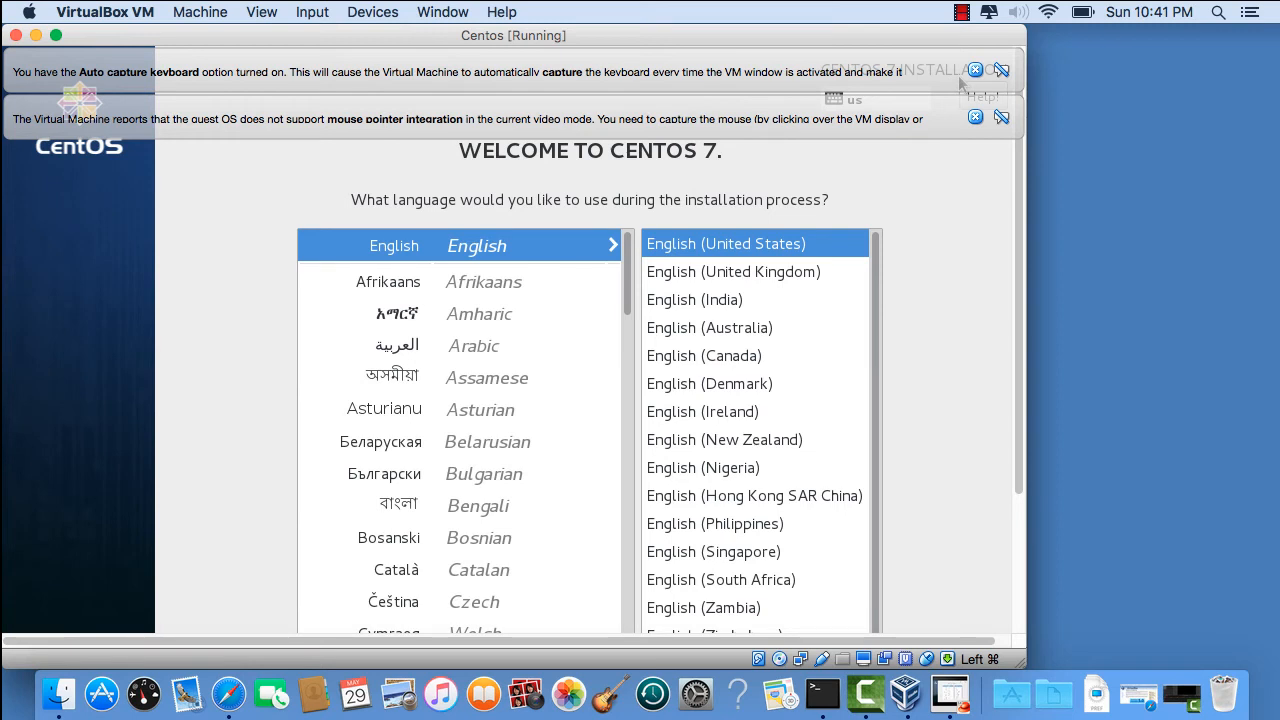
mouse_move(740, 336)
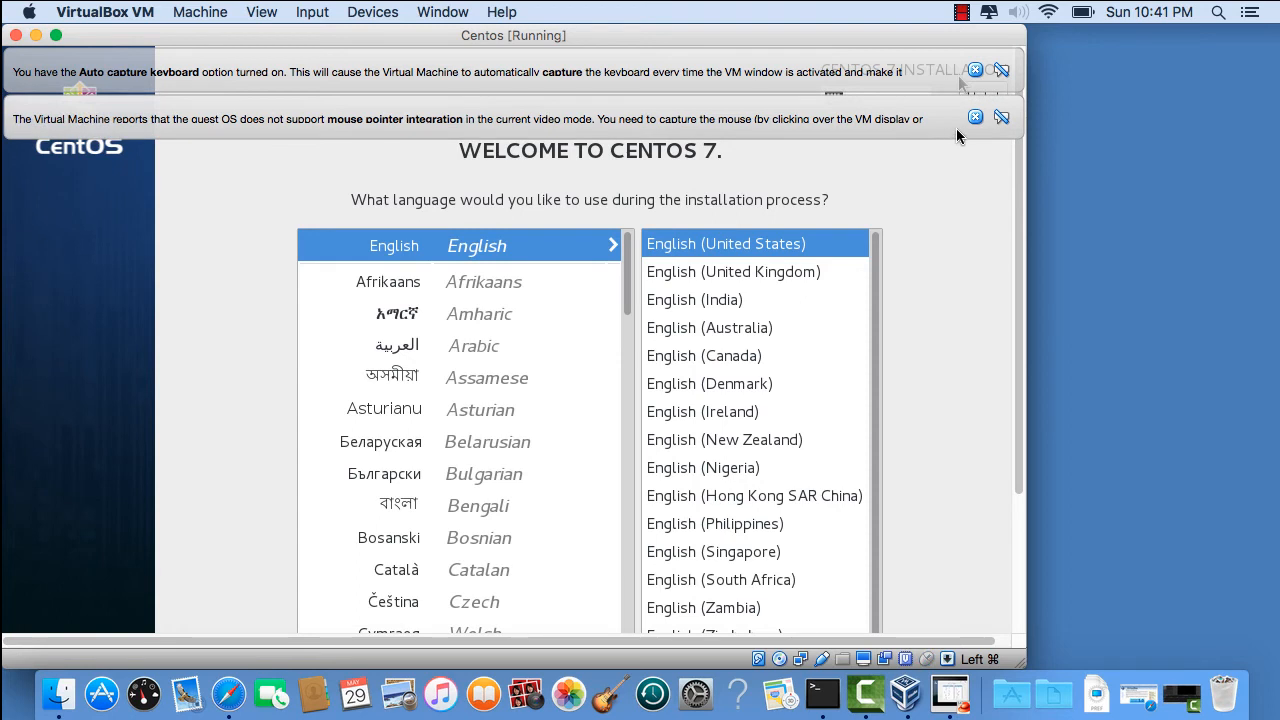
Step: Dismiss both notification bars and accept keyboard capture with 'Do not show this message again'
left_click(976, 116)
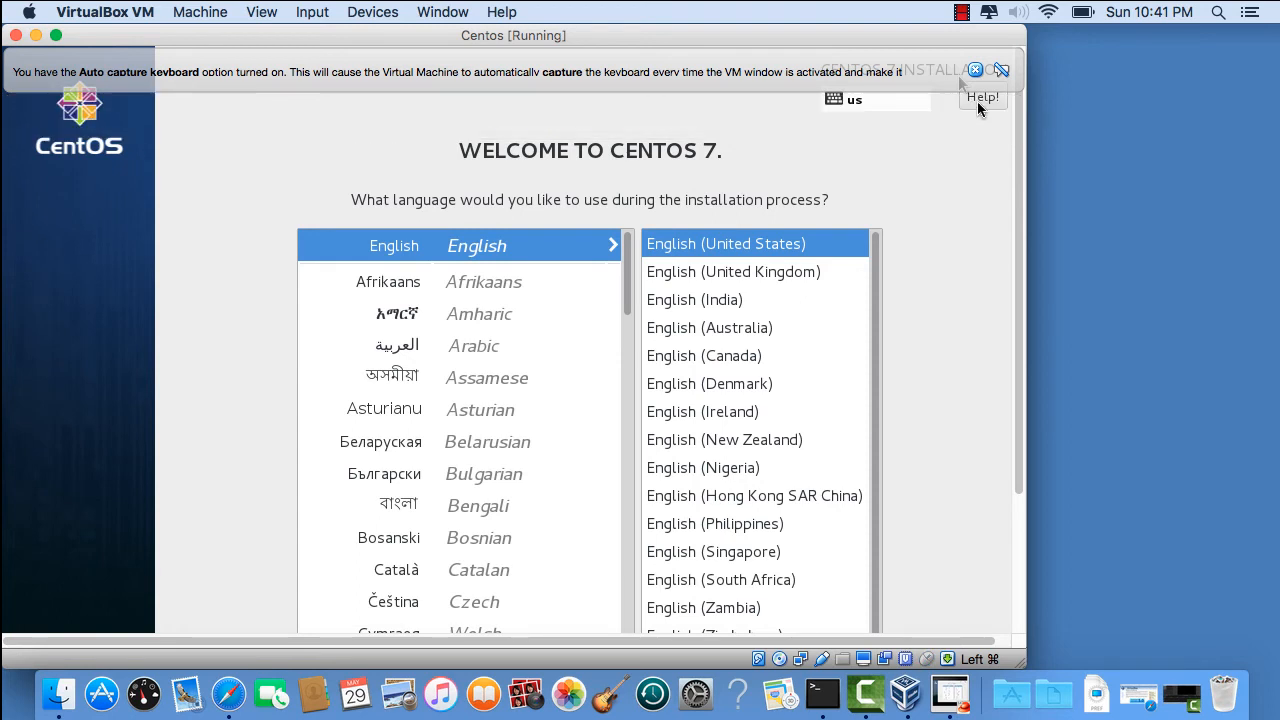
left_click(976, 70)
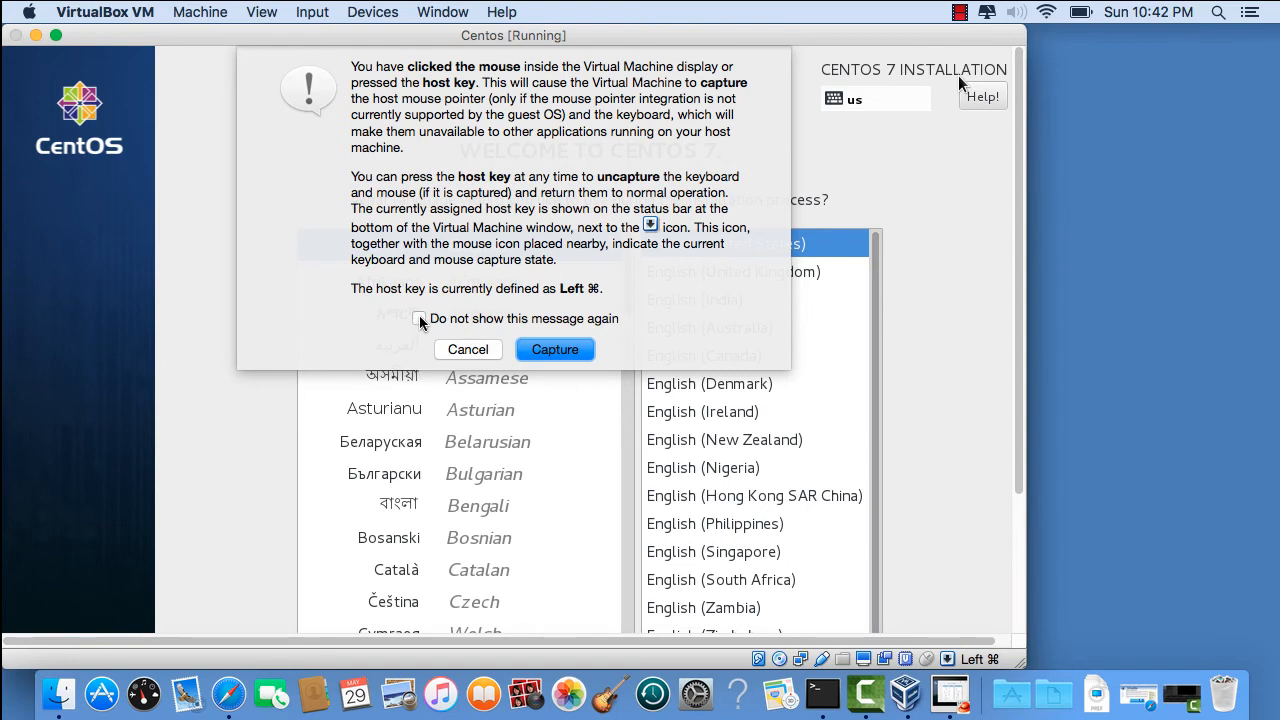
left_click(420, 318)
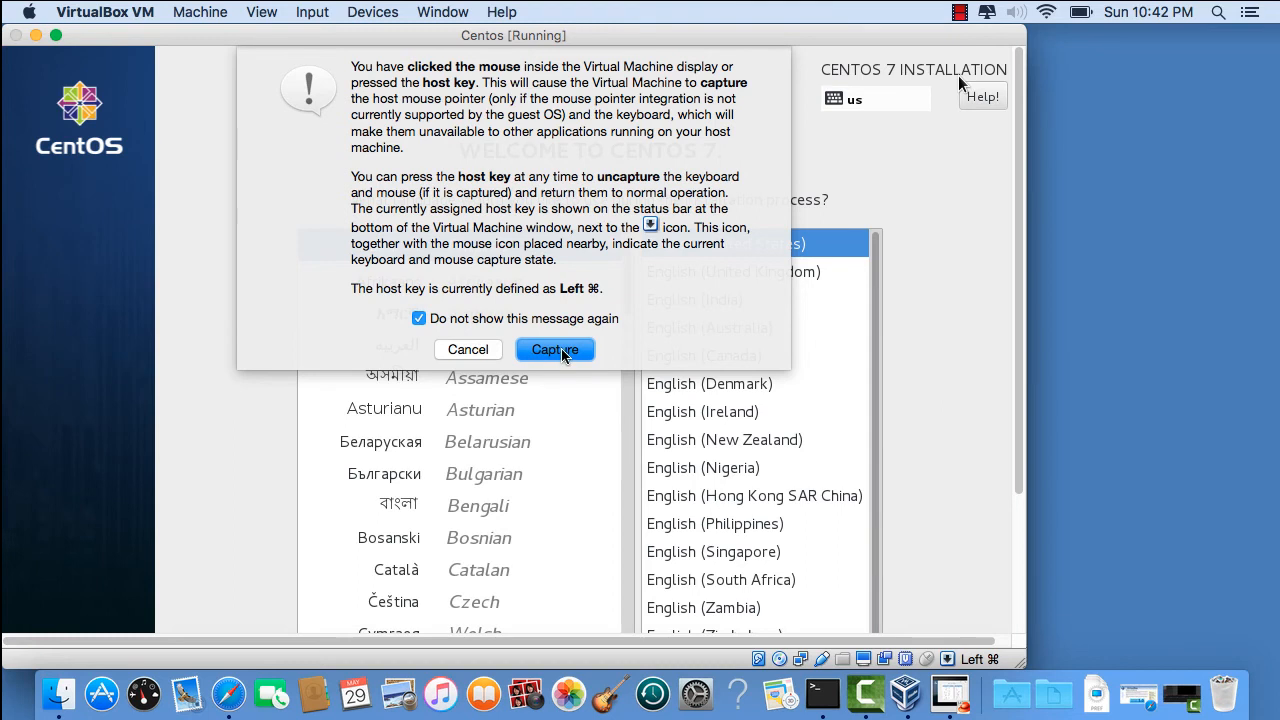
left_click(554, 348)
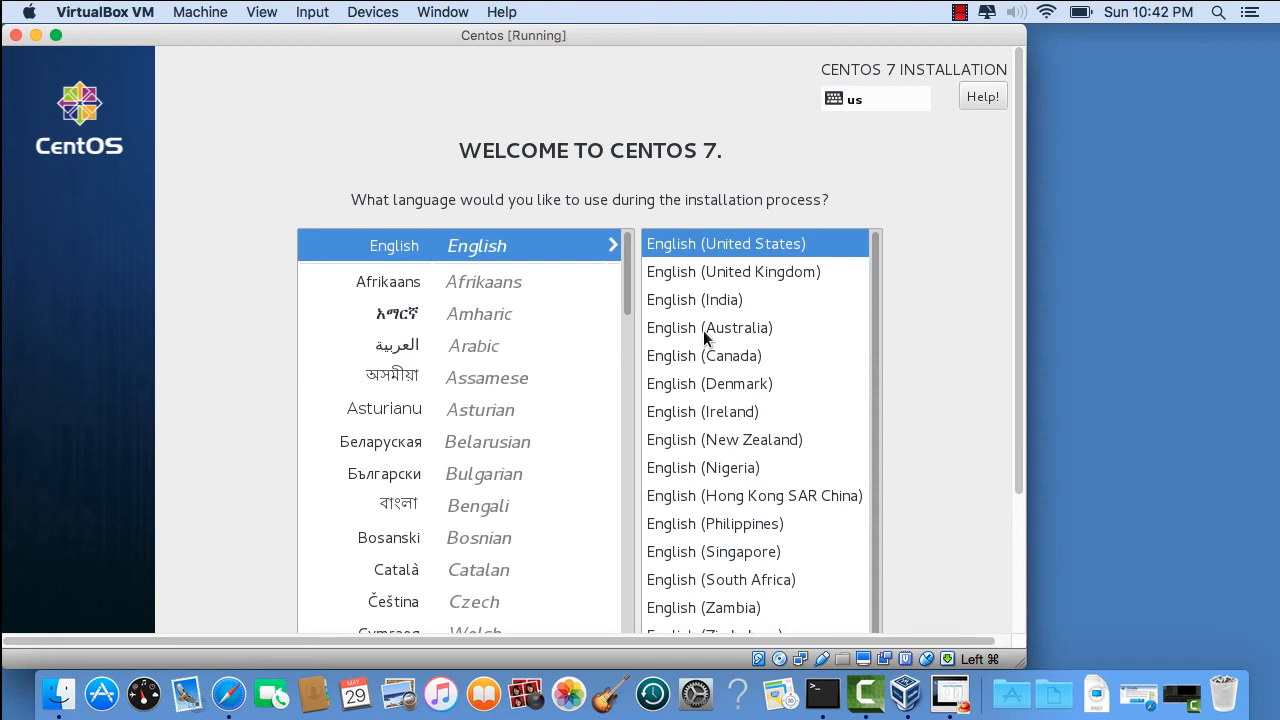
mouse_move(1008, 358)
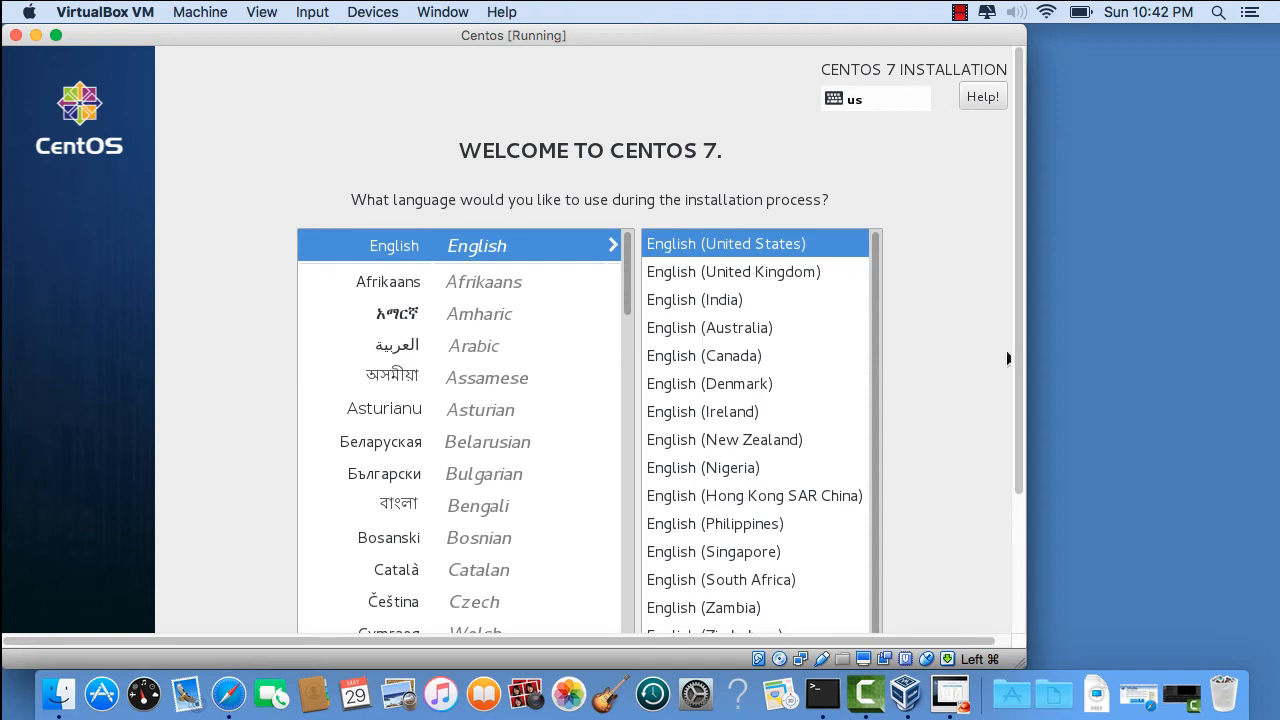
mouse_move(990, 348)
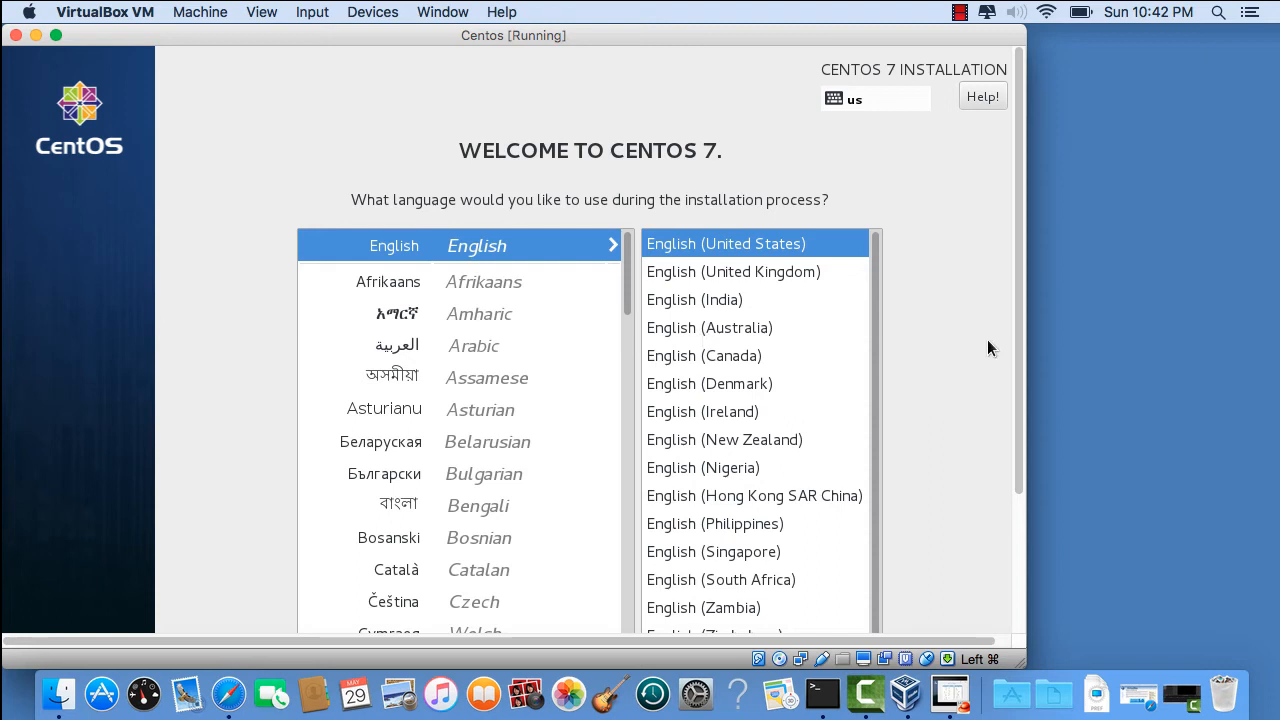
mouse_move(564, 356)
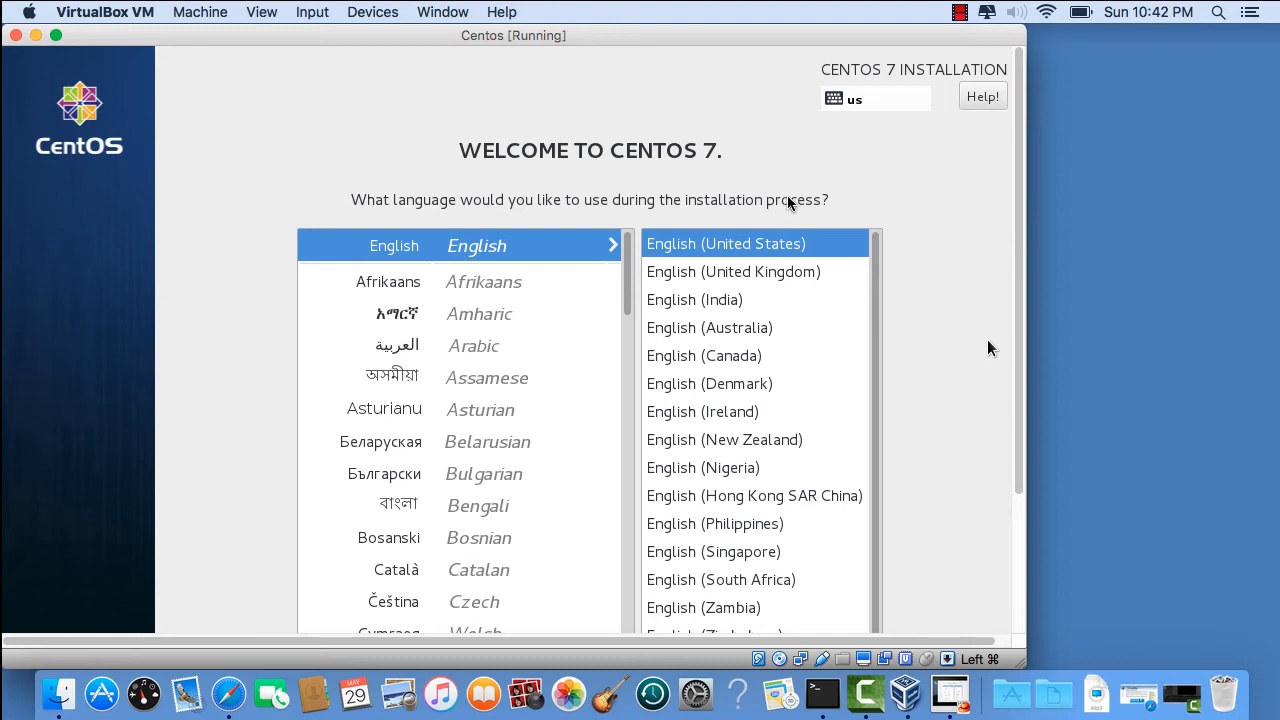
mouse_move(436, 20)
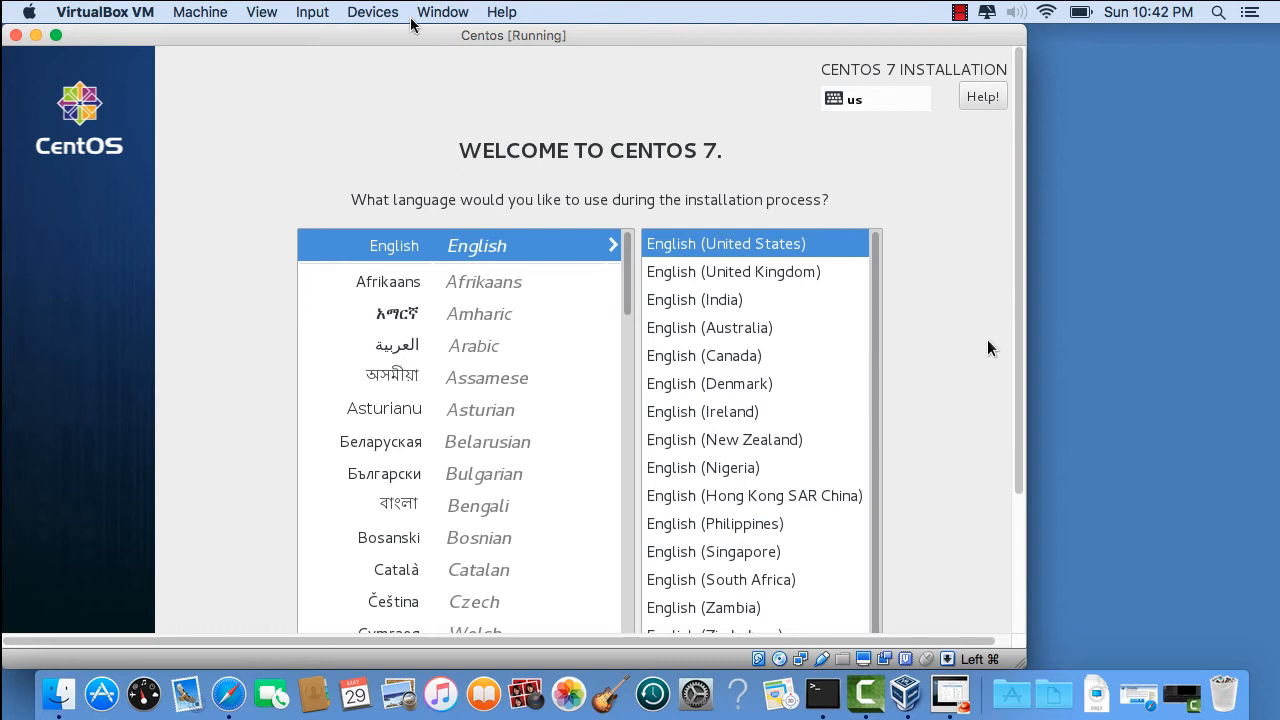
Step: Browse the Devices and View menus of the running VM window
left_click(372, 12)
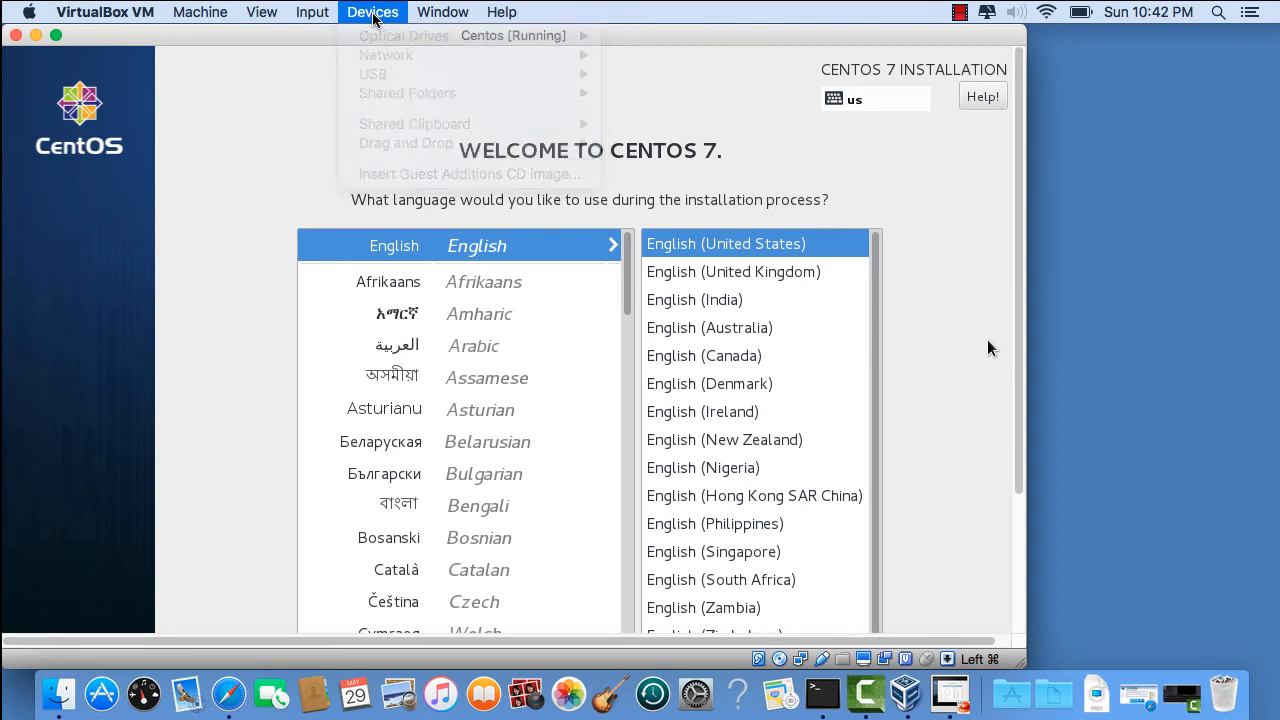
left_click(260, 12)
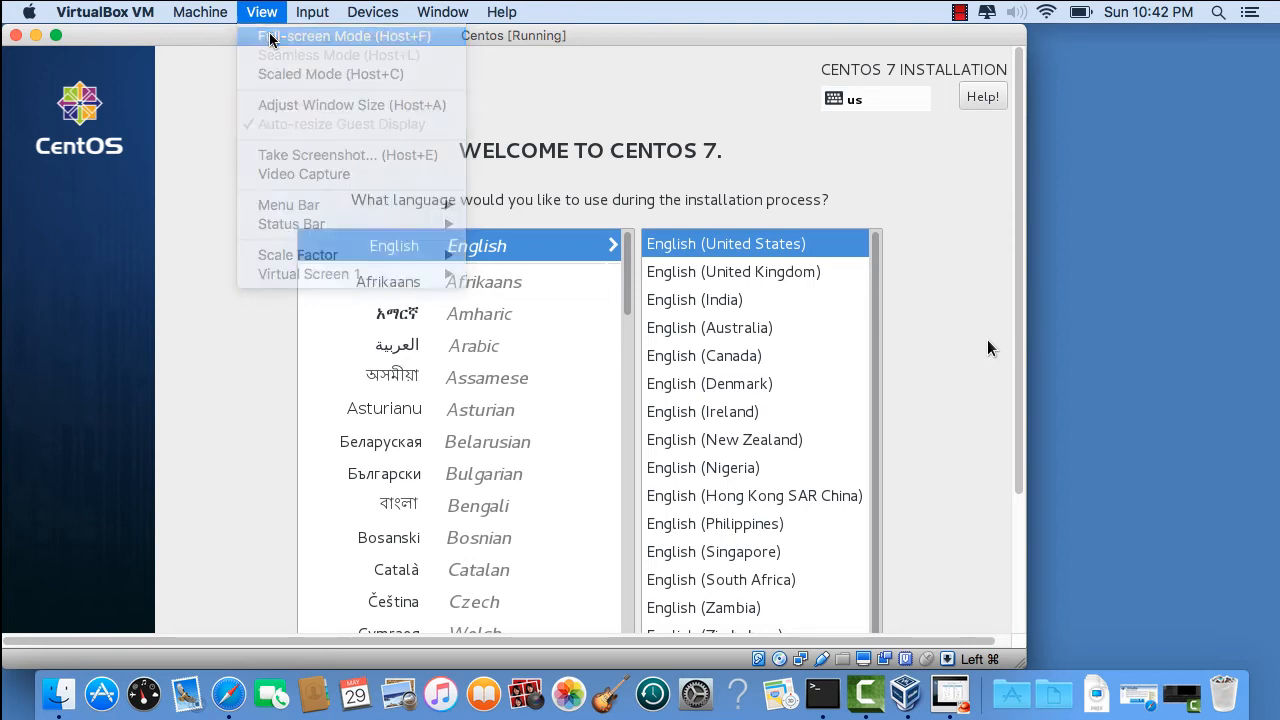
Step: Switch the VM to Full-screen Mode, suppressing the notice for future sessions
left_click(342, 36)
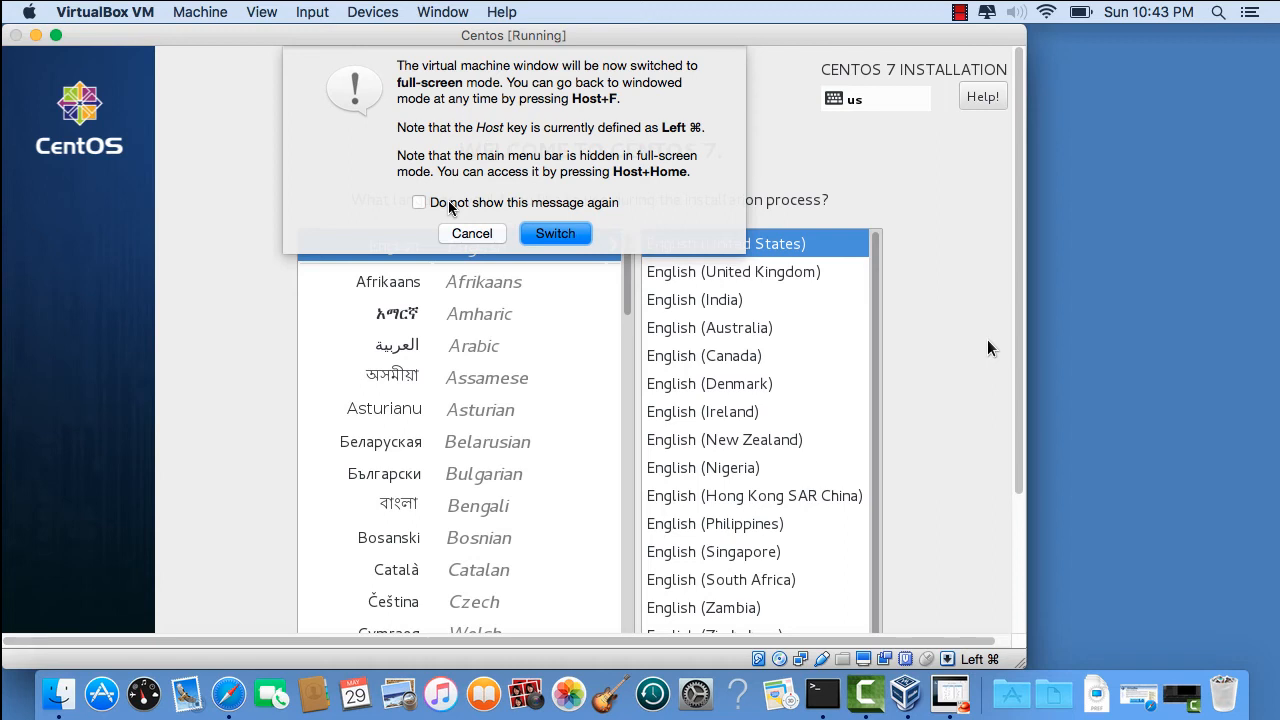
mouse_move(308, 8)
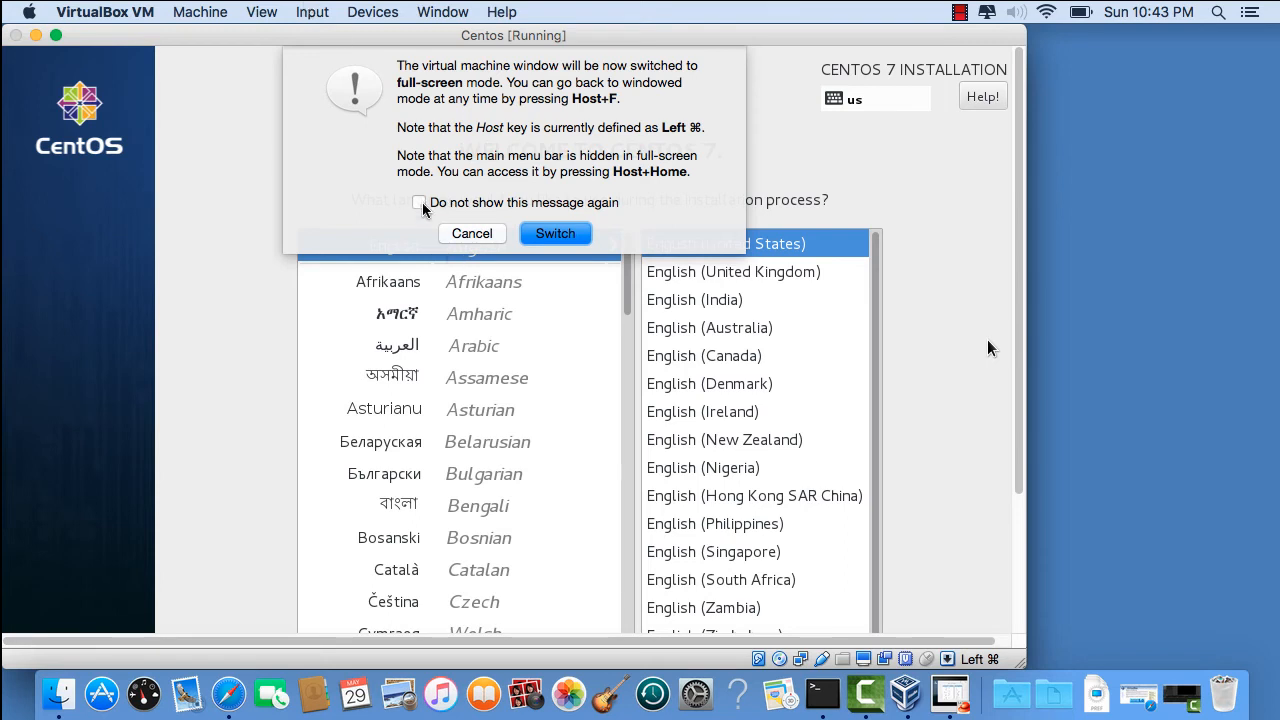
left_click(556, 232)
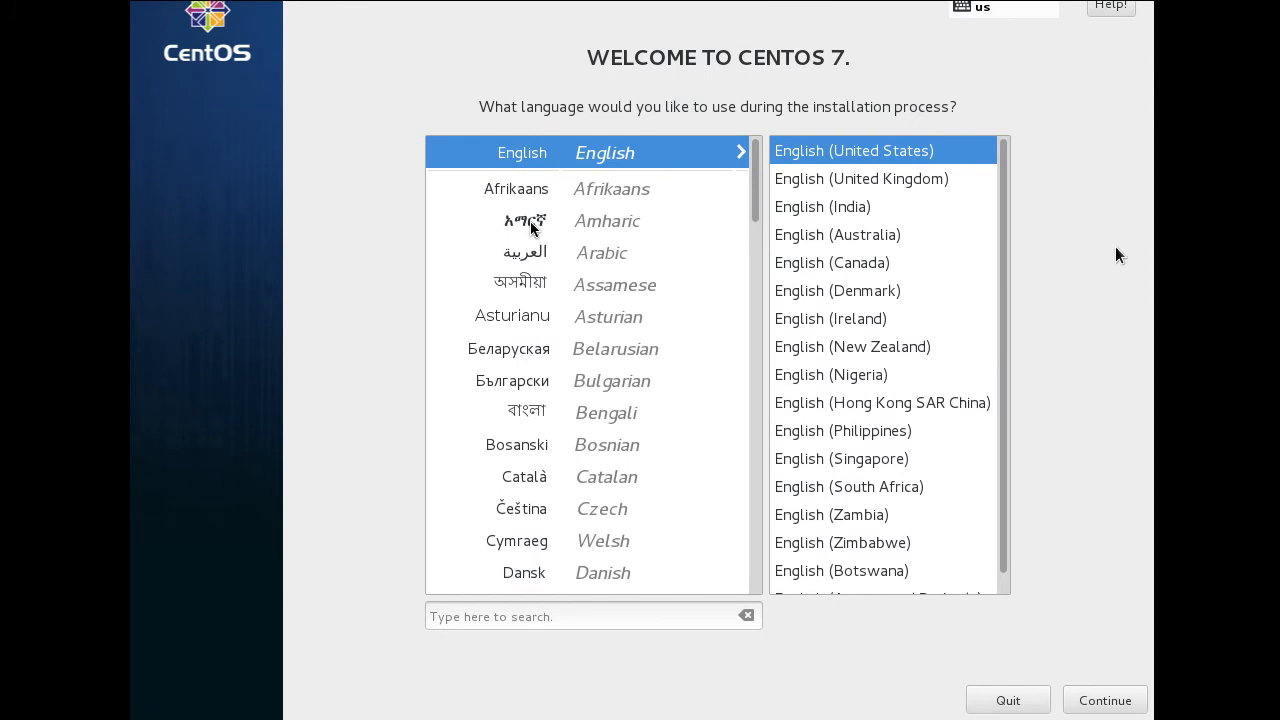
mouse_move(1088, 668)
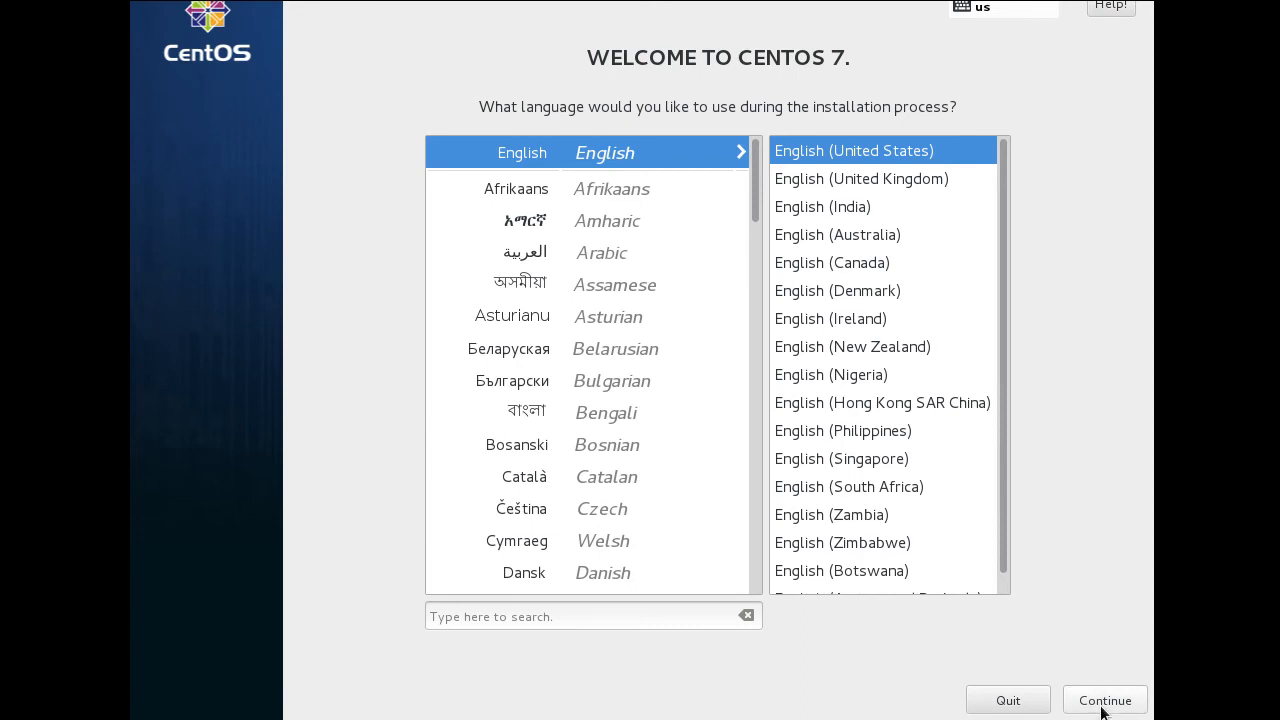
Step: Continue past the welcome screen with English (United States) to the Installation Summary
left_click(1104, 700)
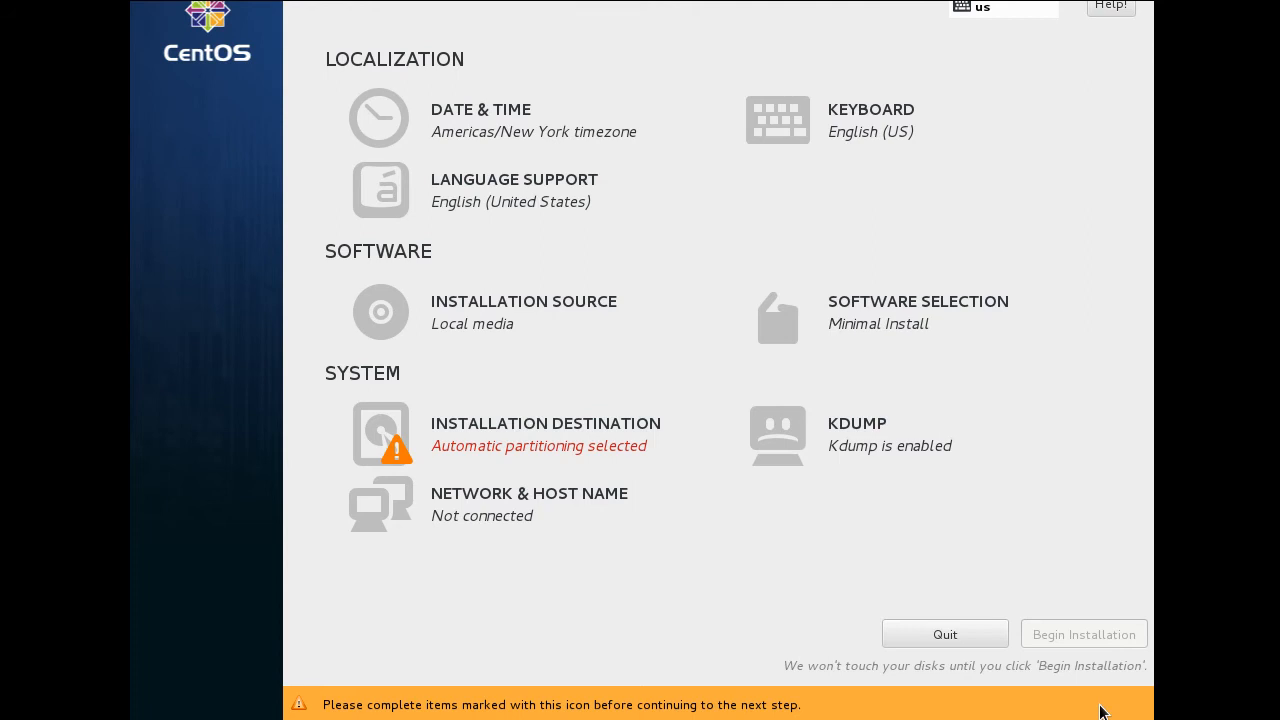
mouse_move(1058, 712)
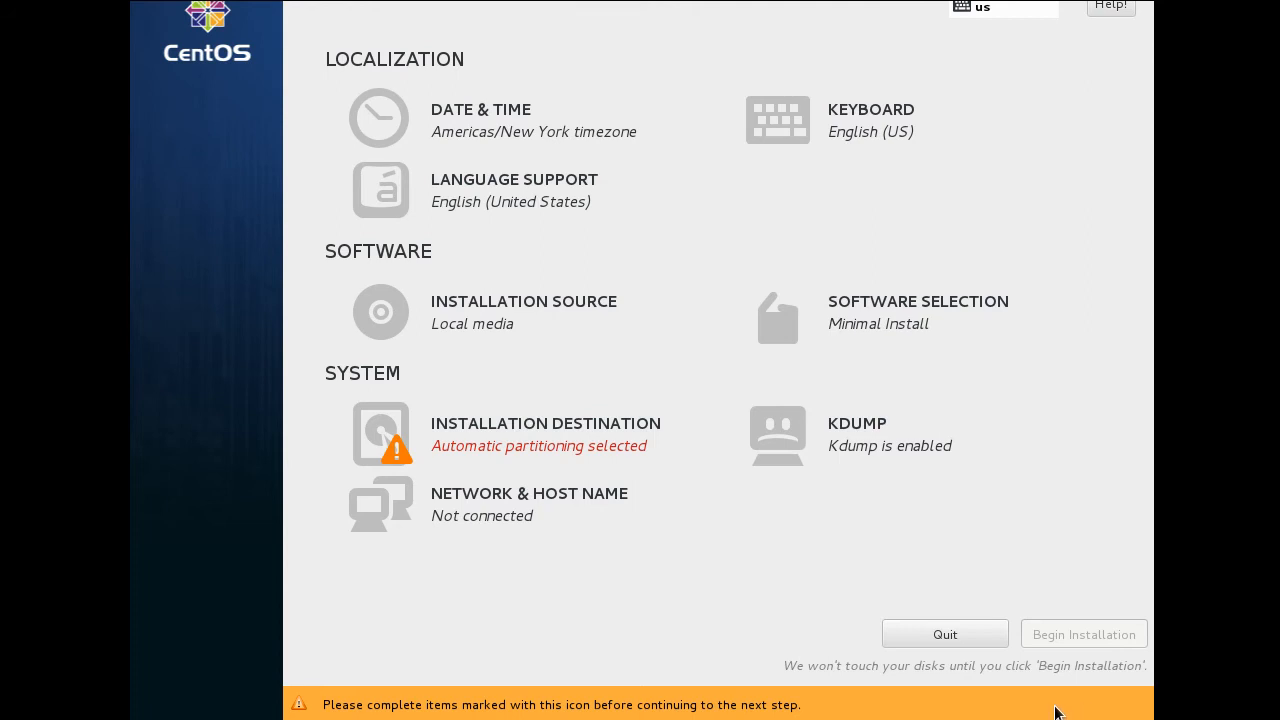
mouse_move(520, 456)
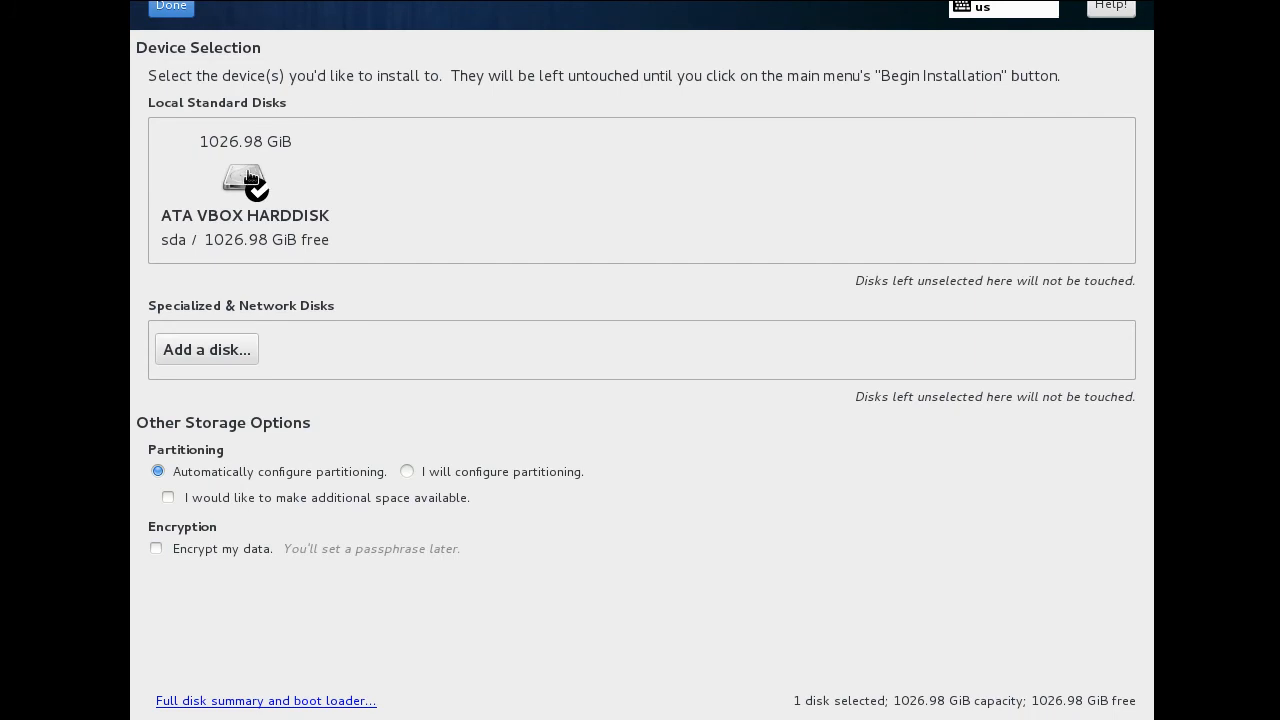
Step: Confirm the ATA VBOX HARDDISK with automatic partitioning as destination and return to the summary
left_click(244, 190)
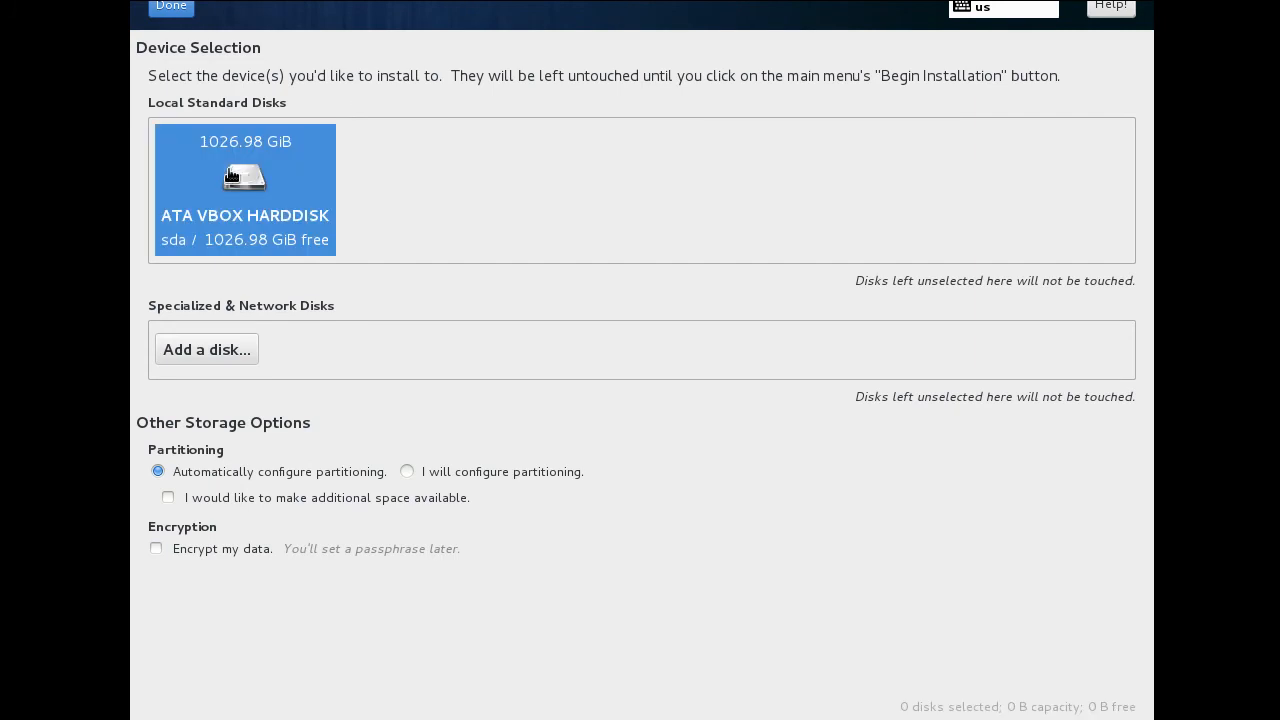
mouse_move(170, 646)
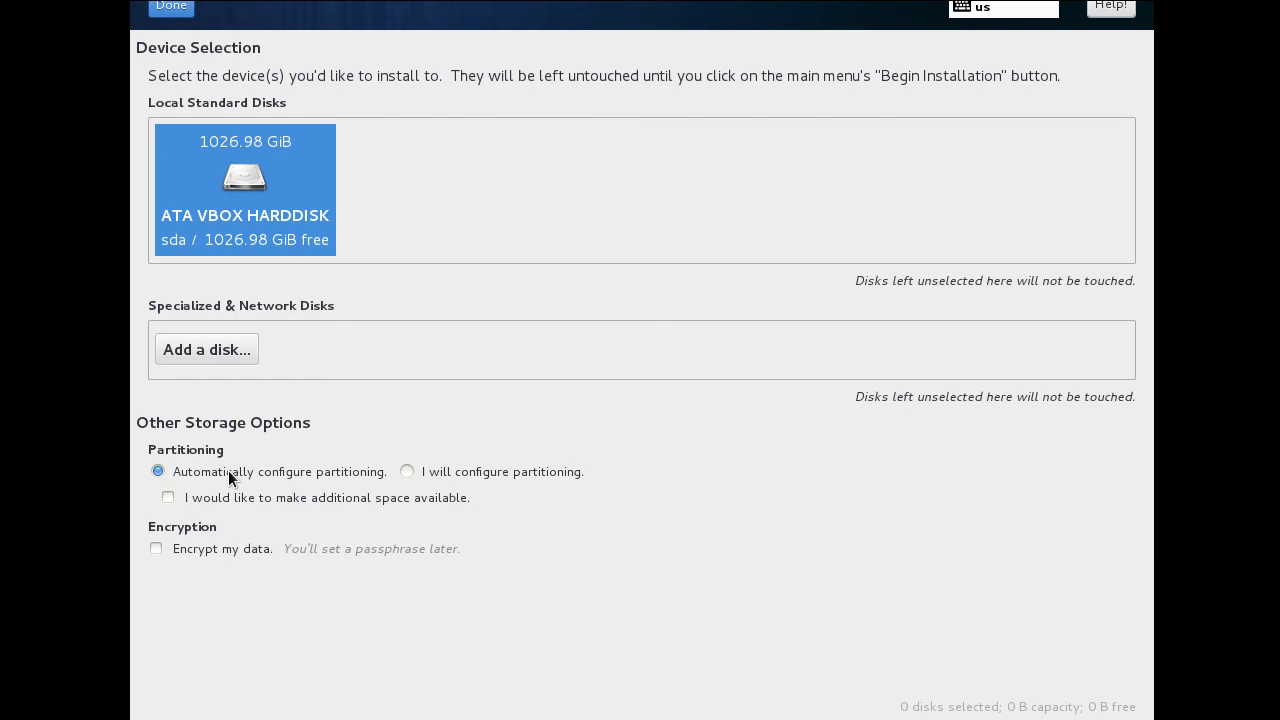
mouse_move(144, 24)
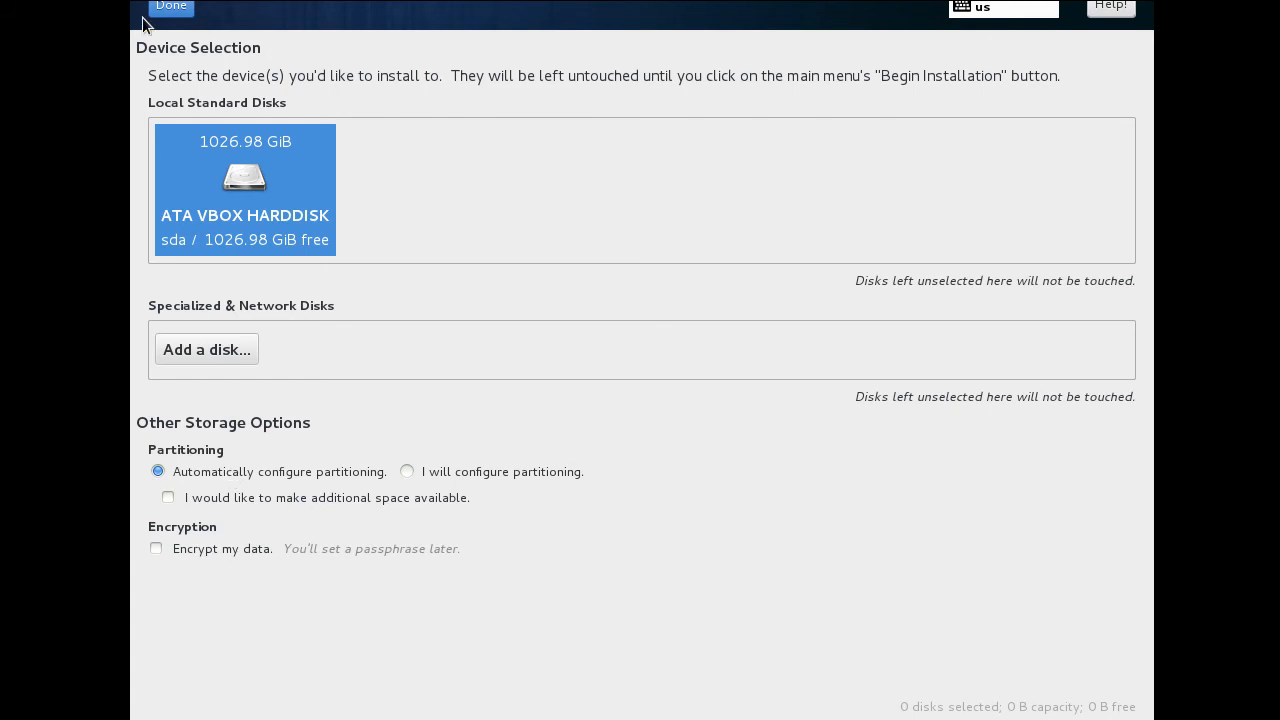
left_click(170, 6)
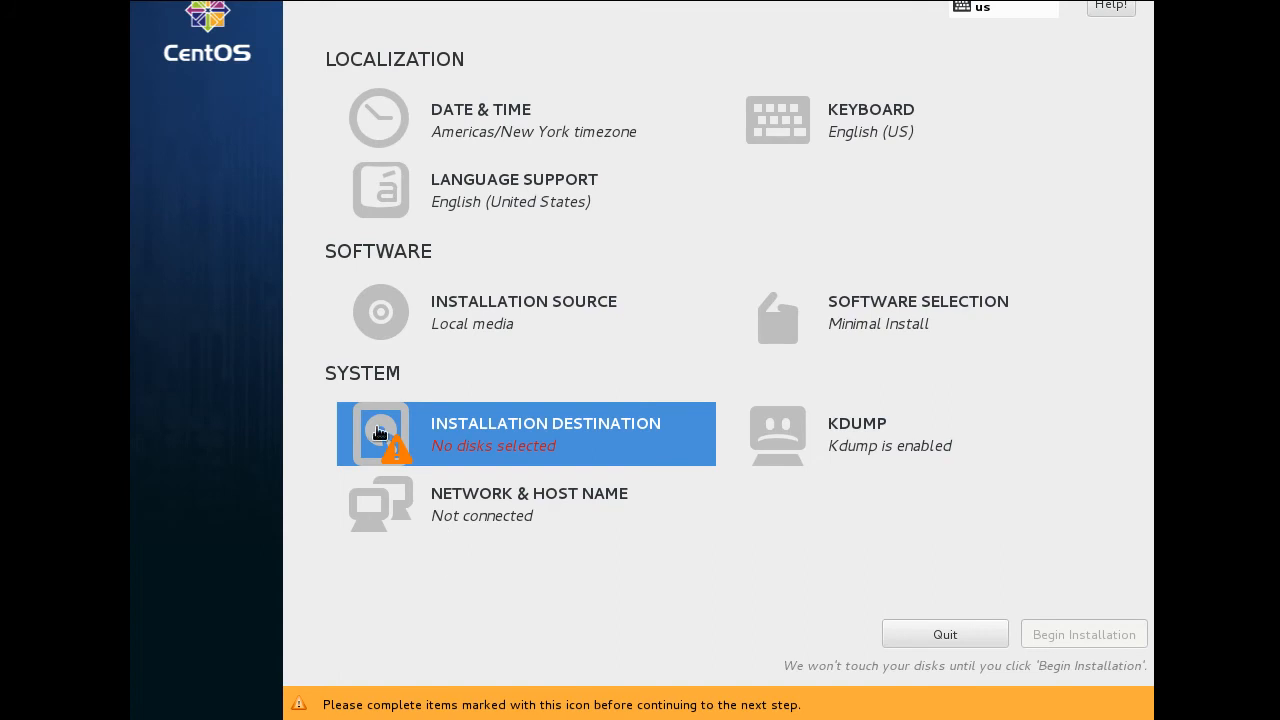
left_click(524, 432)
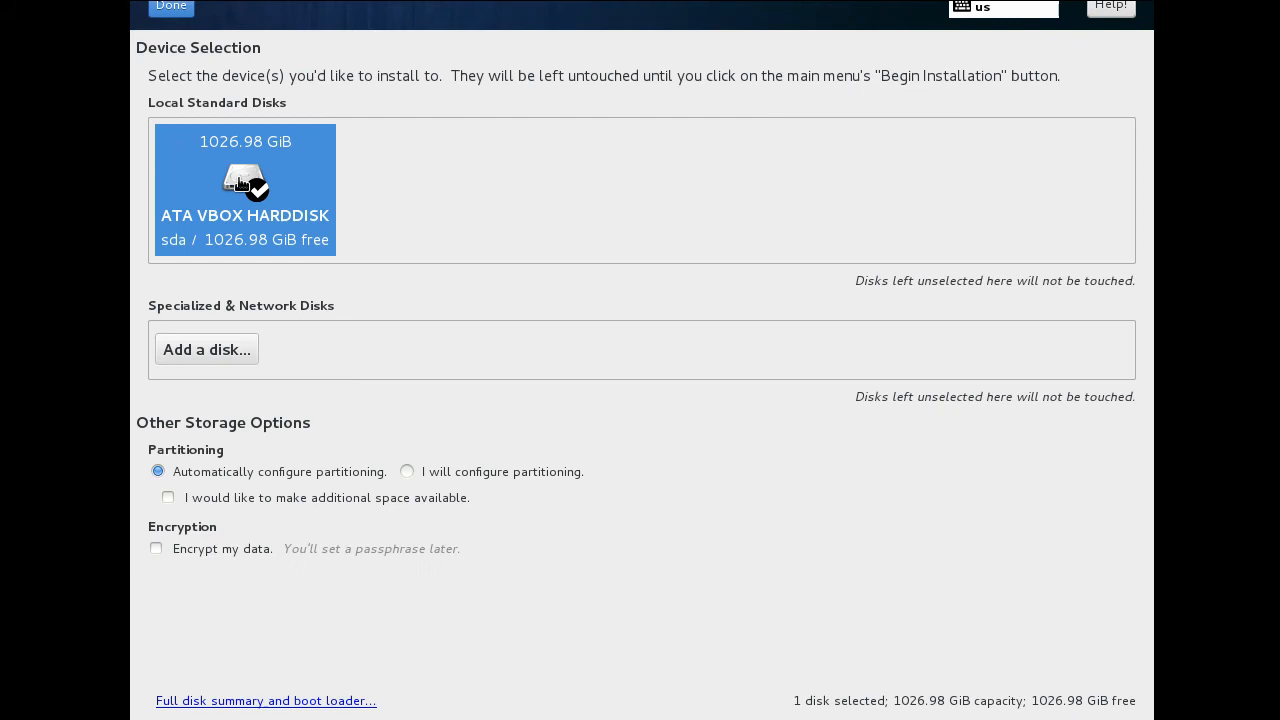
mouse_move(236, 424)
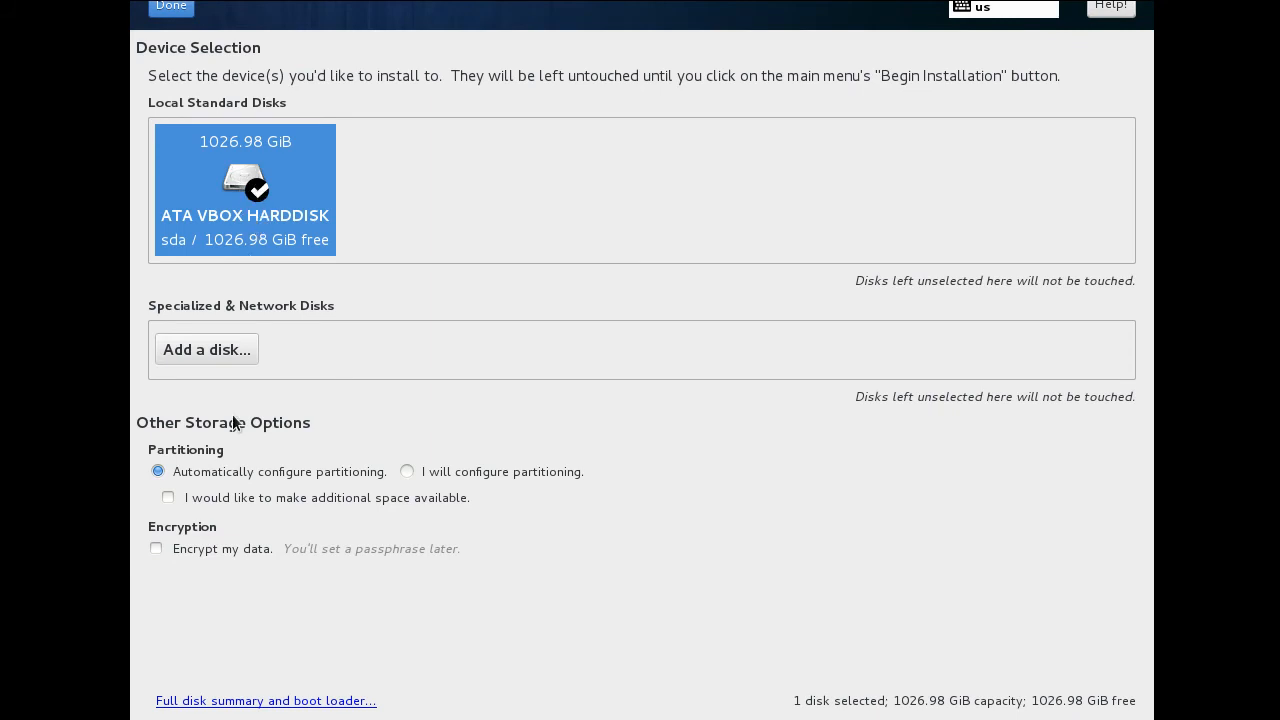
left_click(170, 4)
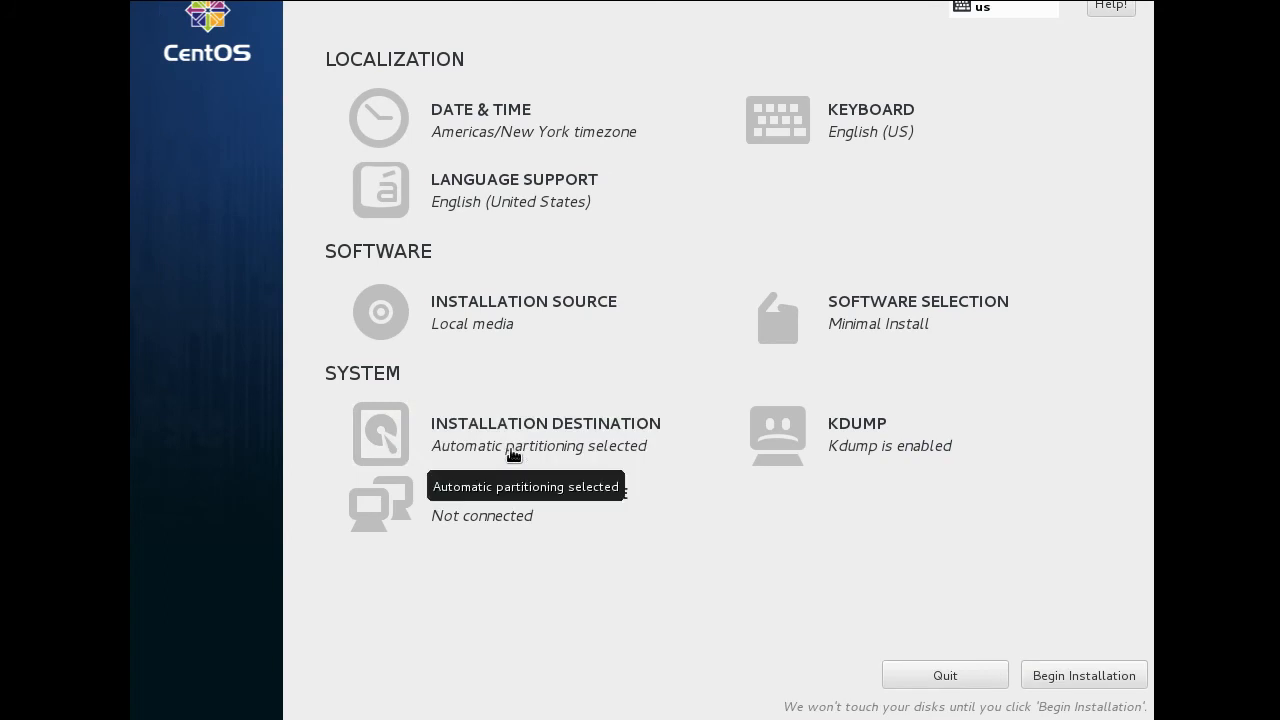
mouse_move(640, 498)
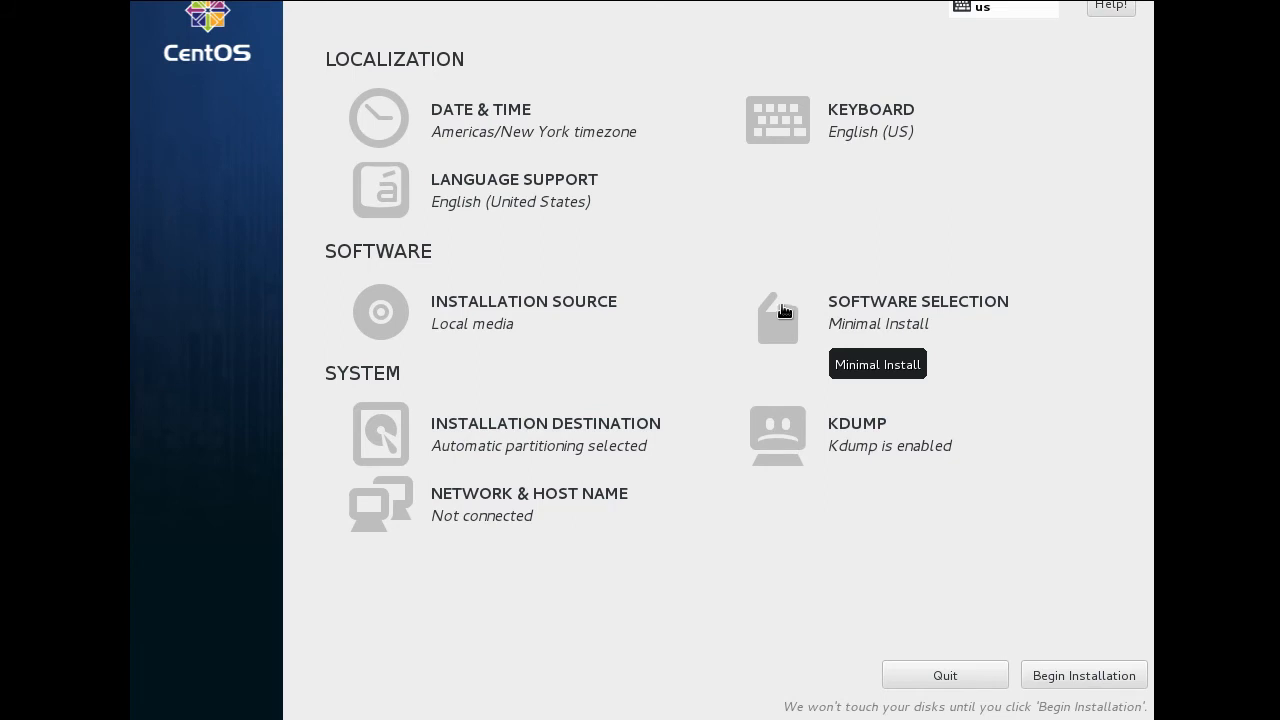
Step: In Software Selection, scroll the Base Environment list to KDE Plasma Workspaces
left_click(916, 312)
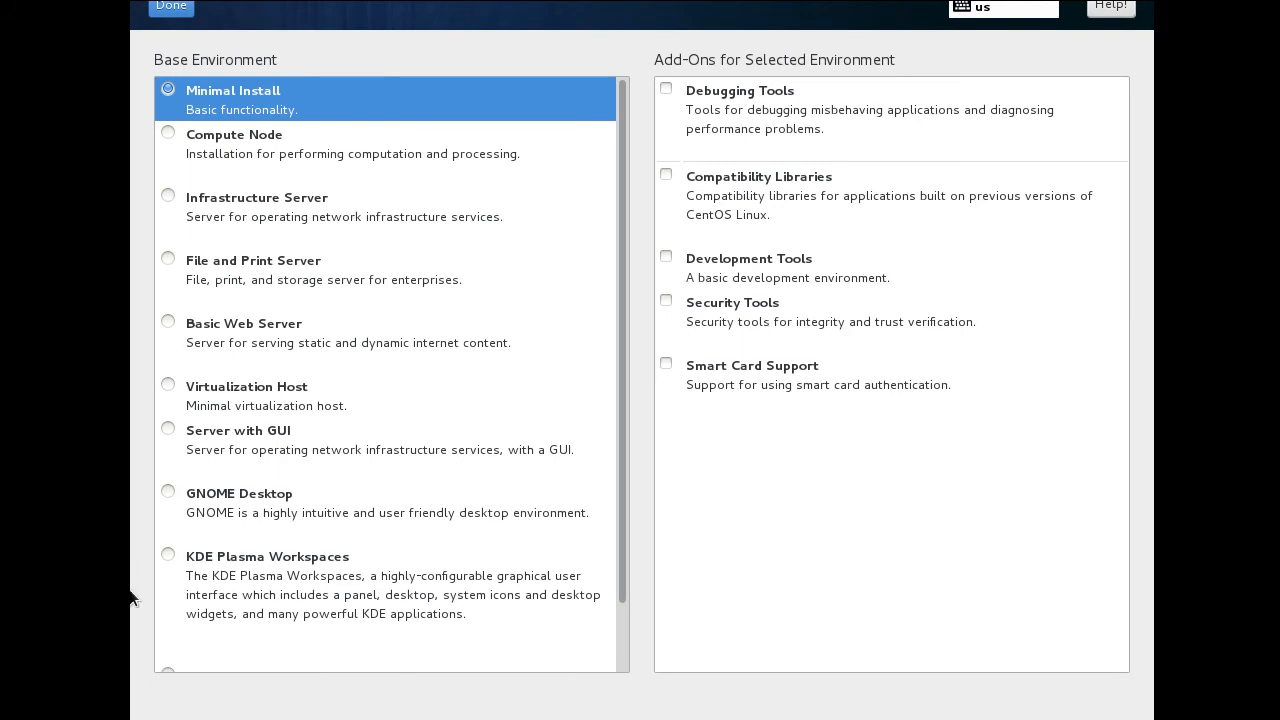
mouse_move(170, 452)
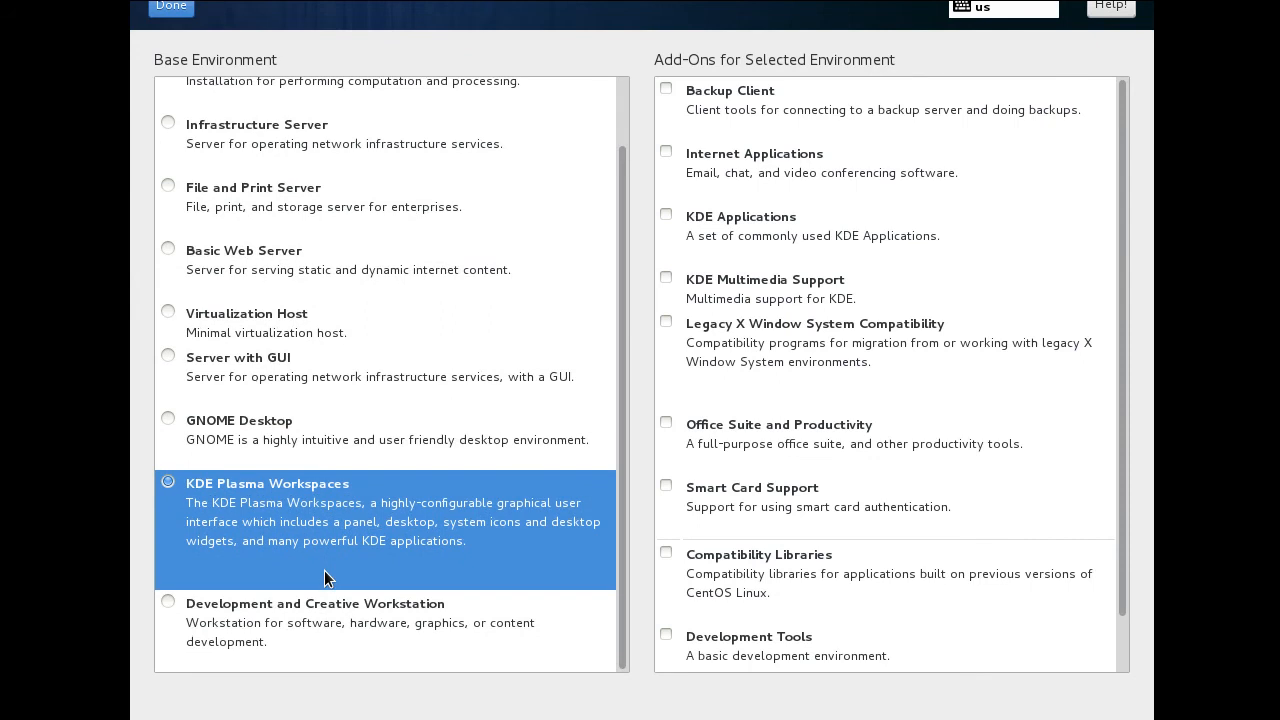
scroll("up", 3)
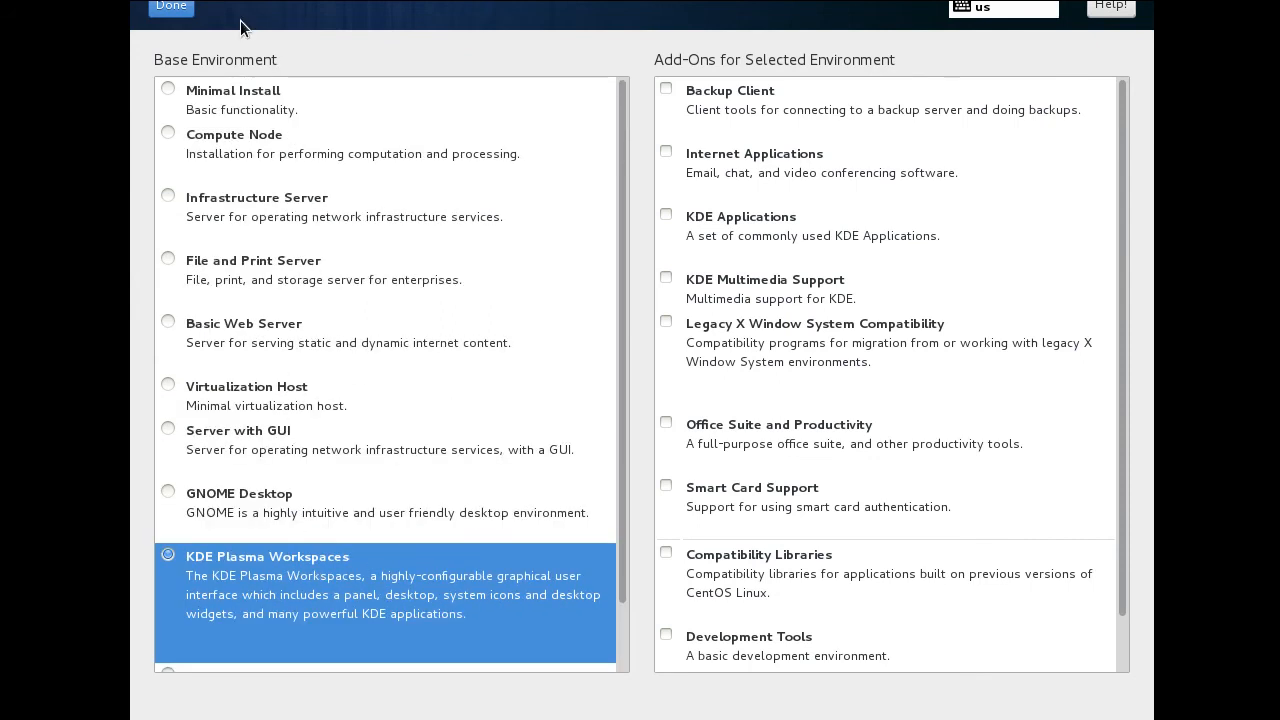
mouse_move(240, 120)
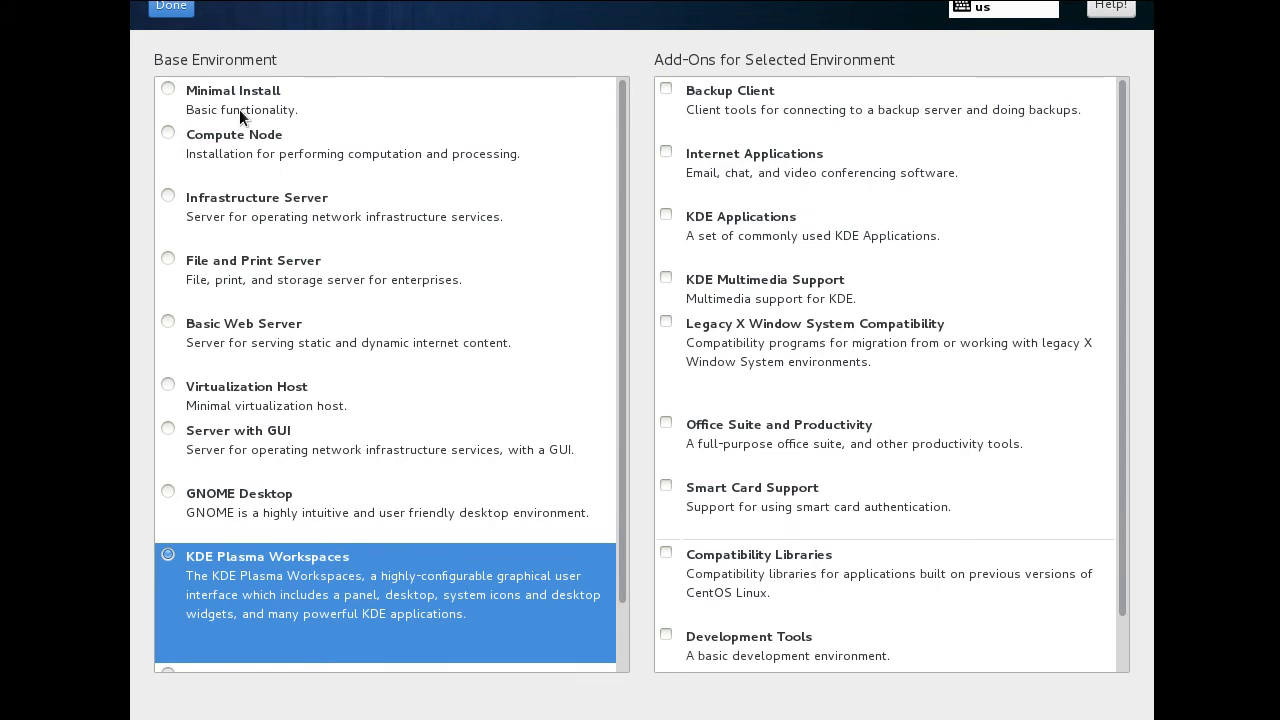
mouse_move(248, 292)
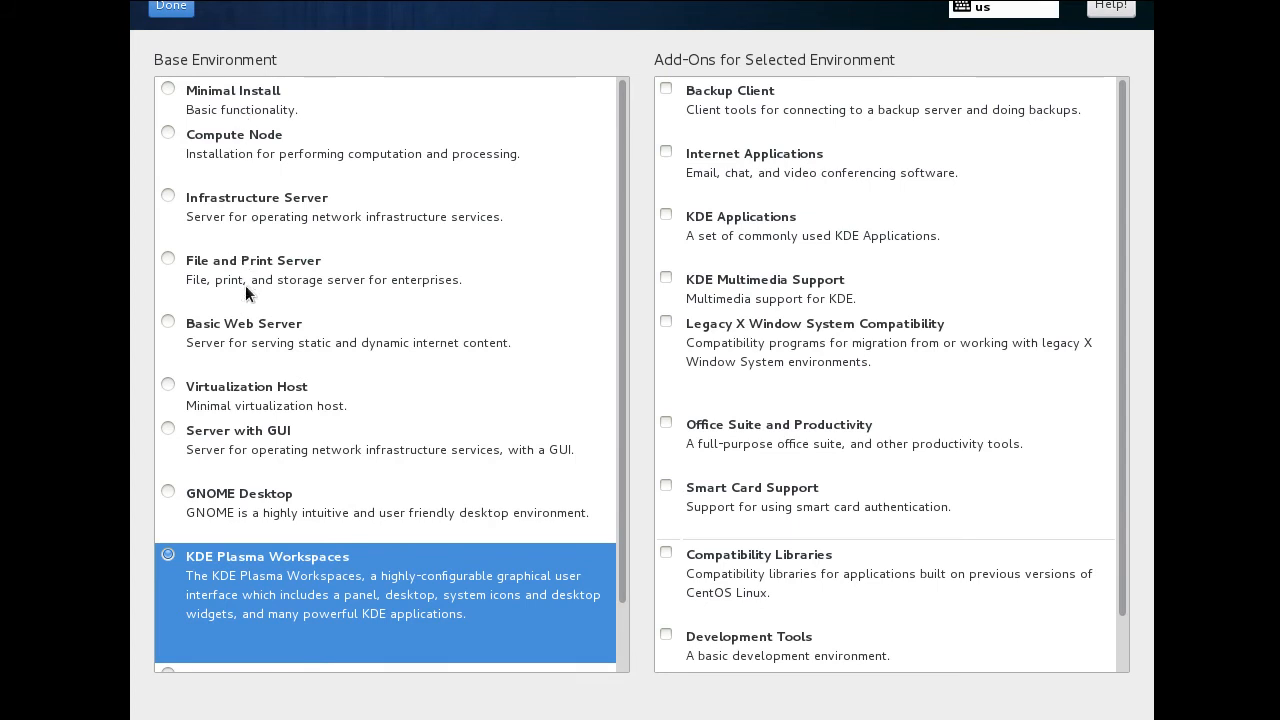
mouse_move(228, 492)
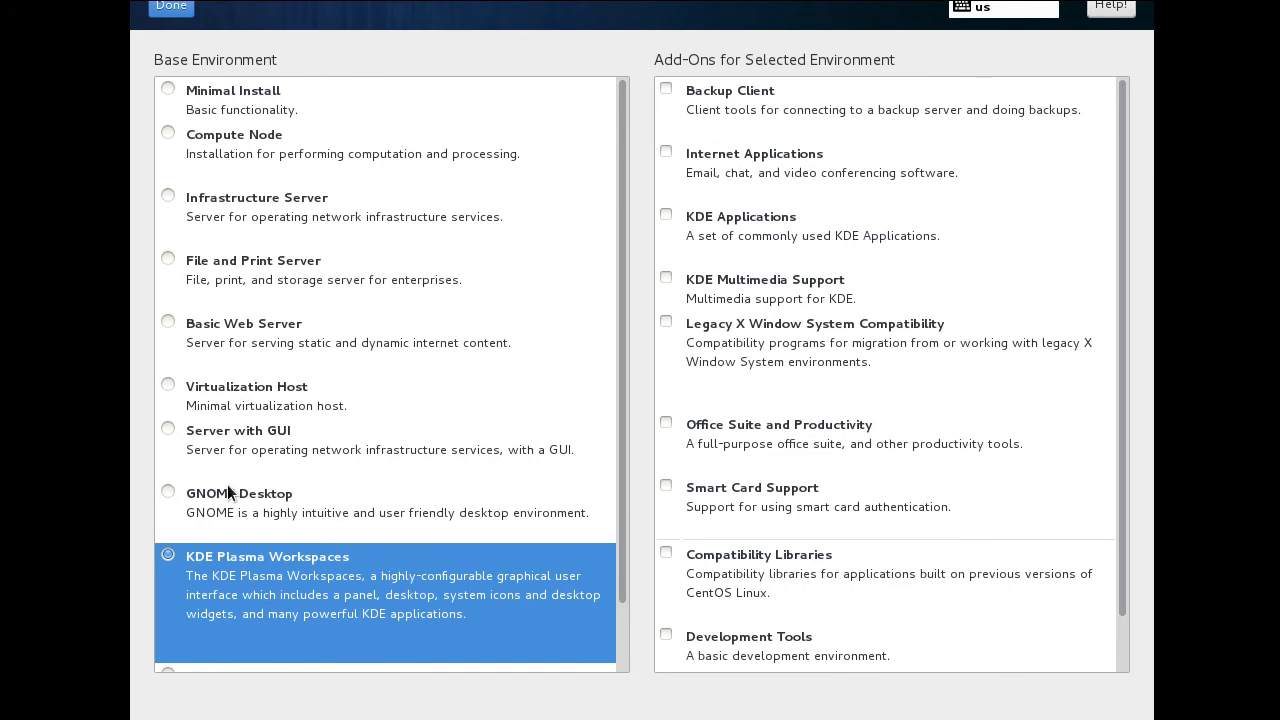
mouse_move(236, 428)
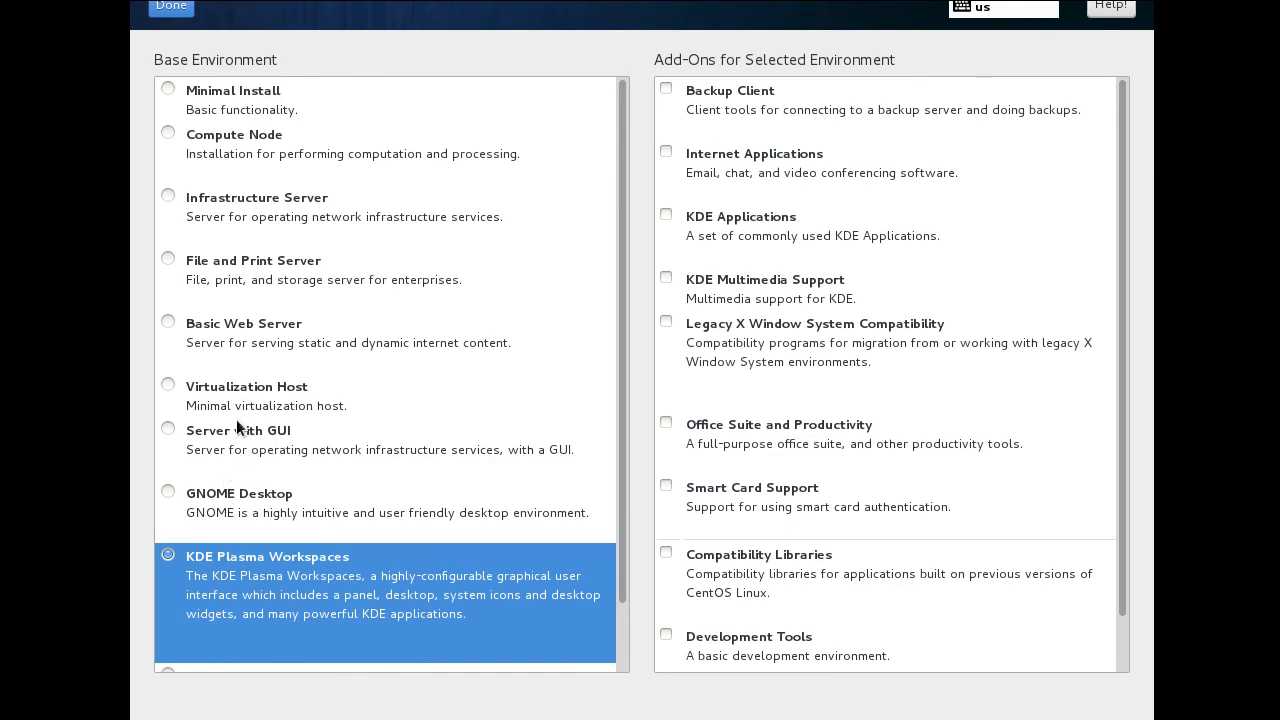
mouse_move(268, 428)
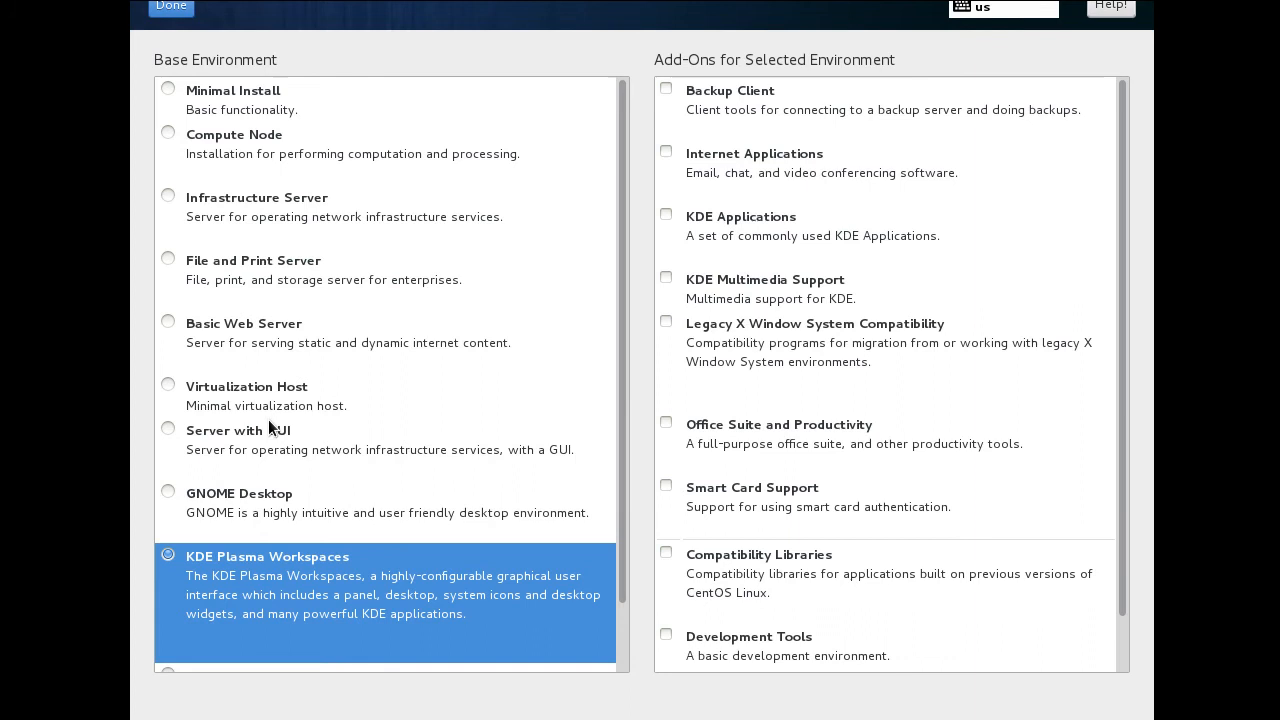
mouse_move(212, 584)
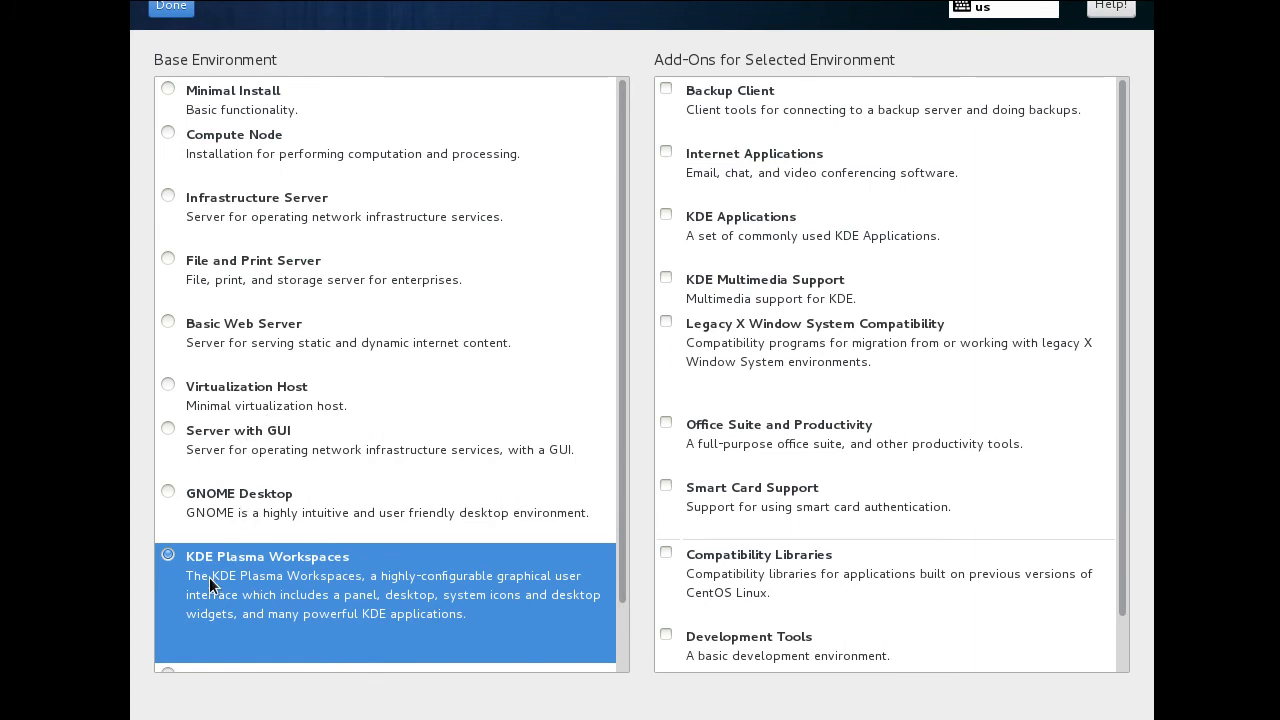
mouse_move(910, 392)
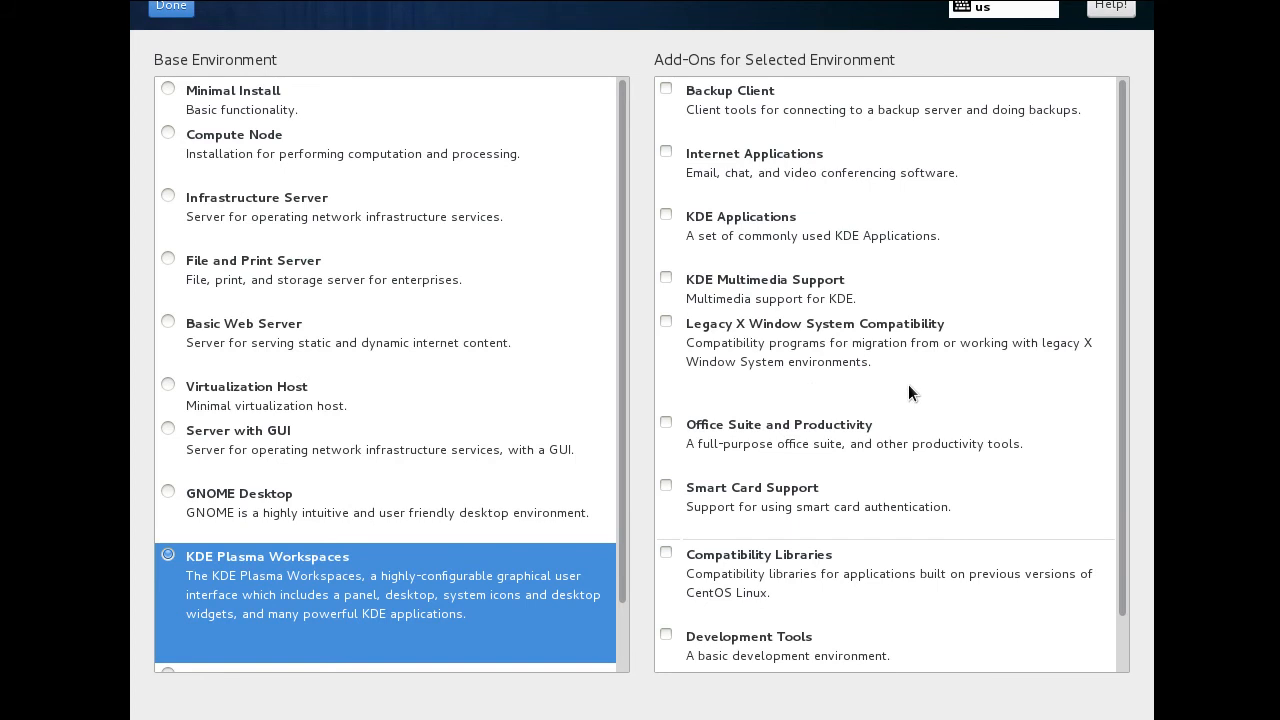
Step: Tick the KDE Applications, Internet Applications and Office Suite and Productivity add-ons
left_click(666, 216)
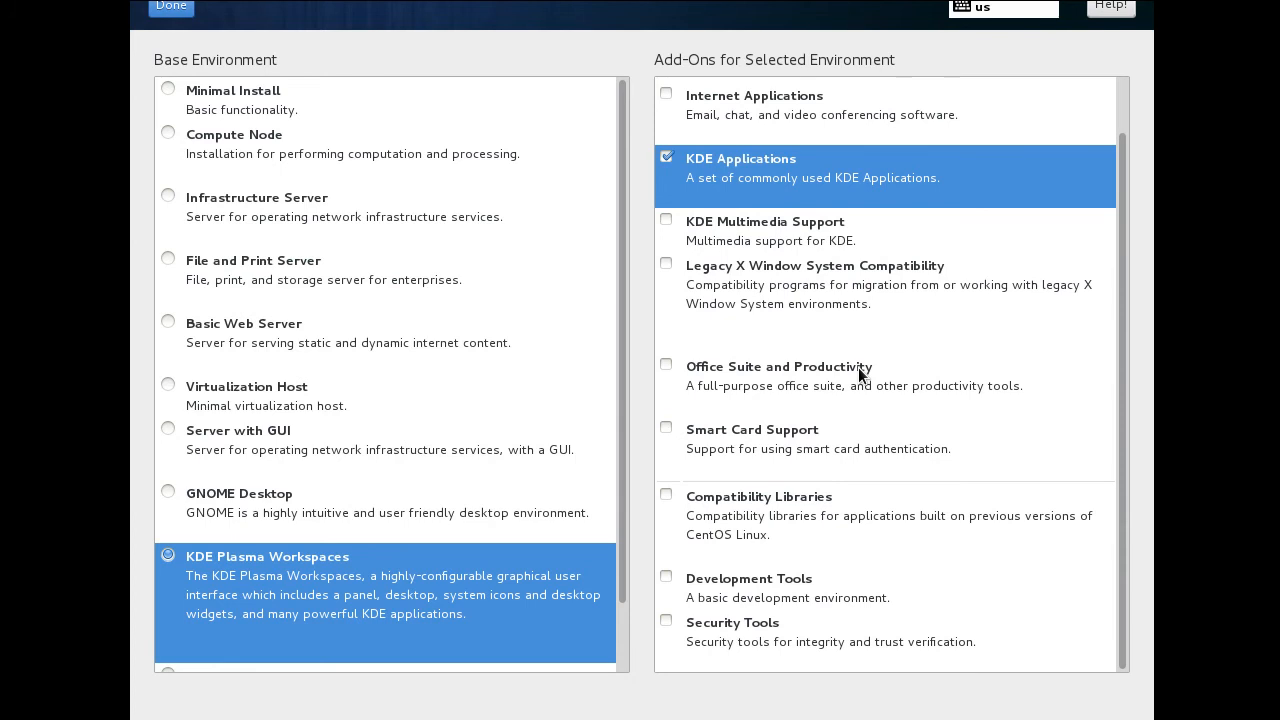
mouse_move(800, 260)
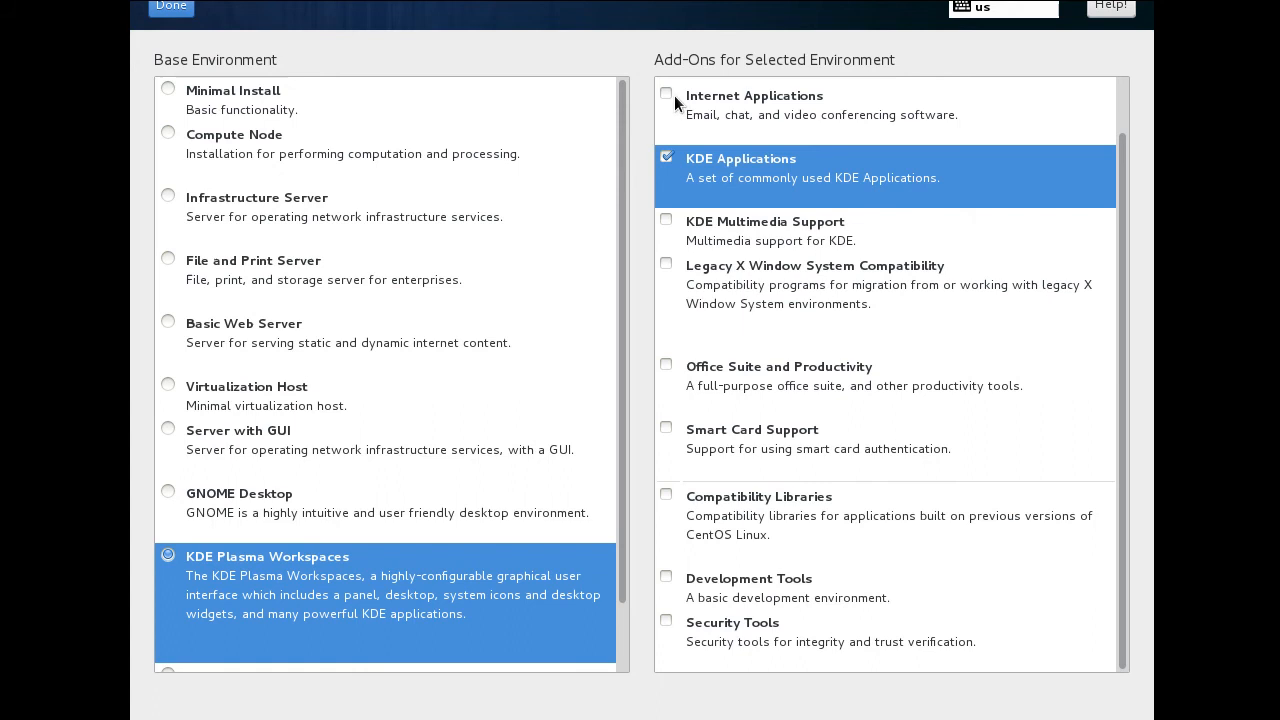
left_click(666, 96)
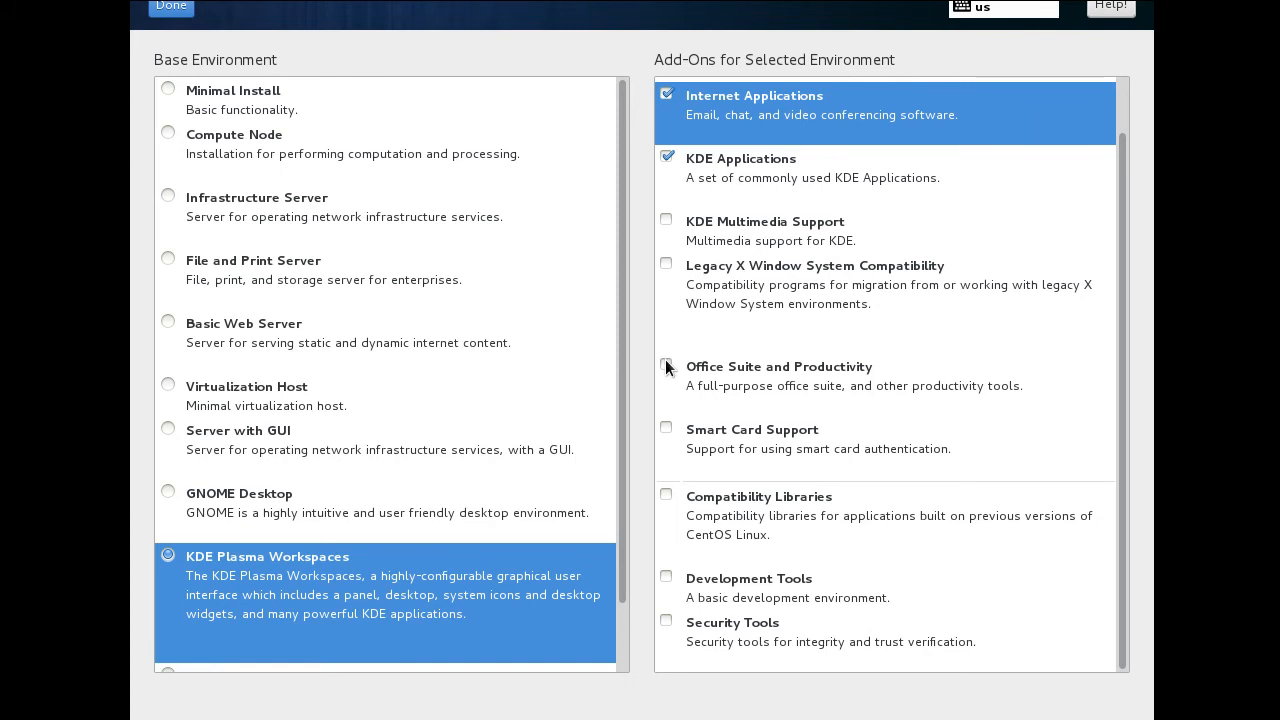
left_click(668, 366)
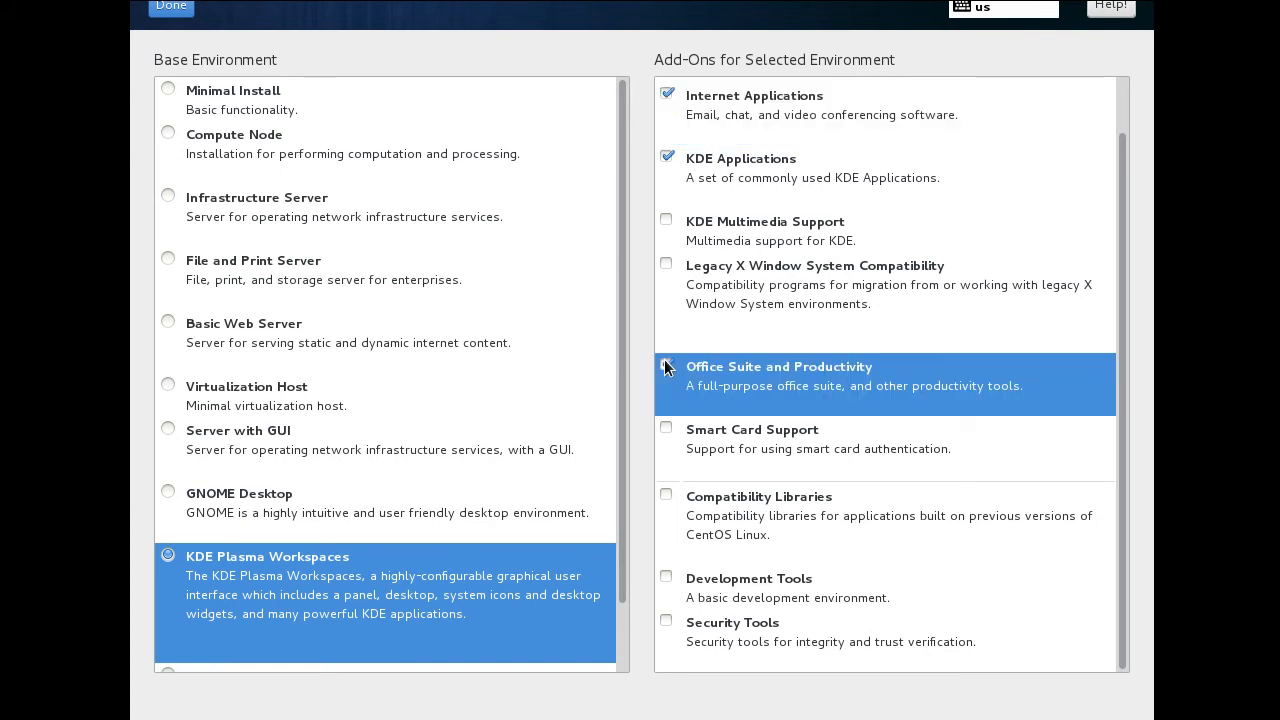
left_click(666, 368)
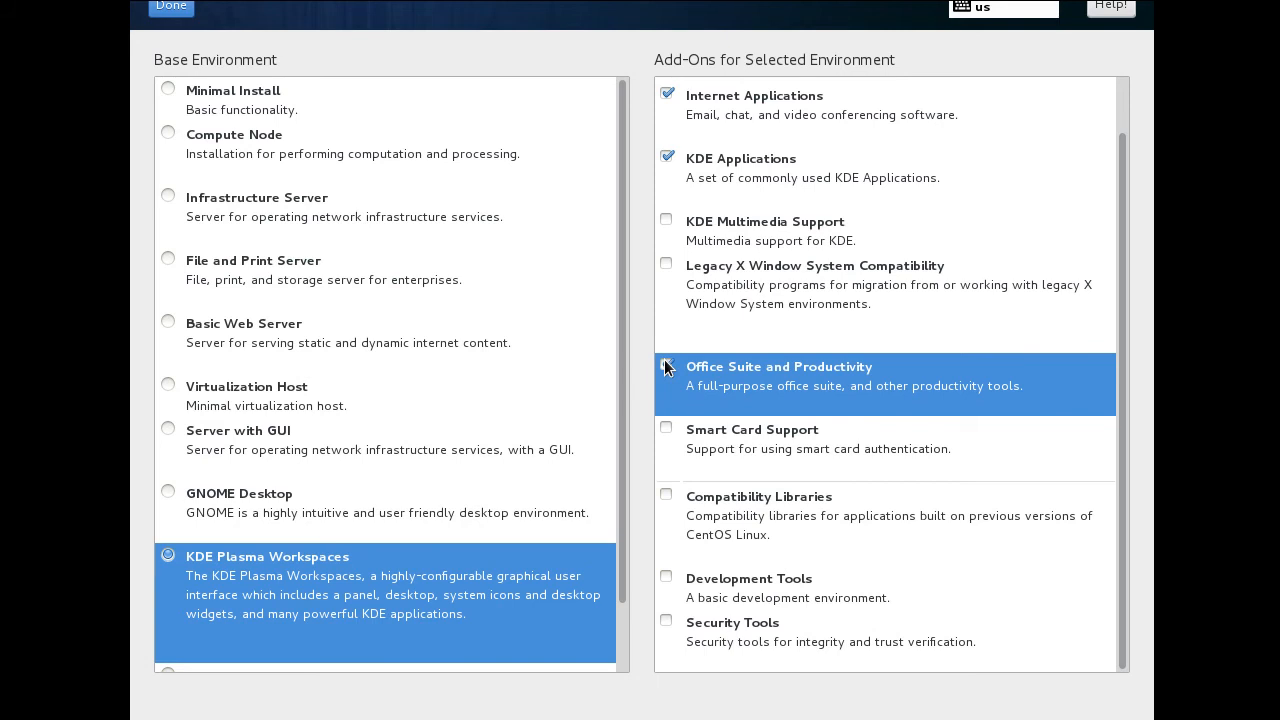
left_click(668, 366)
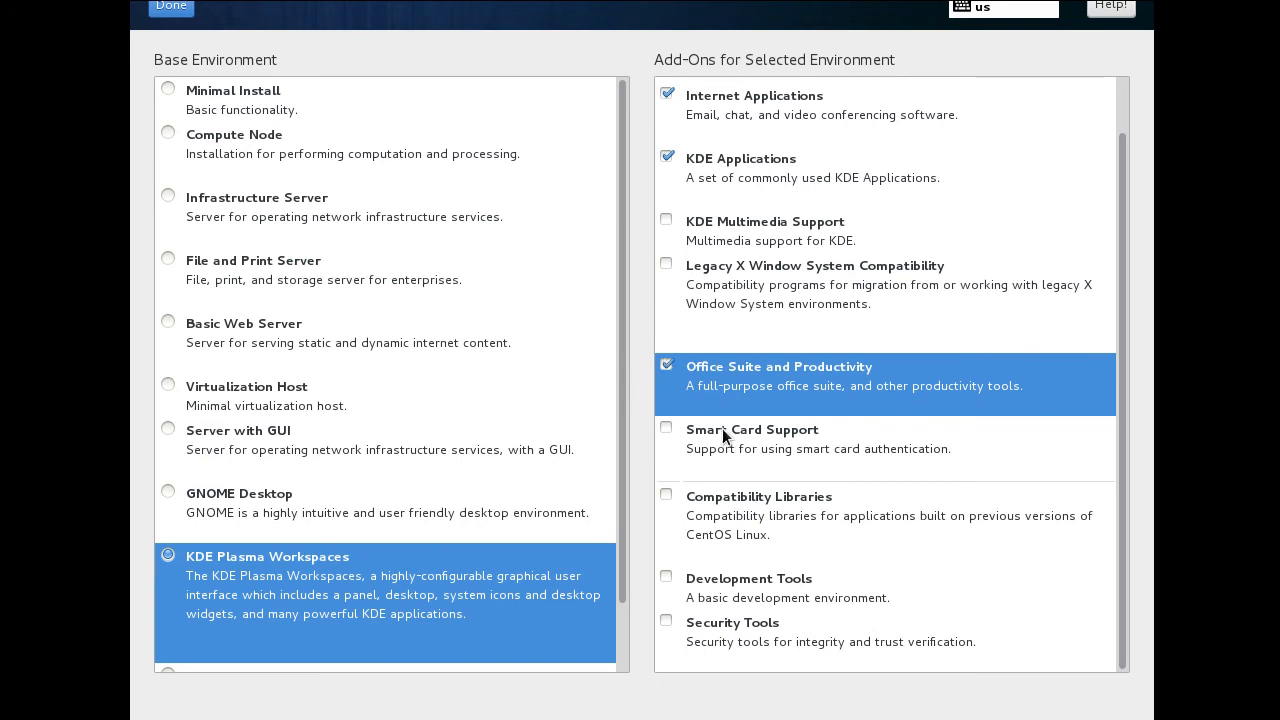
mouse_move(760, 424)
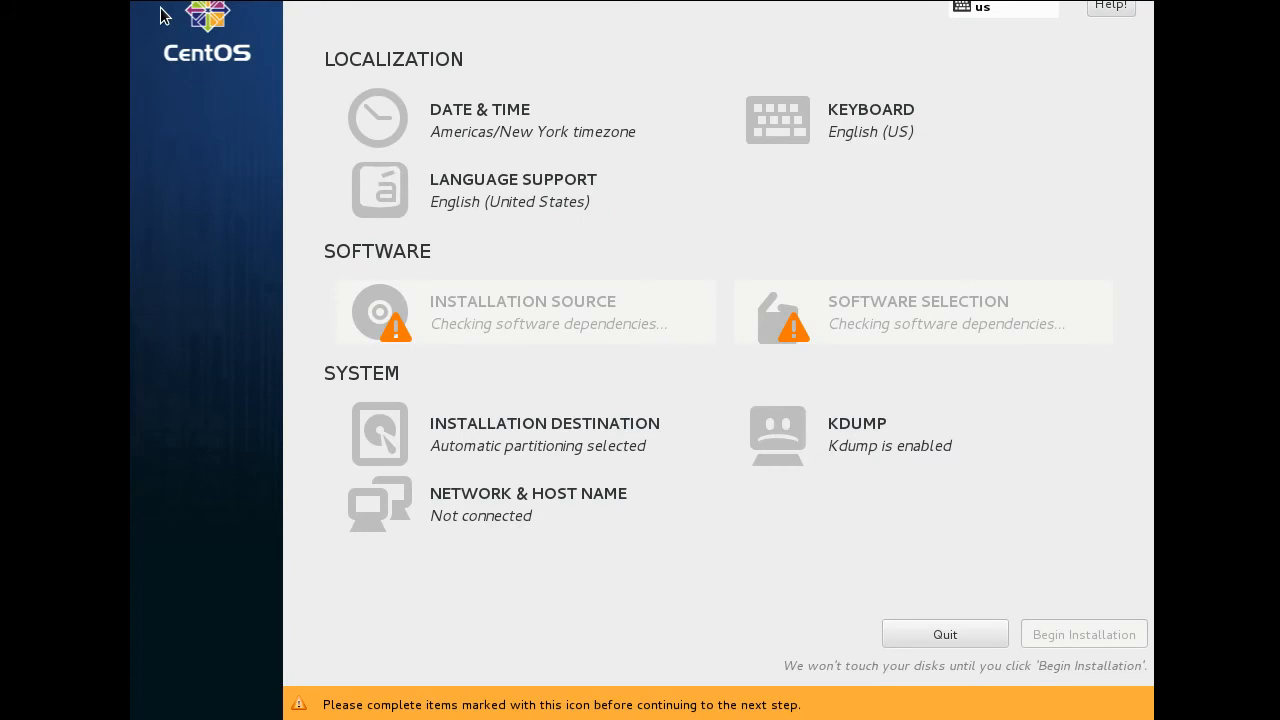
mouse_move(1094, 316)
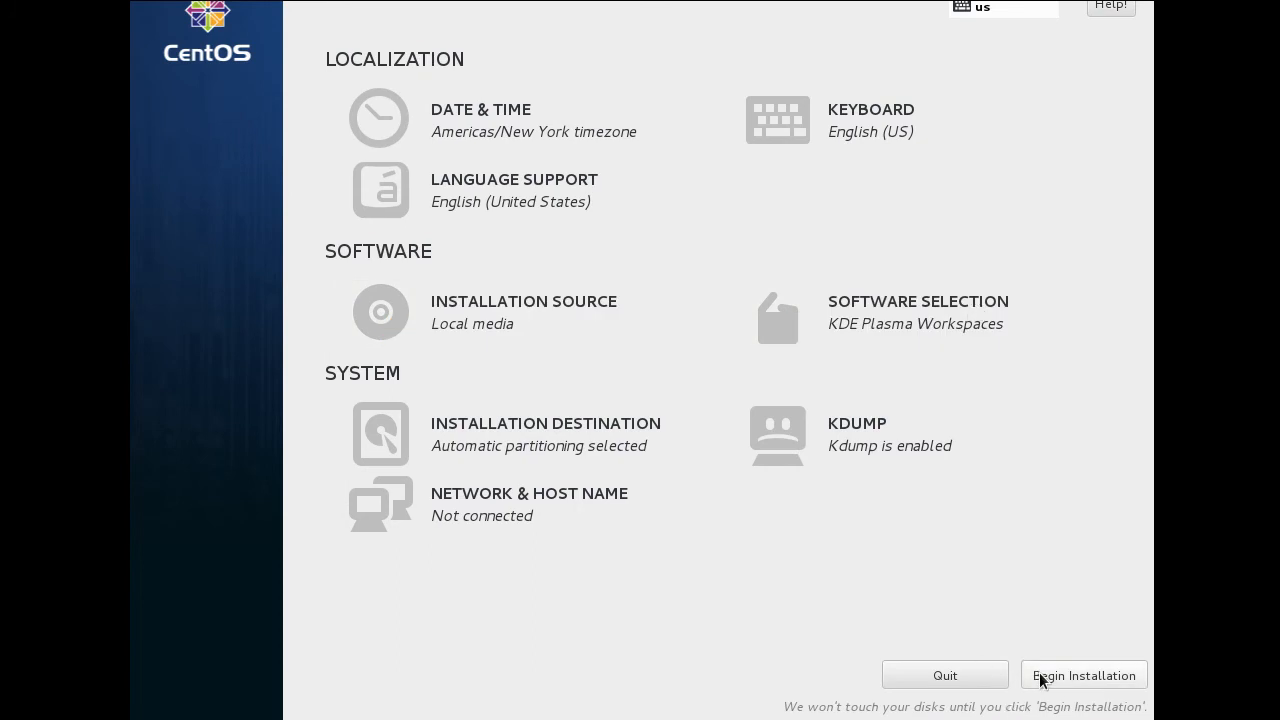
Step: Confirm the software selection and begin the CentOS installation
left_click(1084, 674)
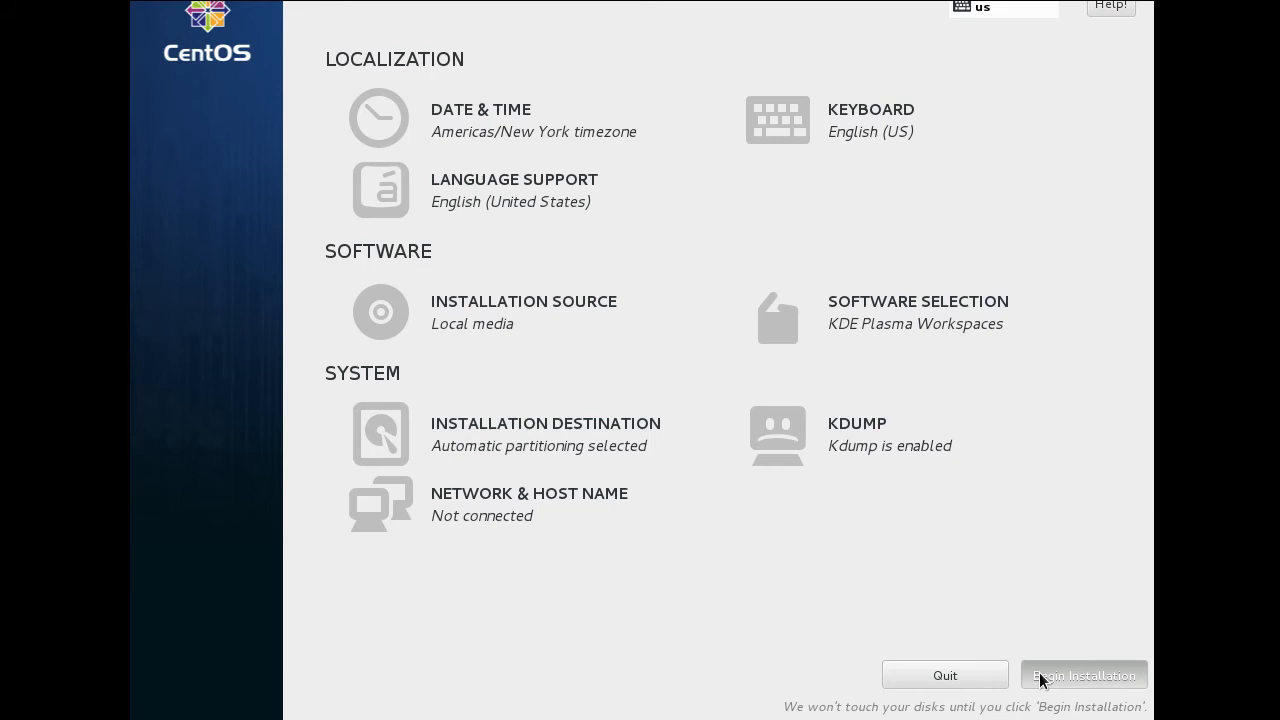
left_click(1084, 676)
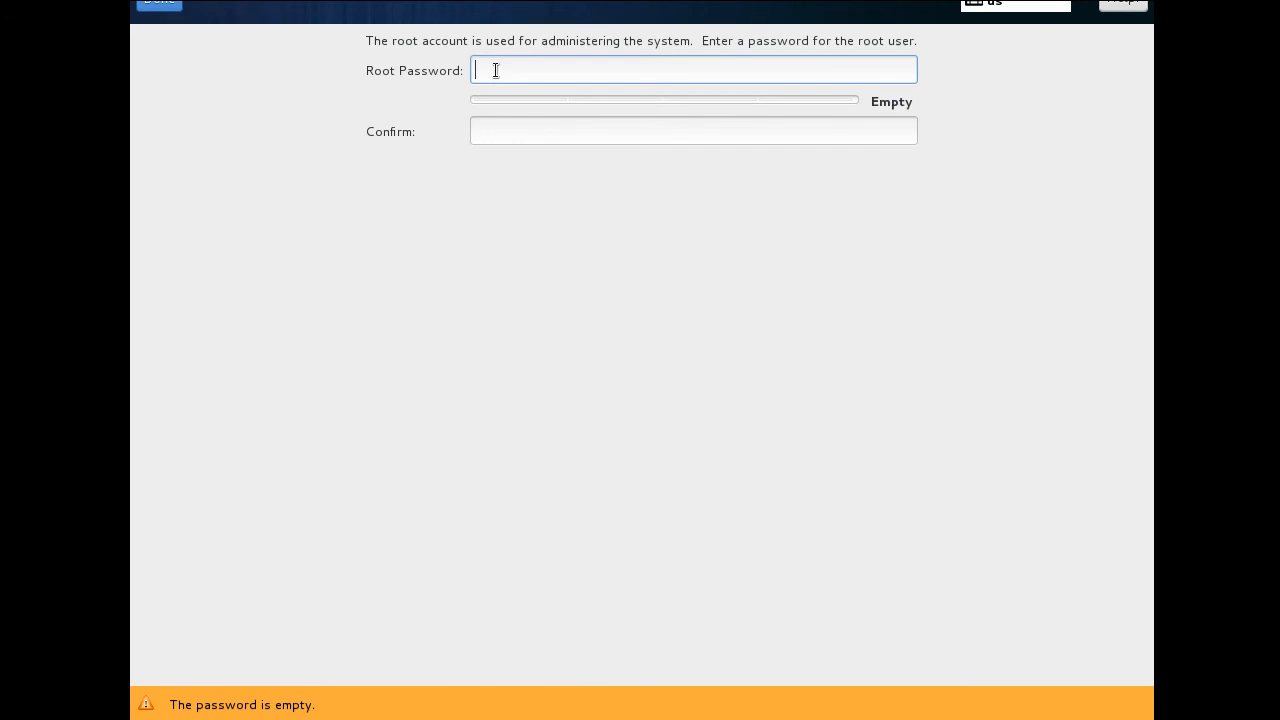
Step: Enter and confirm the root password, keeping it despite the weak-password warning
type("a")
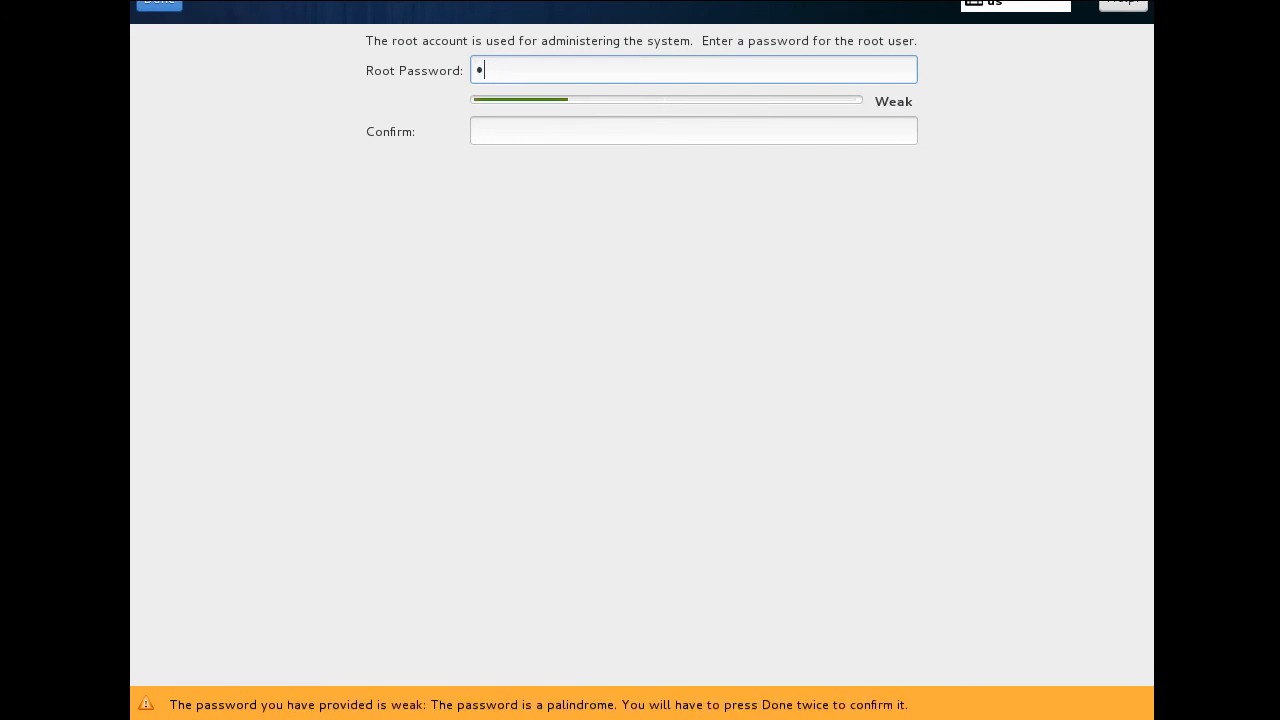
type("assword")
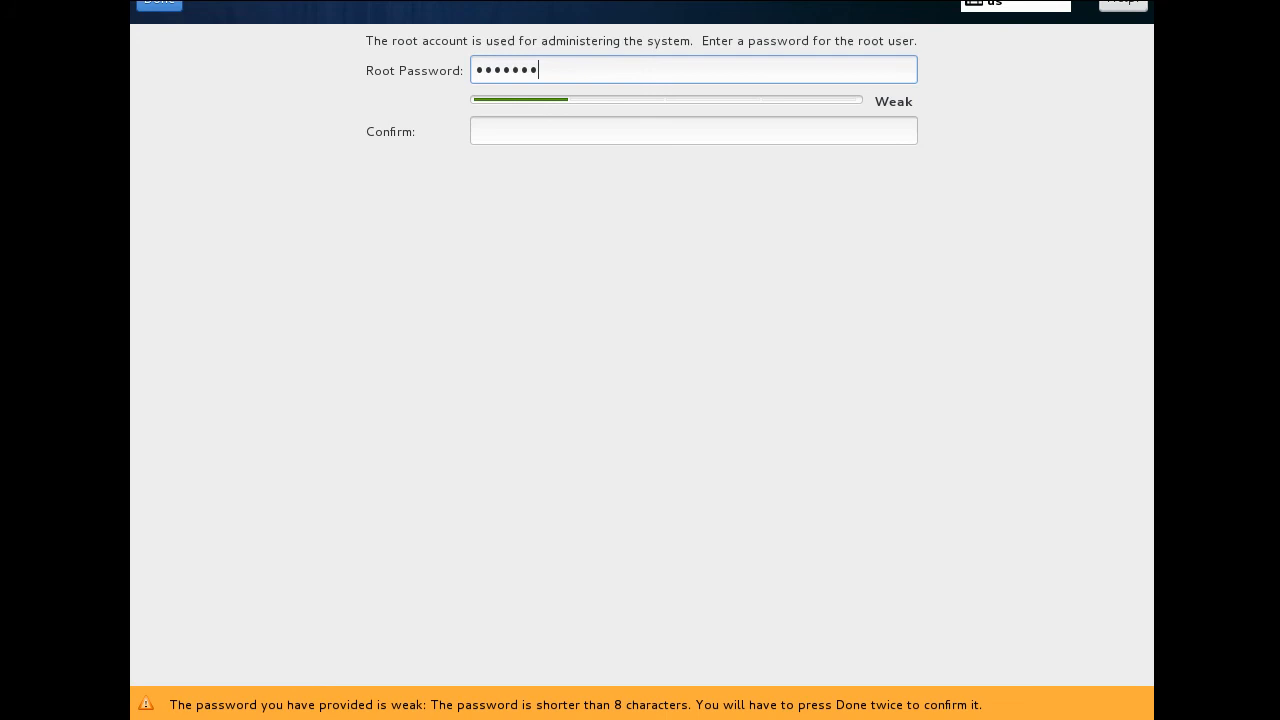
type("••")
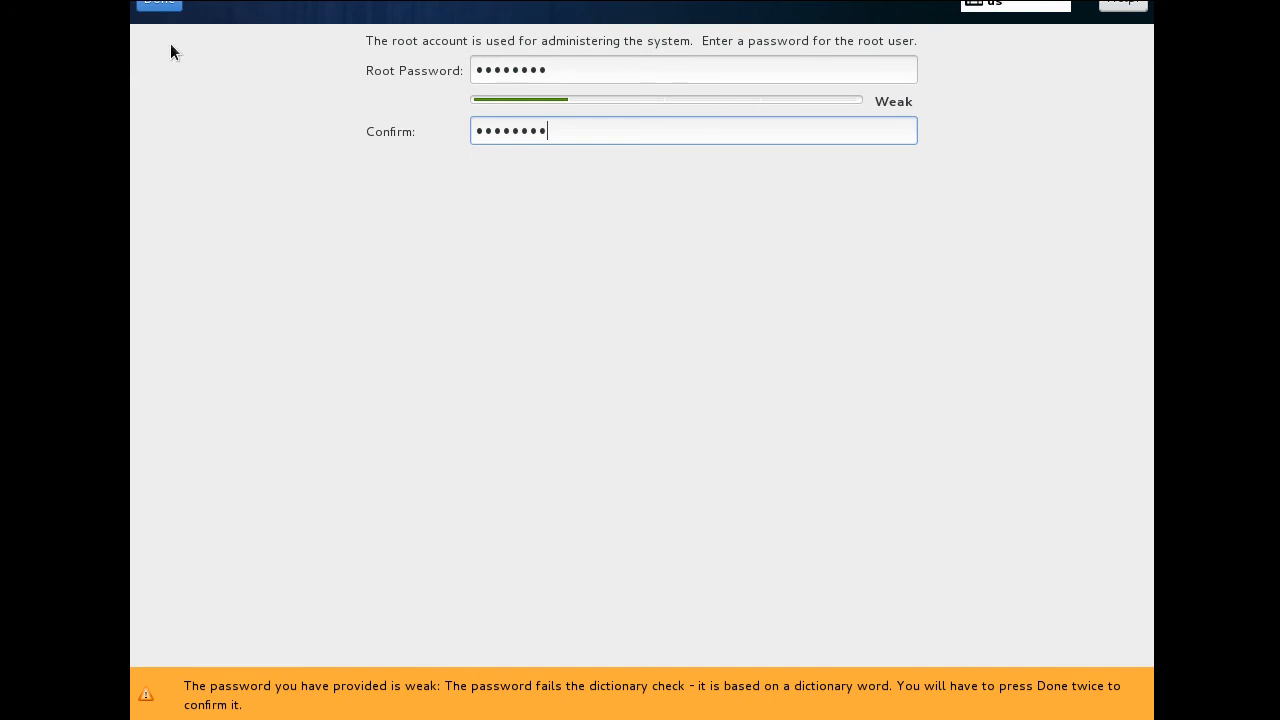
left_click(158, 4)
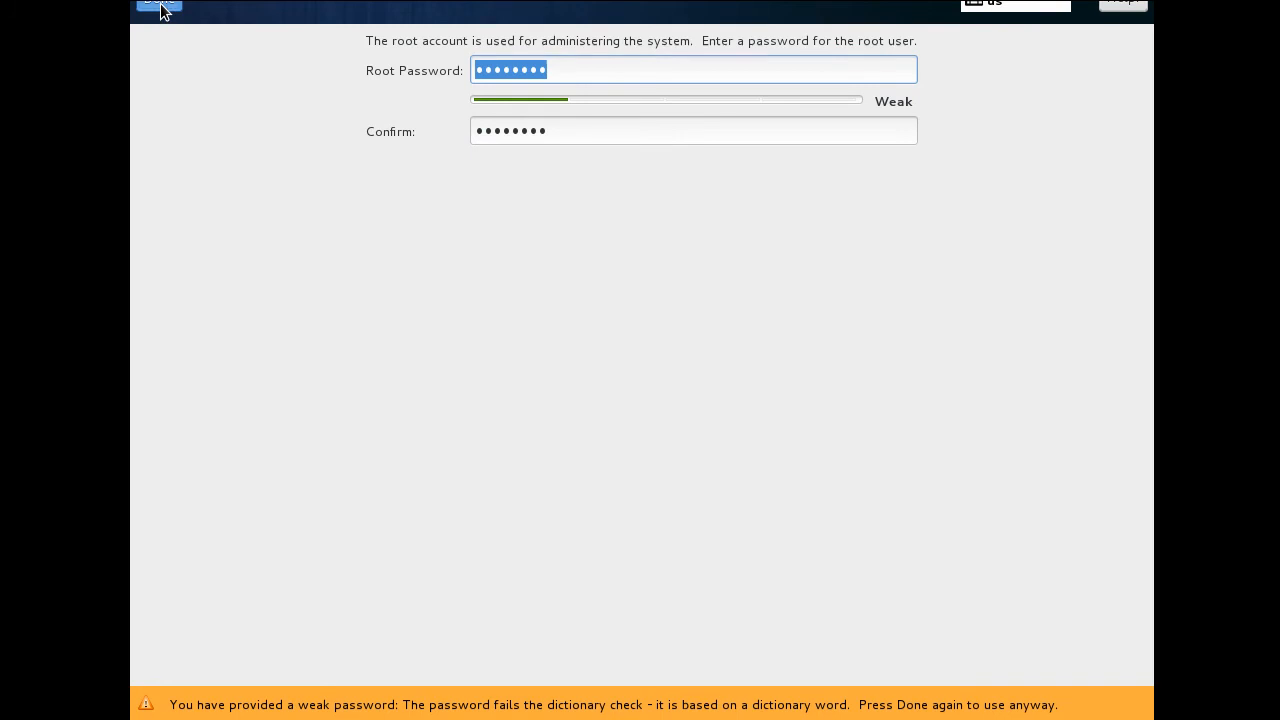
left_click(158, 8)
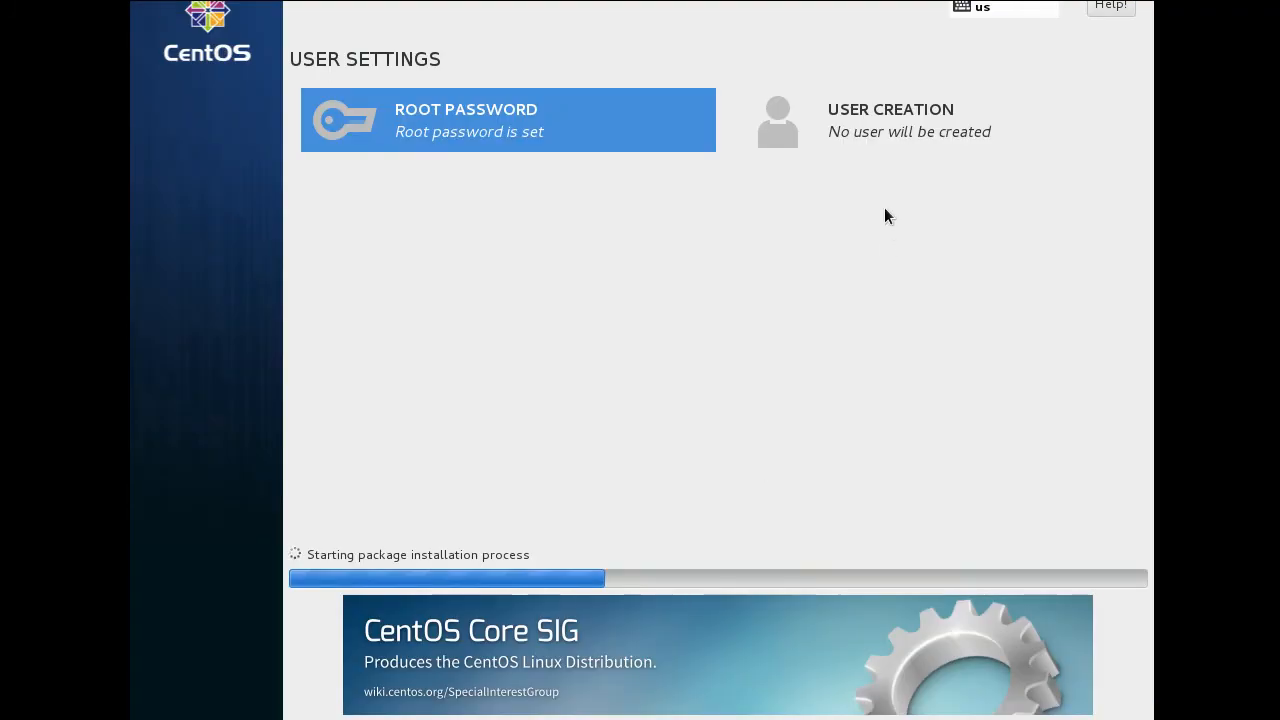
Step: Create user Ted as an administrator with a password, accepting the weak-password warning
left_click(890, 120)
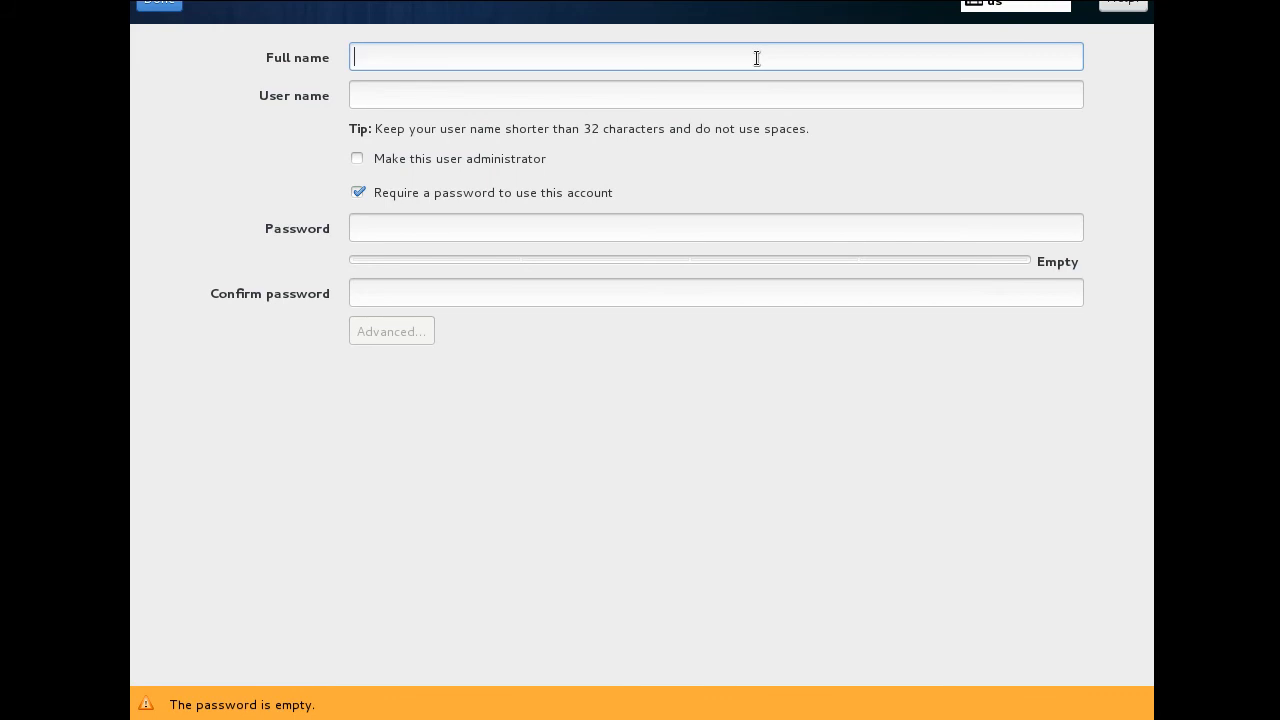
type("Ted")
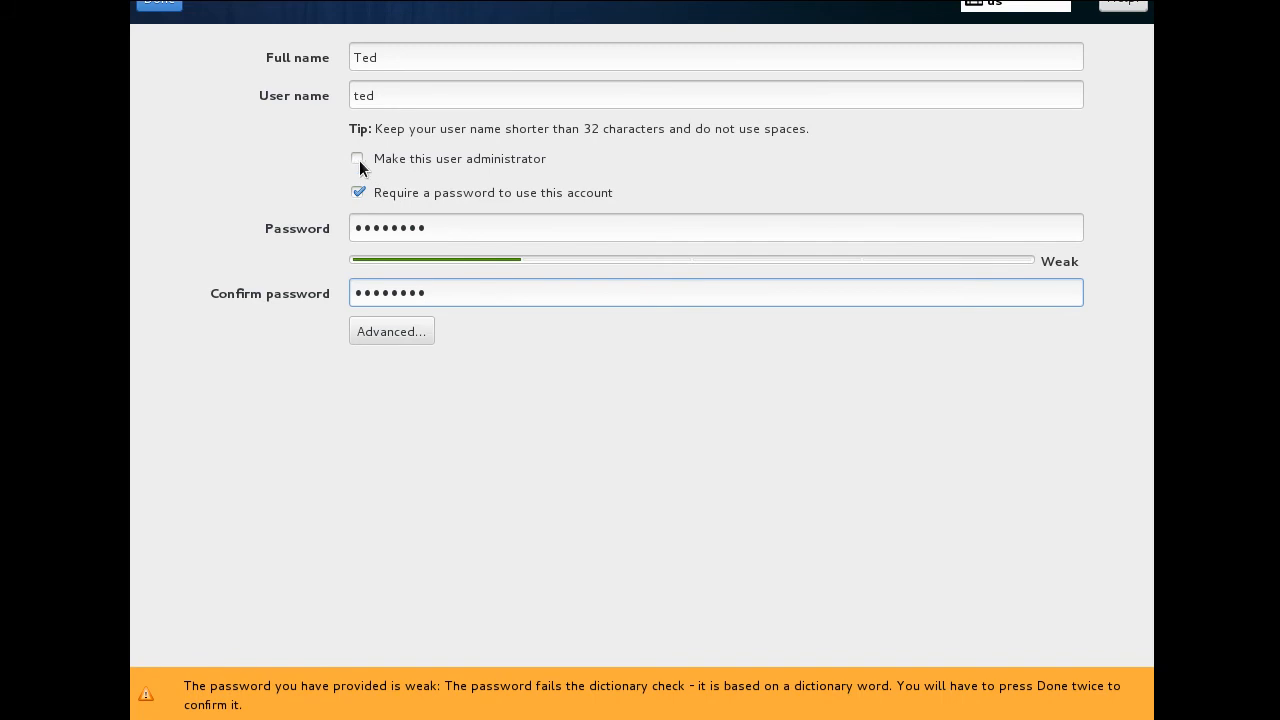
left_click(358, 160)
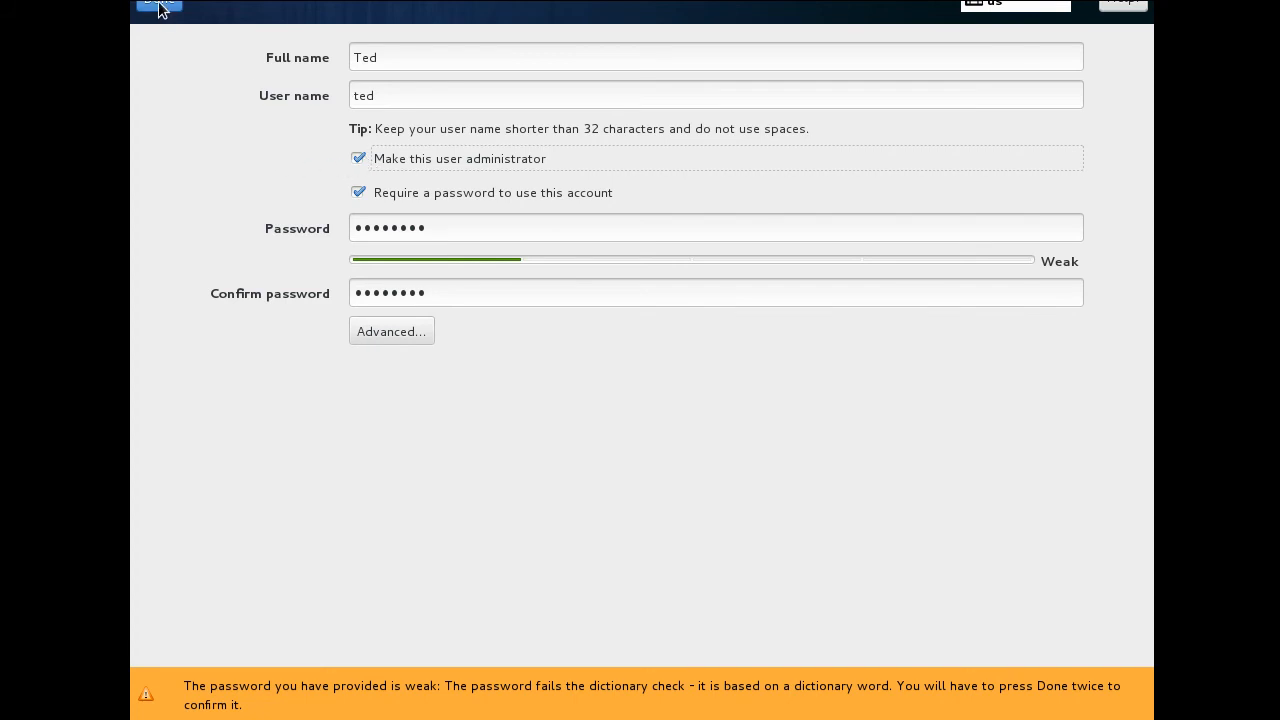
left_click(160, 8)
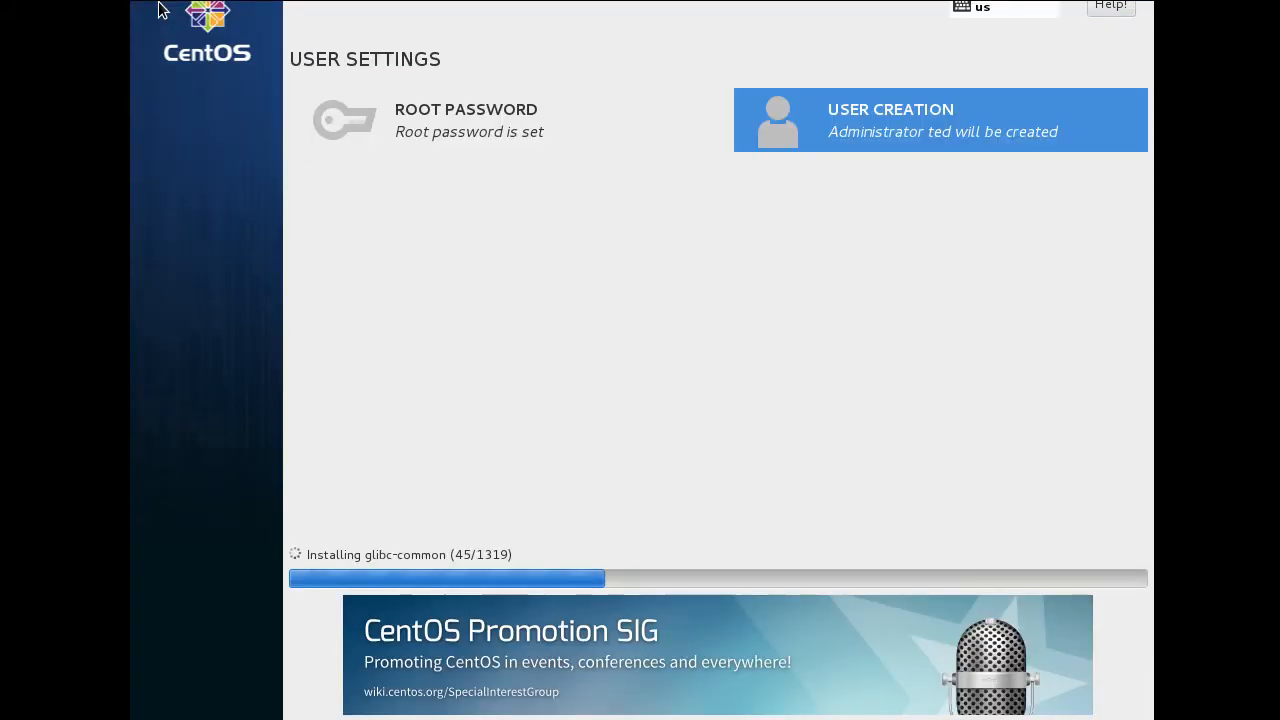
mouse_move(516, 474)
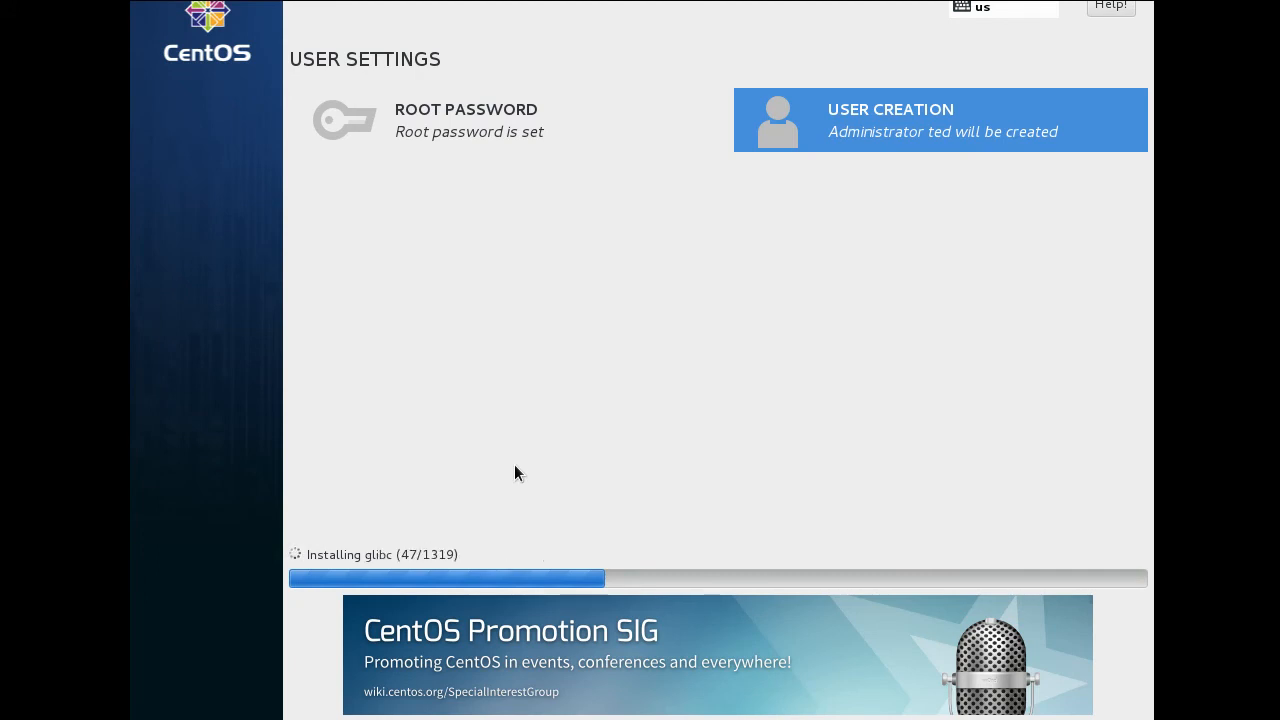
mouse_move(418, 378)
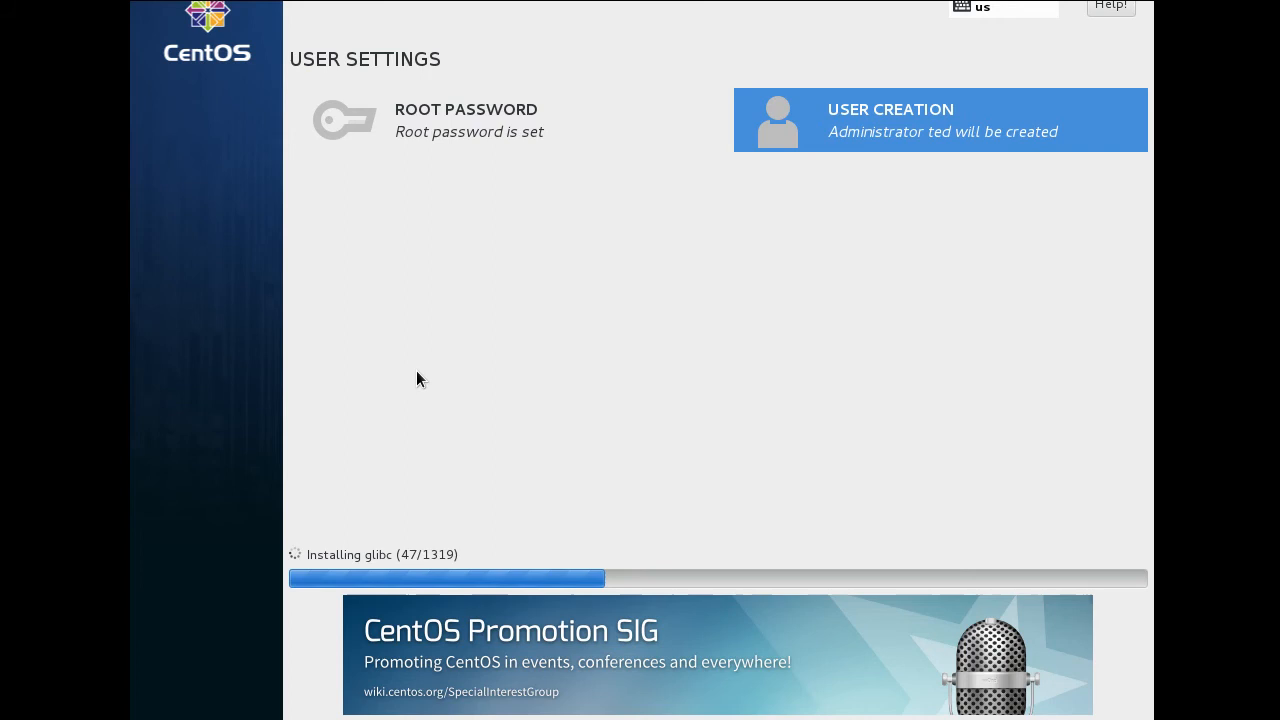
mouse_move(452, 356)
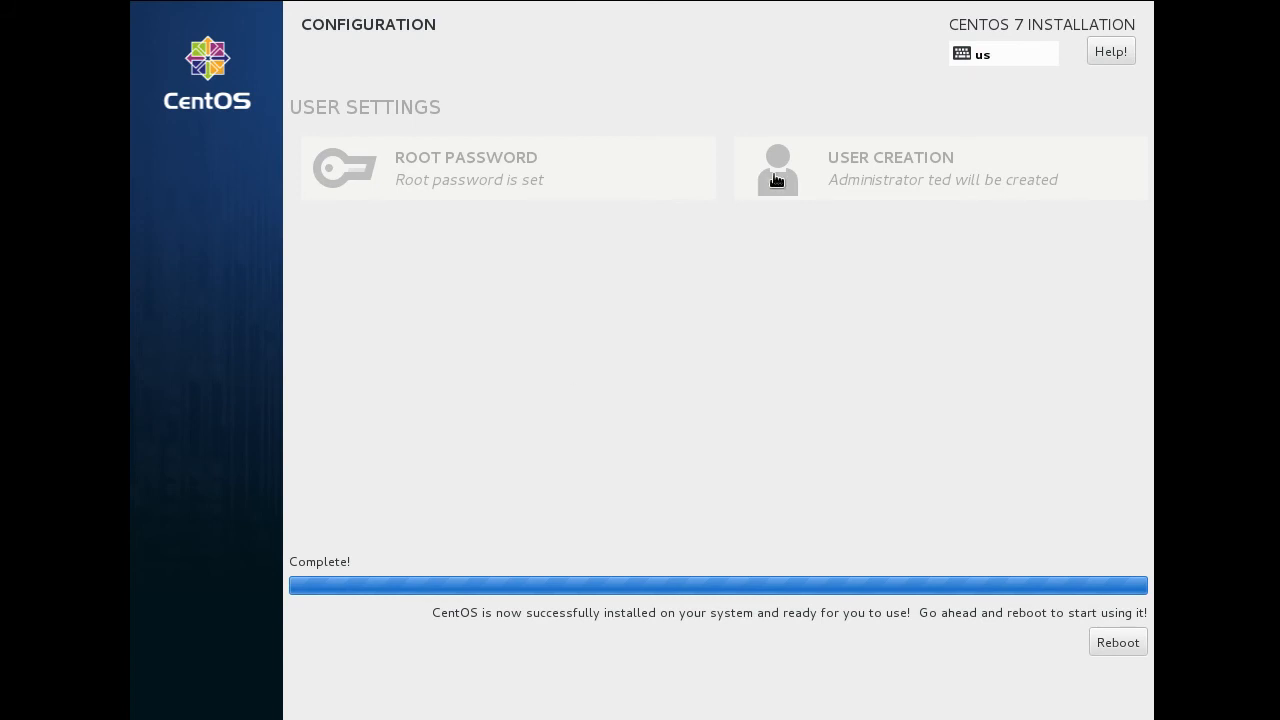
mouse_move(350, 200)
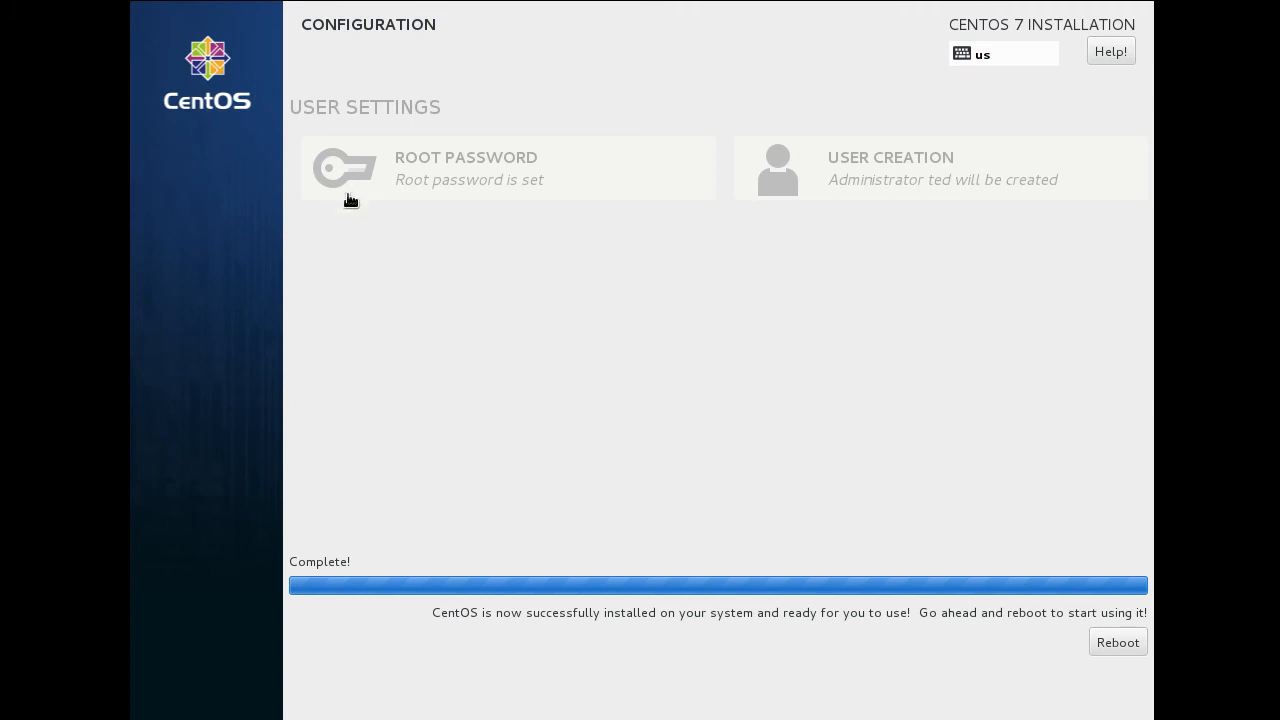
mouse_move(914, 518)
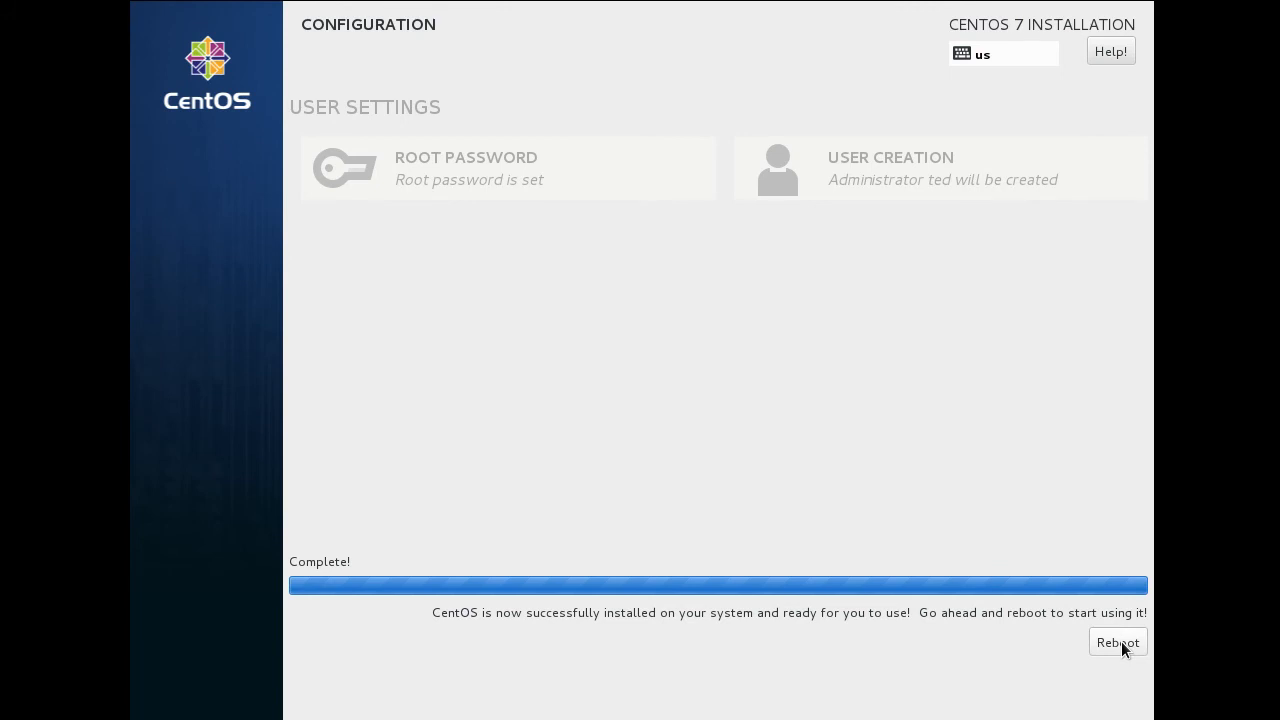
Step: Reboot the finished CentOS installation into the new system
left_click(1116, 642)
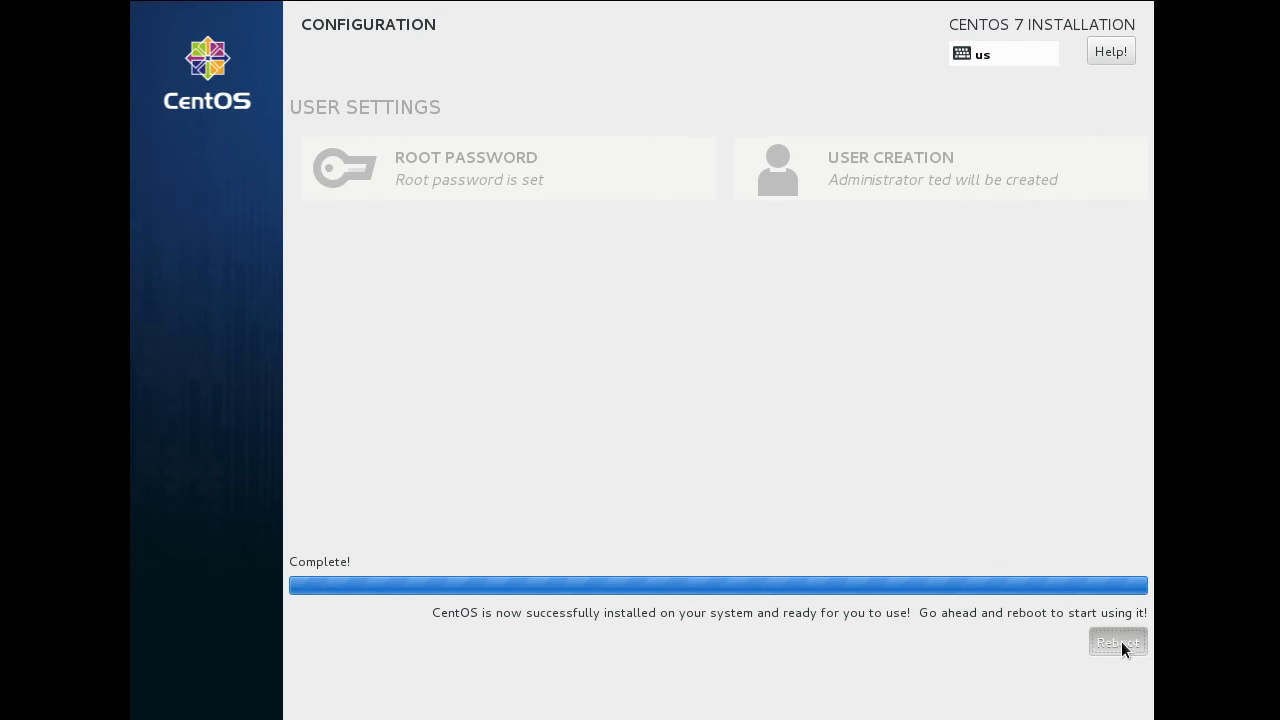
left_click(1116, 642)
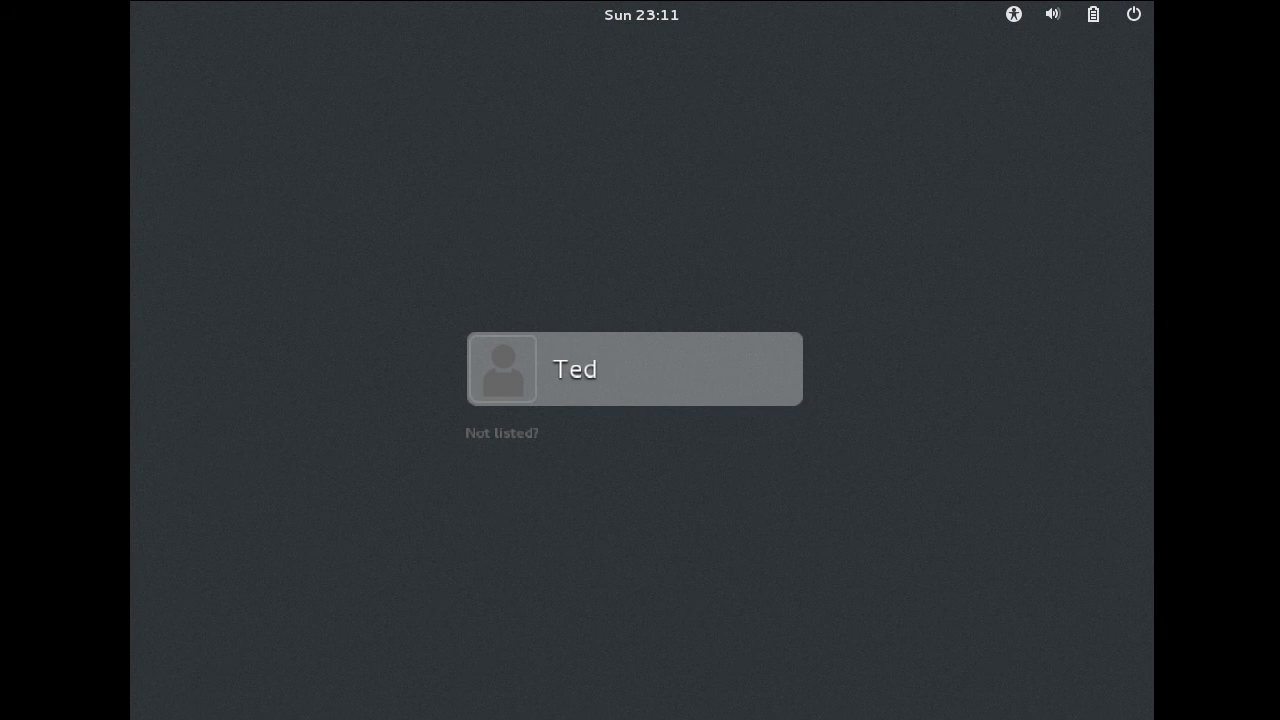
Step: Sign in to CentOS as Ted from the login screen
left_click(632, 368)
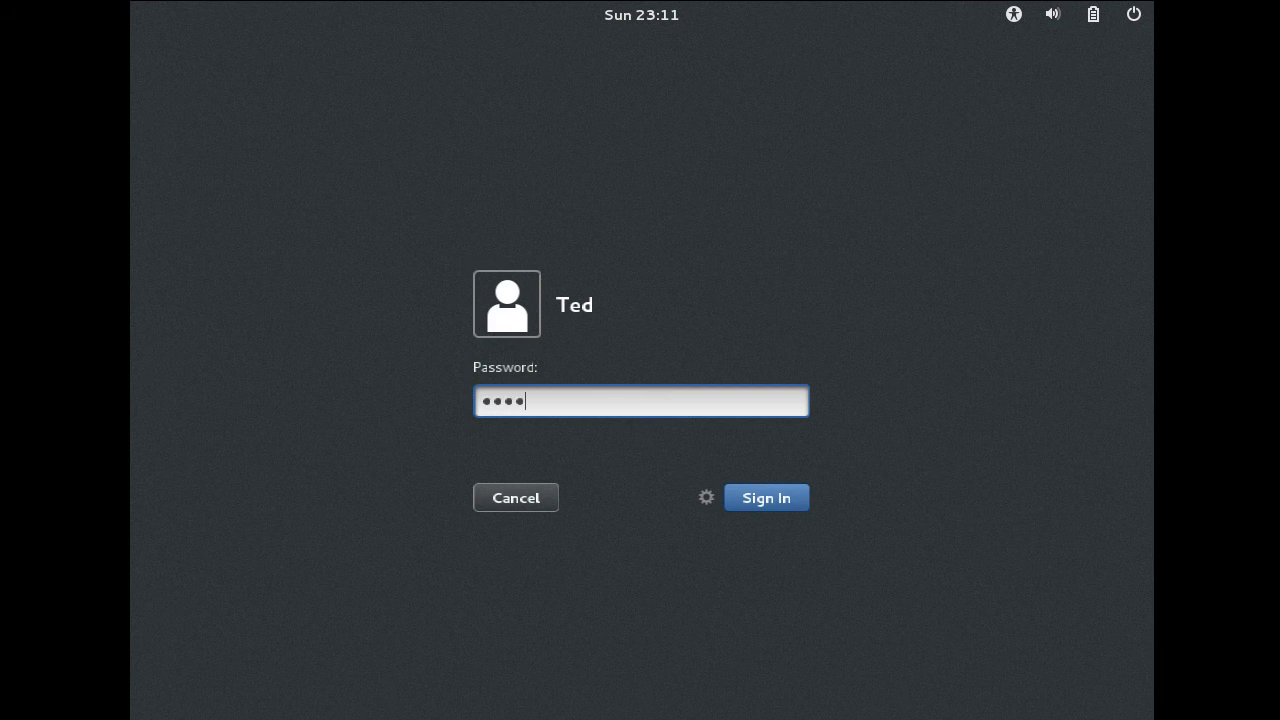
left_click(764, 496)
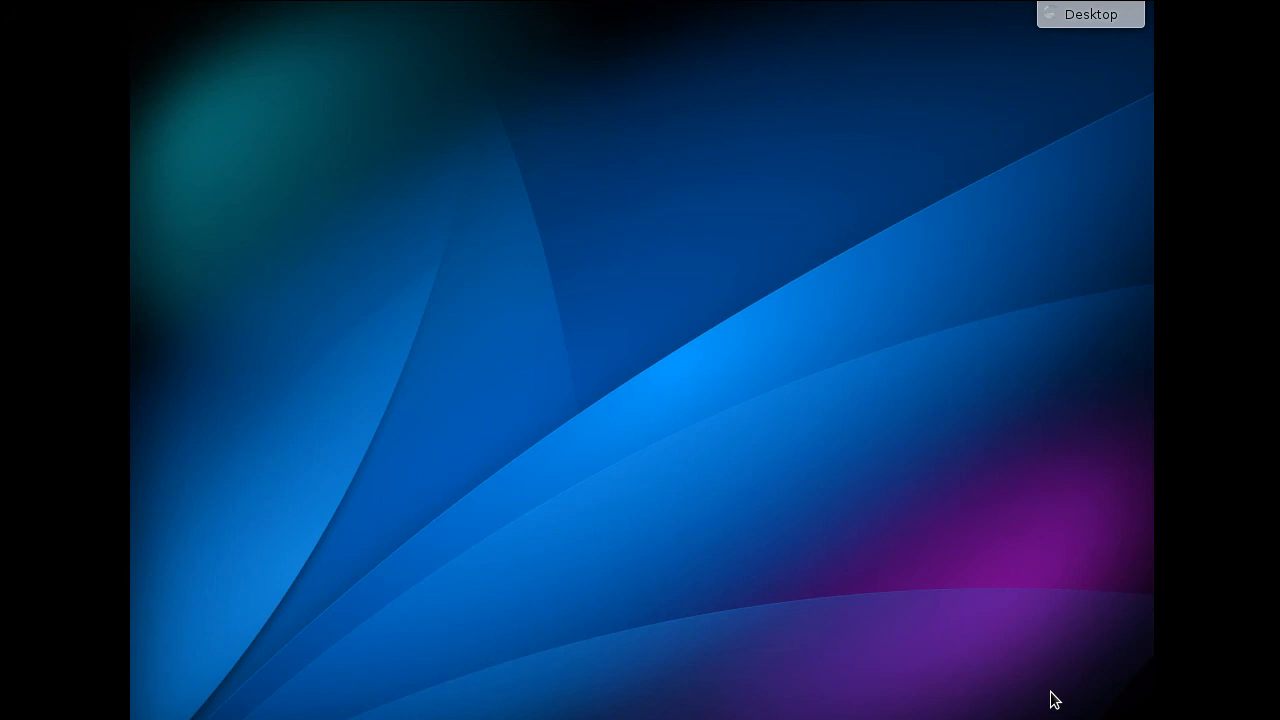
mouse_move(864, 694)
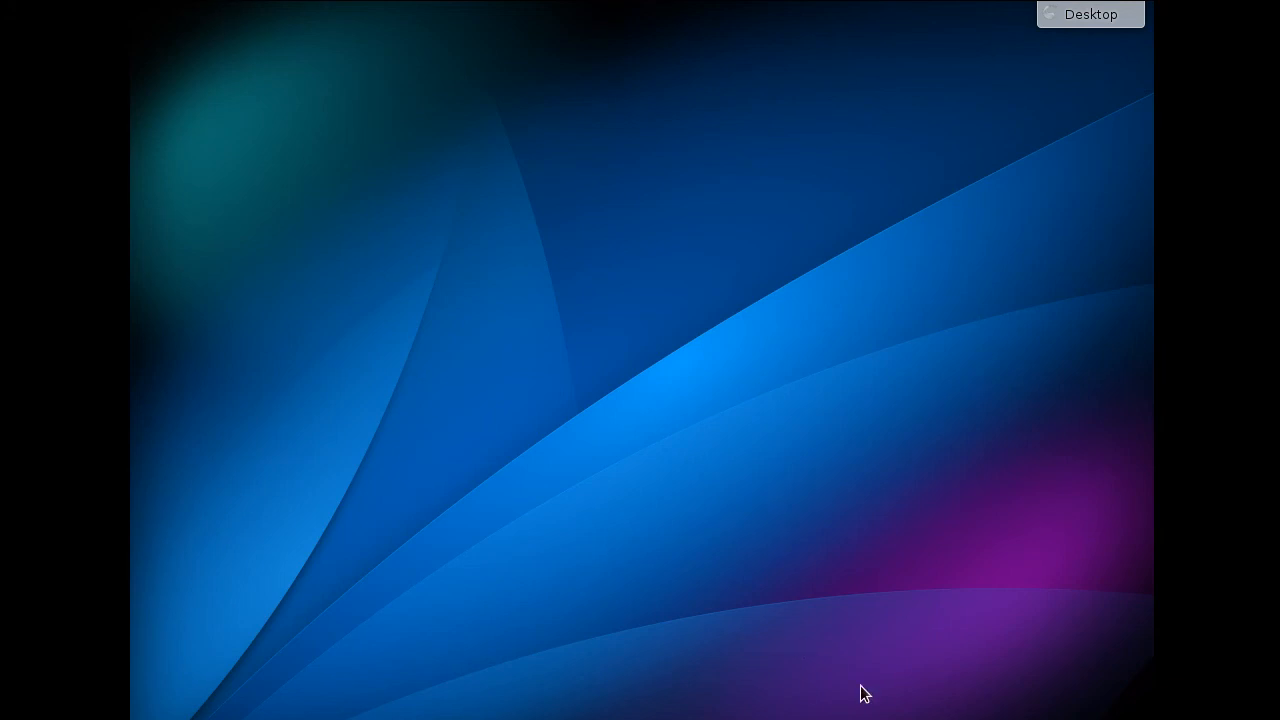
mouse_move(828, 596)
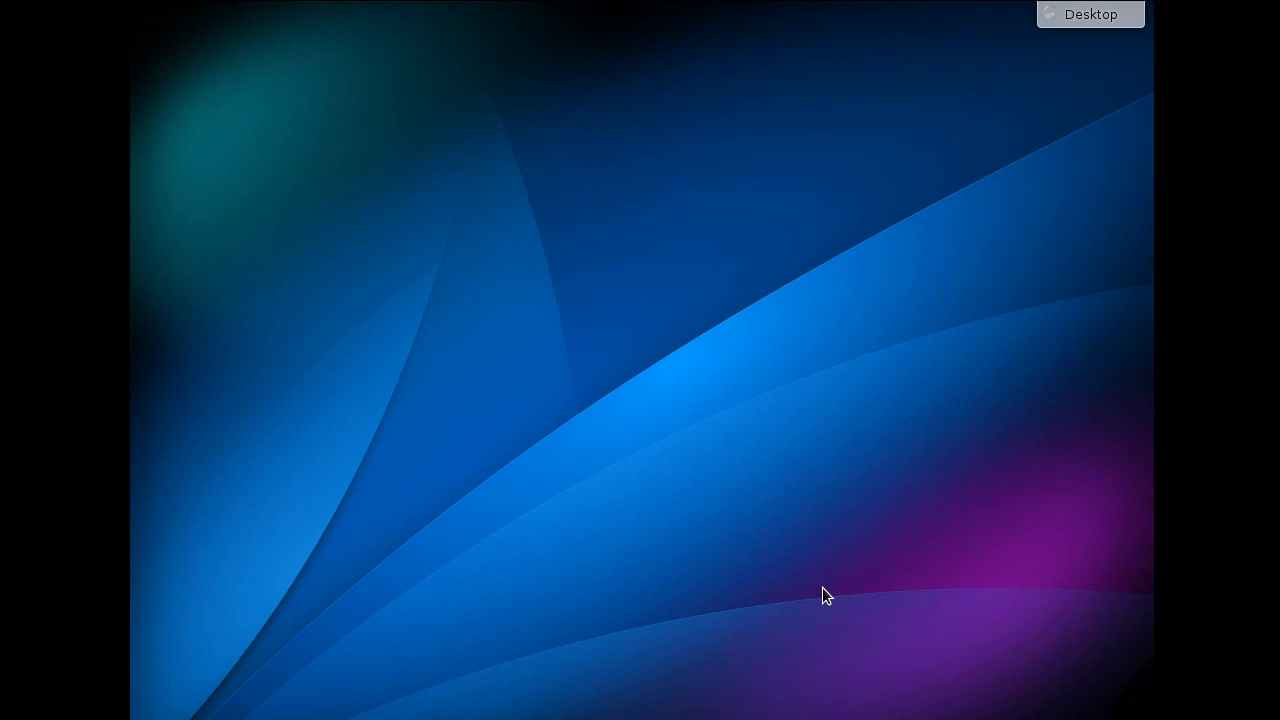
mouse_move(696, 456)
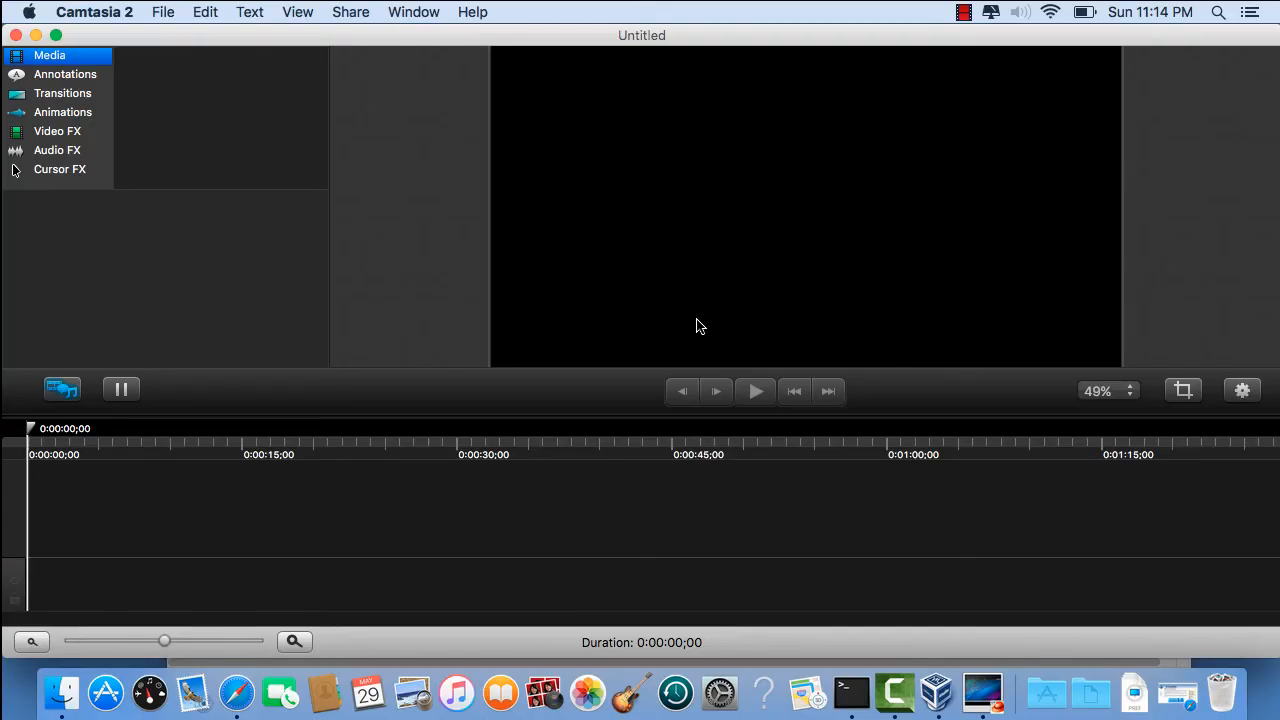
mouse_move(996, 696)
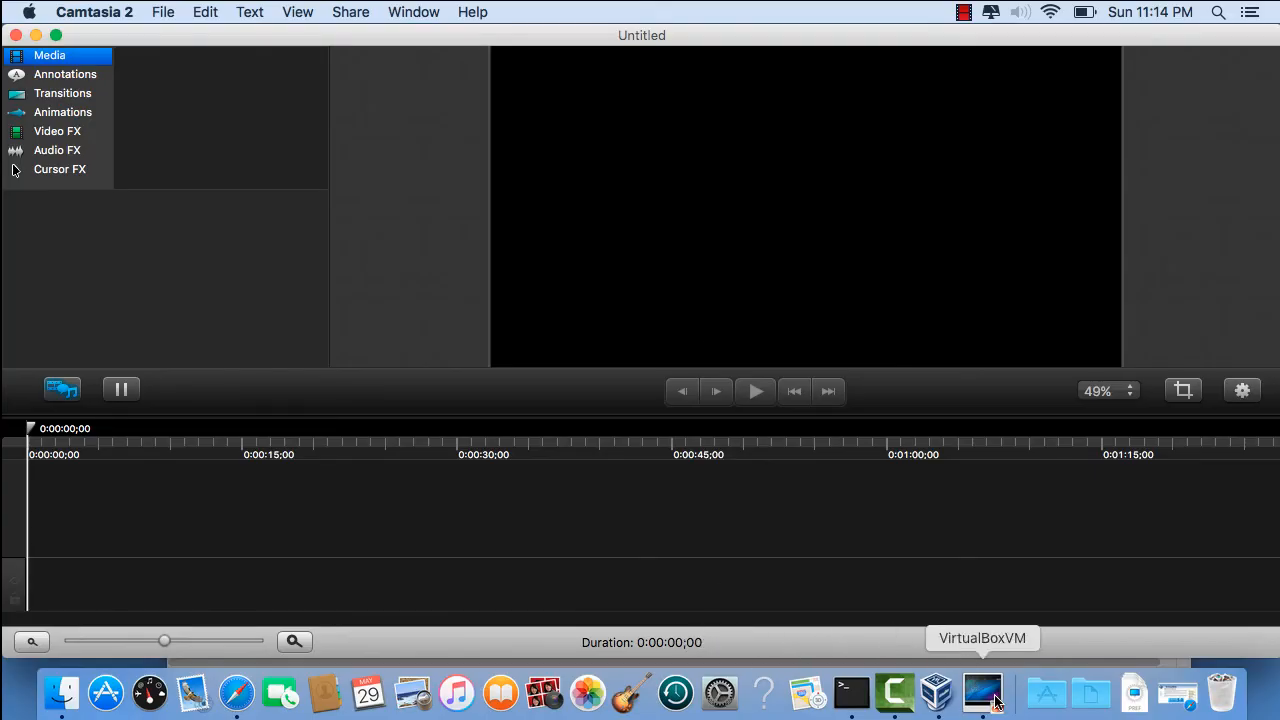
Step: Bring the VirtualBoxVM window with the CentOS desktop back to the front
left_click(980, 690)
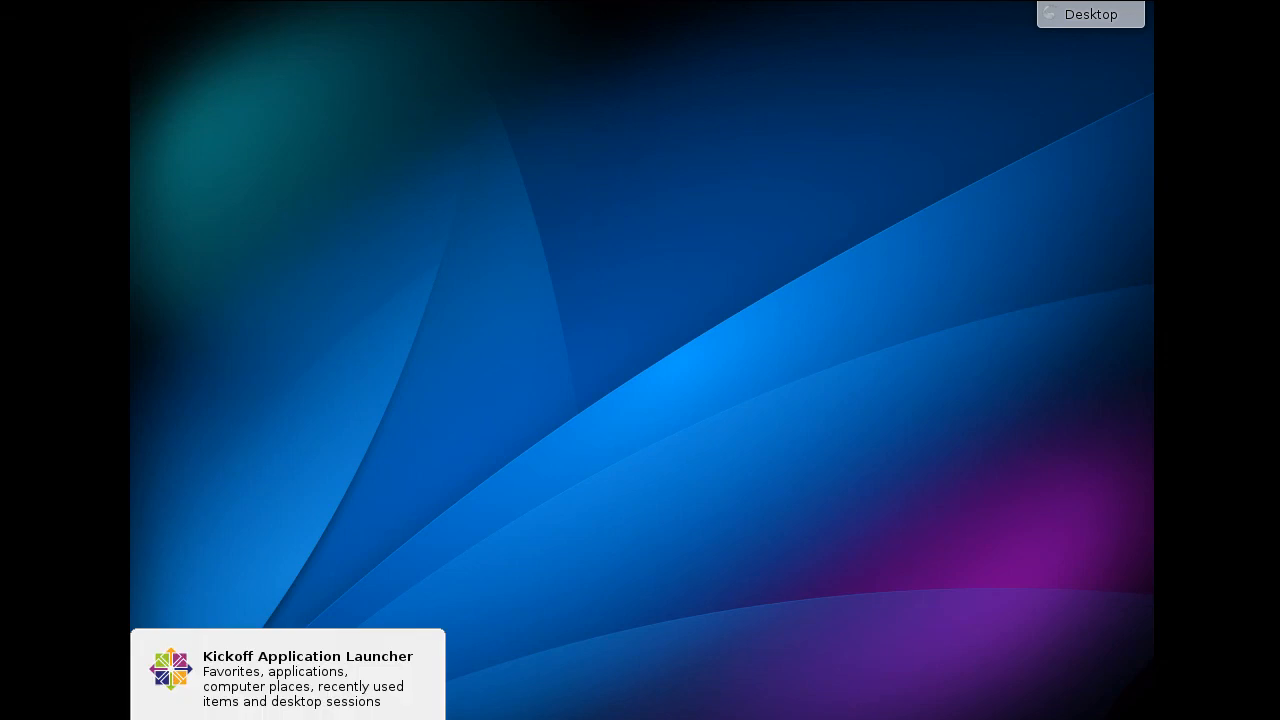
mouse_move(160, 10)
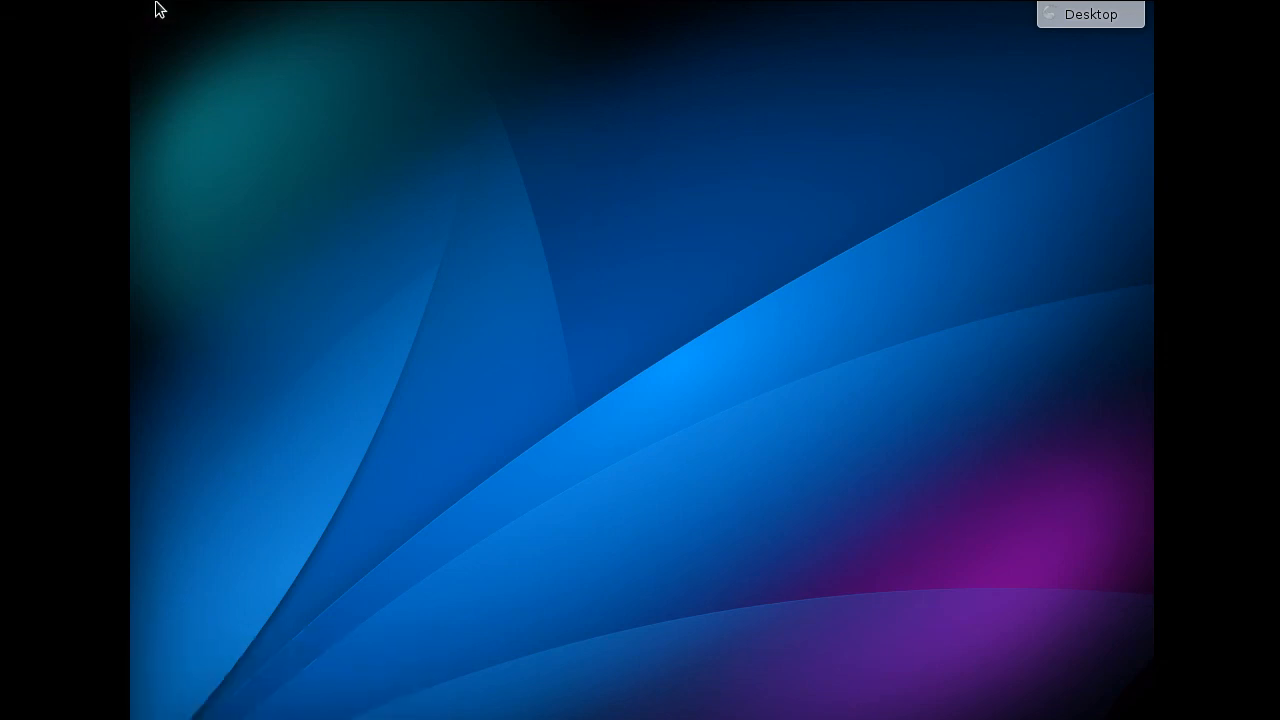
mouse_move(880, 672)
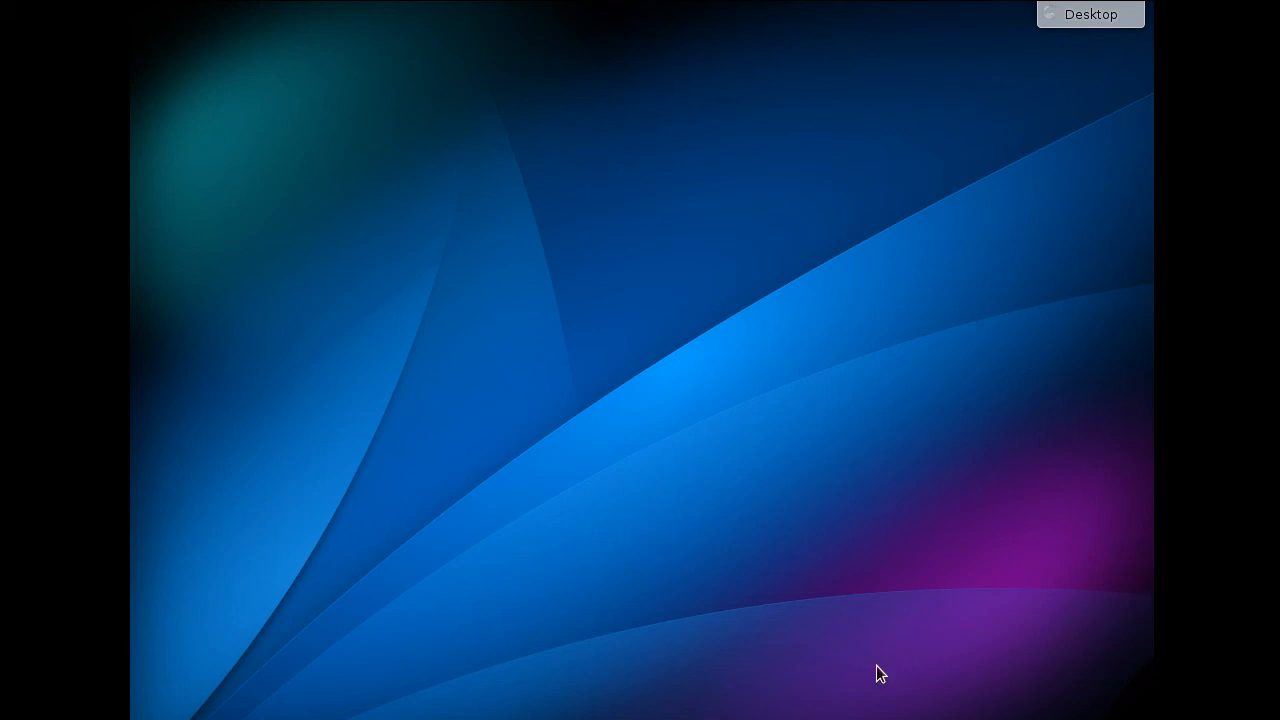
mouse_move(832, 48)
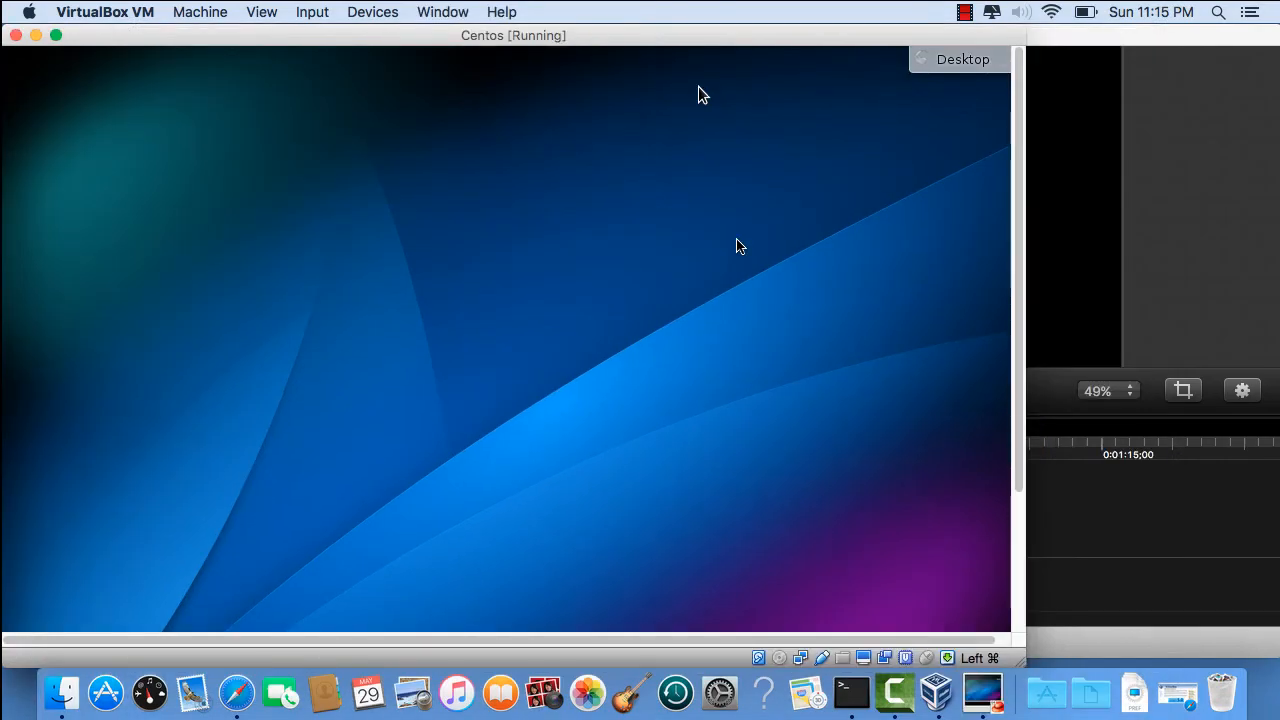
mouse_move(684, 164)
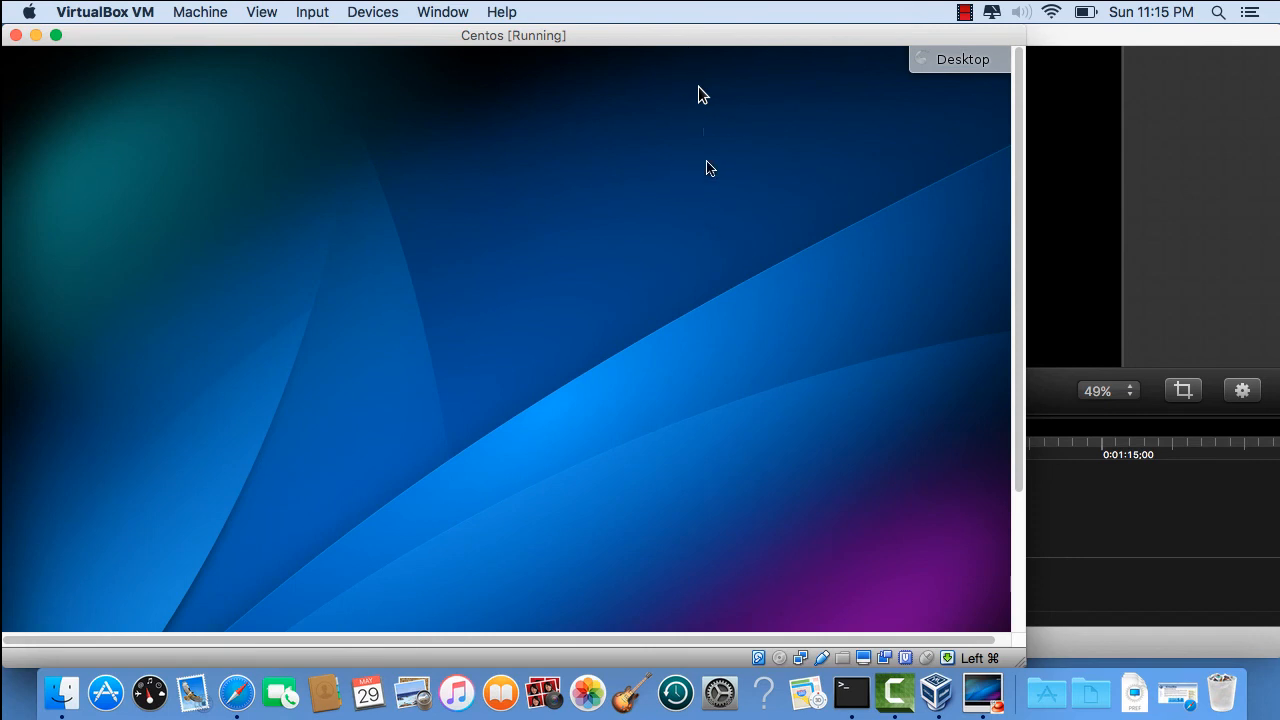
mouse_move(996, 260)
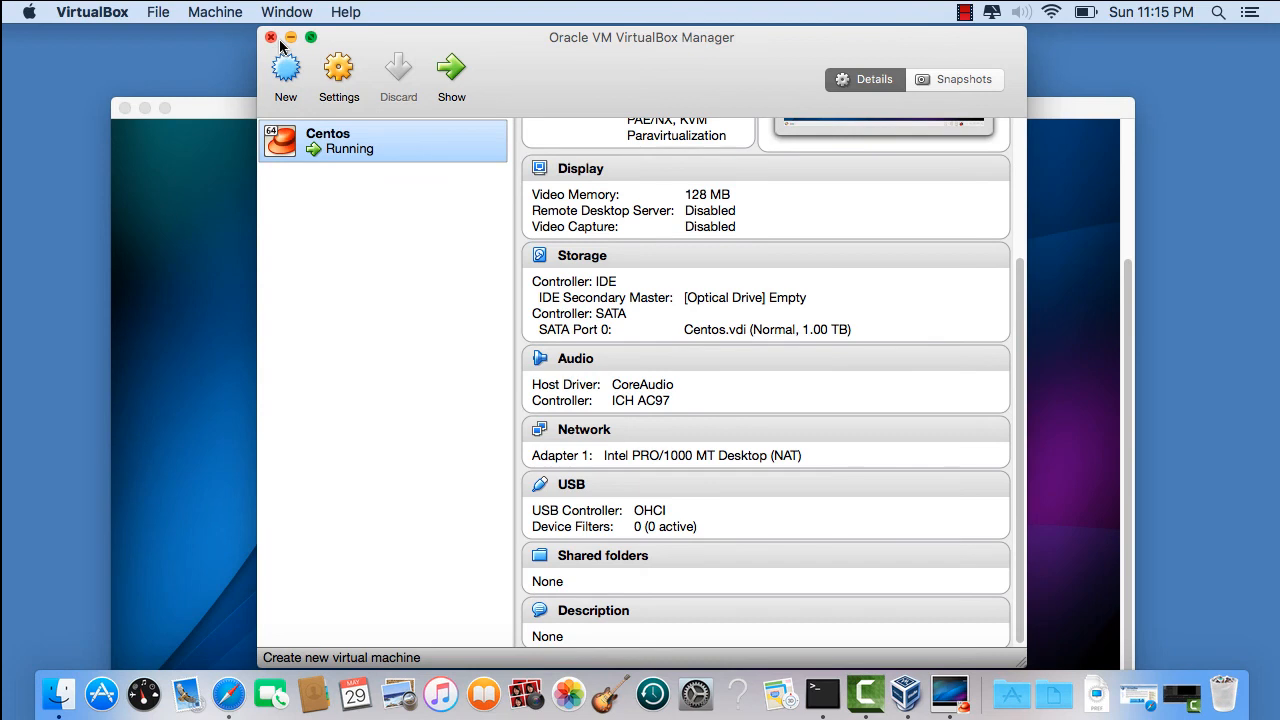
Step: Close the Oracle VM VirtualBox Manager window, leaving the CentOS KDE desktop in front
left_click(452, 70)
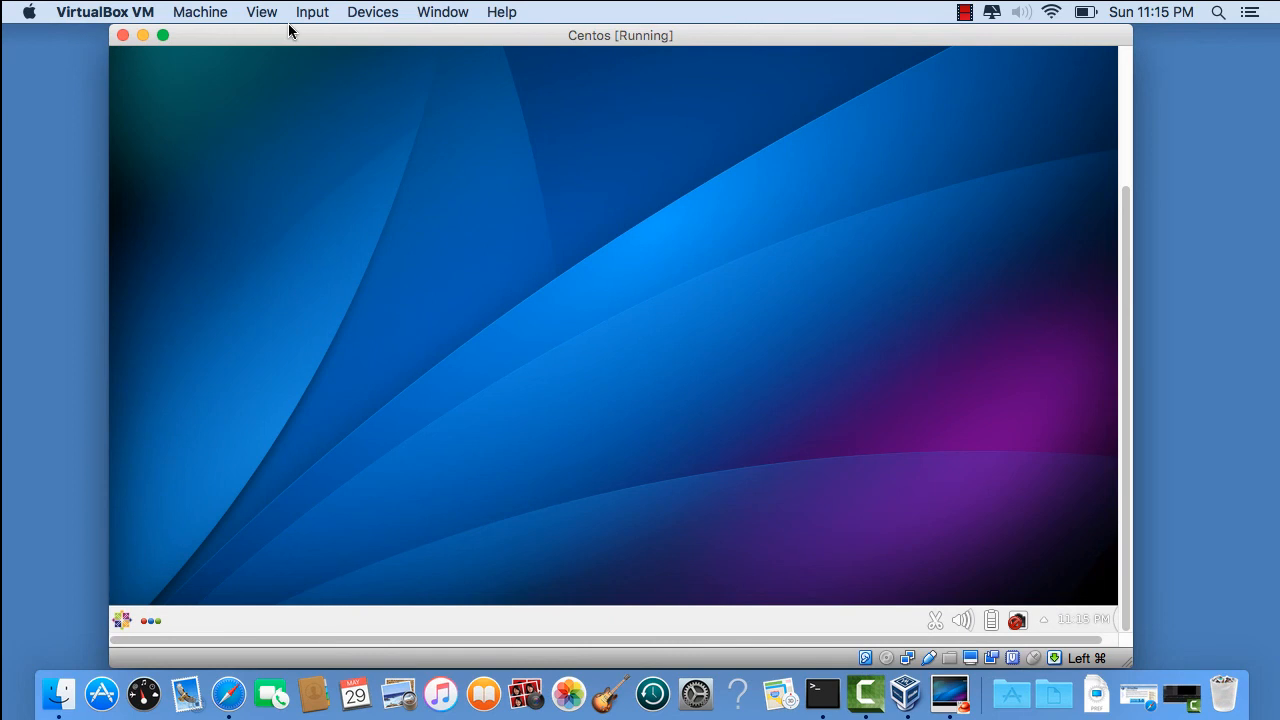
mouse_move(196, 488)
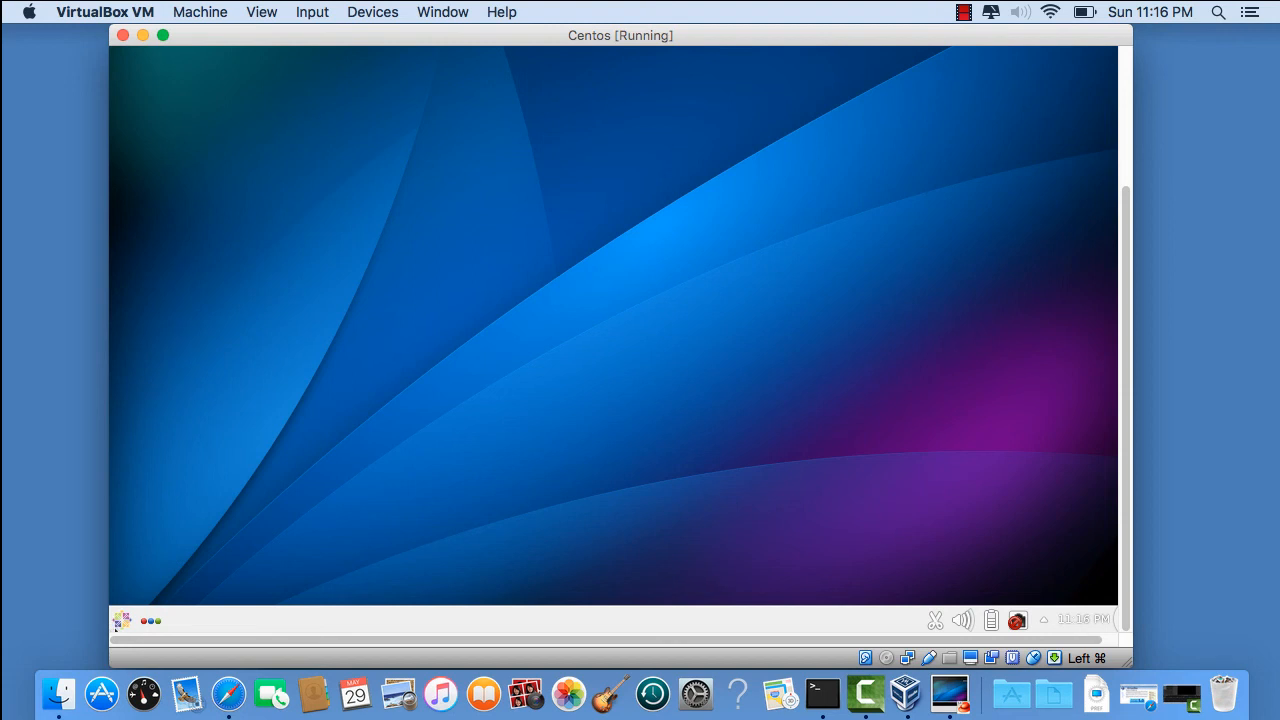
Step: Open the KDE Kickoff launcher showing Web Browser, System Settings and File Manager favourites
left_click(120, 620)
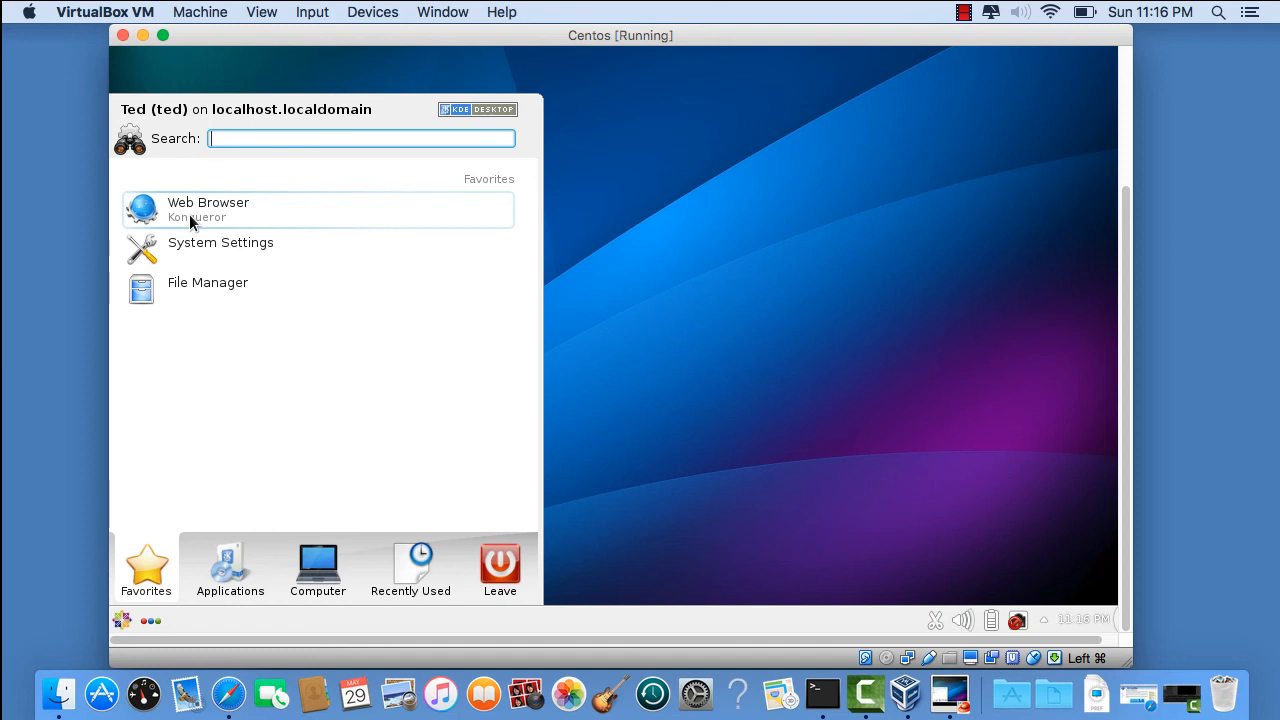
Step: Launch Konqueror from favourites and browse to JORDANTEAM.COM, reaching an Unknown Host error
left_click(208, 210)
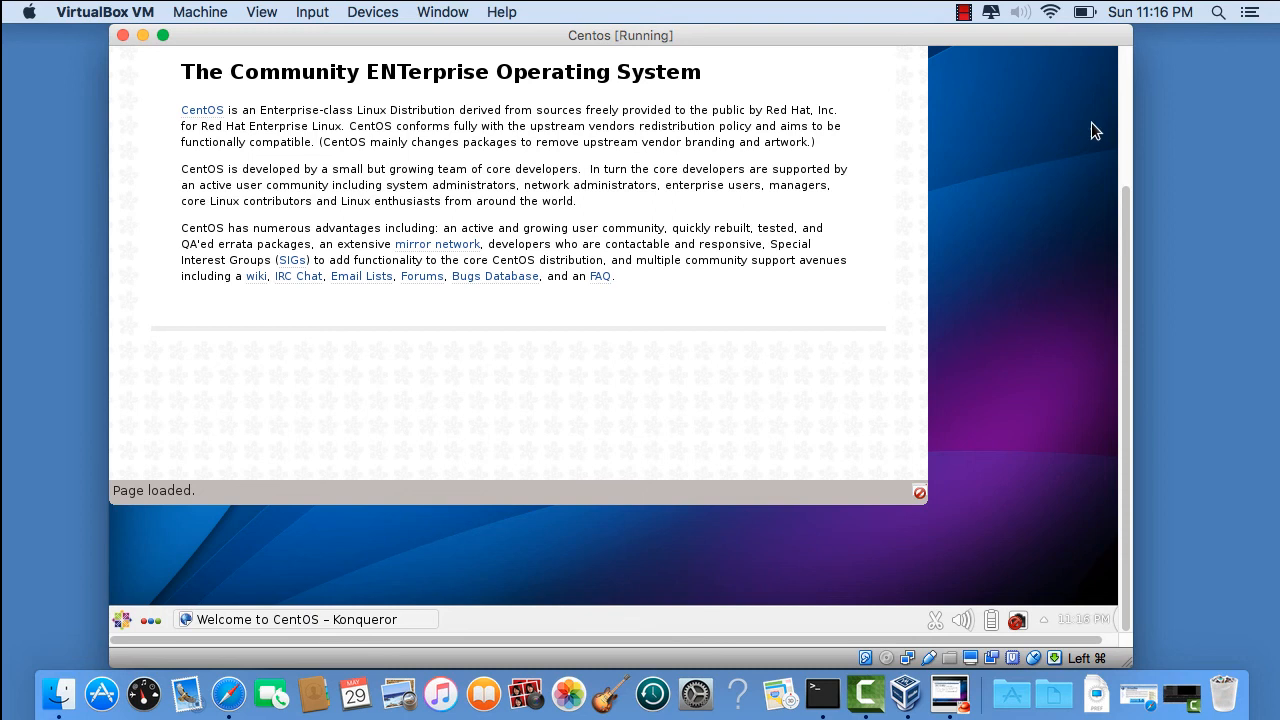
mouse_move(560, 232)
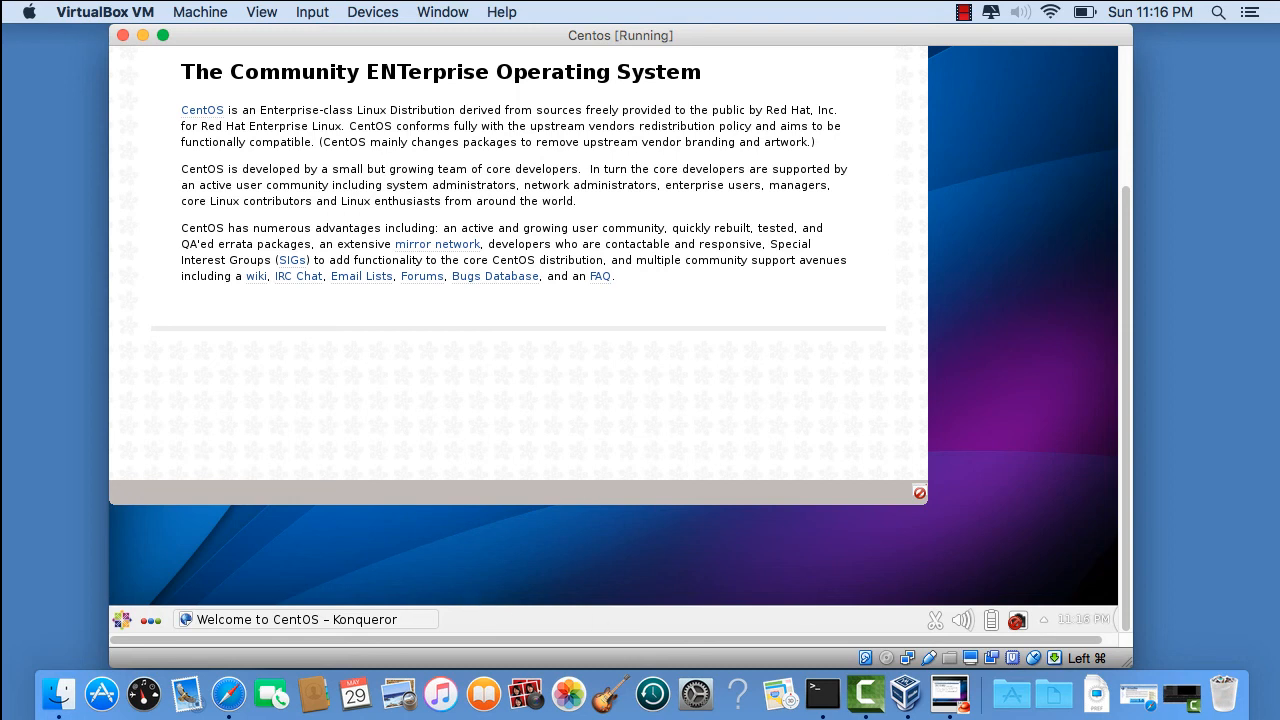
mouse_move(948, 108)
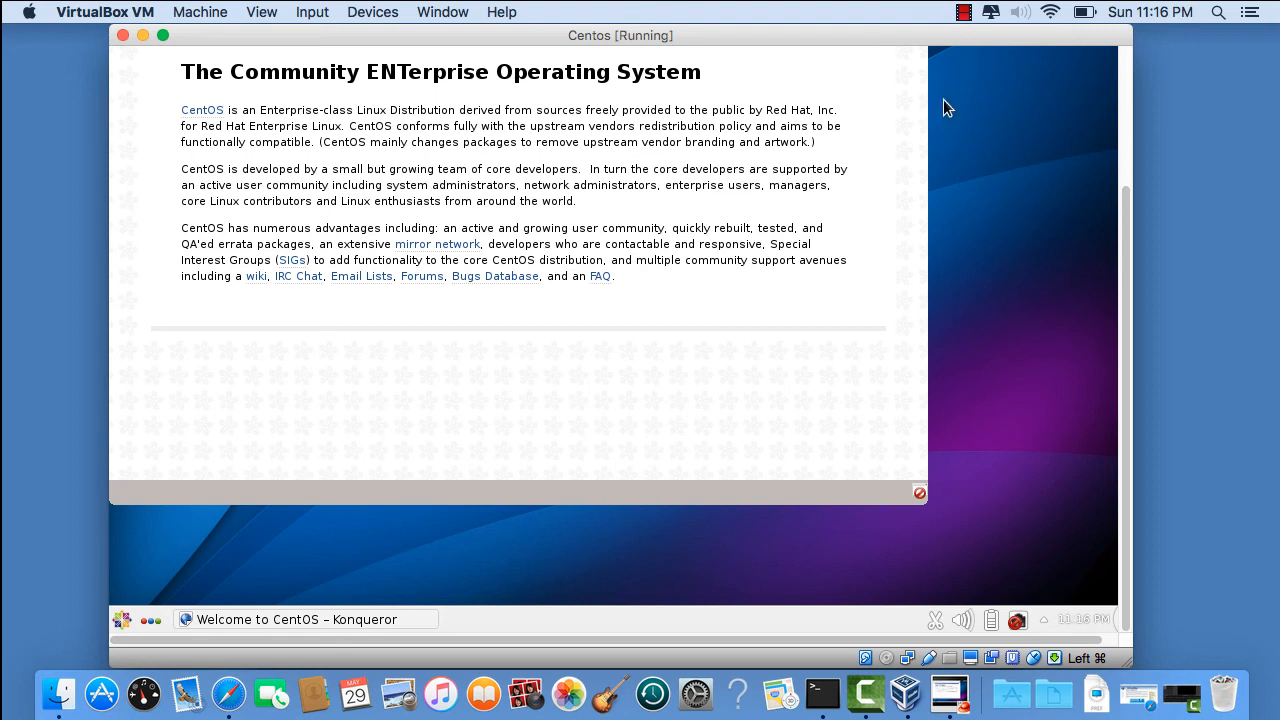
mouse_move(312, 648)
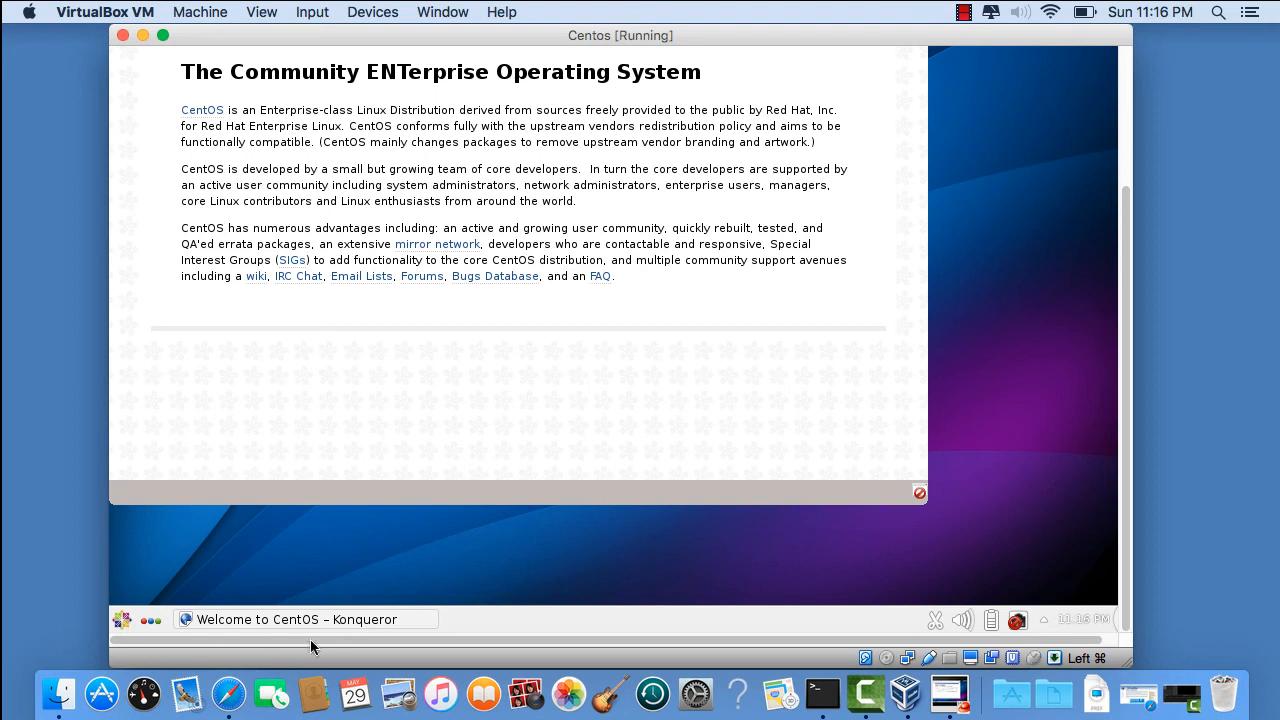
mouse_move(1118, 262)
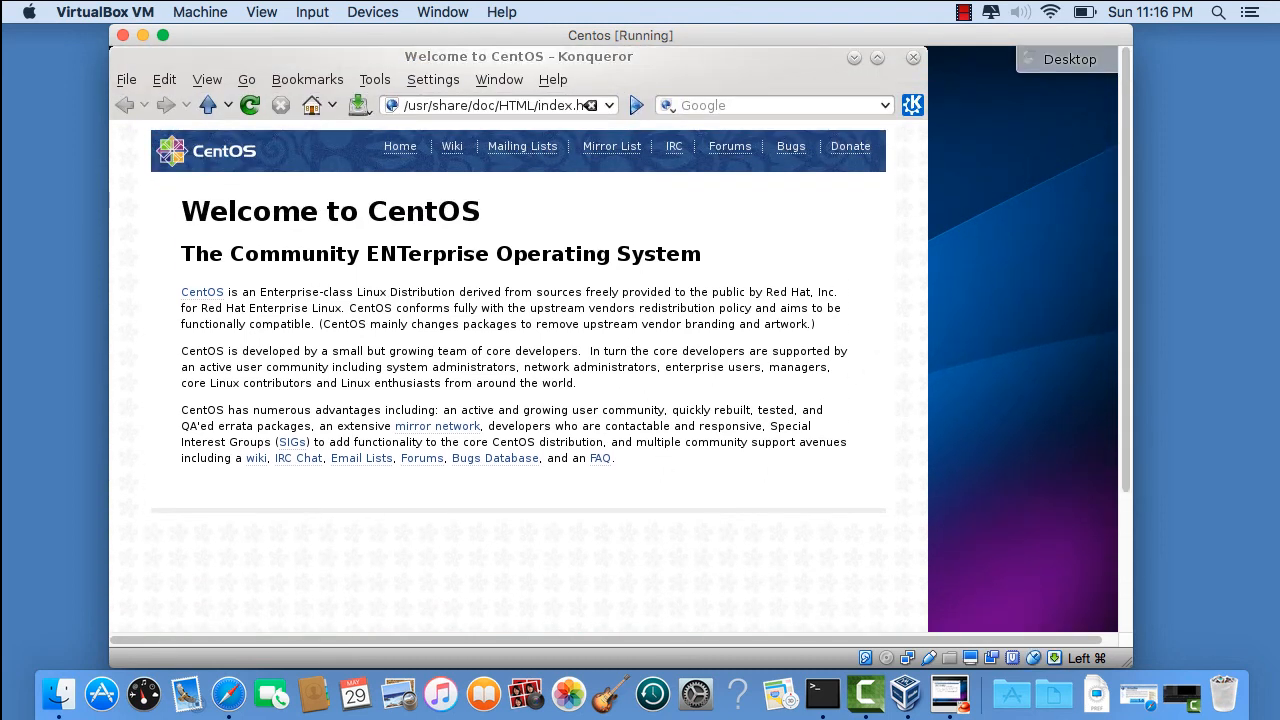
mouse_move(1064, 284)
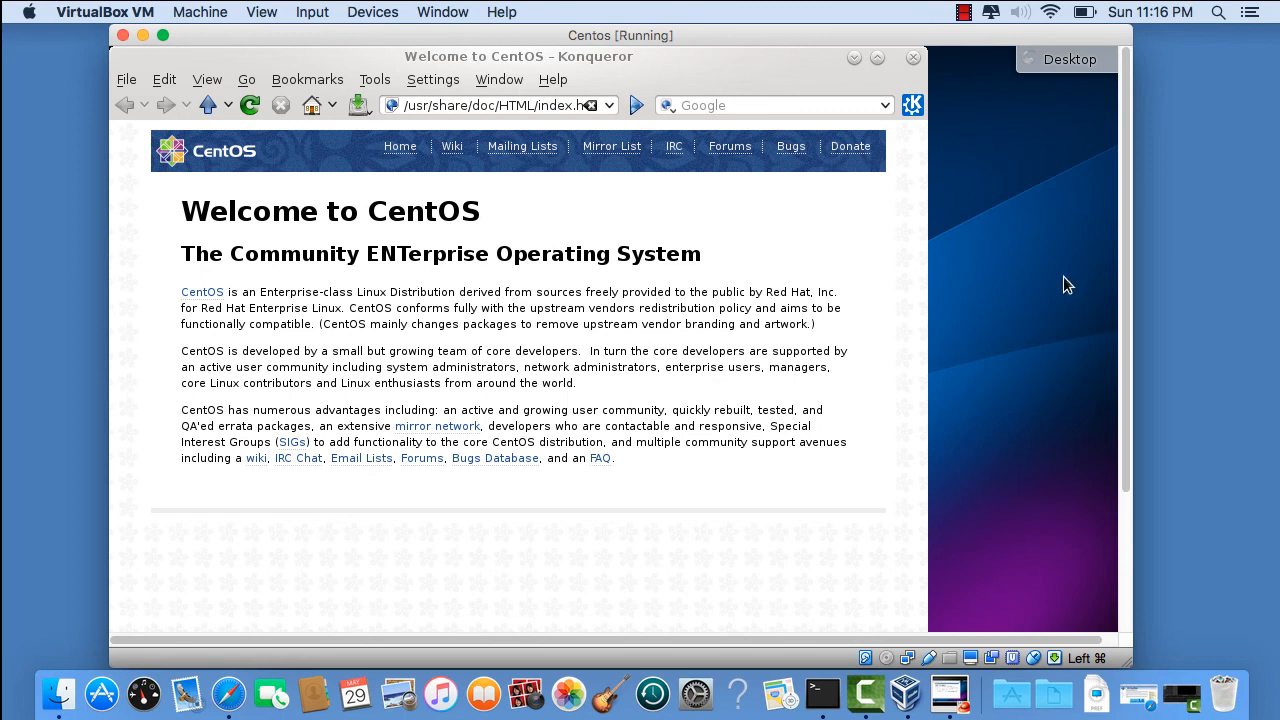
mouse_move(460, 100)
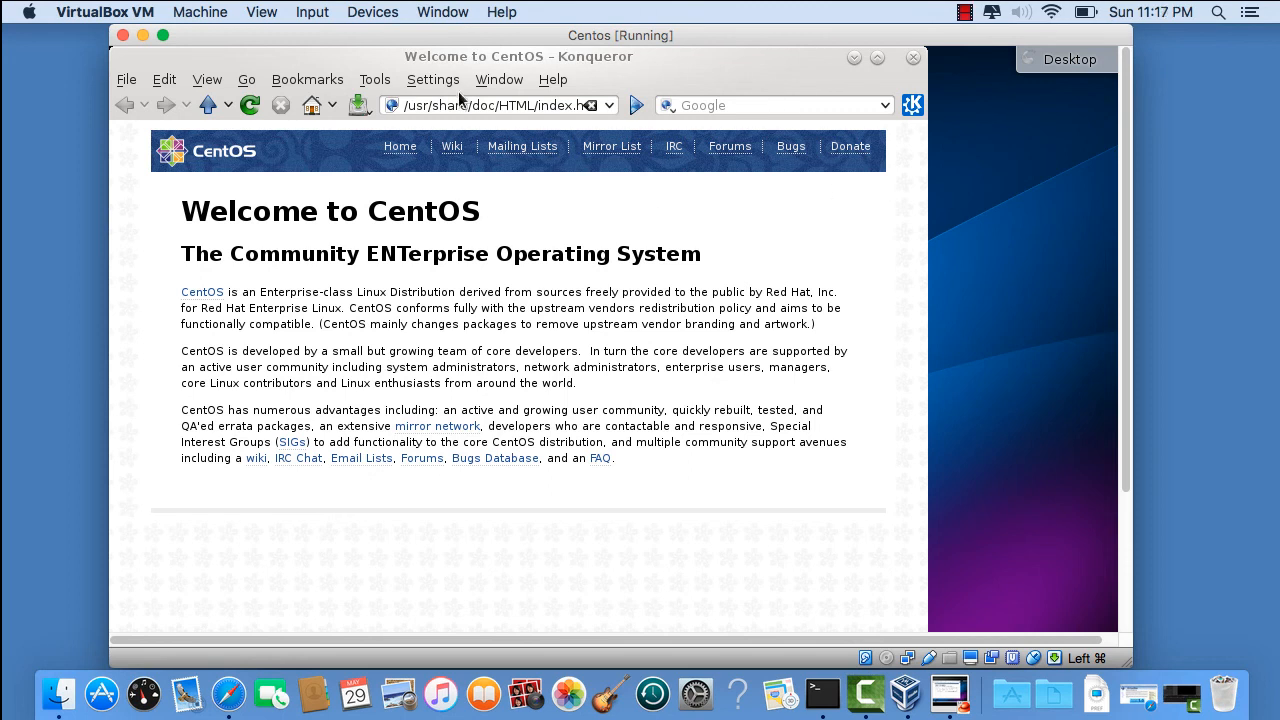
left_click(490, 104)
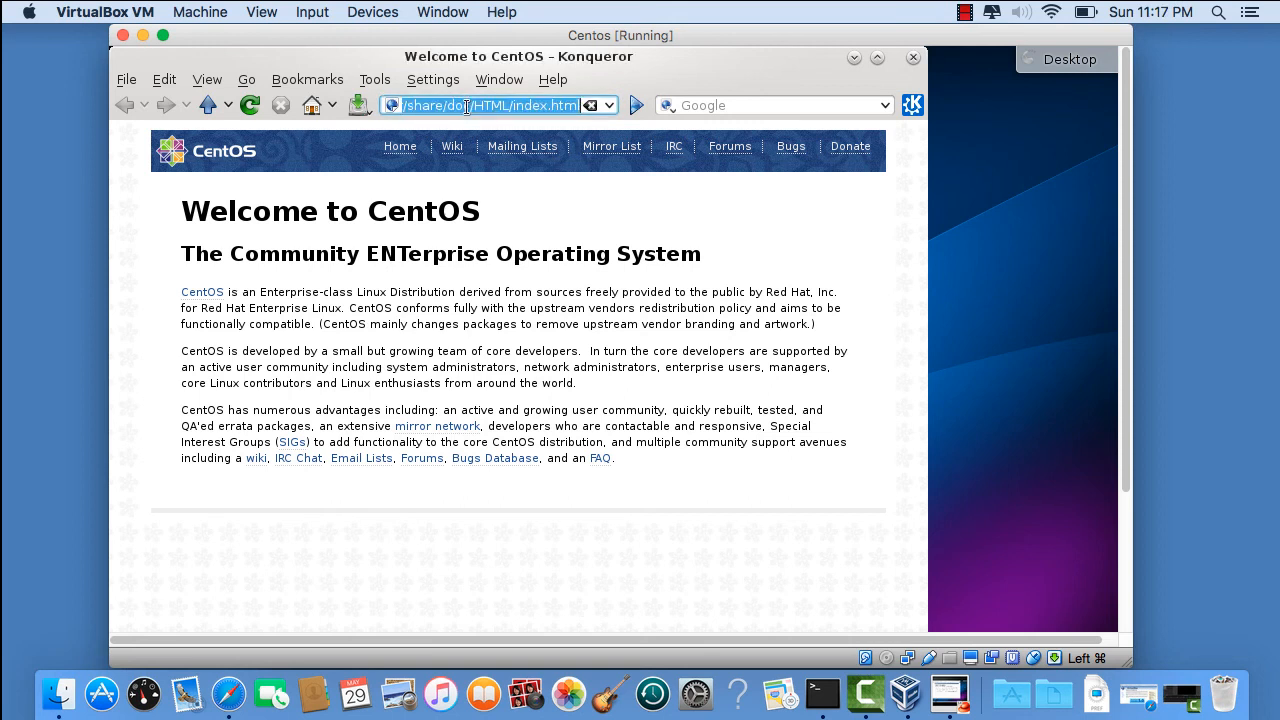
type("JORDANTEAM.COM")
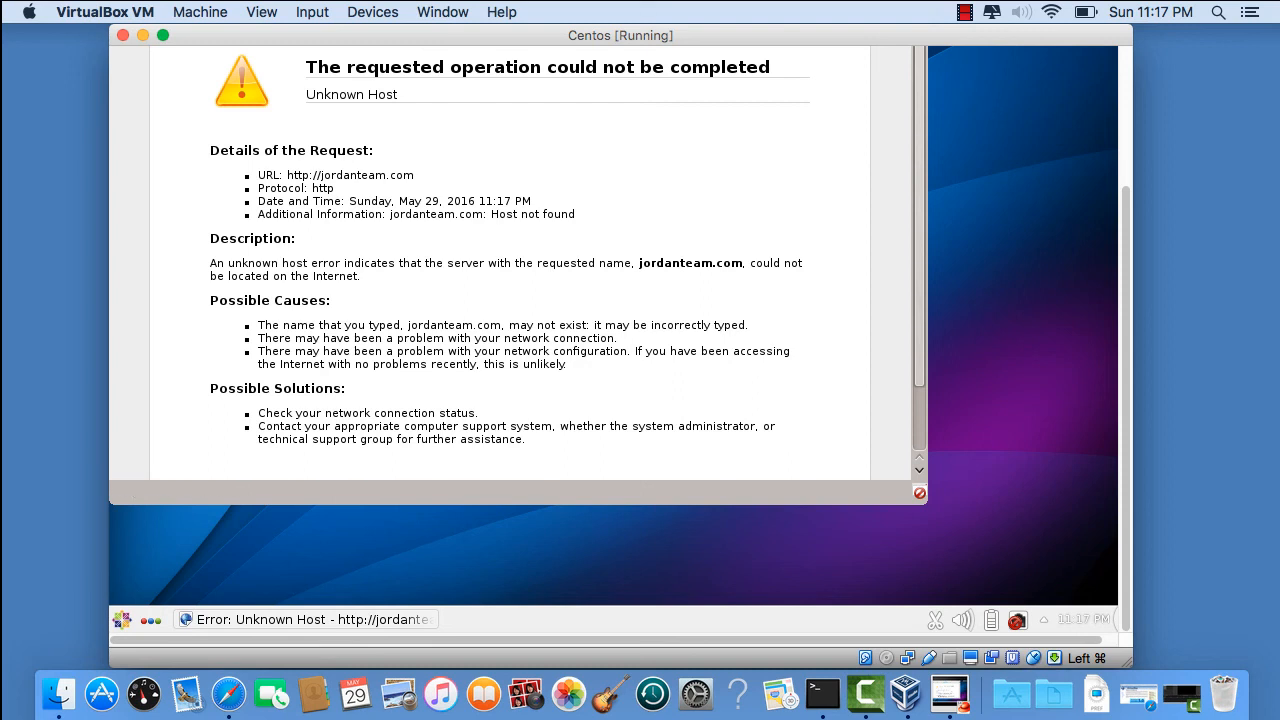
mouse_move(1018, 610)
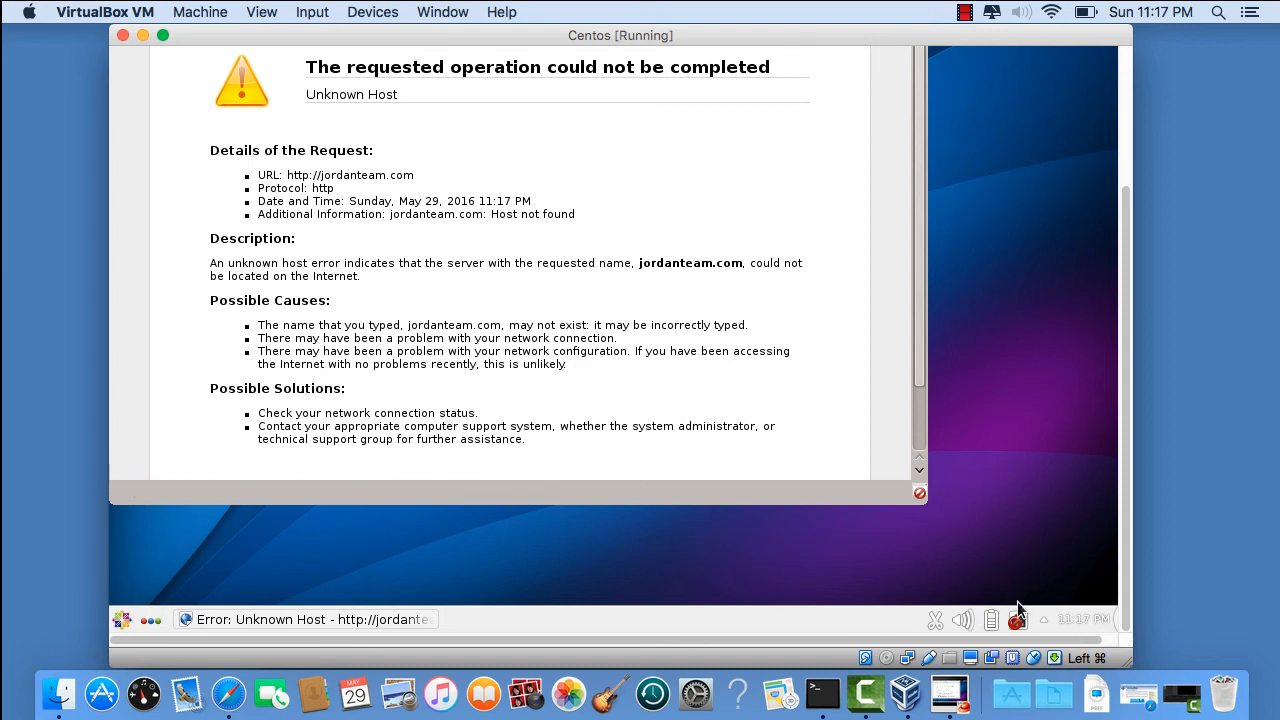
Step: Check the guest's network status from the KDE system tray, showing the enp0s3 connection
left_click(1016, 620)
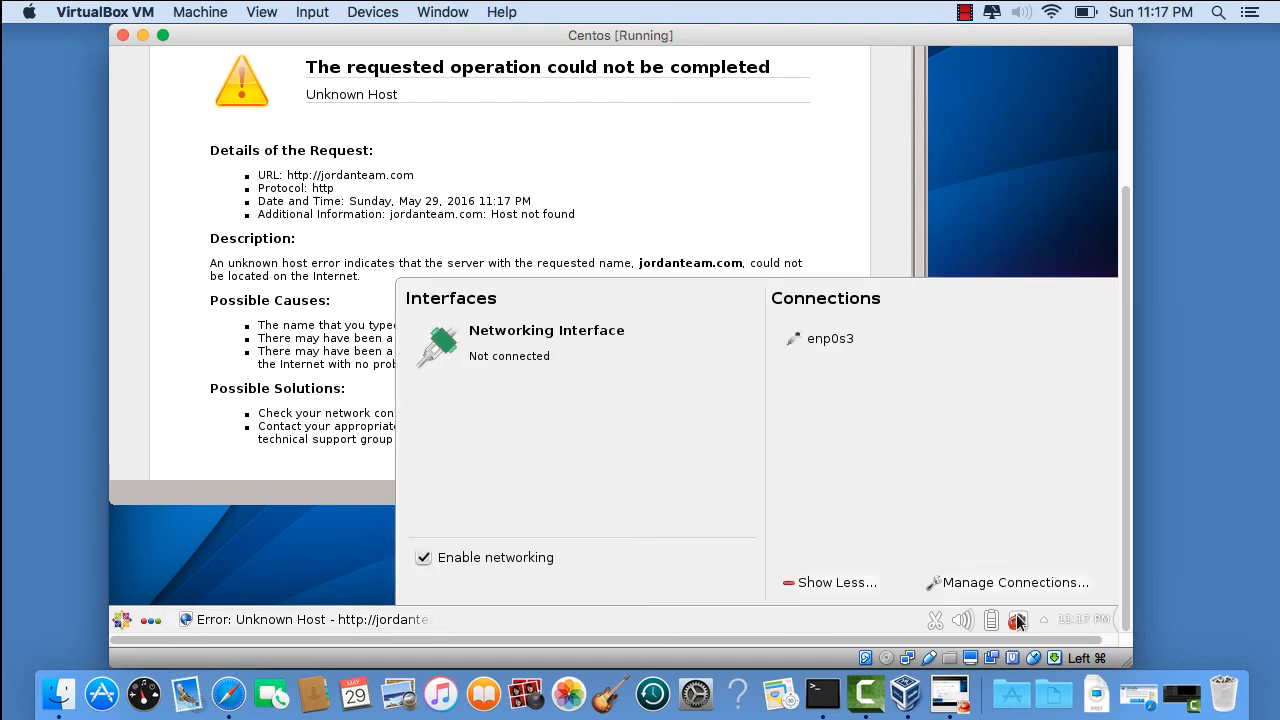
mouse_move(436, 398)
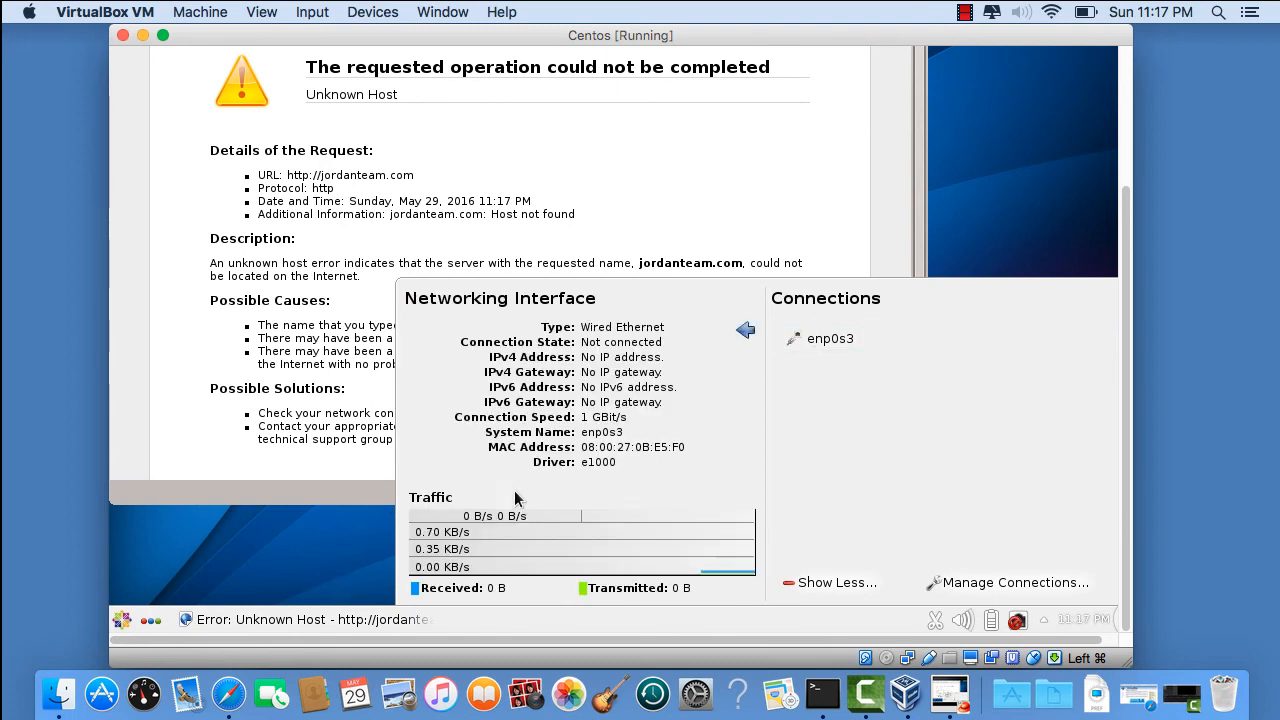
mouse_move(544, 530)
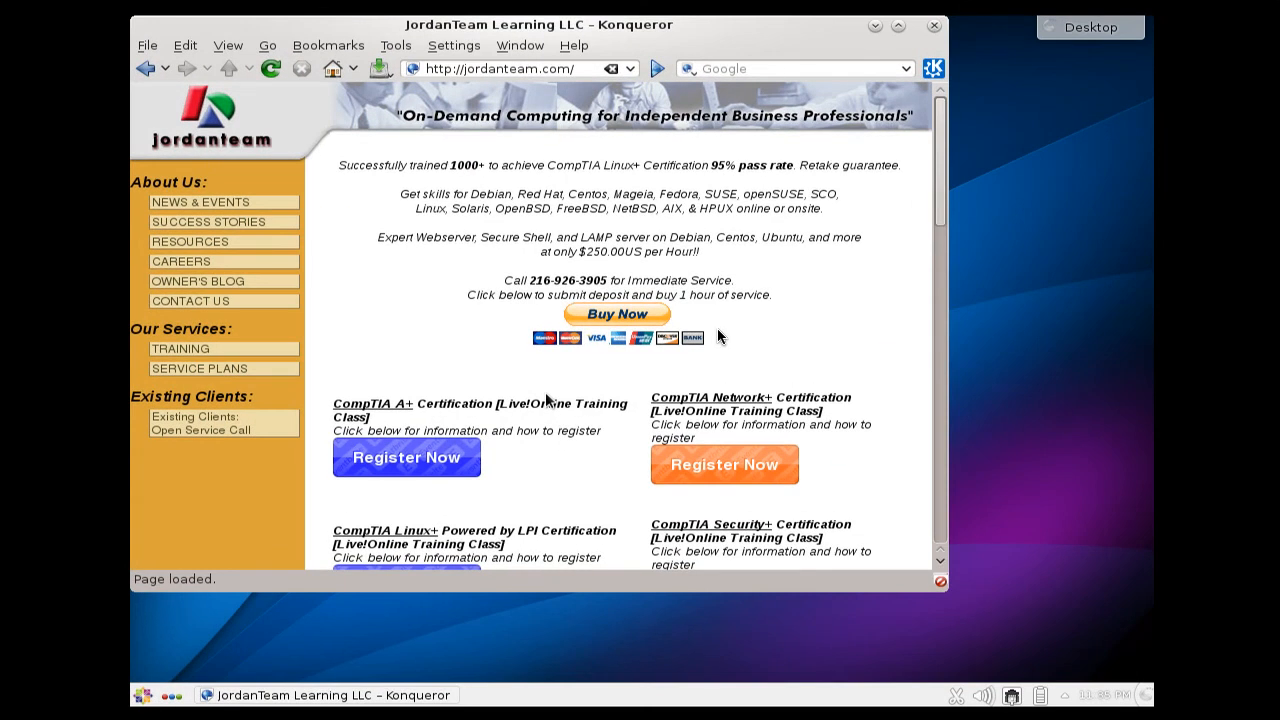
mouse_move(716, 328)
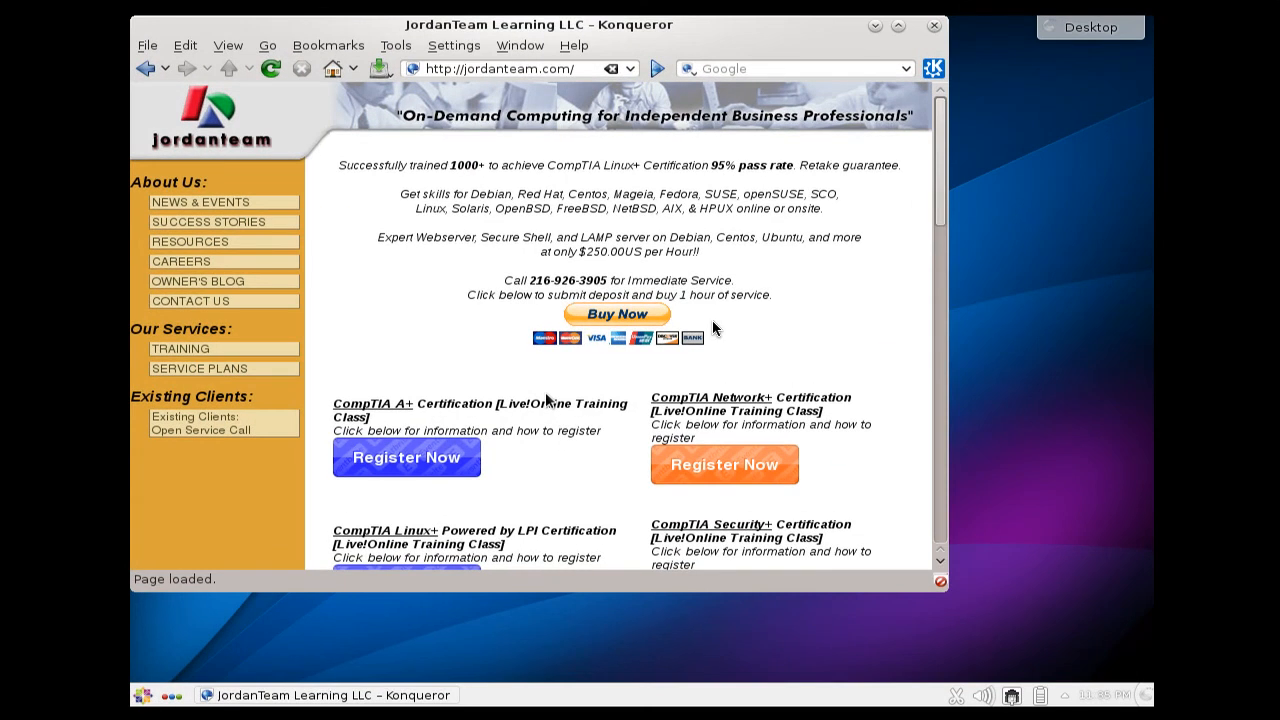
mouse_move(928, 284)
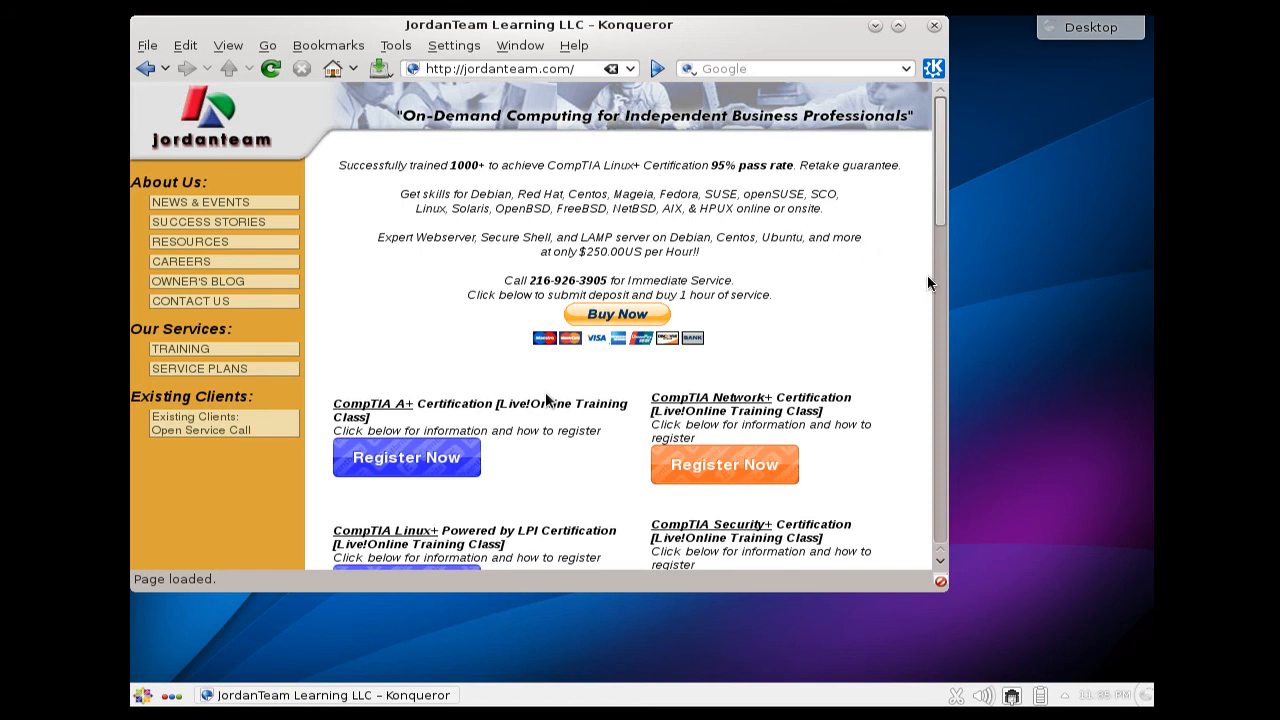
mouse_move(966, 500)
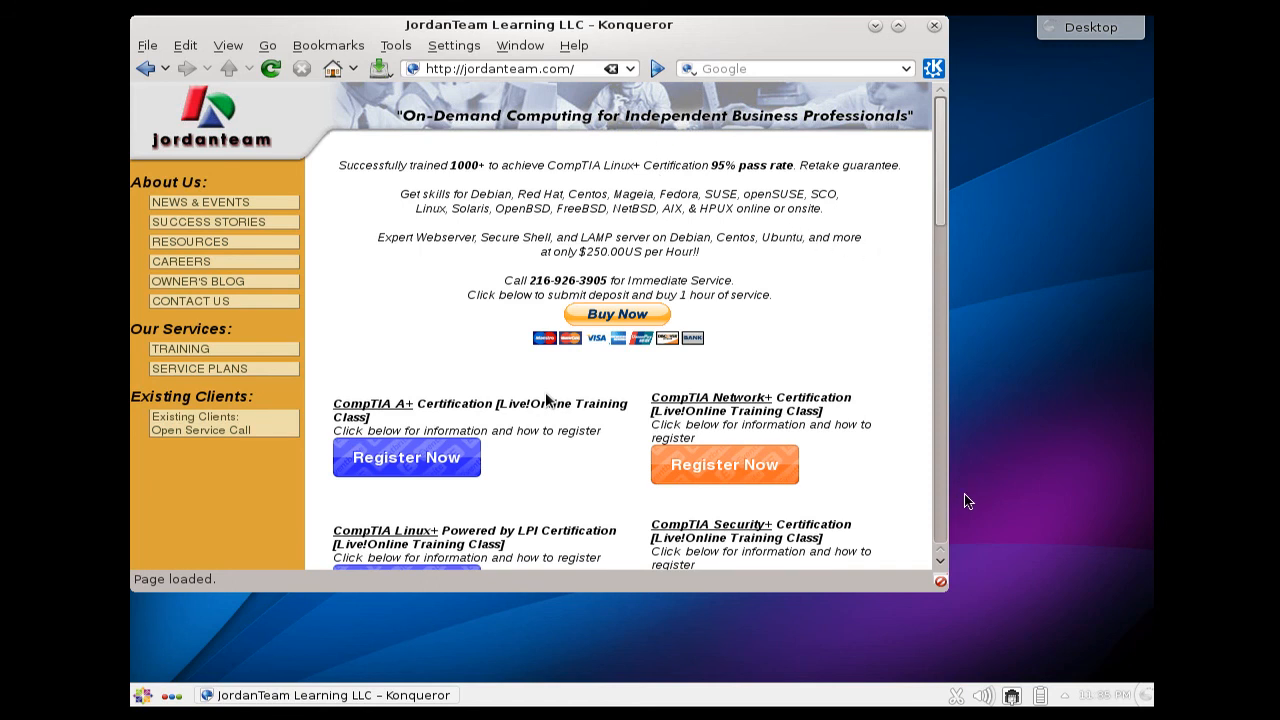
mouse_move(1020, 670)
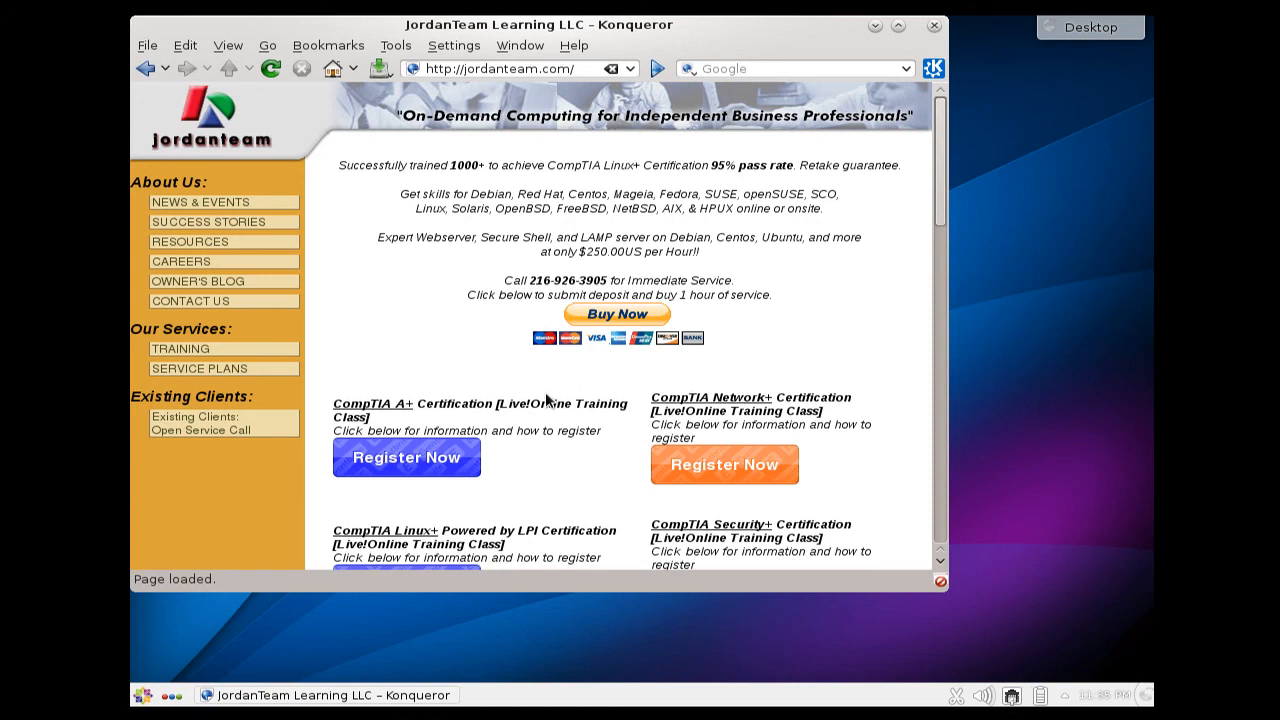
mouse_move(708, 402)
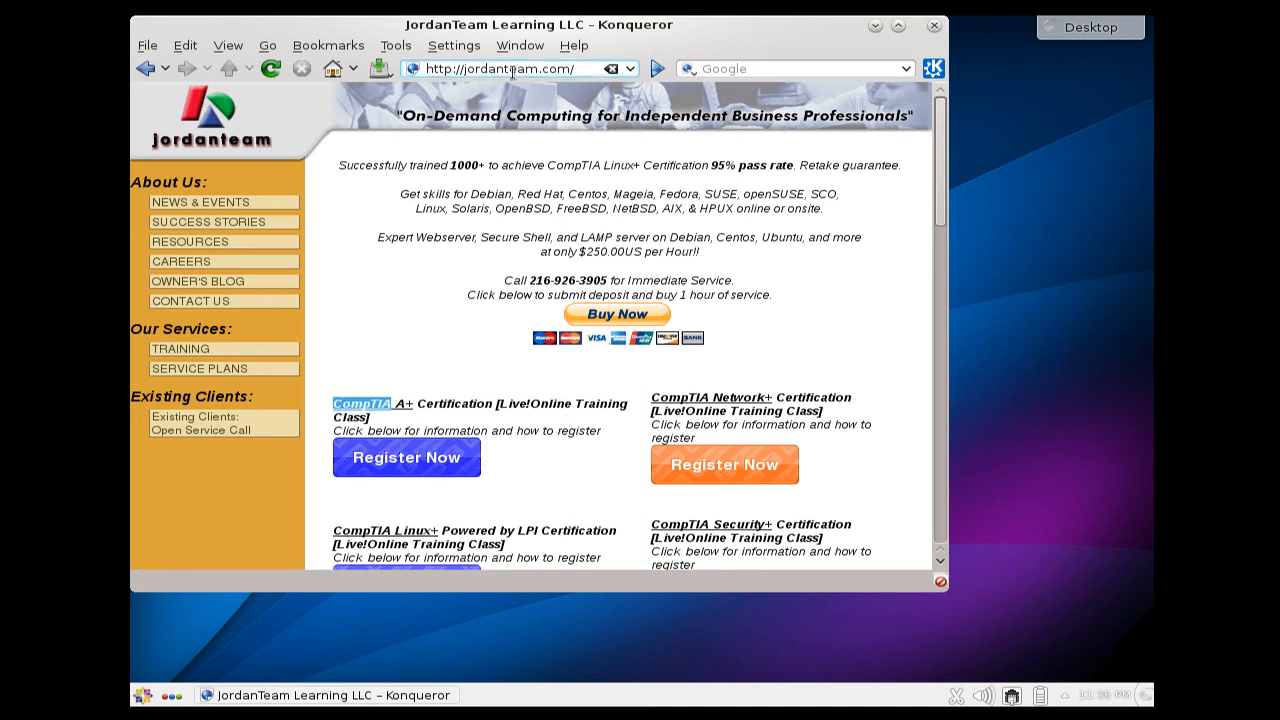
Step: Load funutation.com in Konqueror, reaching the Funutation tech camps page
type("funutatiopn.")
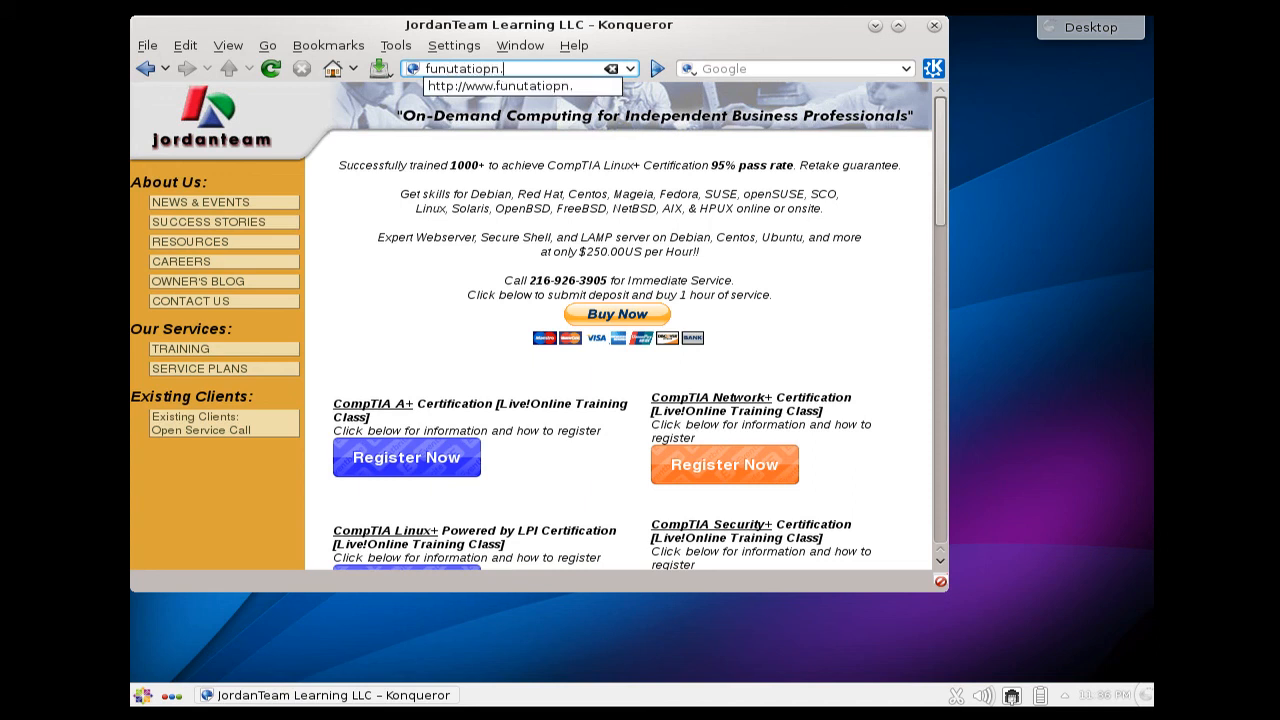
type("funutation.")
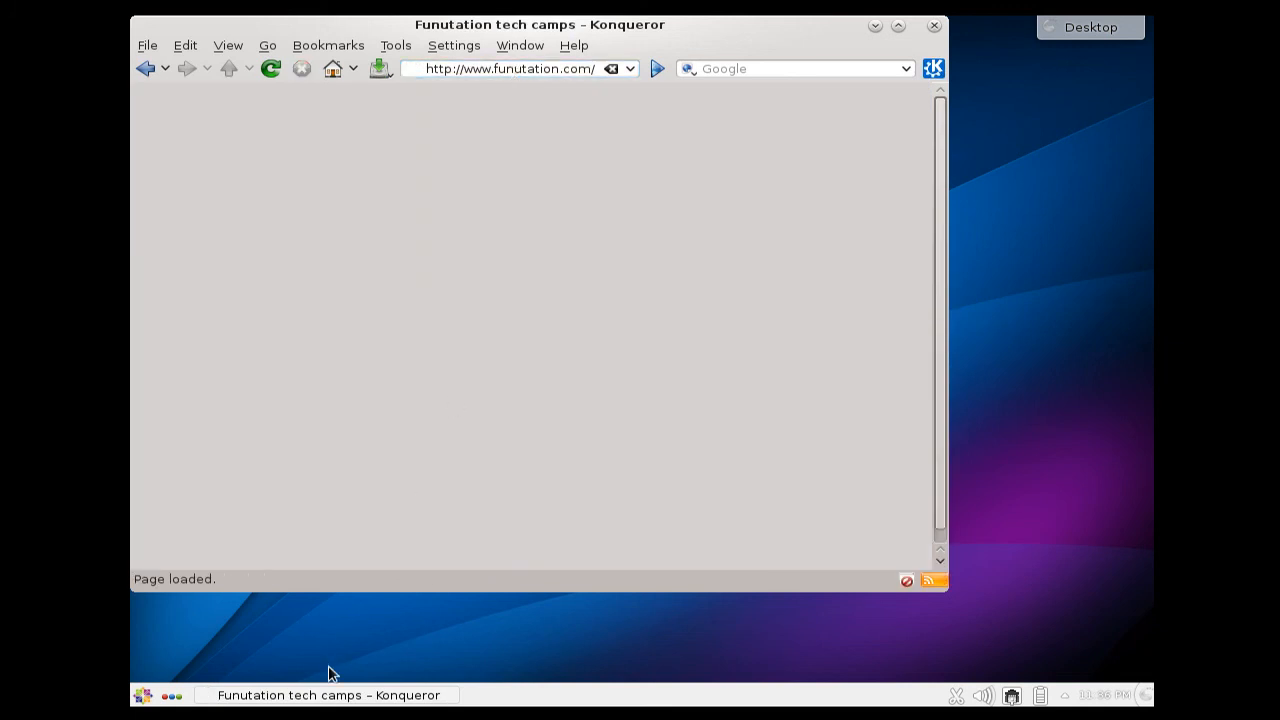
mouse_move(144, 696)
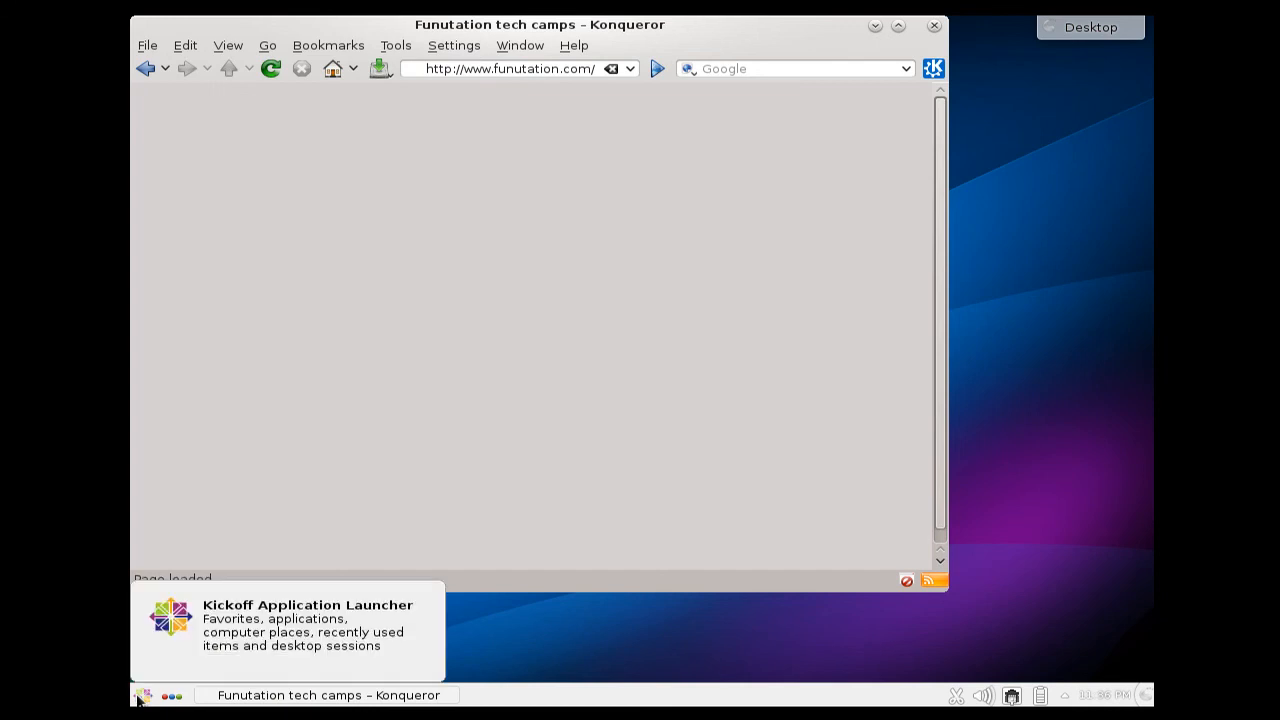
Step: Launch Firefox on centos.org and the Dolphin file manager from Kickoff Favorites
left_click(144, 696)
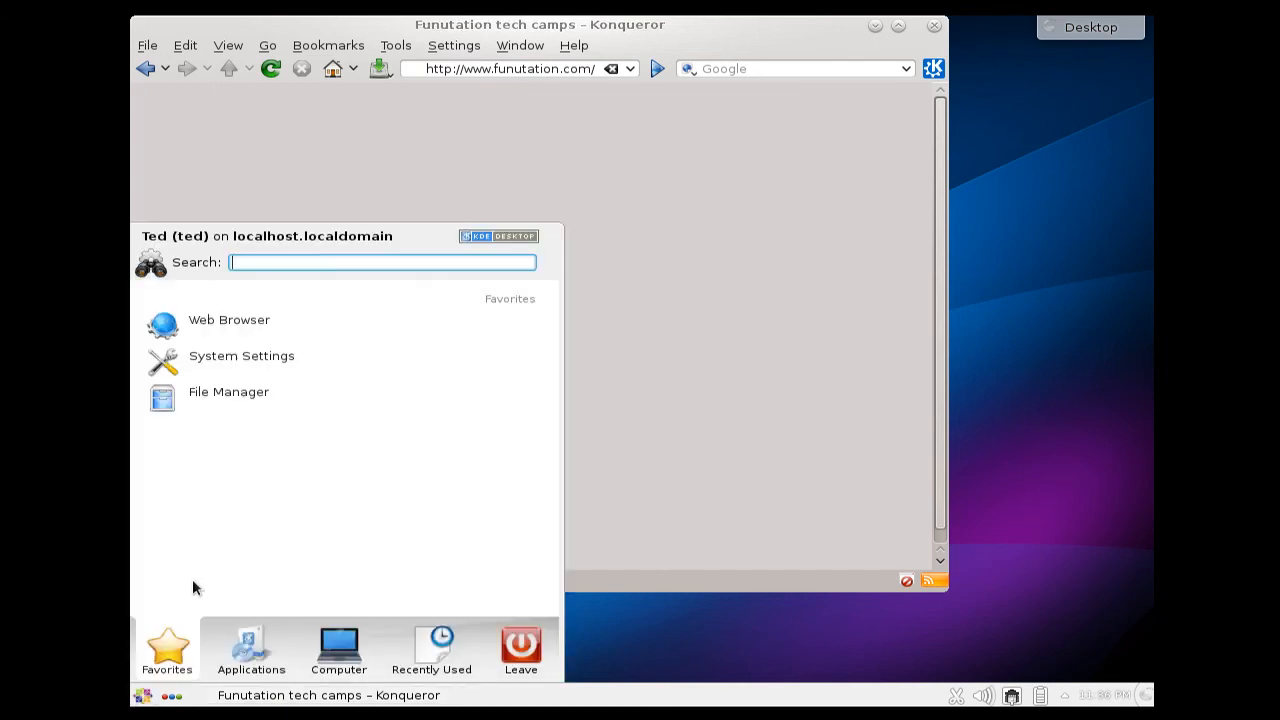
mouse_move(200, 522)
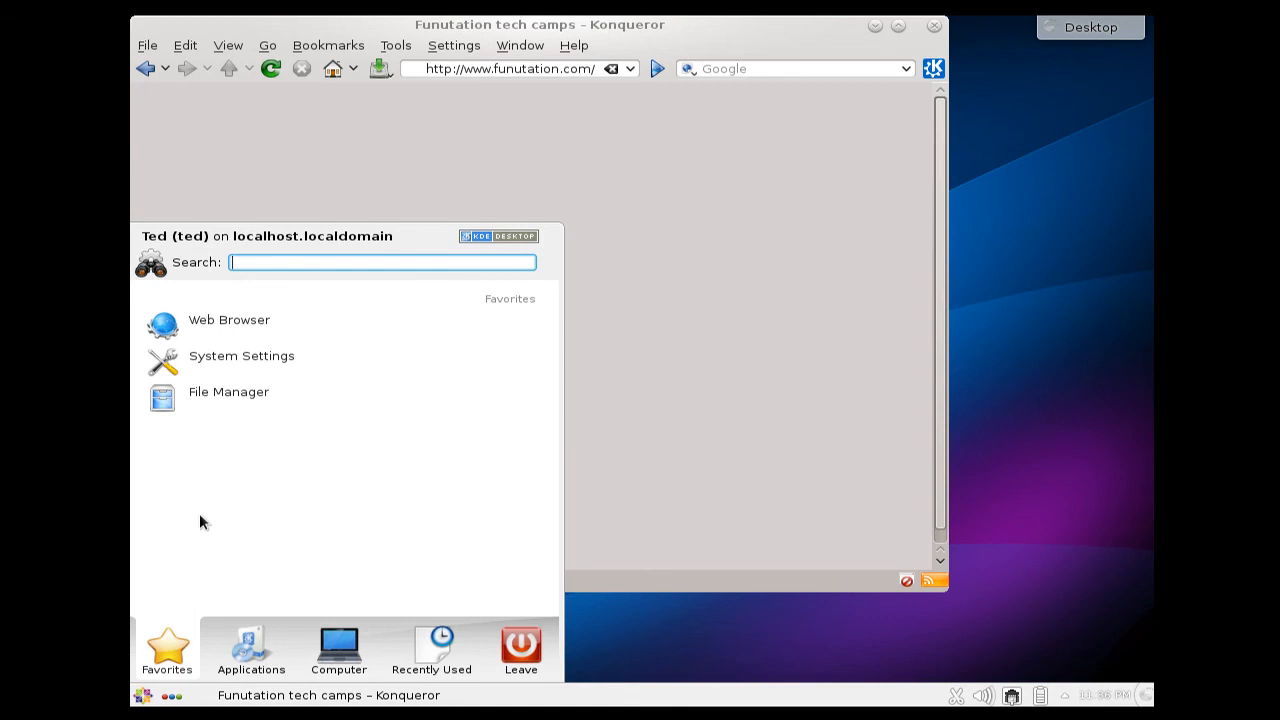
left_click(228, 390)
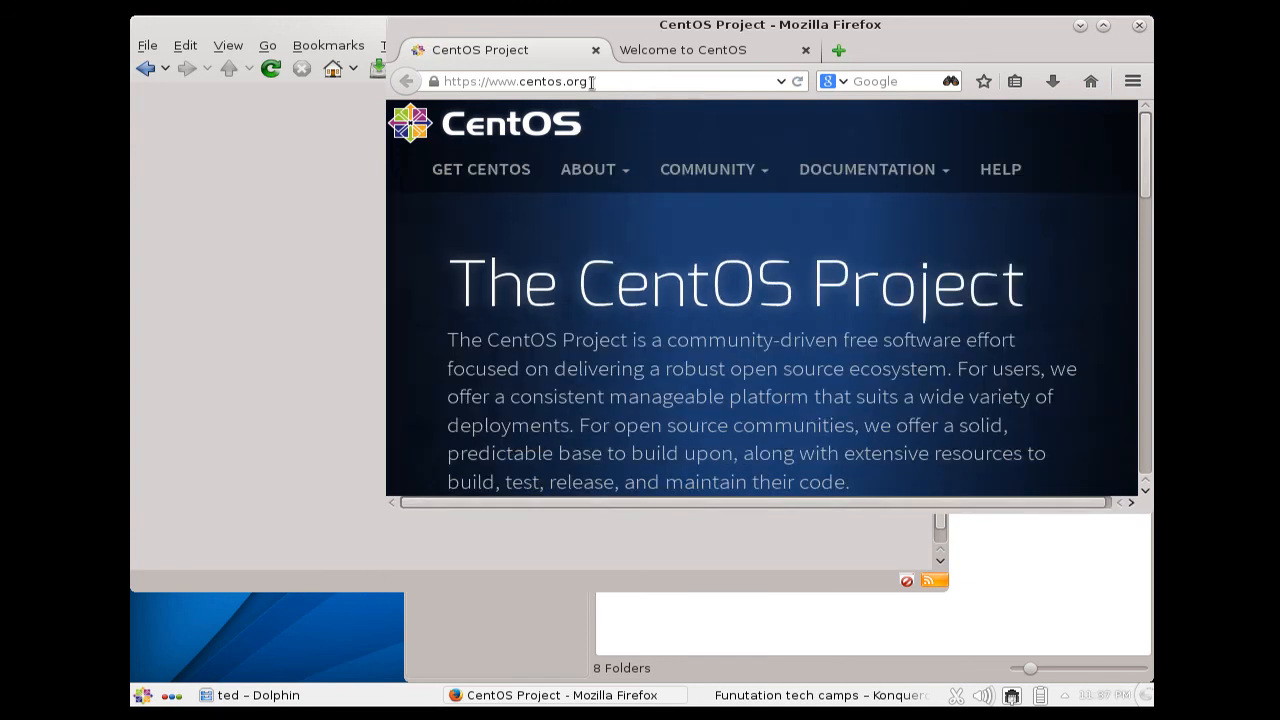
Step: Load funutation.com in Firefox via the 'fun' address-bar suggestion
type("fun")
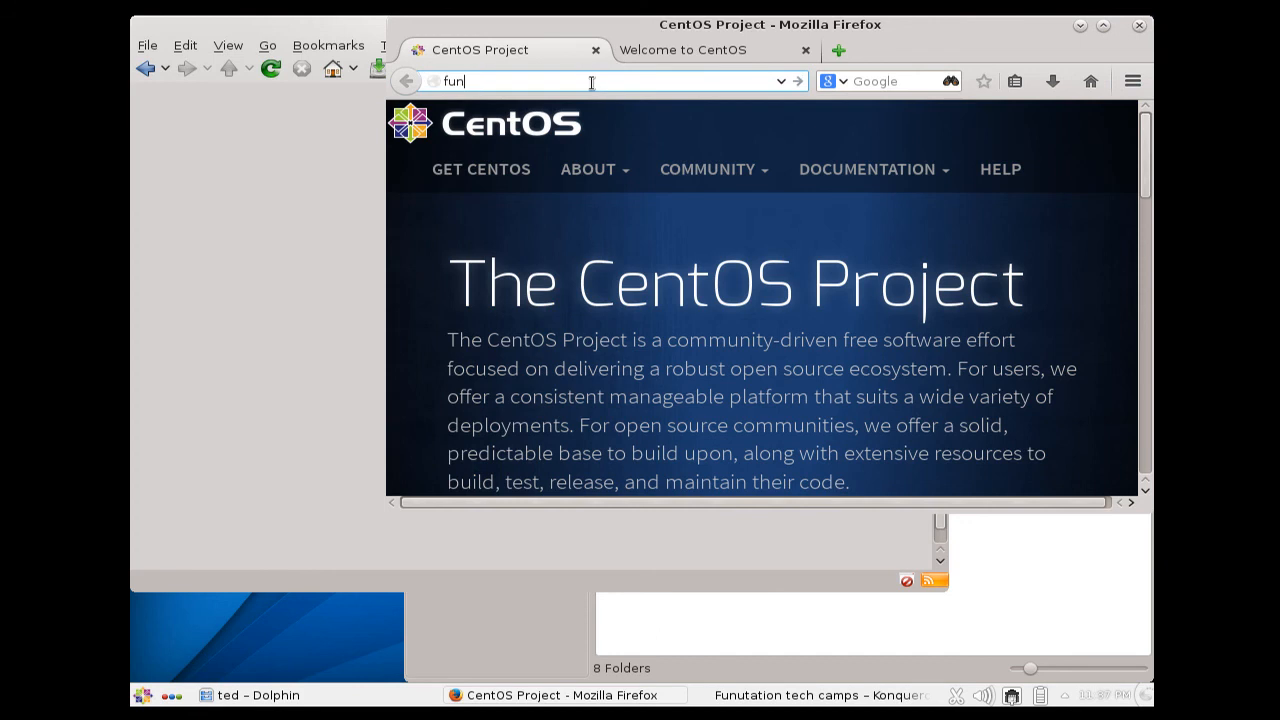
key("Return")
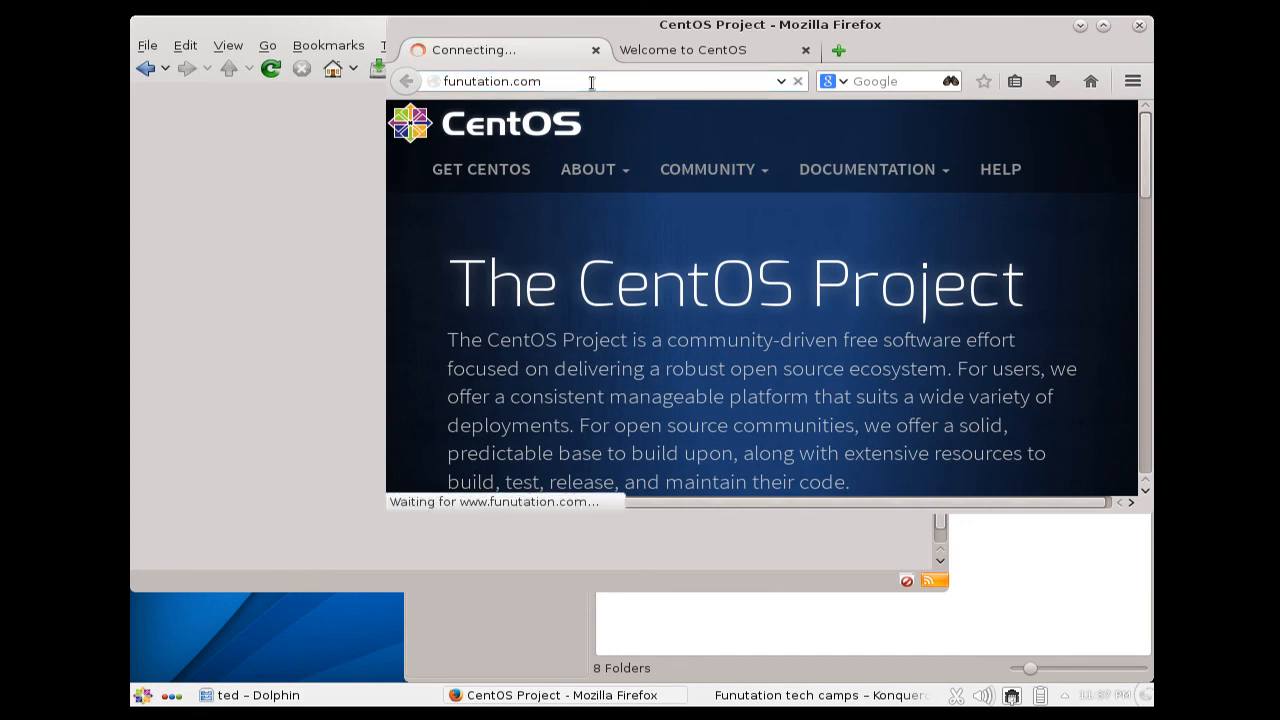
key("Return")
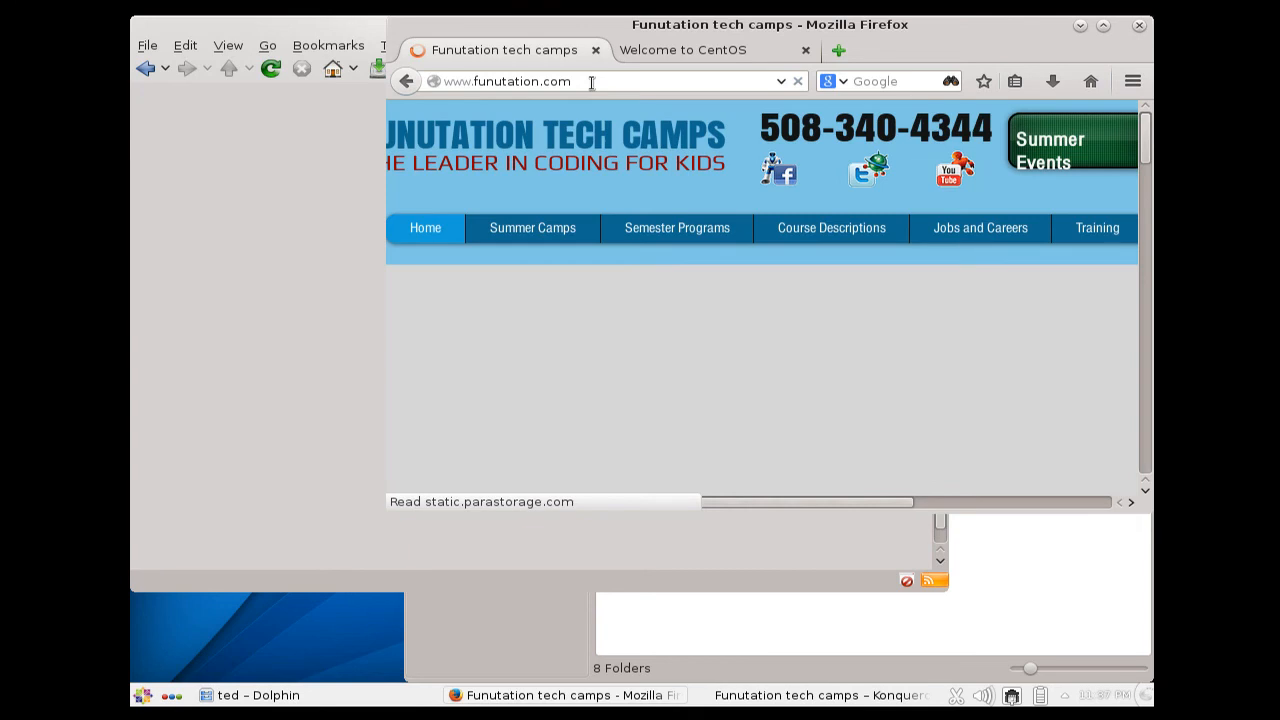
mouse_move(316, 684)
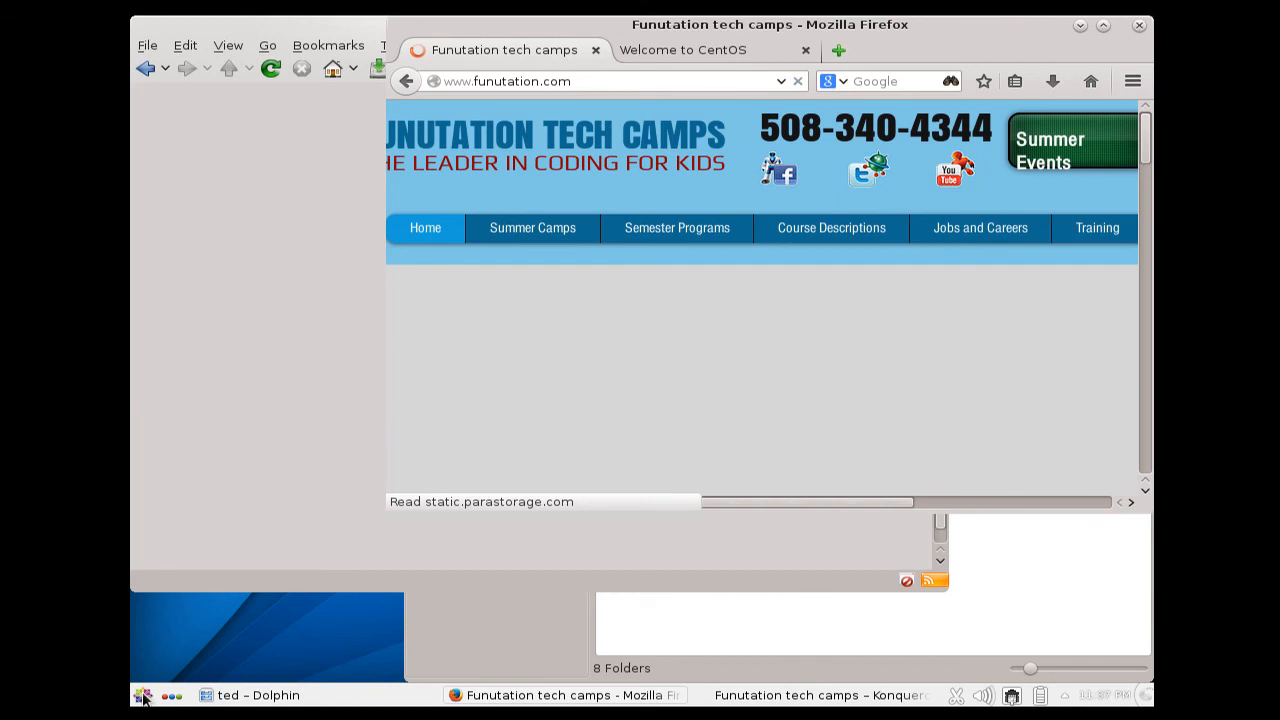
mouse_move(470, 648)
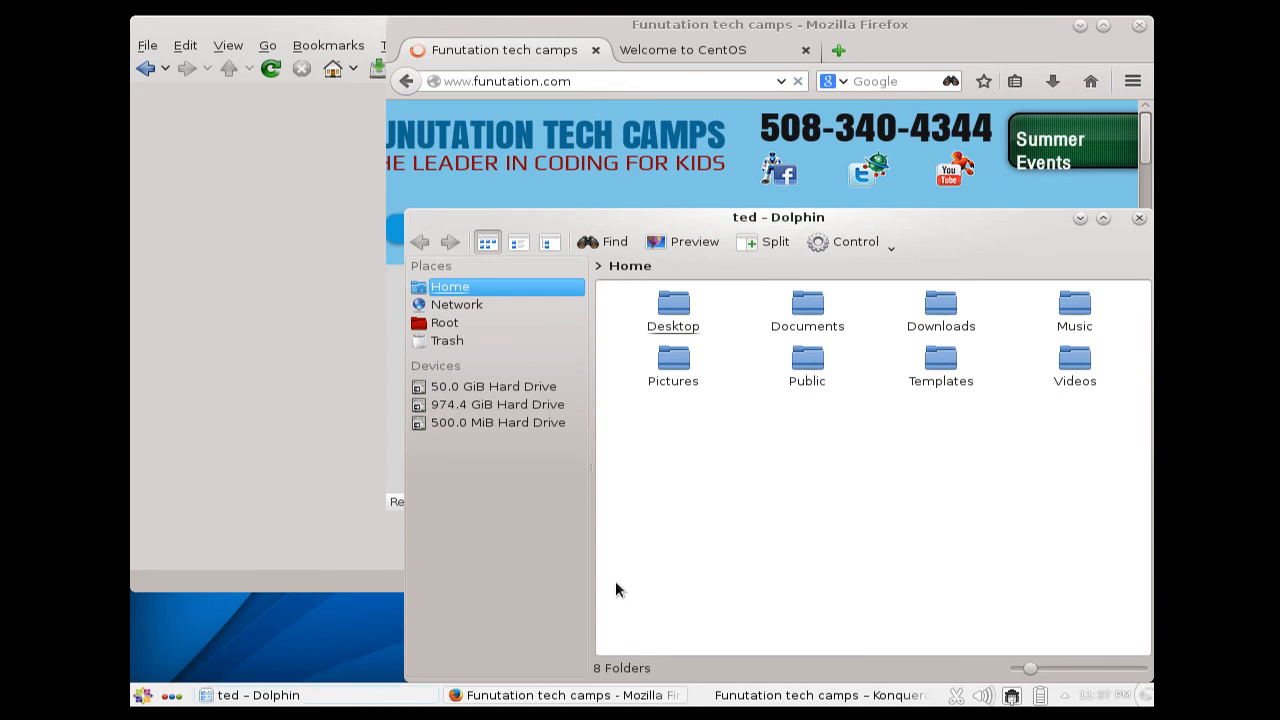
mouse_move(684, 548)
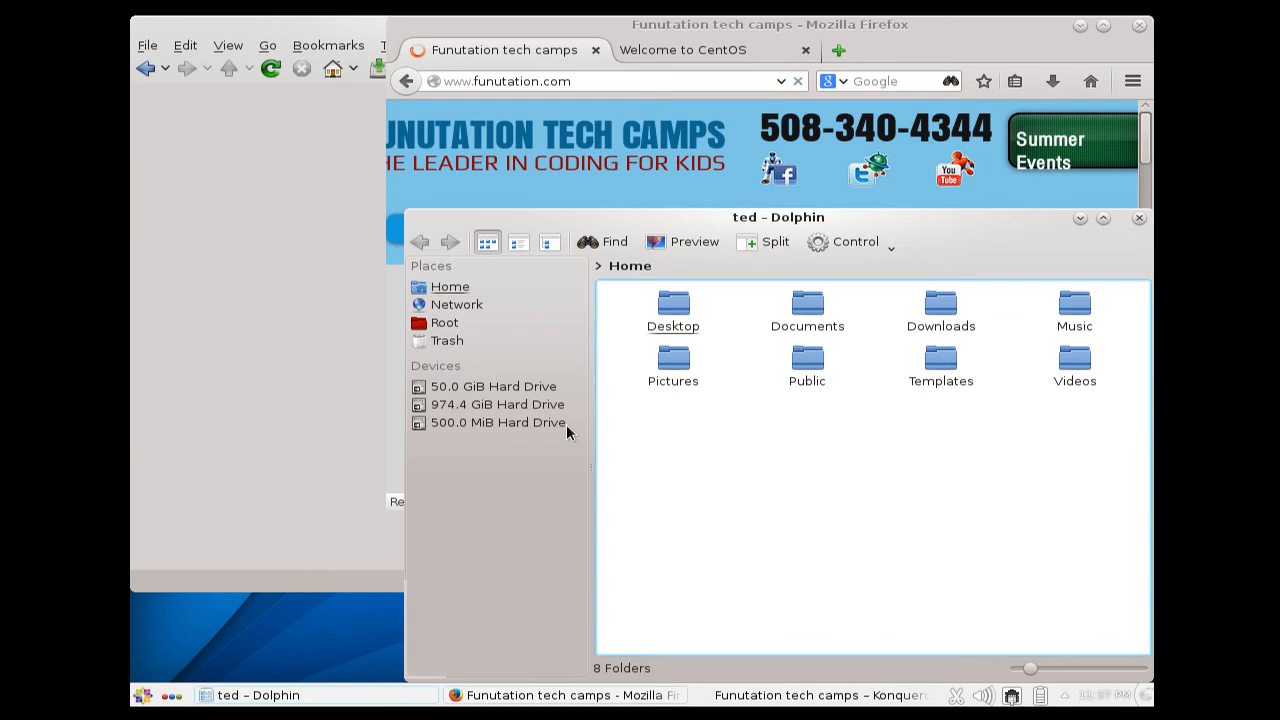
Step: Browse the 974.4 GiB Hard Drive under Devices in Dolphin's Places panel
left_click(496, 422)
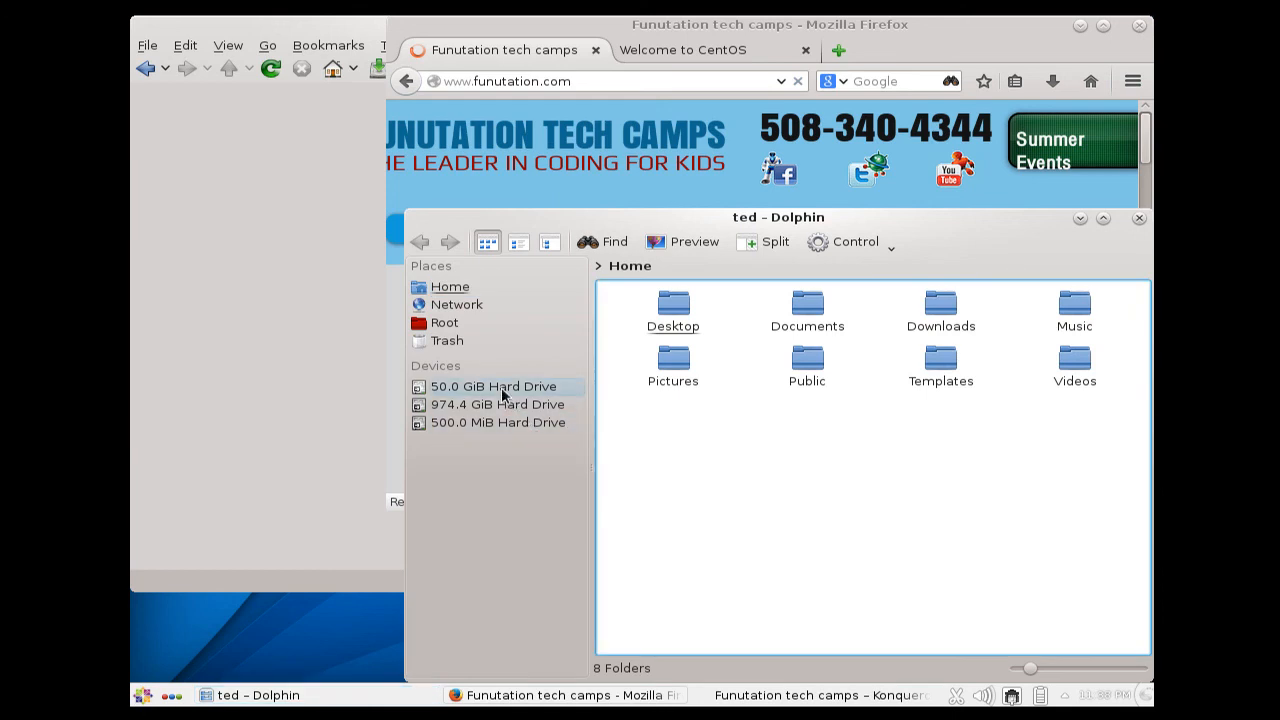
left_click(496, 404)
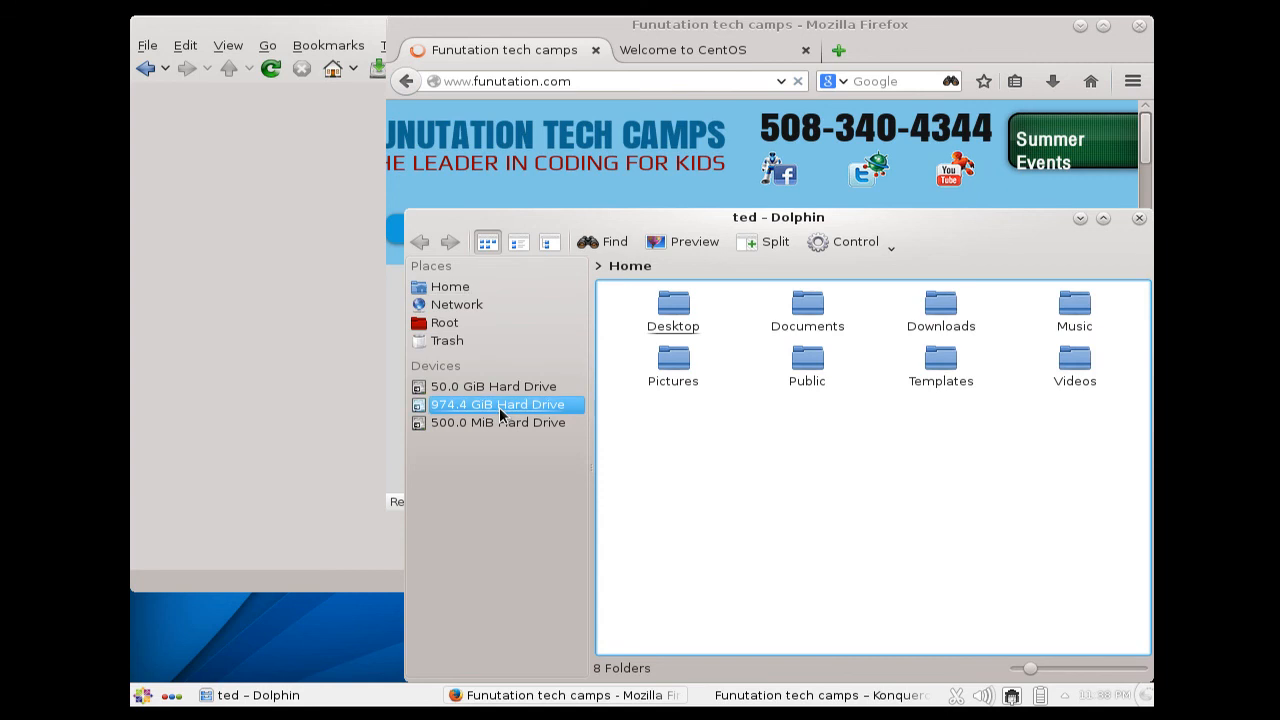
left_click(144, 694)
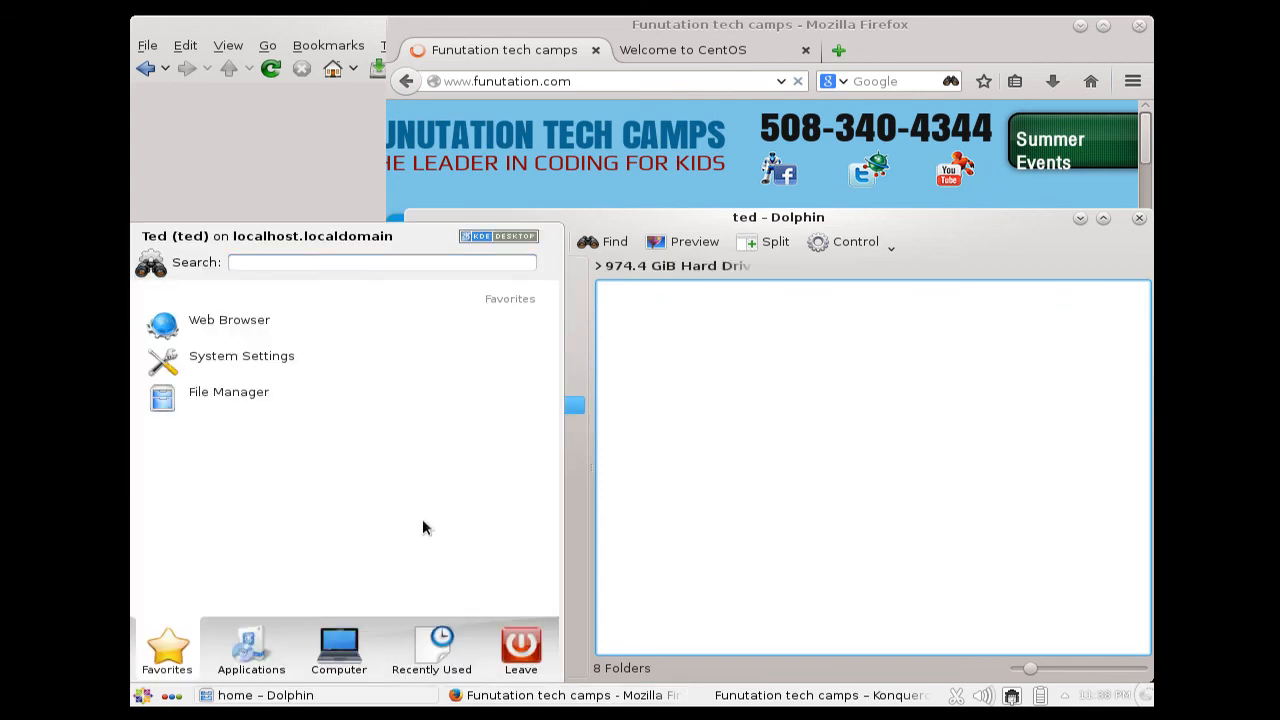
Step: Show the boot folder in Dolphin and launch LibreOffice Writer from Kickoff Applications
left_click(252, 650)
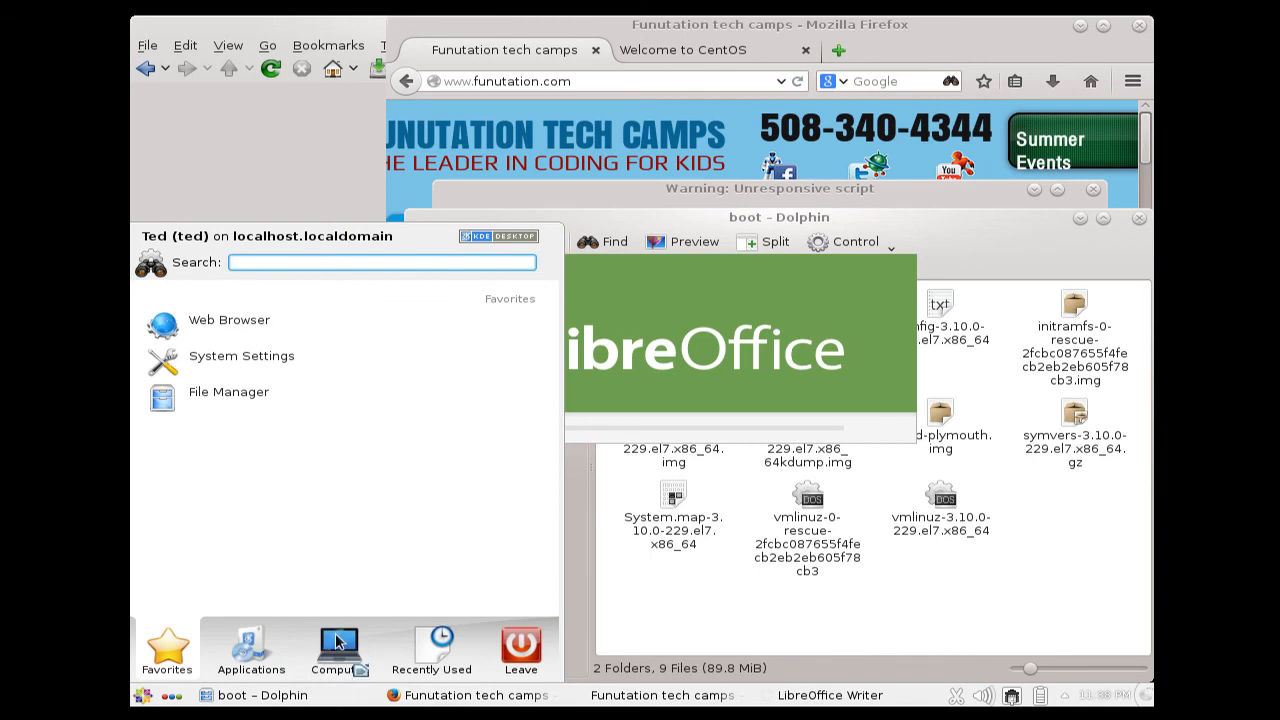
left_click(338, 648)
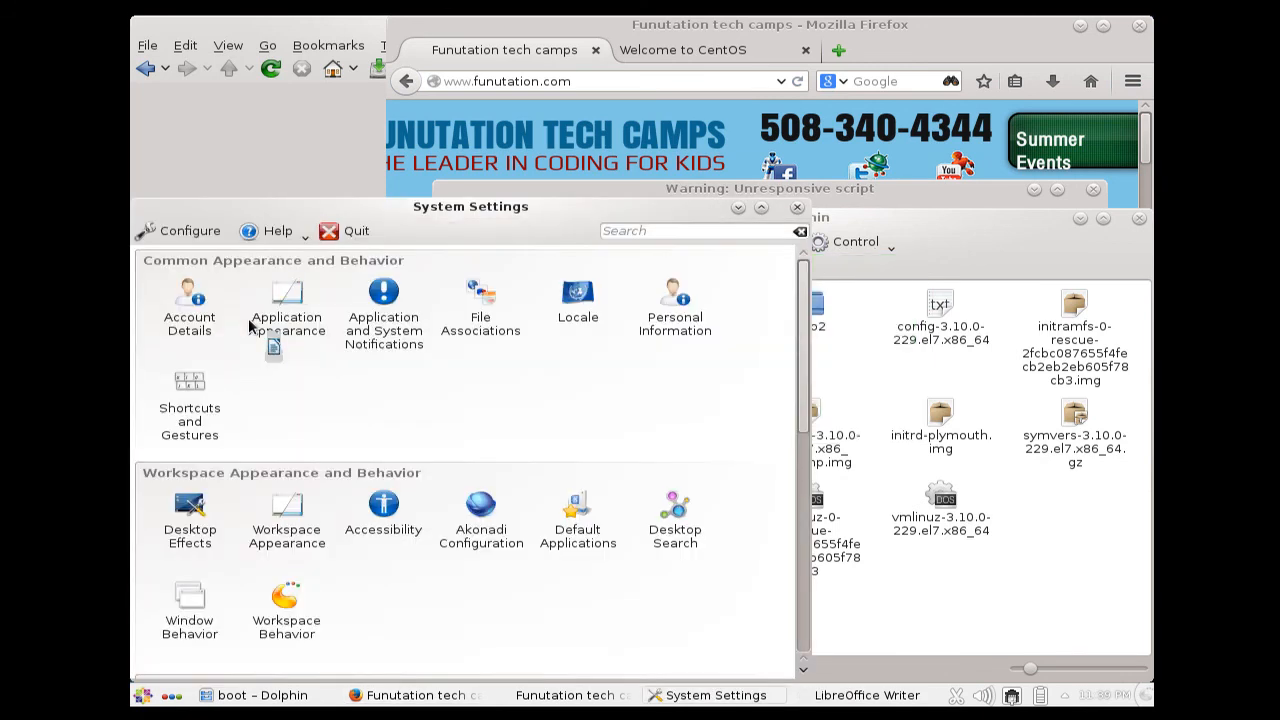
Step: Start System Settings from Kickoff Favorites while Writer's Untitled 1 appears
left_click(288, 300)
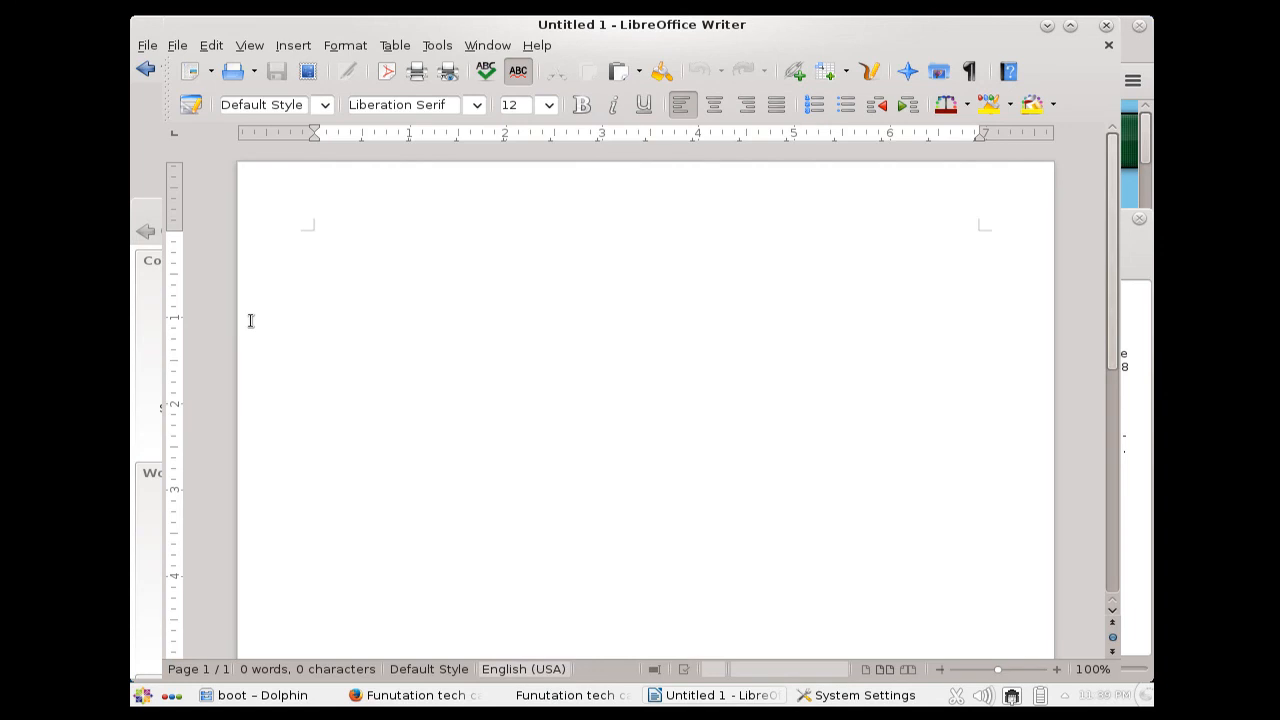
Step: Place the text cursor on the empty Untitled 1 page in Writer
left_click(314, 236)
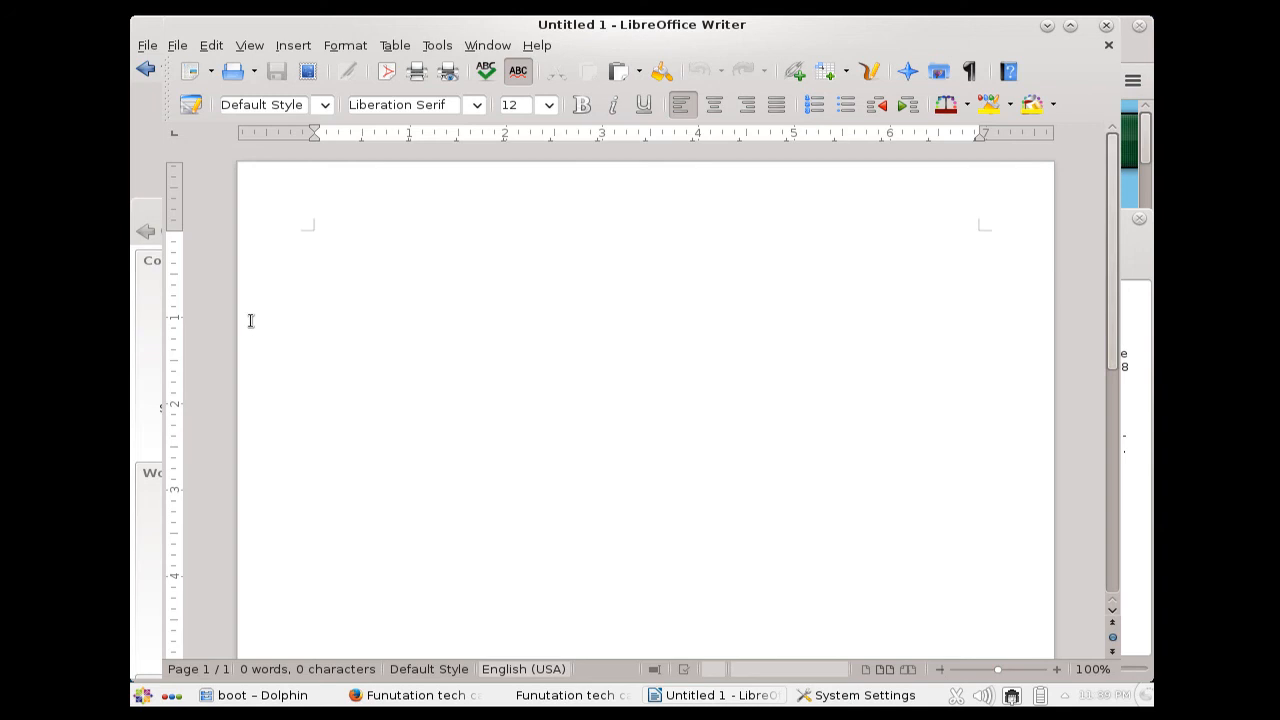
left_click(314, 236)
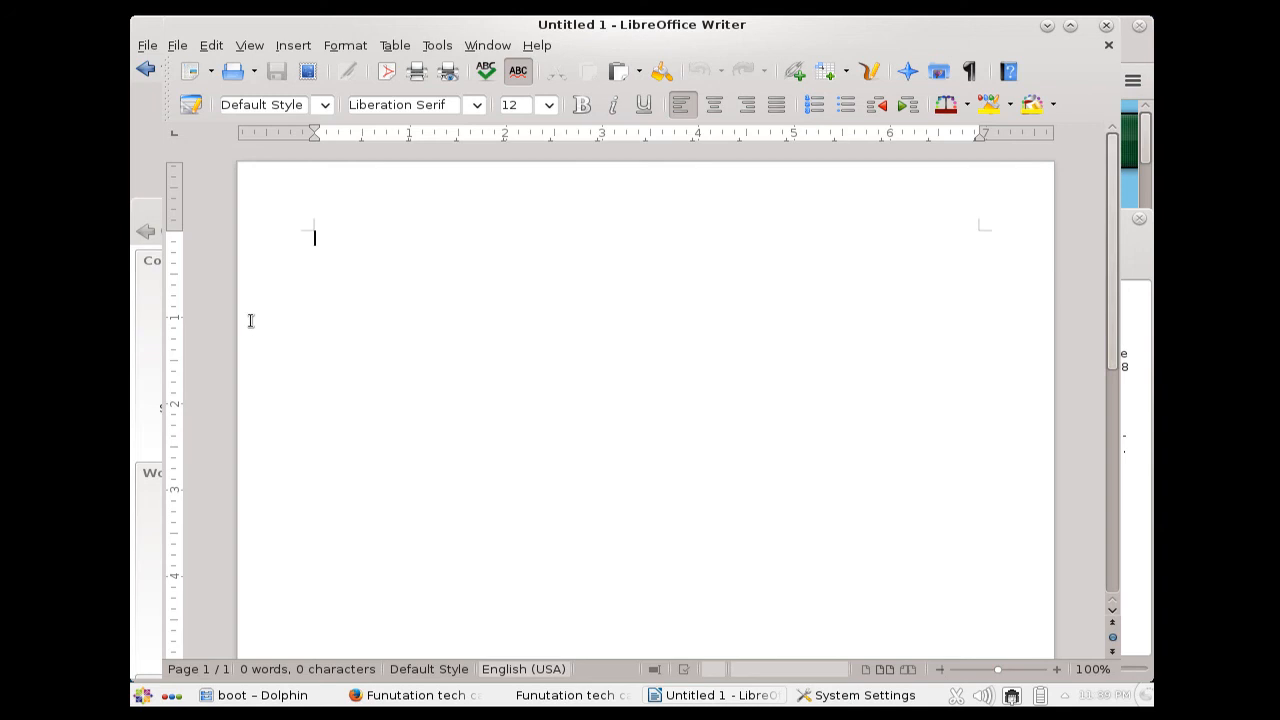